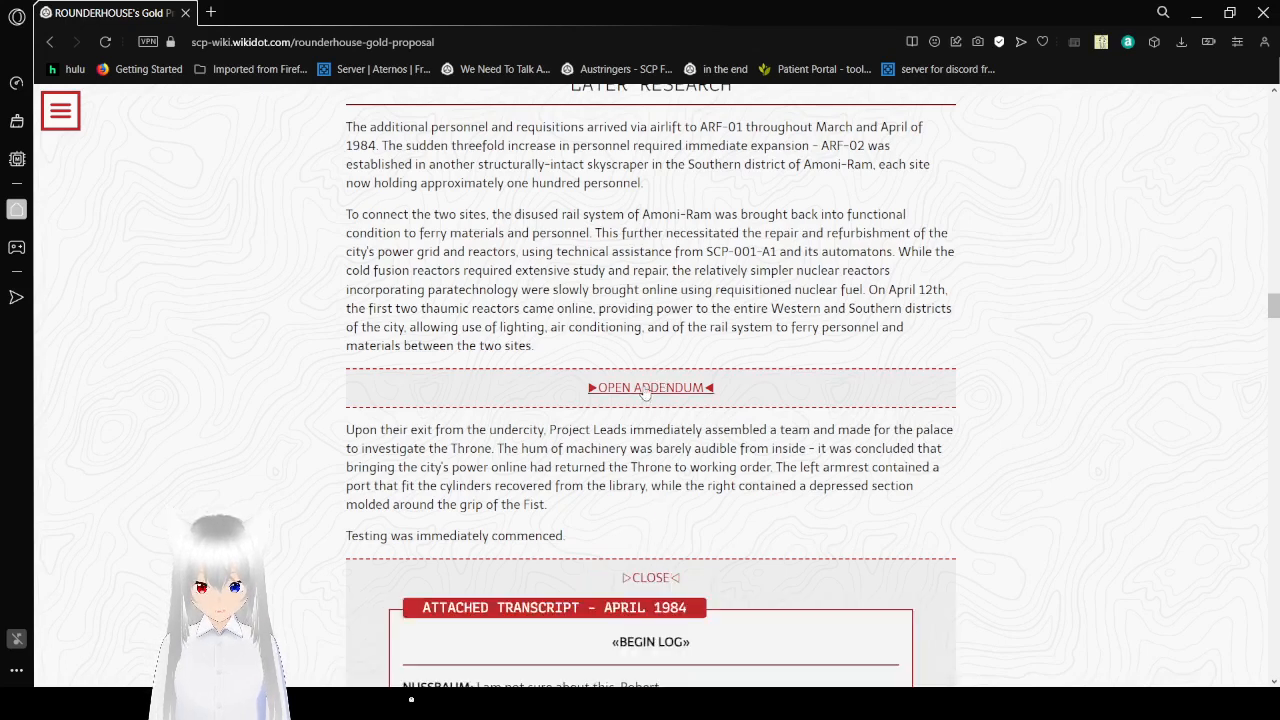
# - Expand the Later Research addendum and begin reading the April 1984 SCP-001-A1 transcript
pyautogui.click(650, 388)
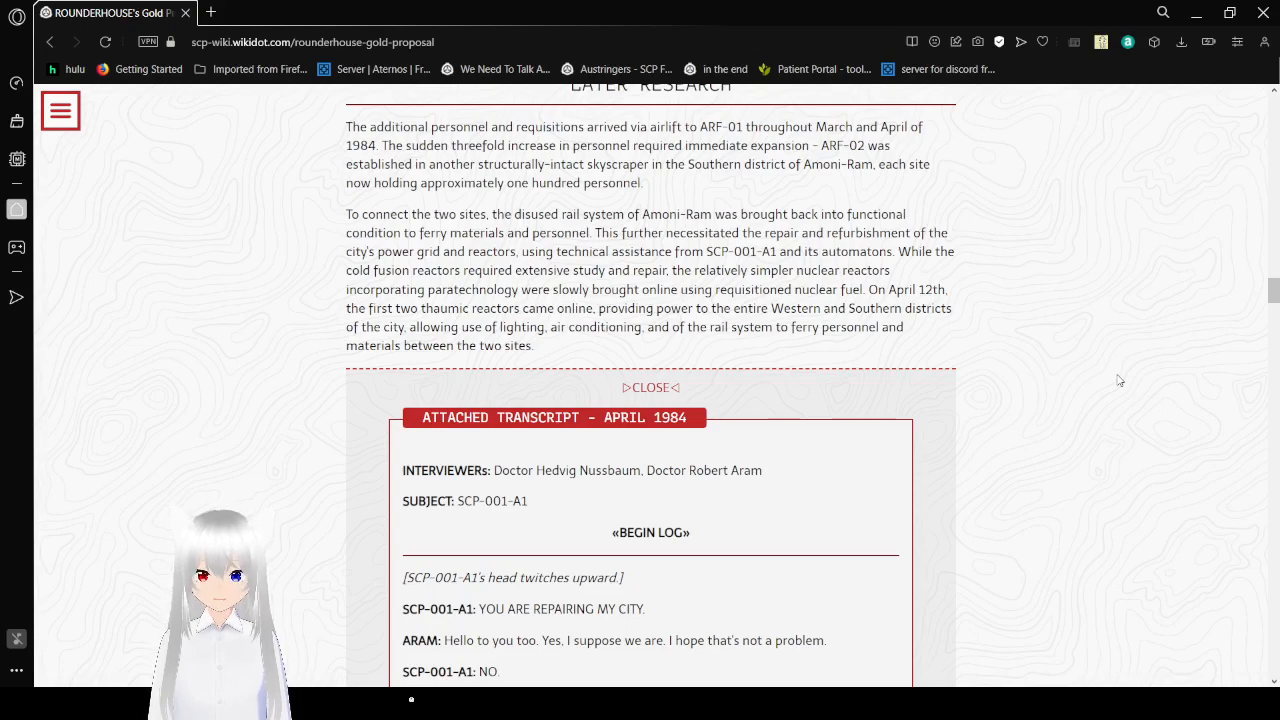
pyautogui.scroll(-3)
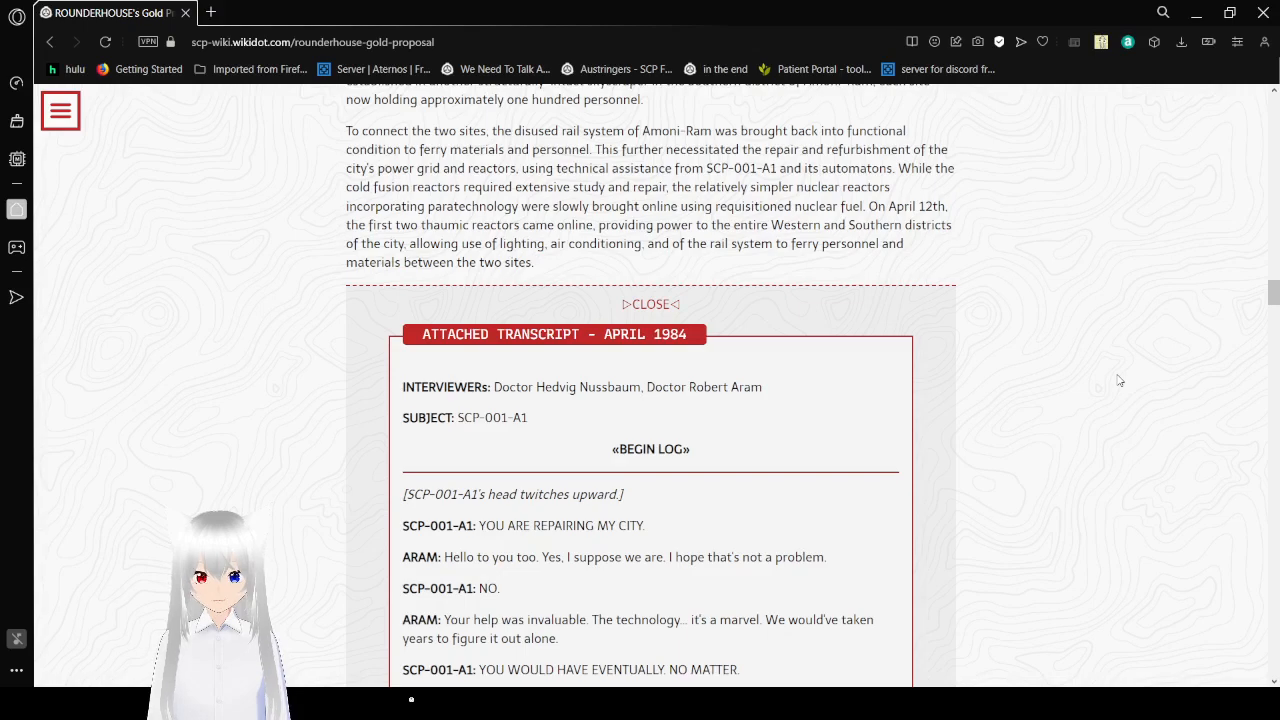
# - Scroll through the transcript to Nussbaum asking SCP-001-A1 what happened when the Empire ended
pyautogui.scroll(-3)
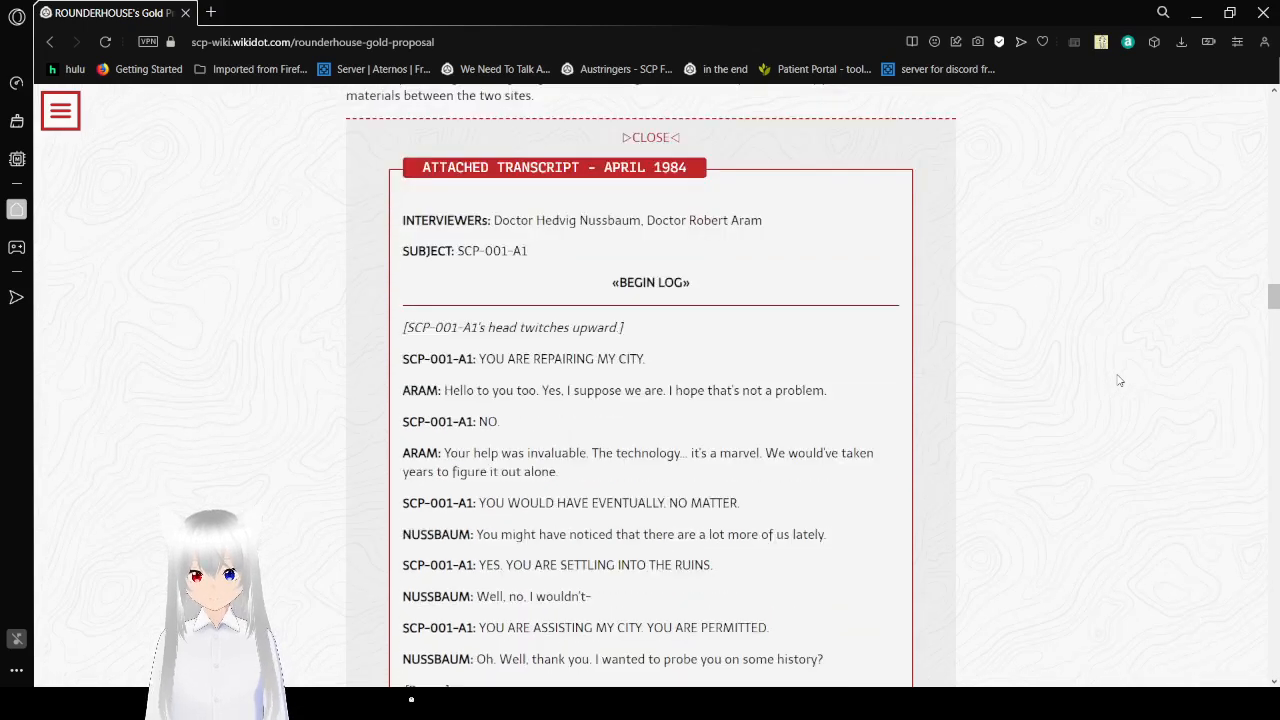
pyautogui.moveTo(1090, 472)
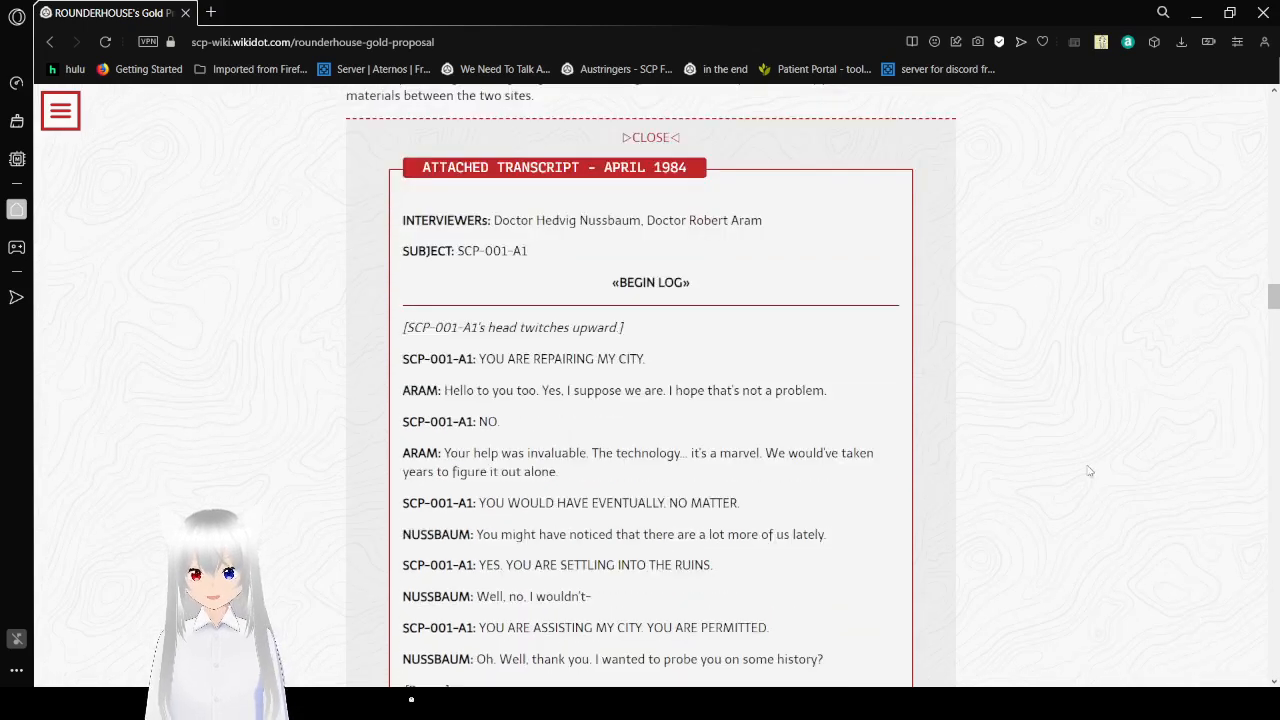
pyautogui.scroll(-3)
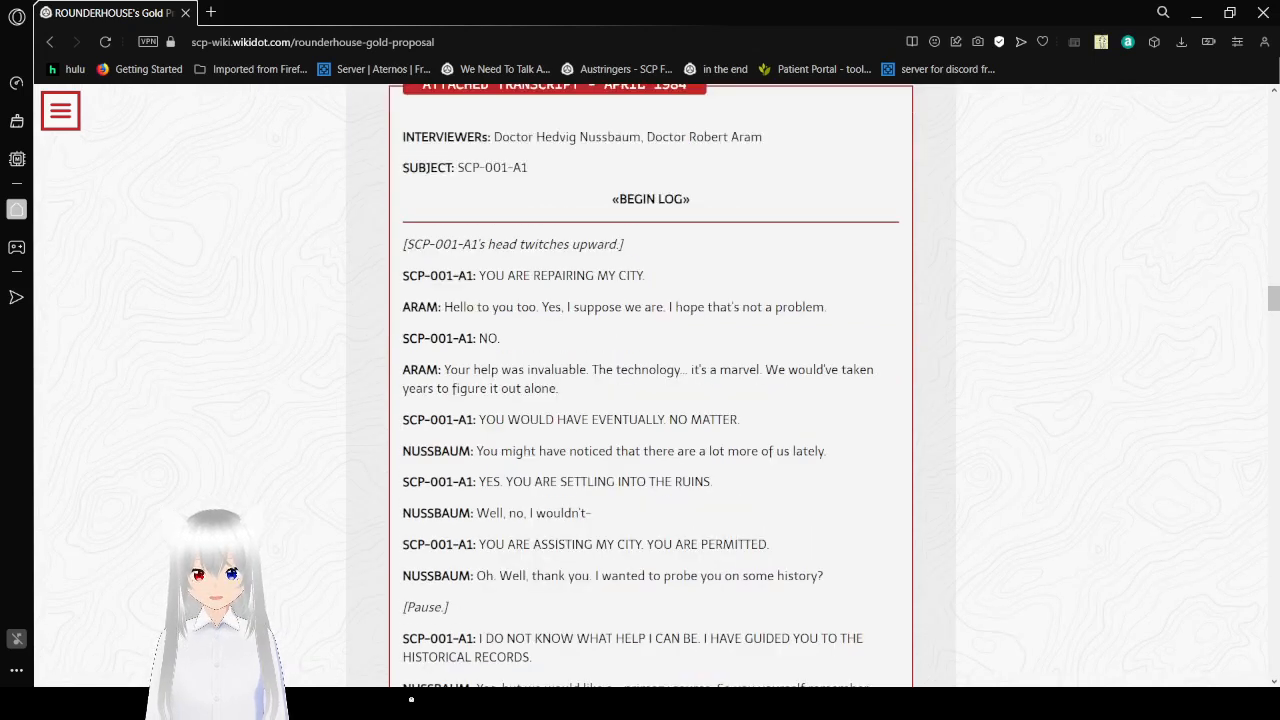
pyautogui.moveTo(948, 398)
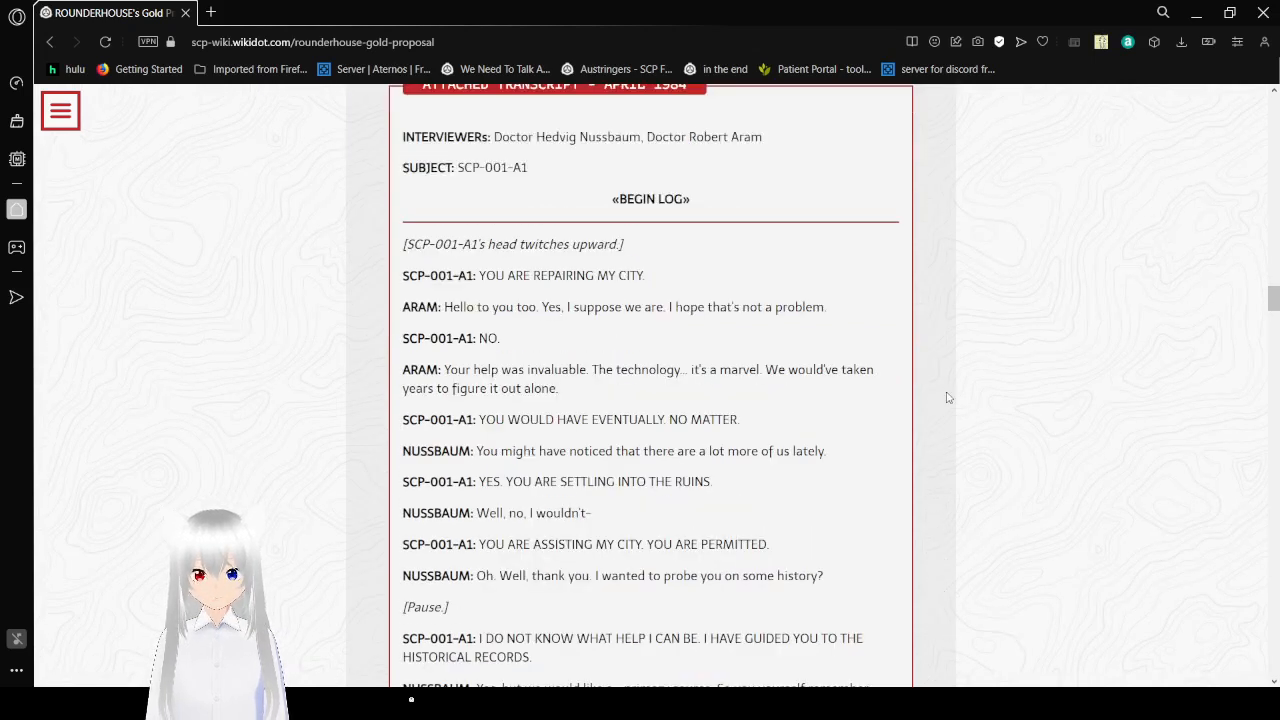
pyautogui.moveTo(1046, 376)
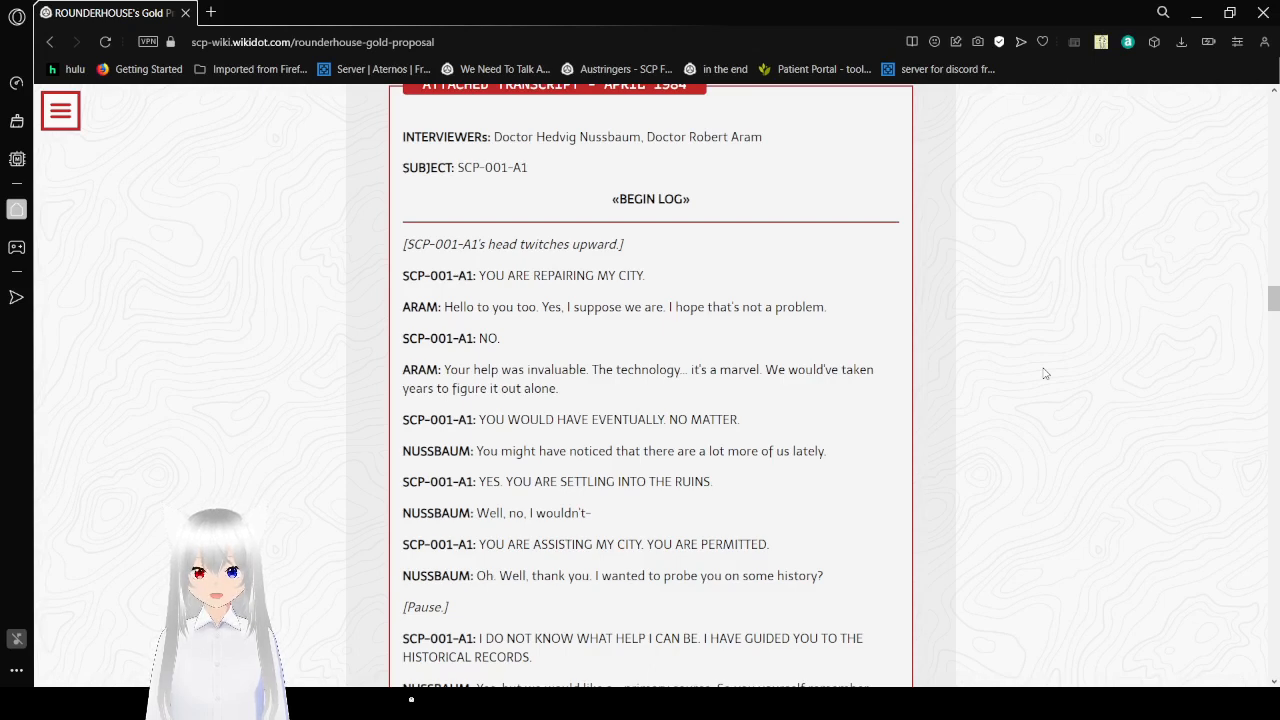
pyautogui.scroll(-3)
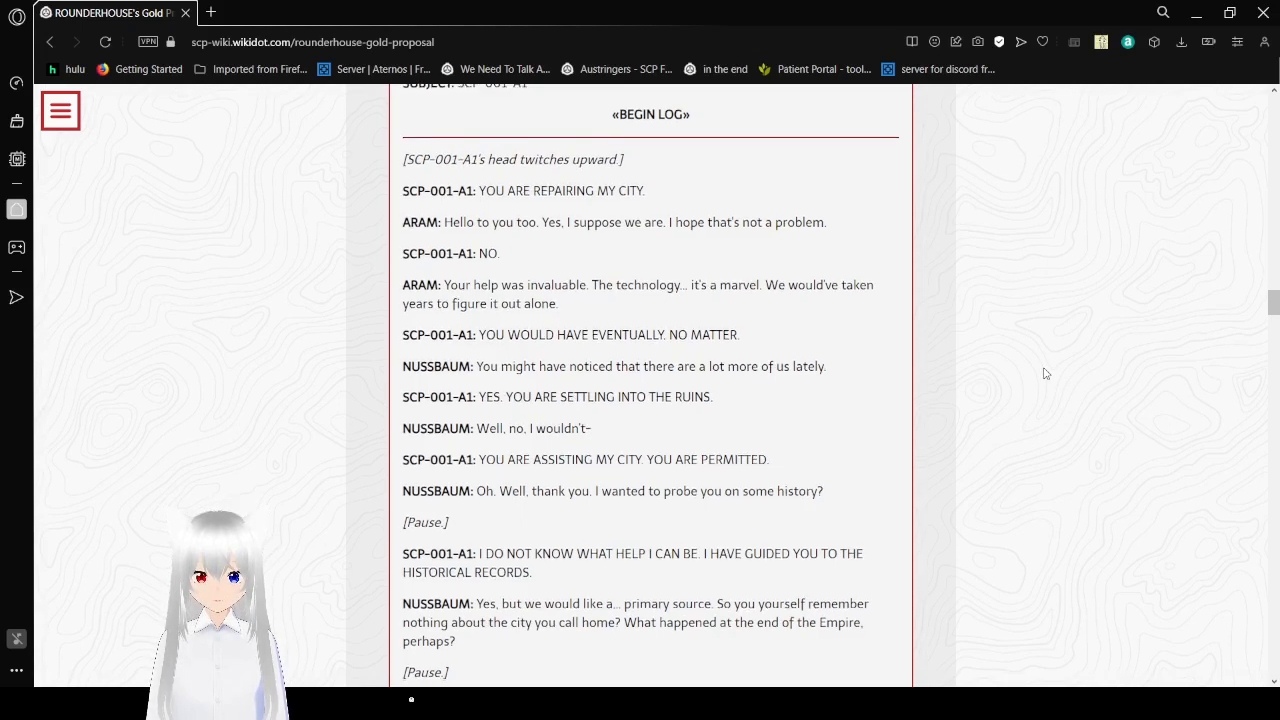
# - Scroll to SCP-001-A1 recalling being a Mekhanite and the undercity escape, then Nussbaum's corpses remark
pyautogui.scroll(-3)
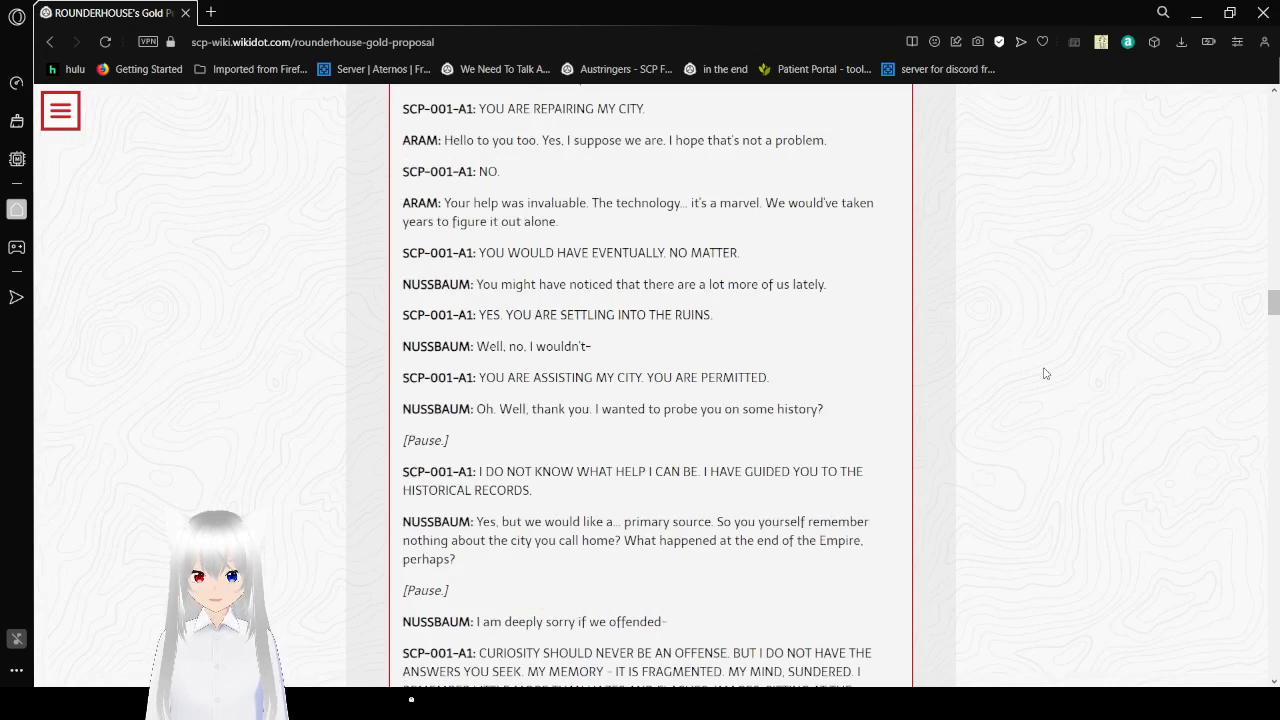
pyautogui.scroll(-3)
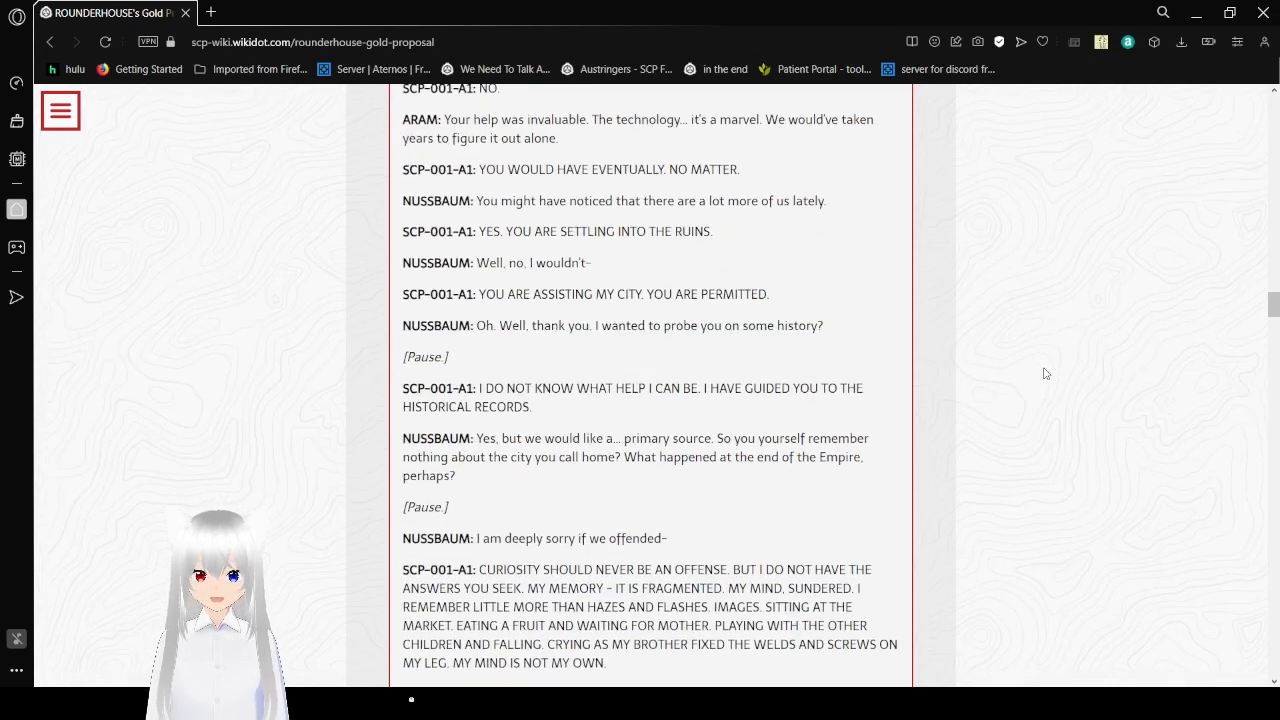
pyautogui.scroll(-3)
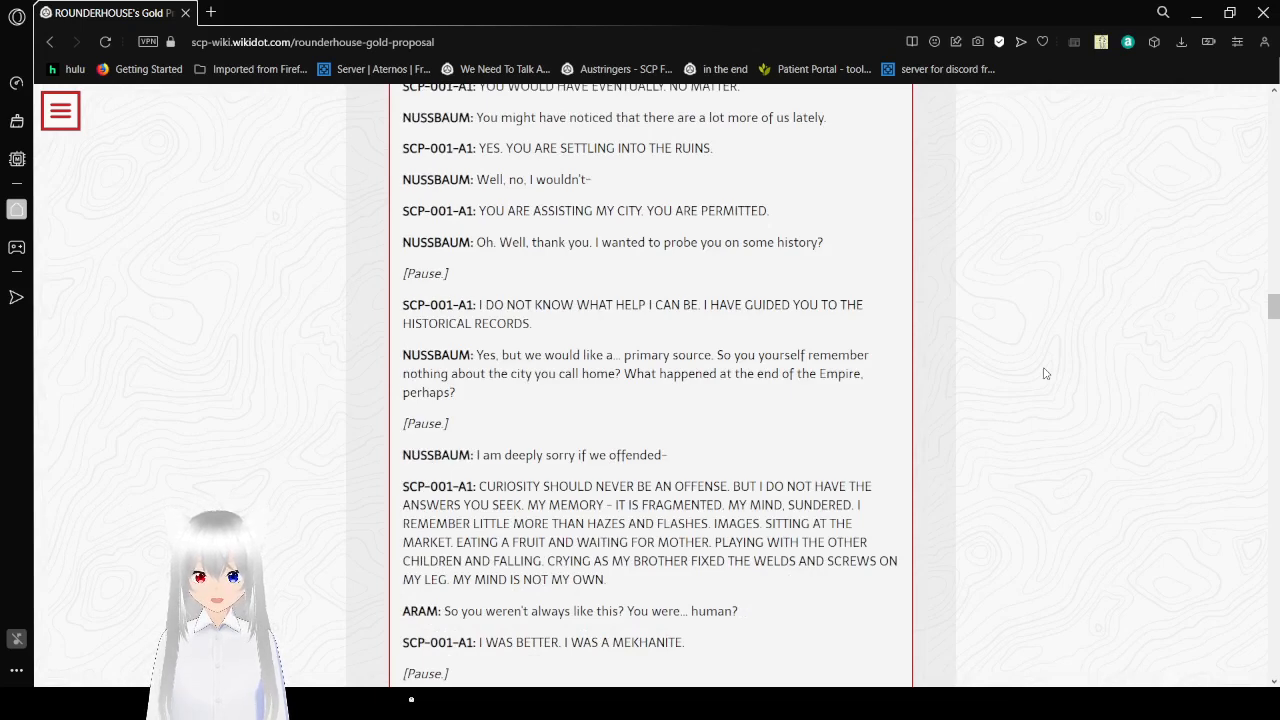
pyautogui.scroll(-3)
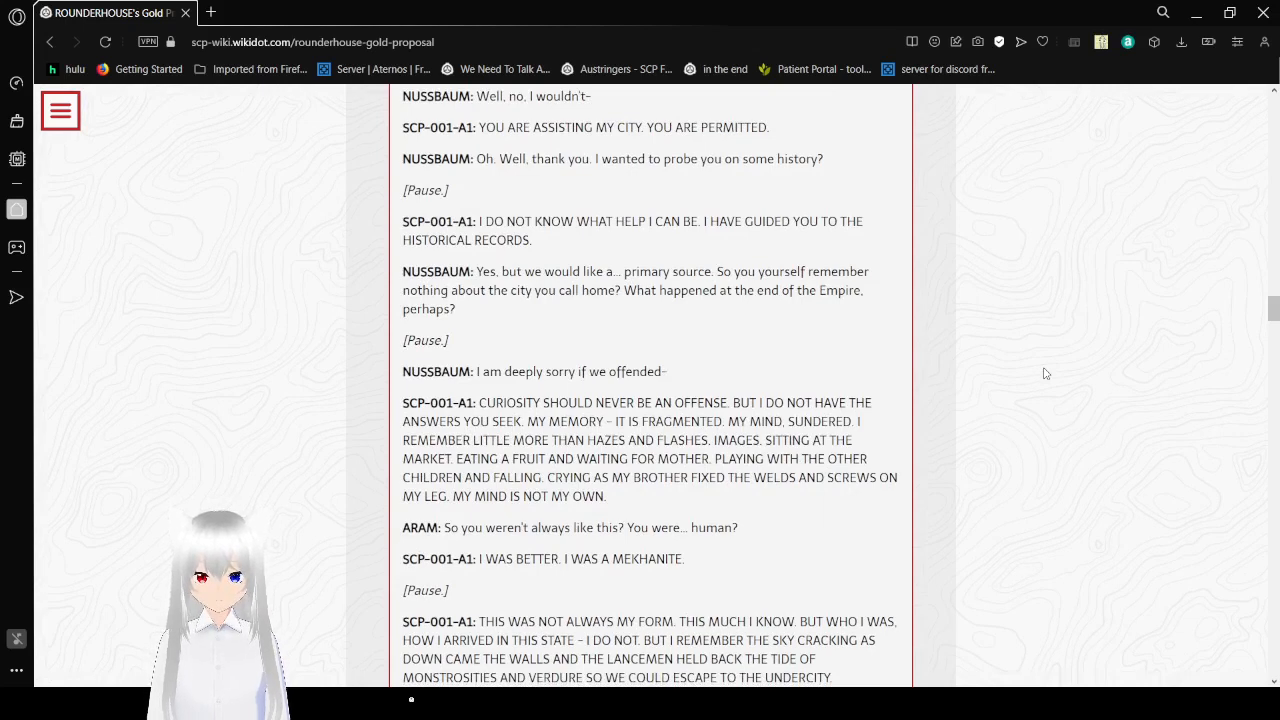
pyautogui.scroll(-3)
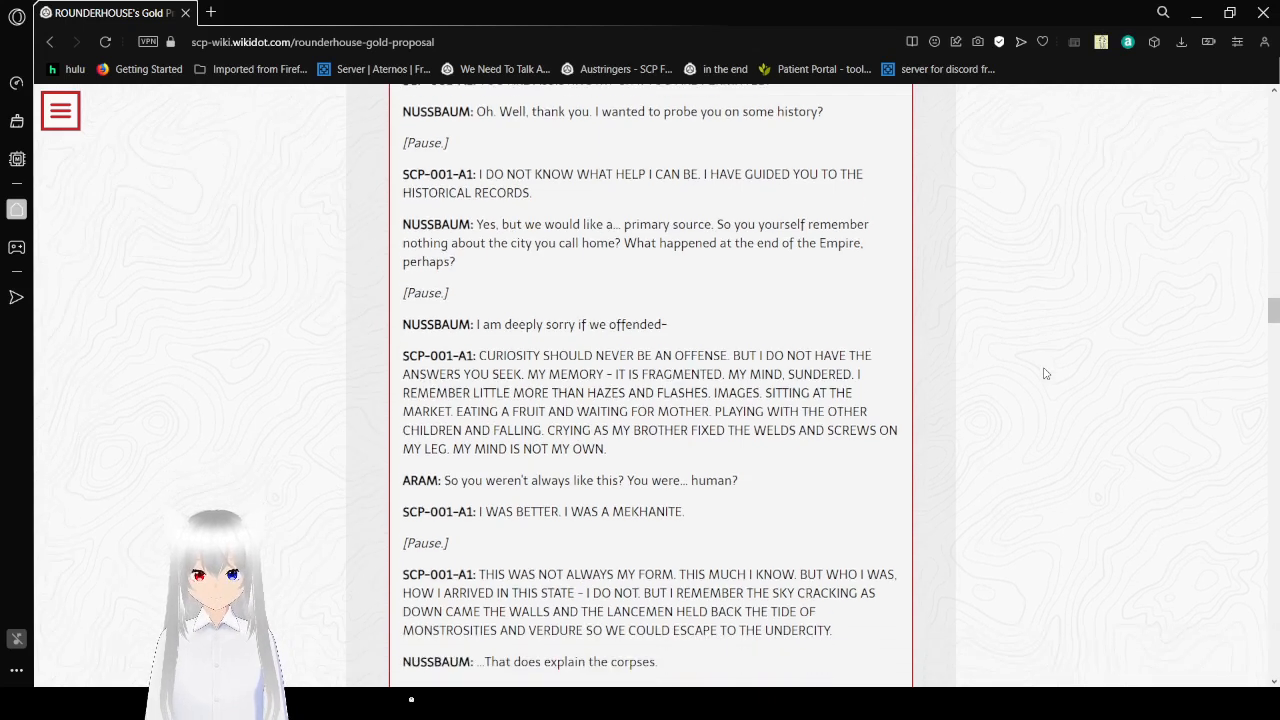
pyautogui.scroll(-3)
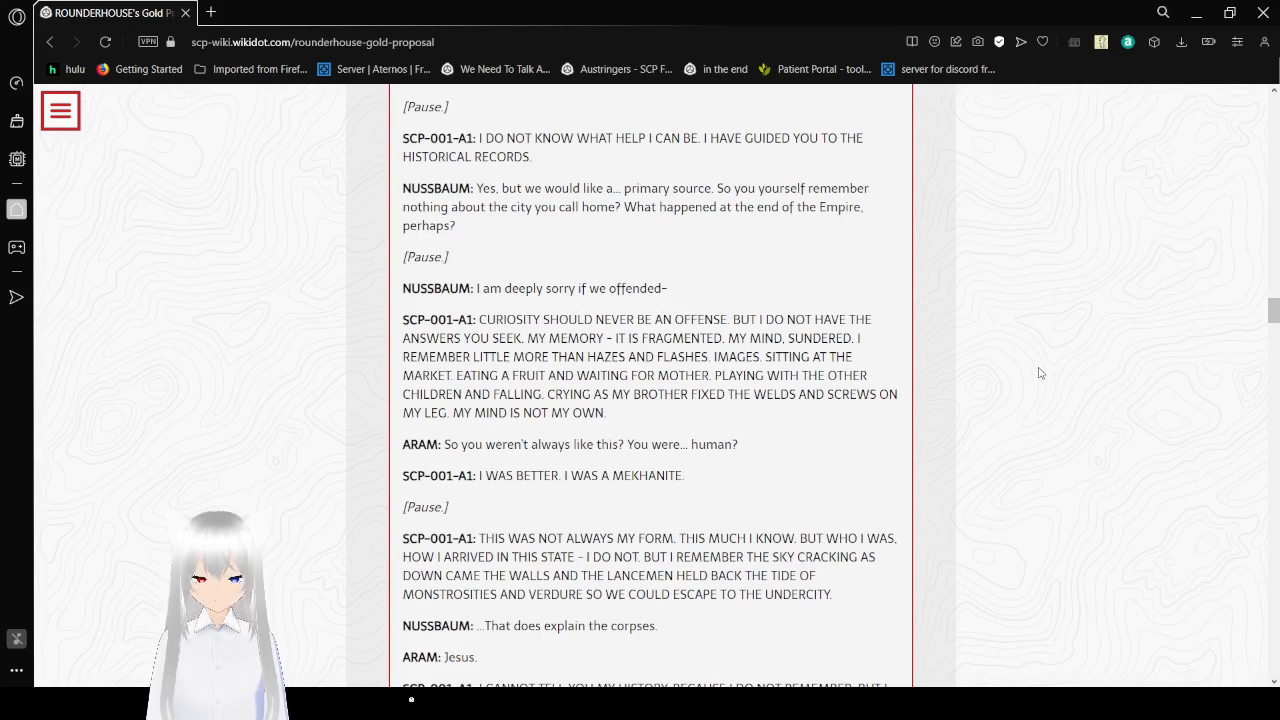
# - Scroll past the END LOG marker to the paragraph ending 'Testing was immediately commenced.'
pyautogui.scroll(-3)
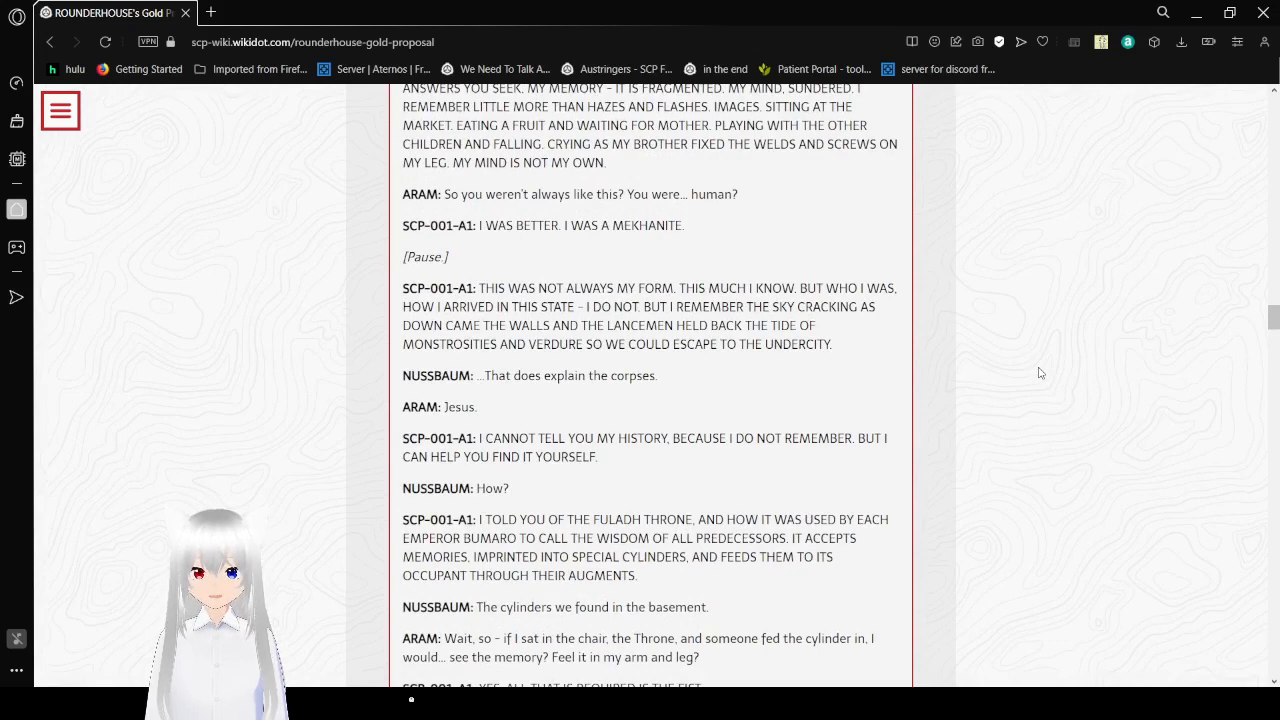
pyautogui.scroll(-3)
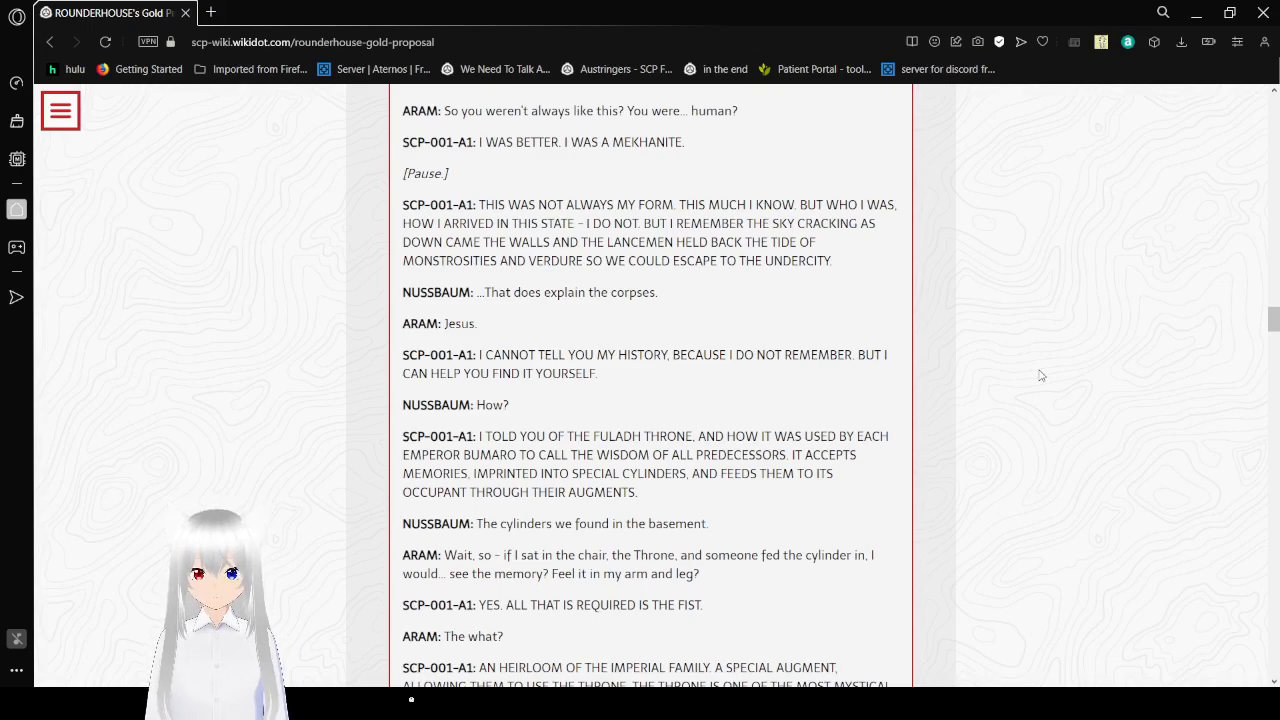
pyautogui.scroll(-3)
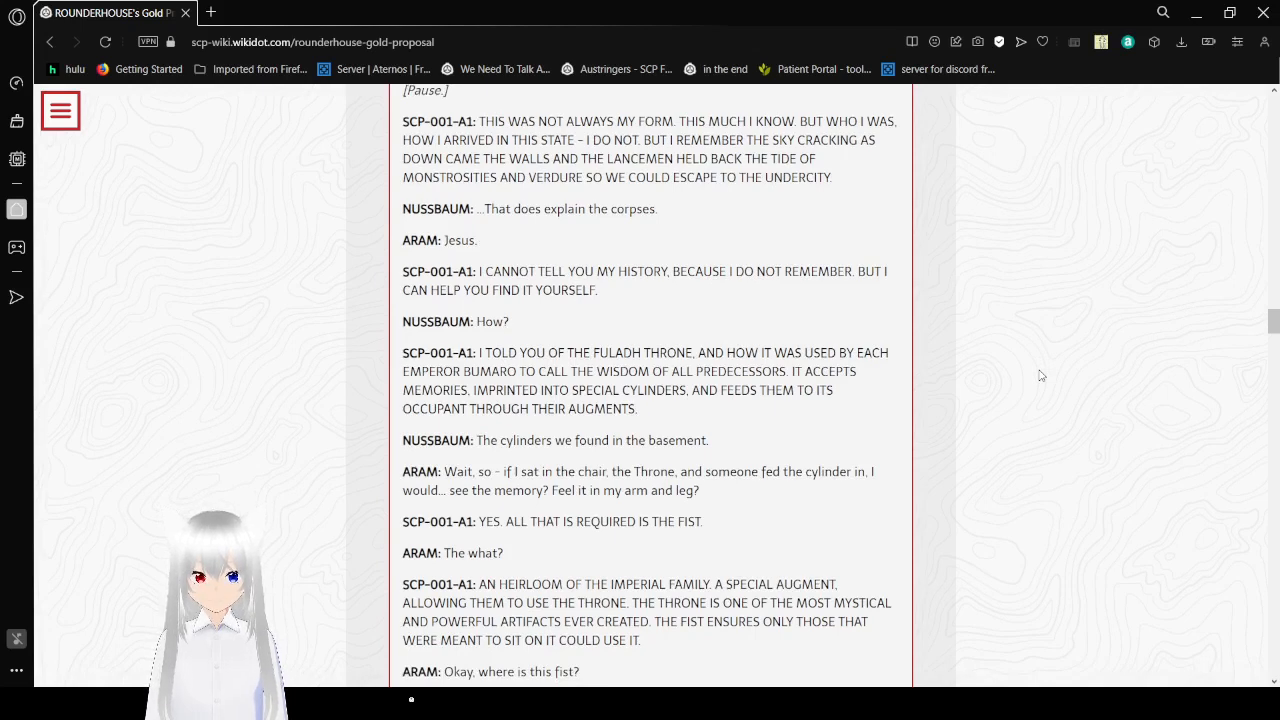
pyautogui.scroll(-3)
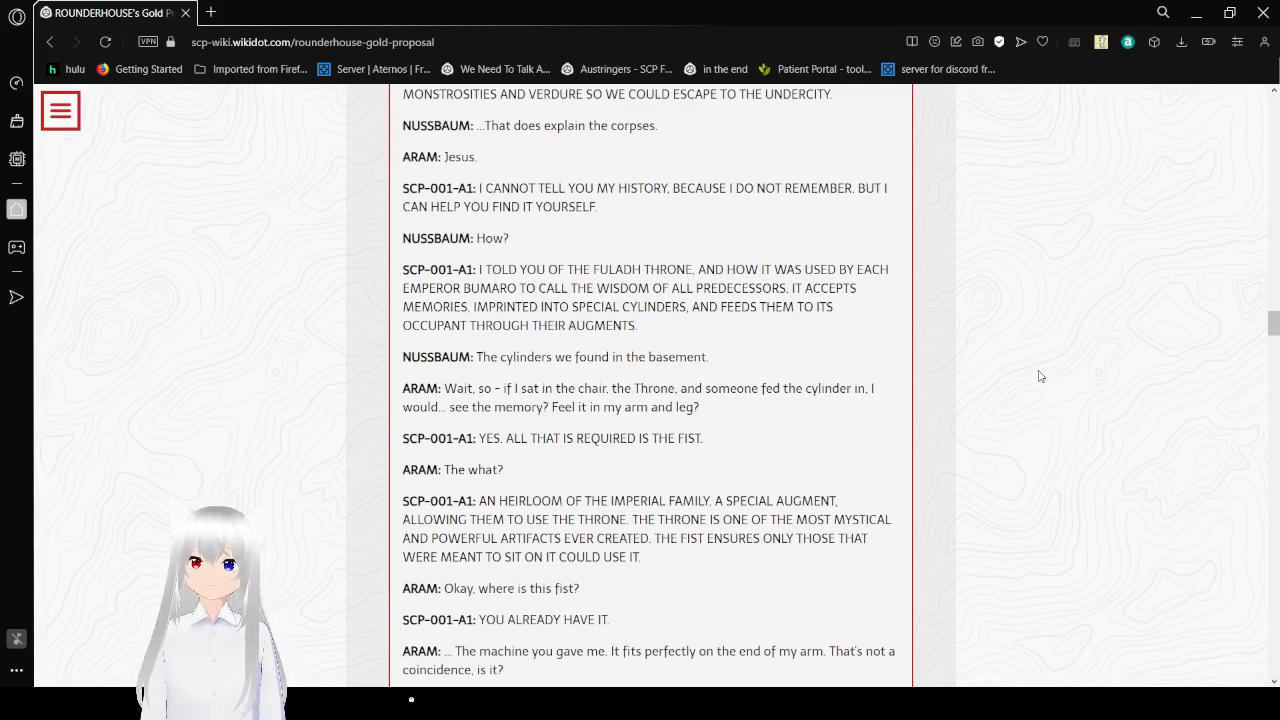
pyautogui.scroll(-3)
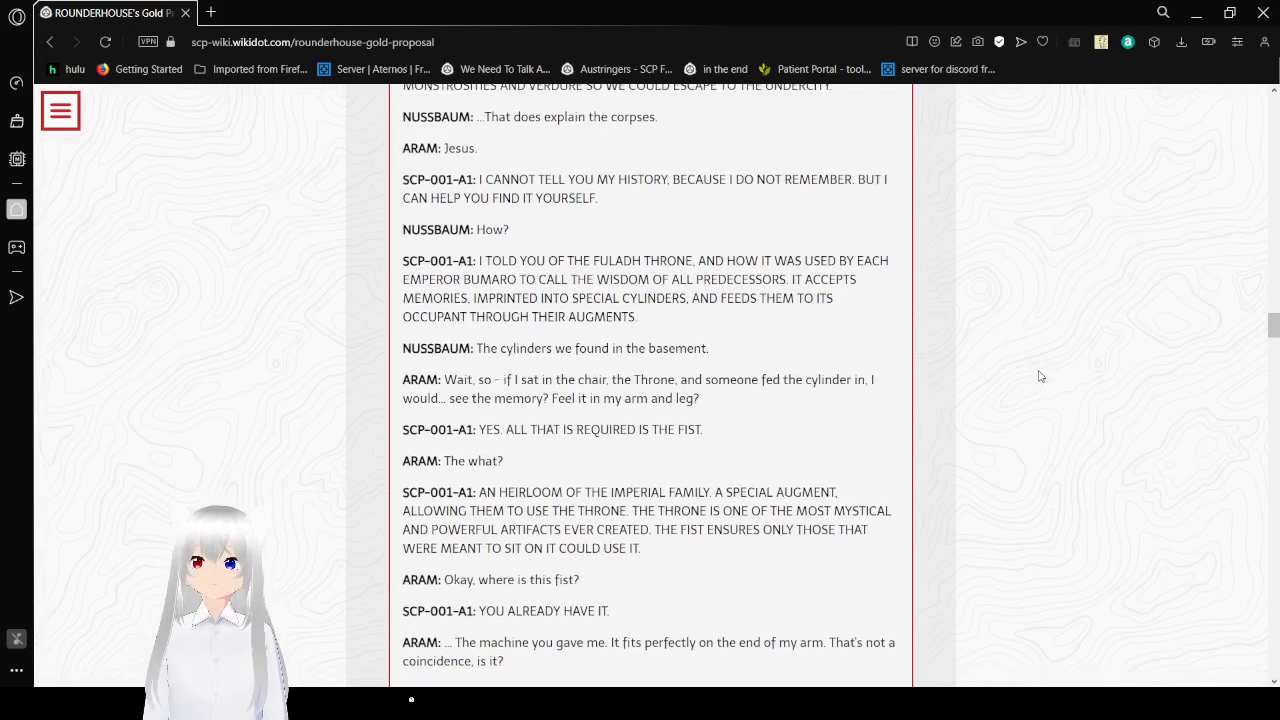
pyautogui.scroll(-3)
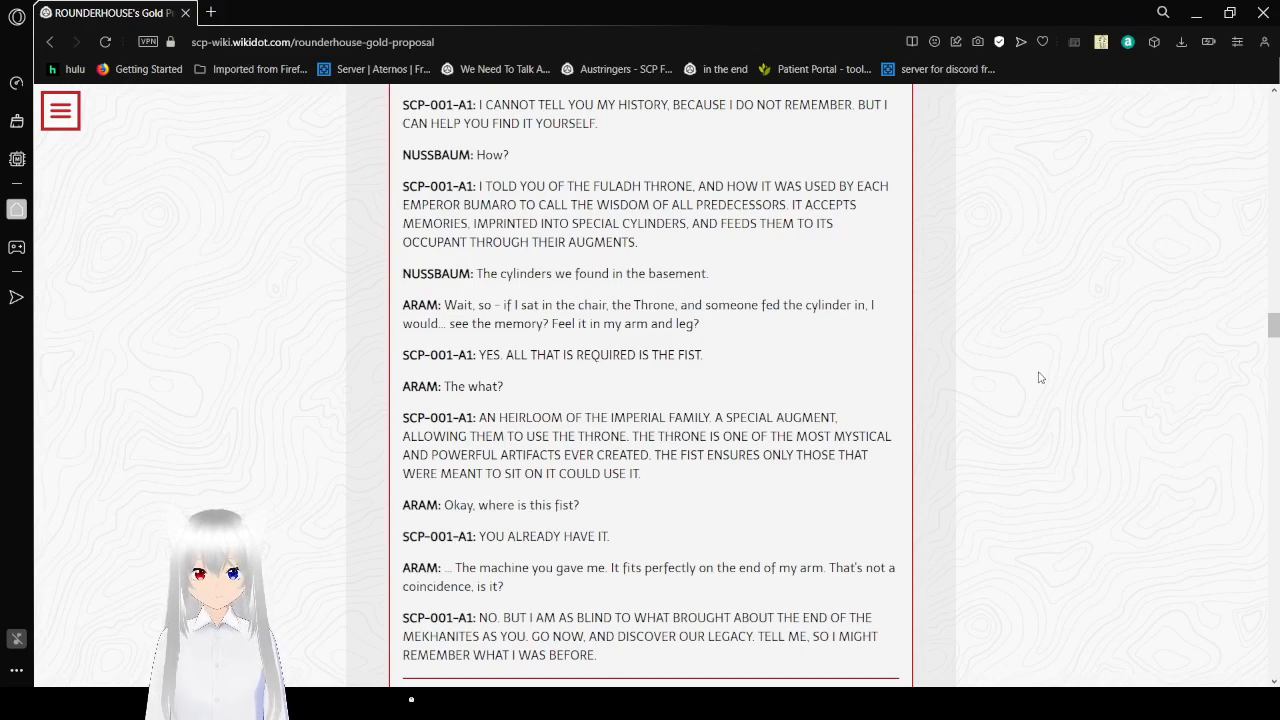
pyautogui.scroll(-3)
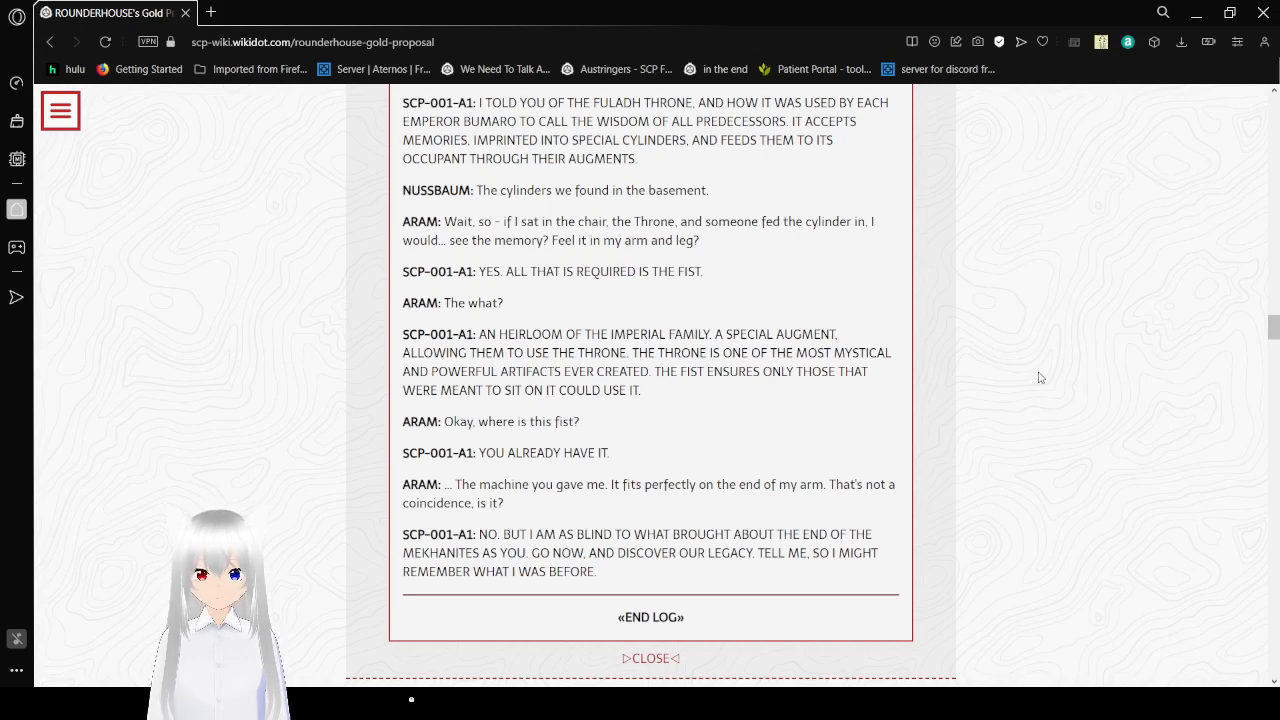
pyautogui.scroll(-3)
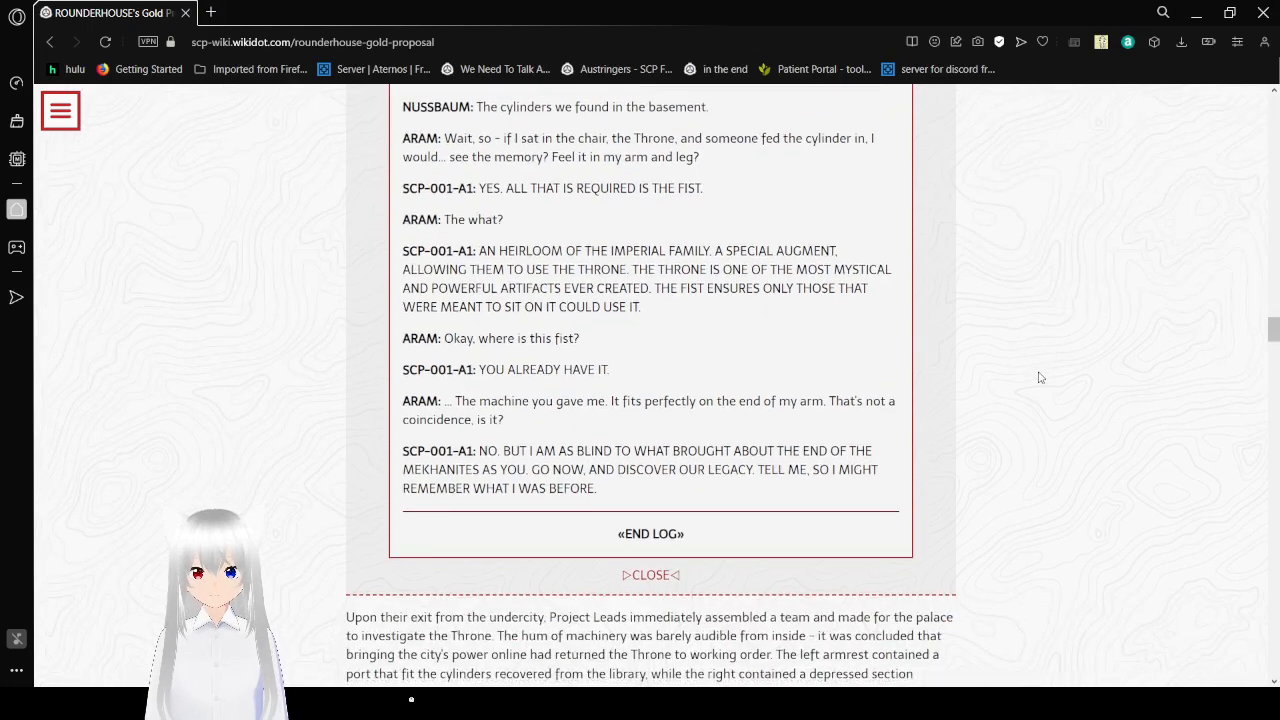
pyautogui.scroll(-3)
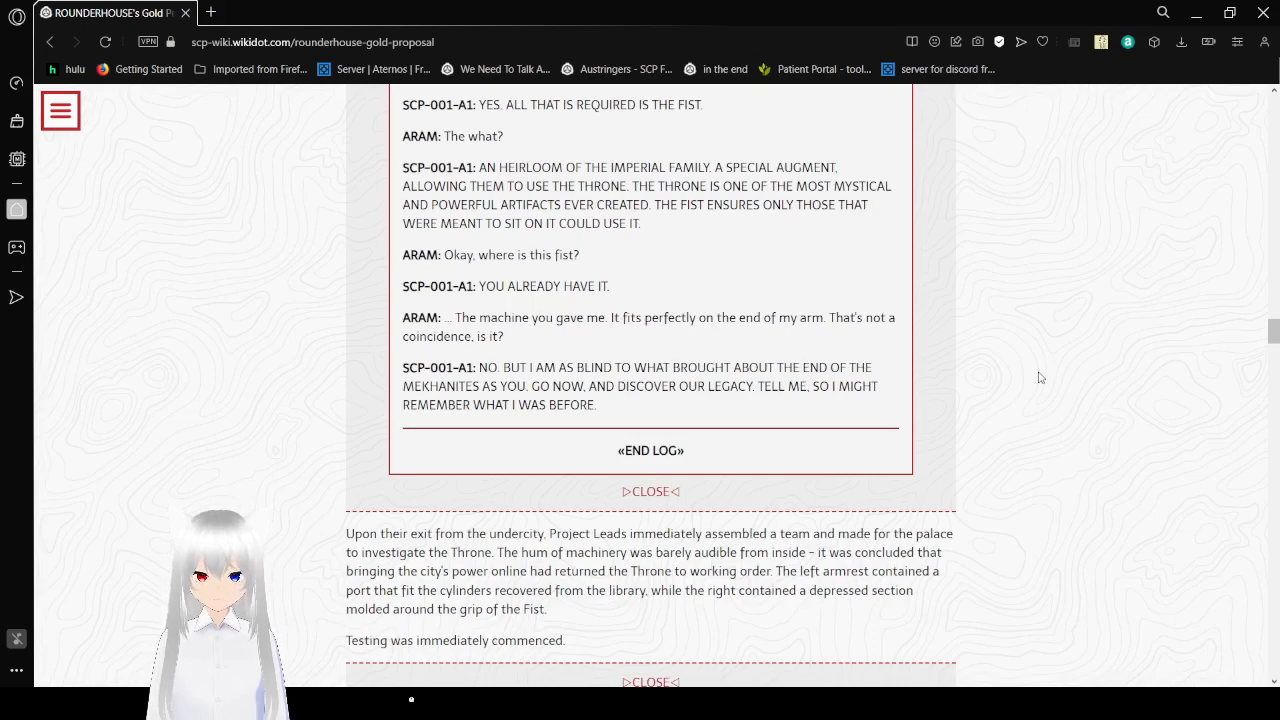
# - Scroll to the second April 1984 transcript's opening, up to Aram on the Throne as the cylinder loads
pyautogui.scroll(-3)
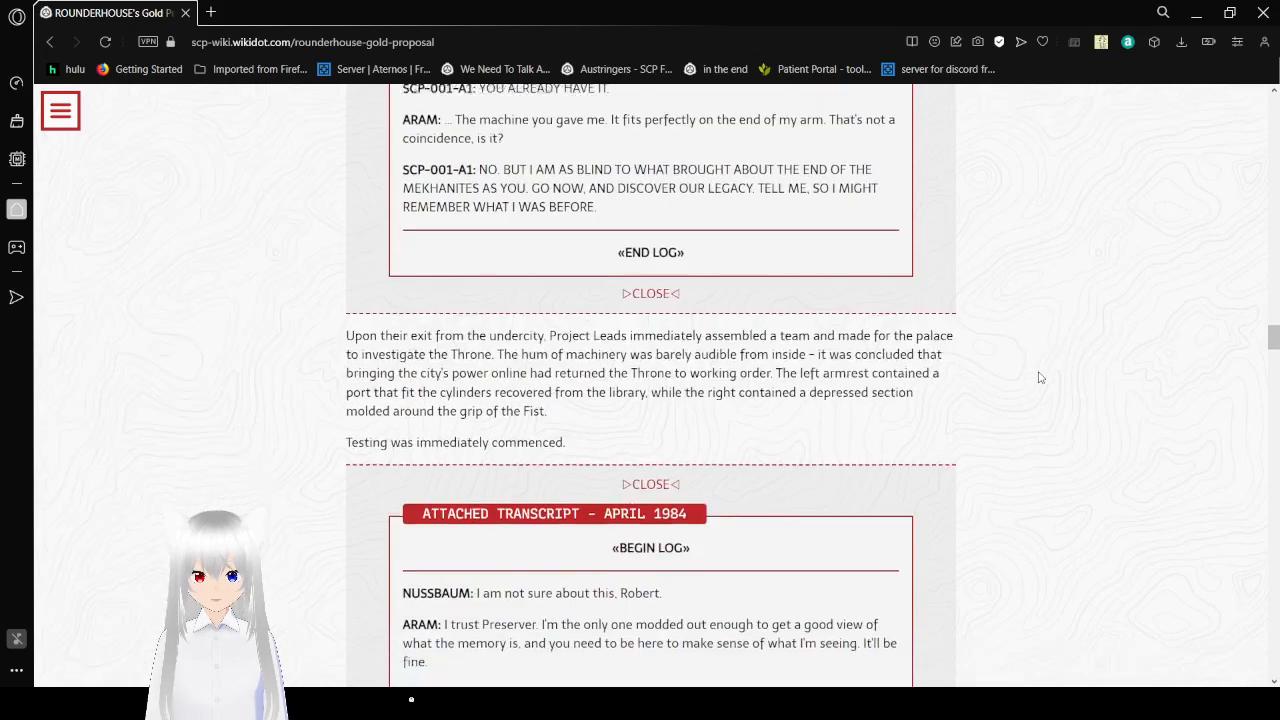
pyautogui.scroll(-3)
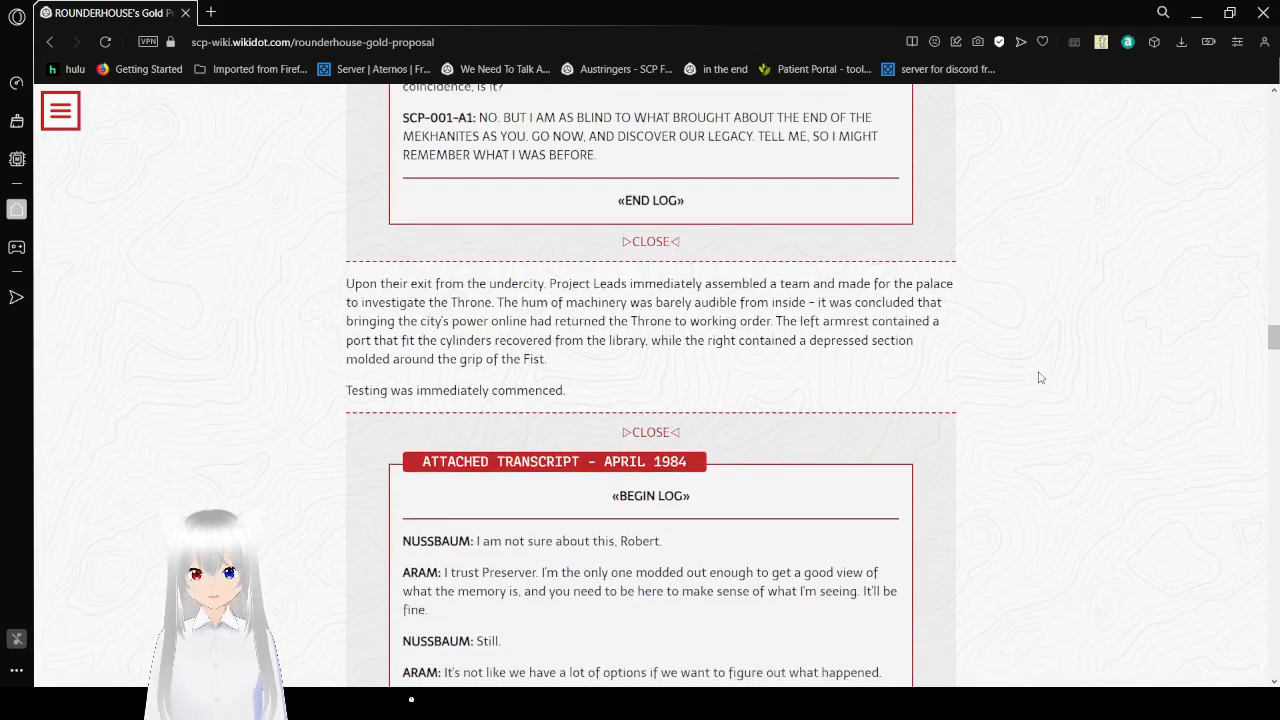
pyautogui.scroll(-3)
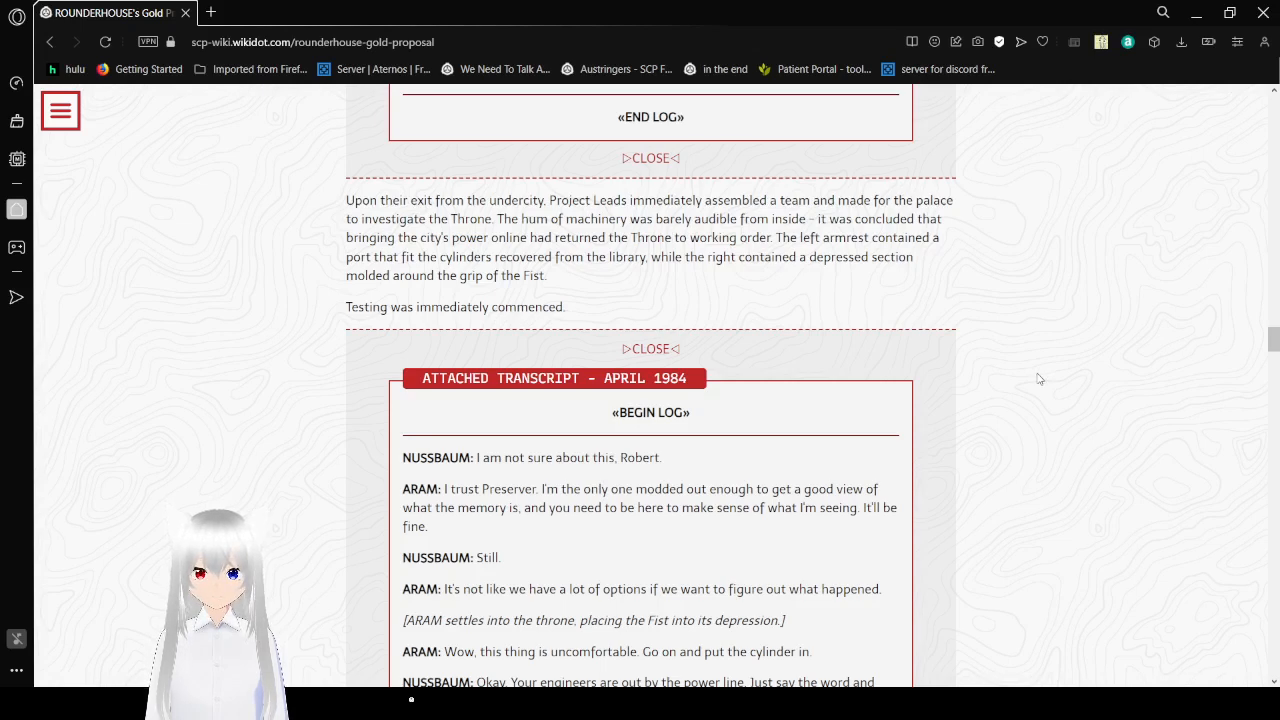
pyautogui.scroll(-3)
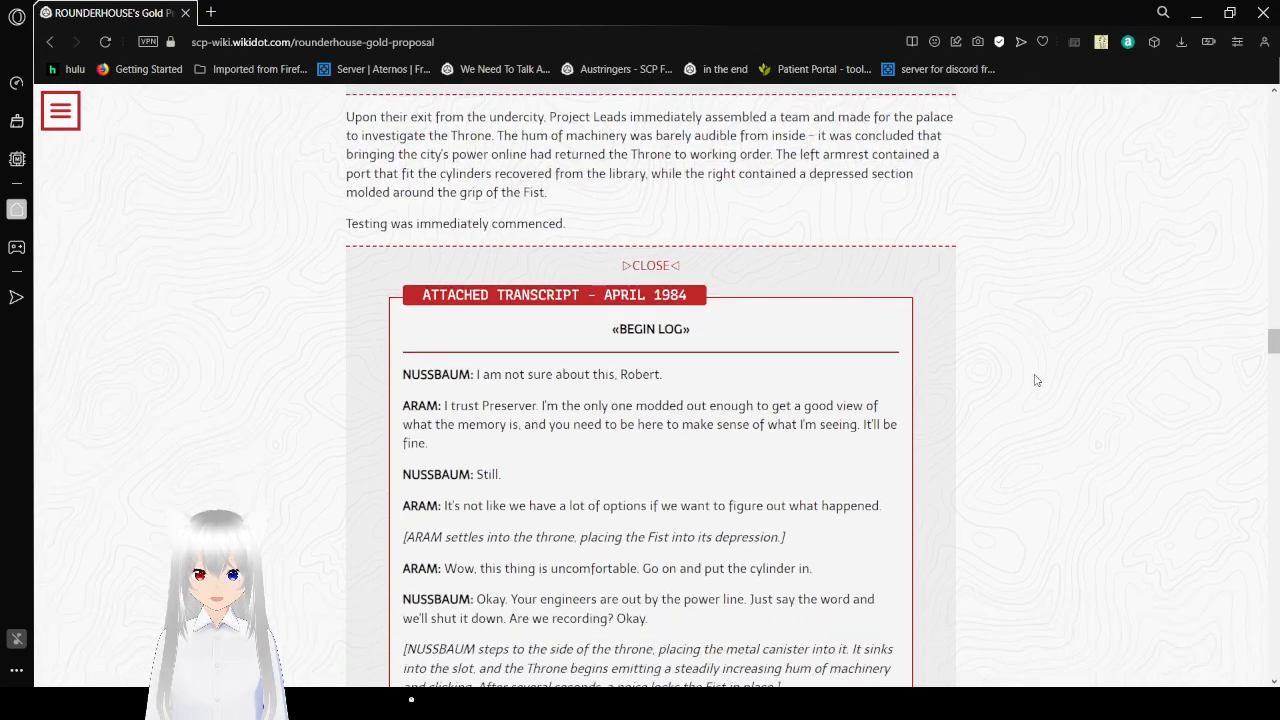
pyautogui.scroll(-3)
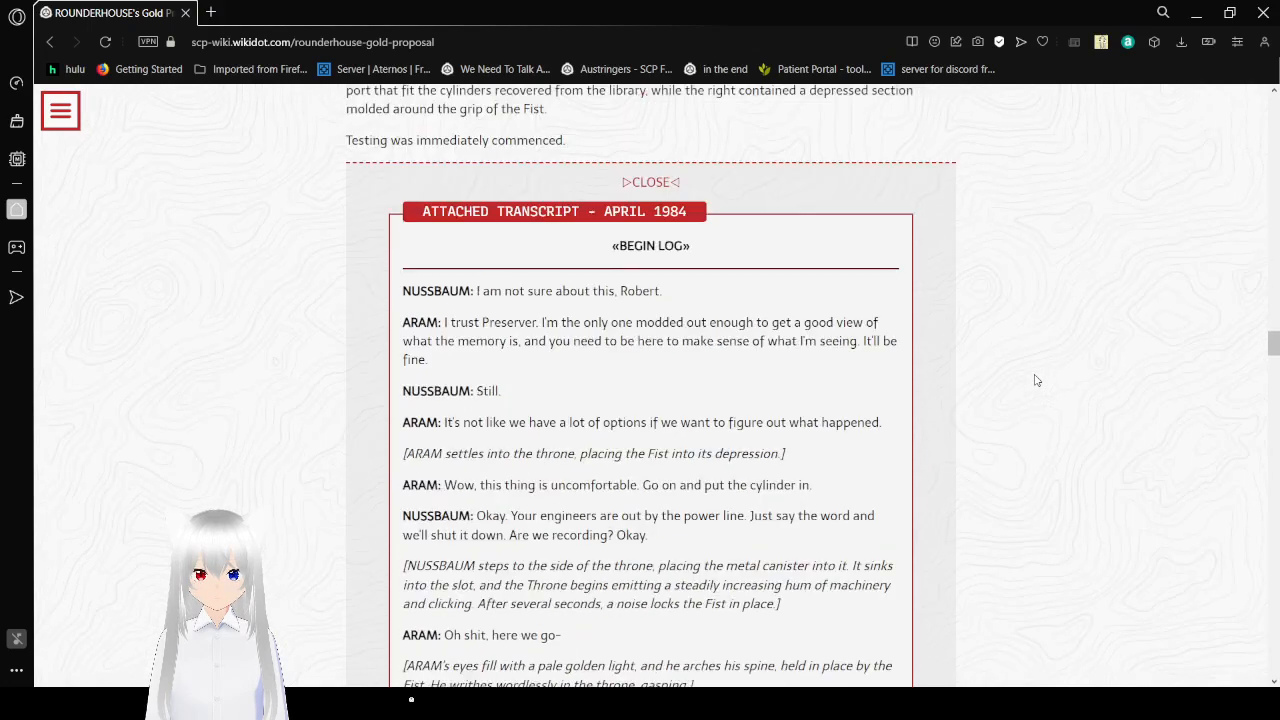
# - Scroll to Aram, after Throne activation, describing the palace balcony at sunrise
pyautogui.scroll(-3)
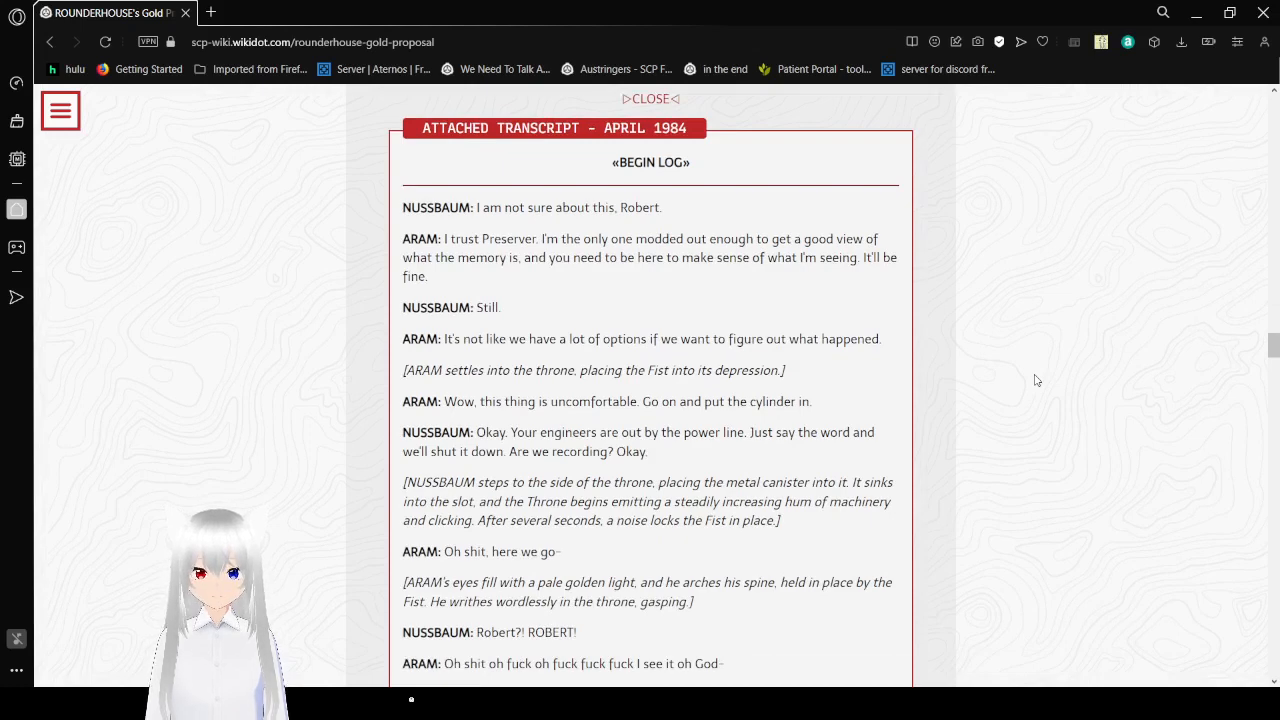
pyautogui.scroll(-3)
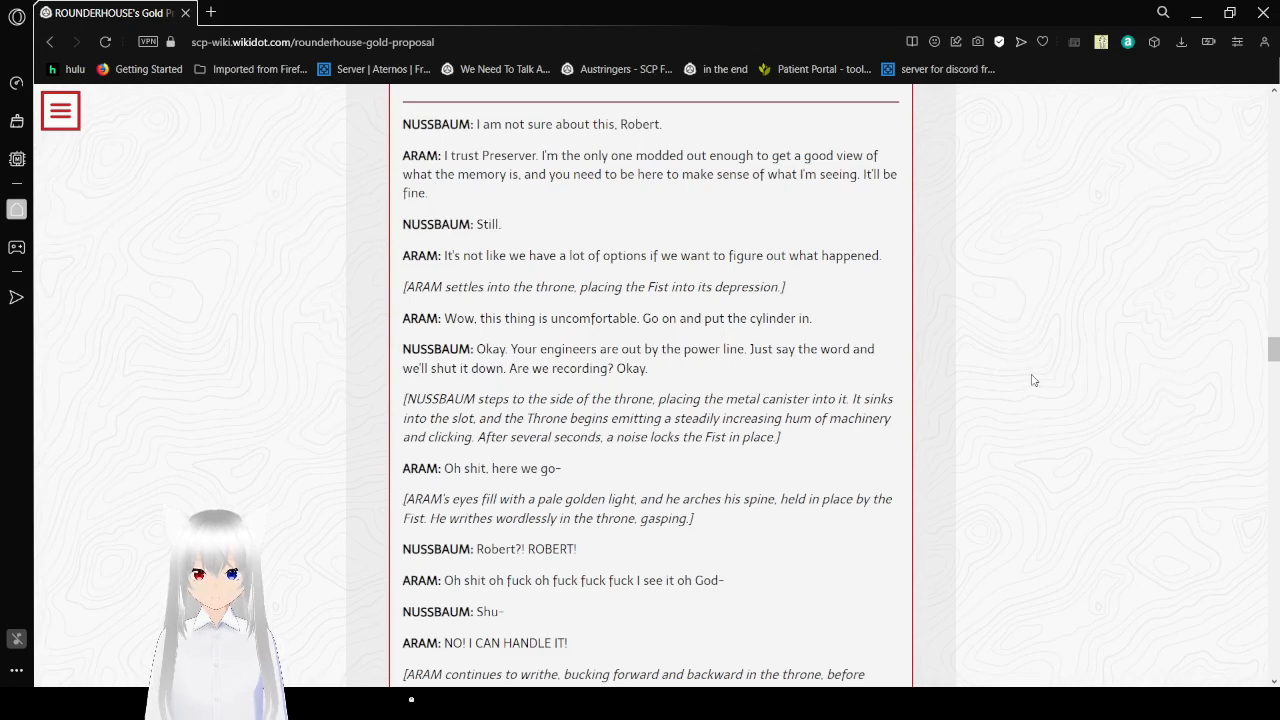
pyautogui.scroll(-3)
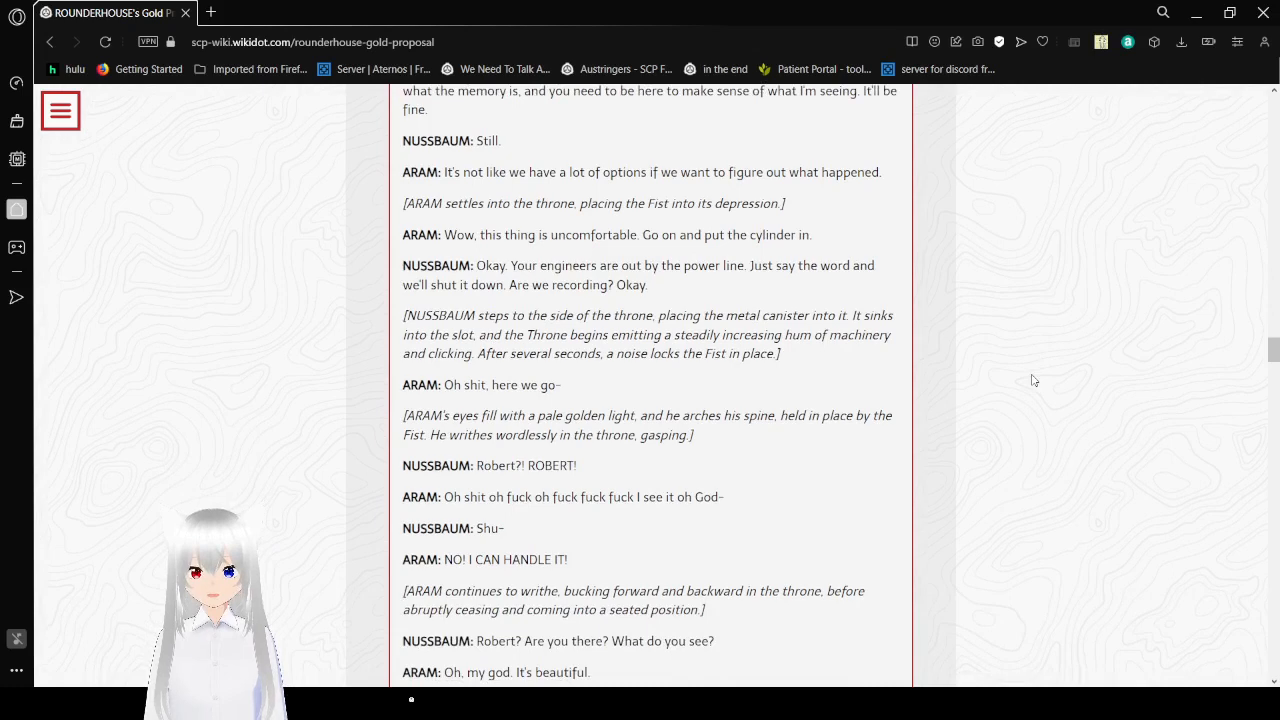
pyautogui.scroll(-3)
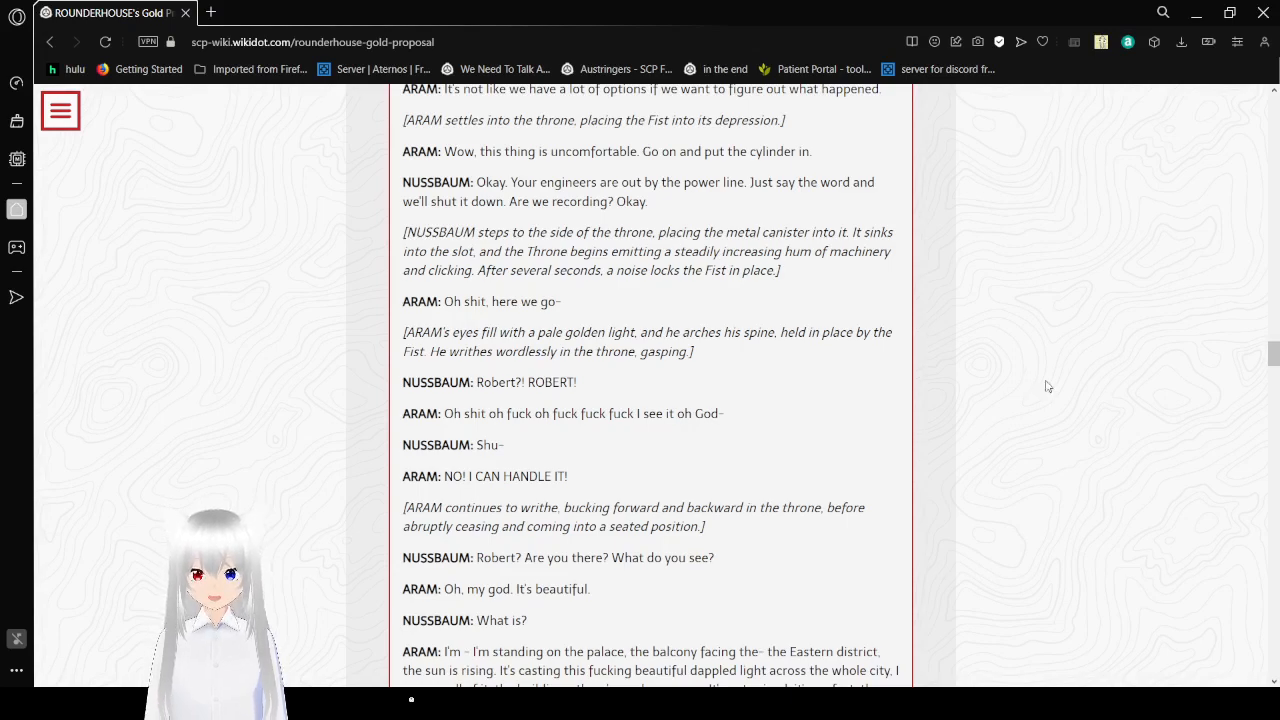
# - Scroll to Aram's 'Thank you, your lord loves you' vision of the throne room and the huge map
pyautogui.scroll(-3)
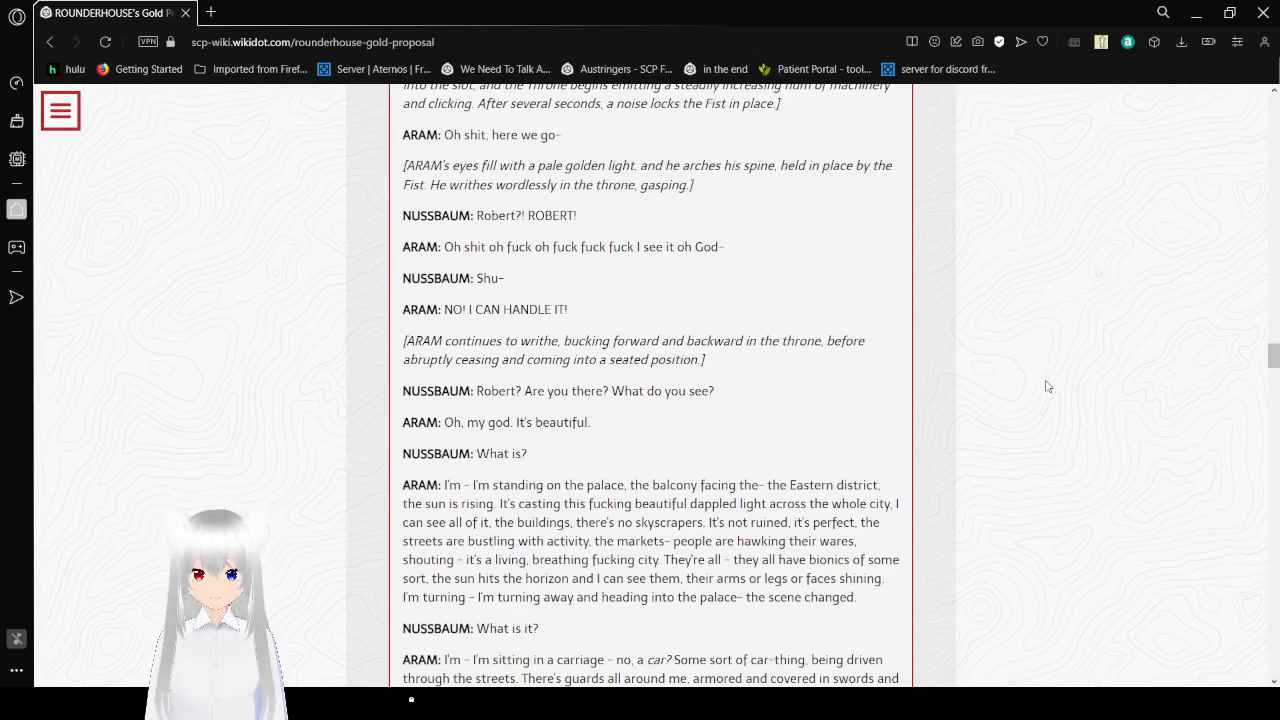
pyautogui.scroll(-3)
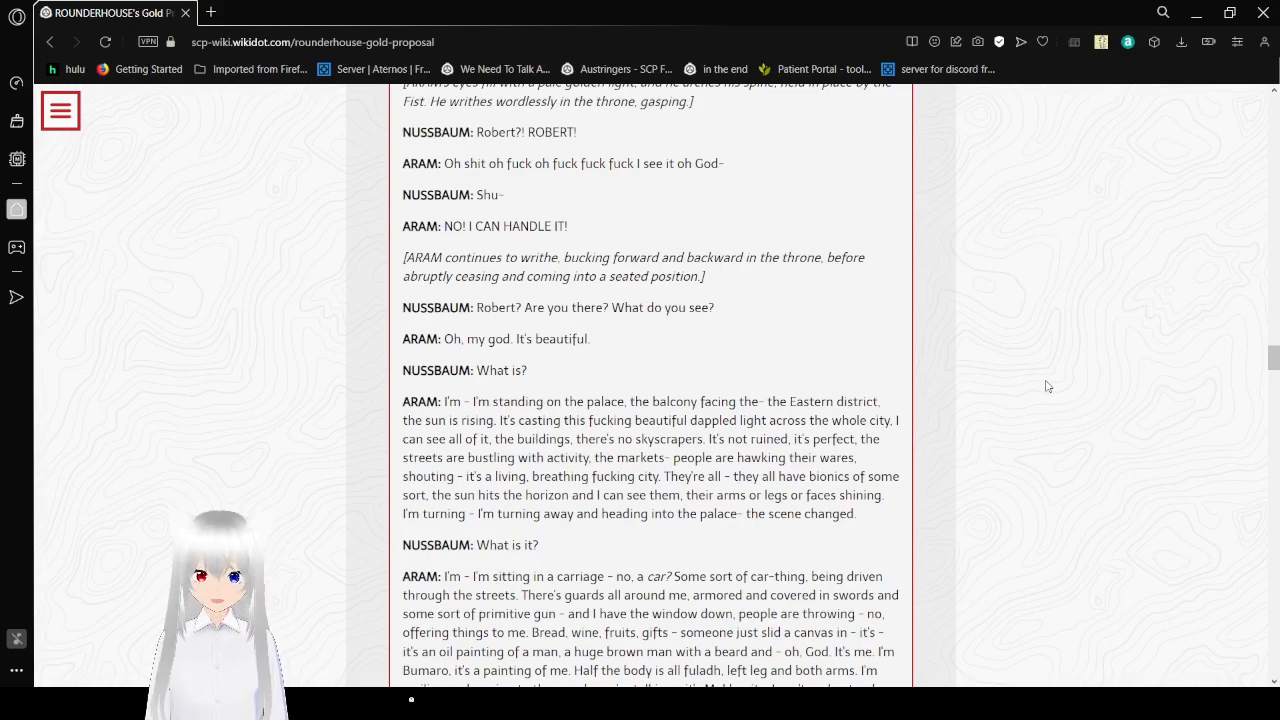
pyautogui.scroll(-3)
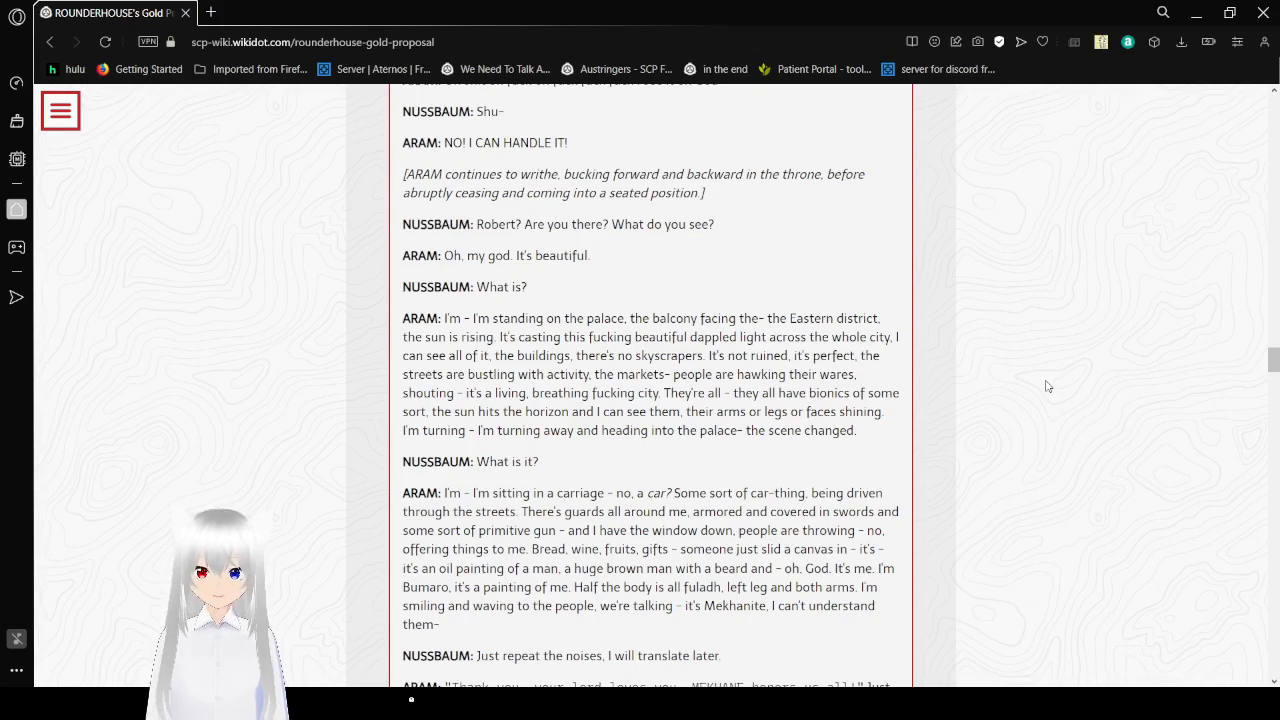
pyautogui.scroll(-3)
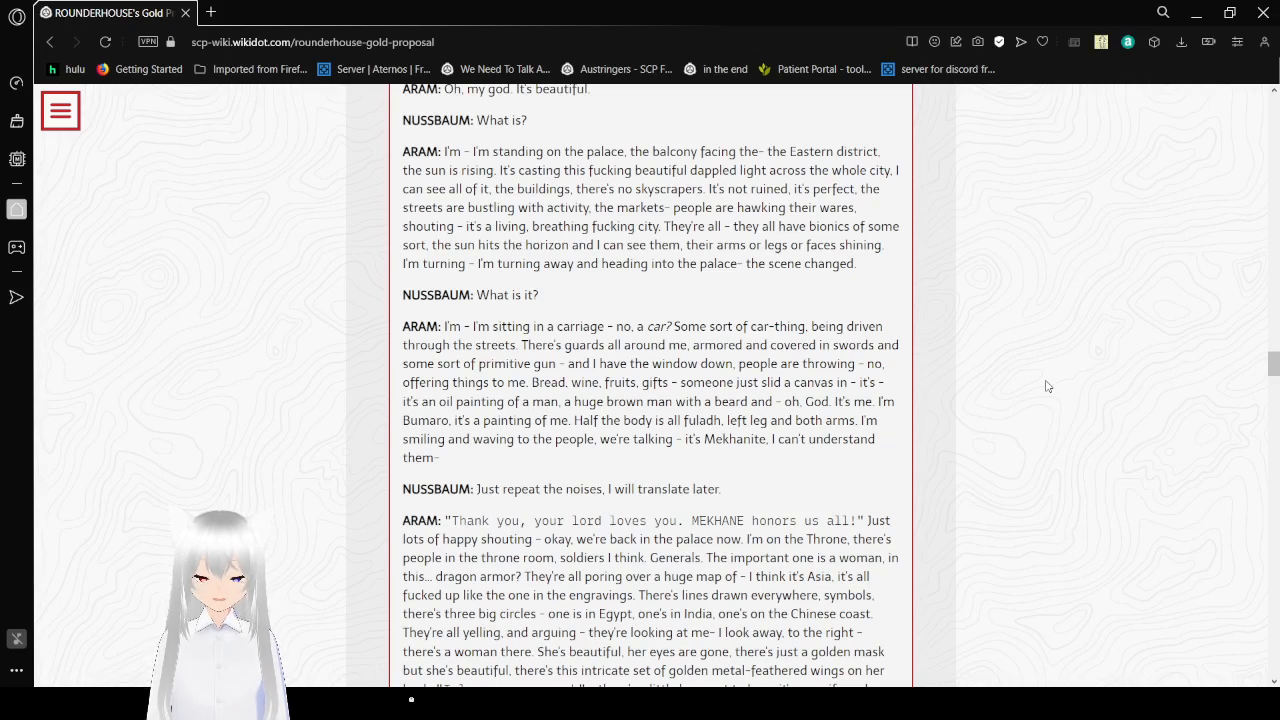
# - Scroll past Aram's collapse and infirmary report to the April 1984 Golden Legion document
pyautogui.scroll(-3)
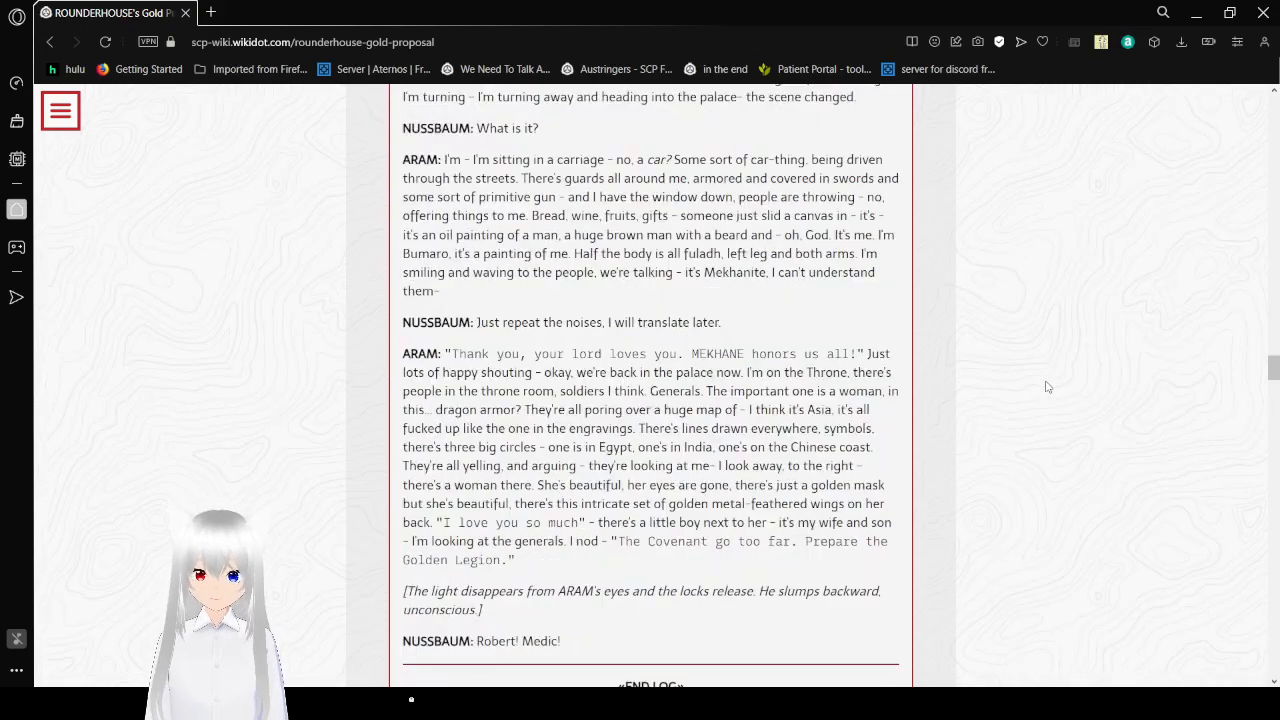
pyautogui.scroll(-3)
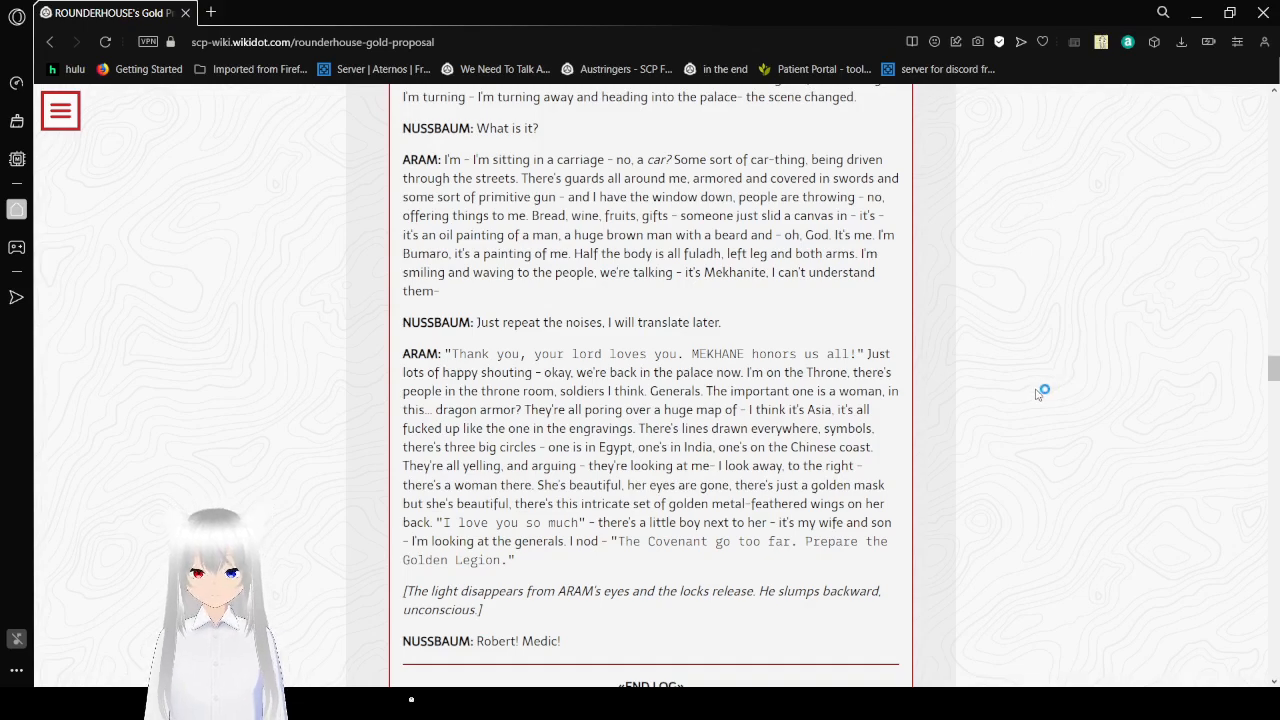
pyautogui.scroll(-3)
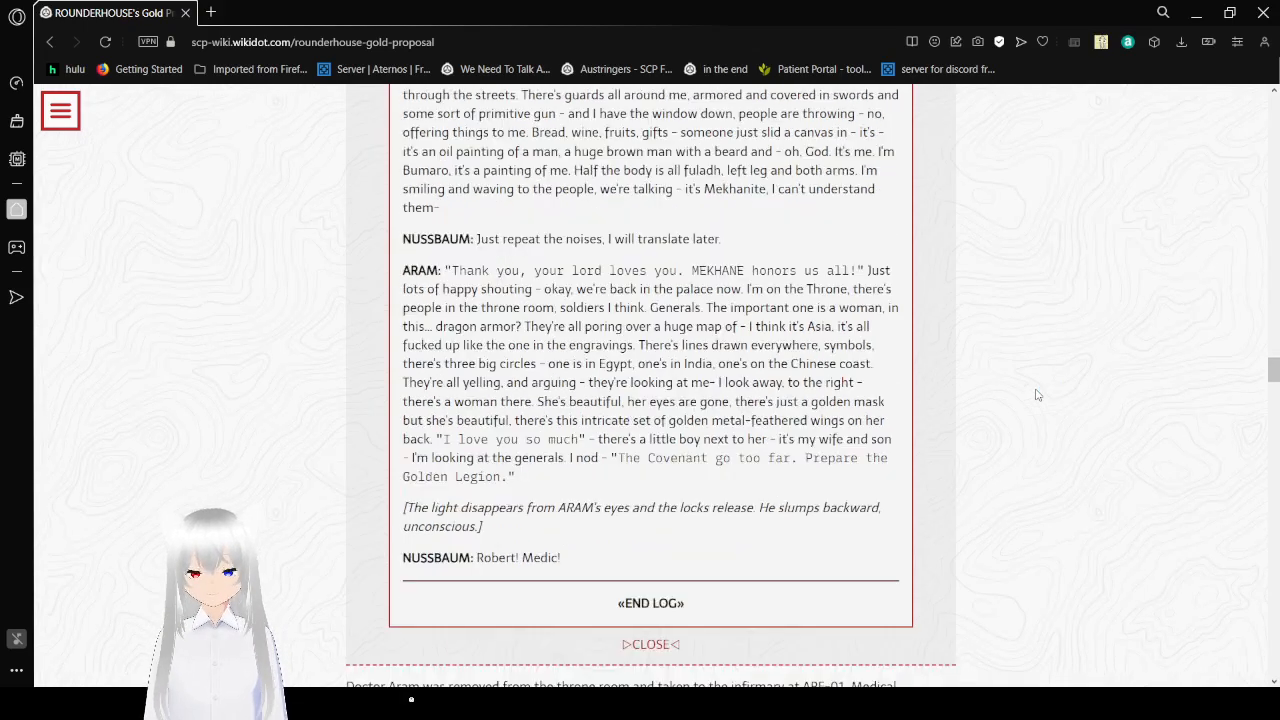
pyautogui.scroll(-3)
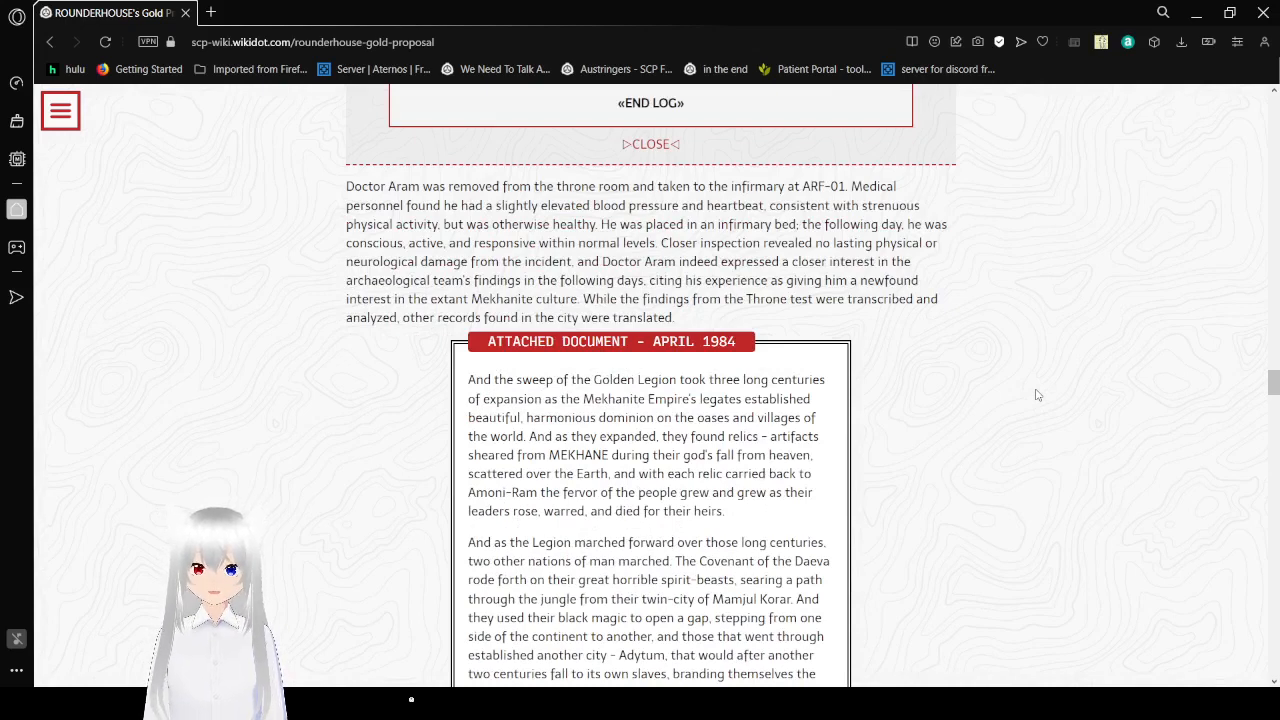
pyautogui.scroll(-3)
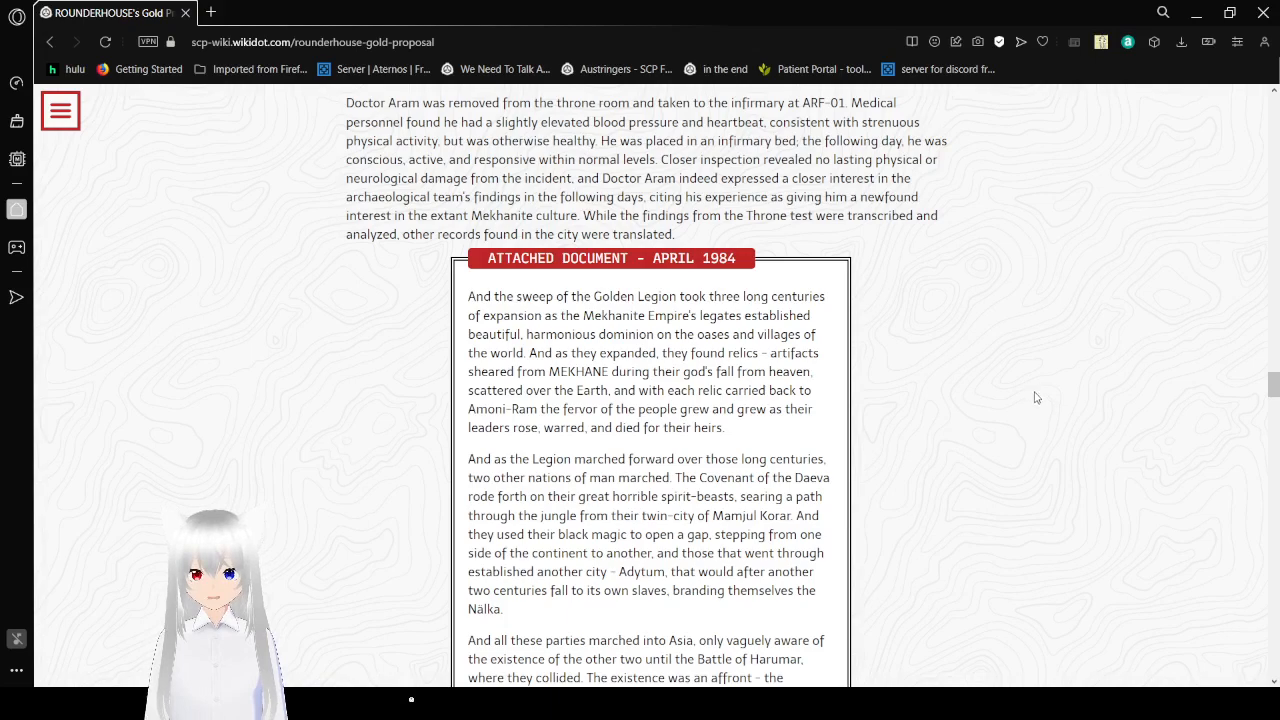
# - Scroll through the Golden Legion document to its 'Devastation.' ending and the collapsed addendum bar
pyautogui.scroll(-3)
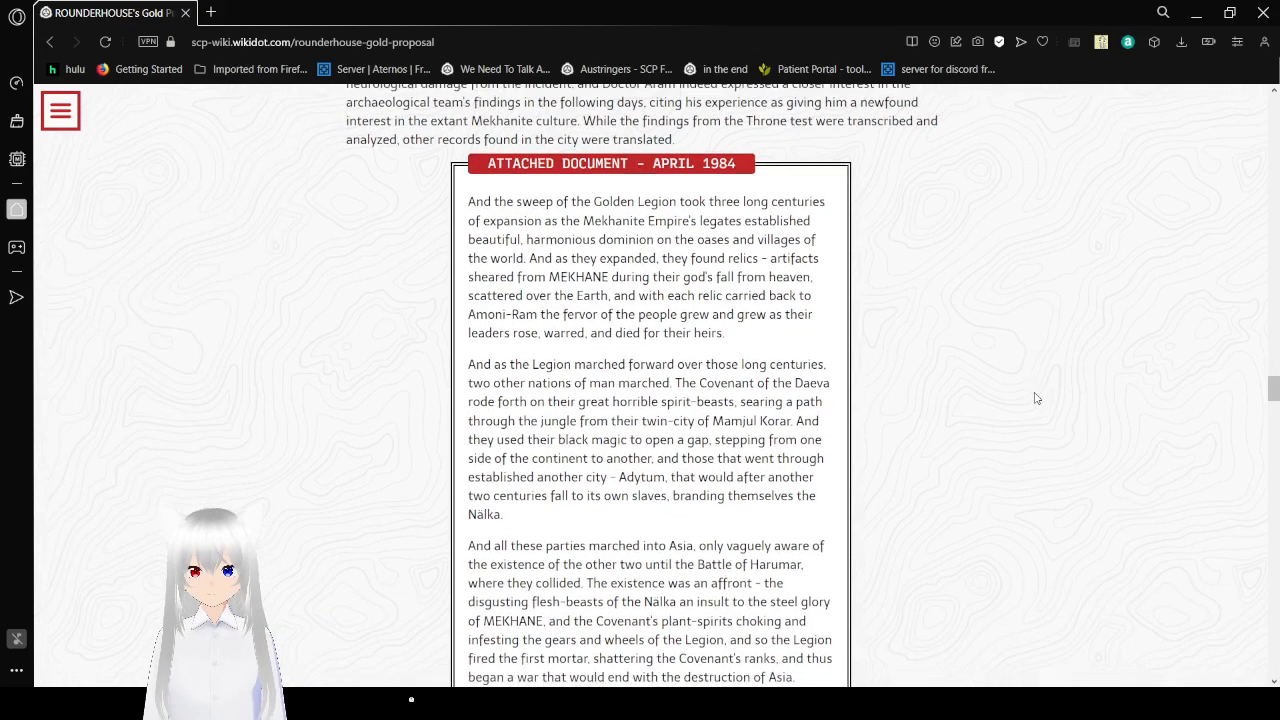
pyautogui.scroll(-3)
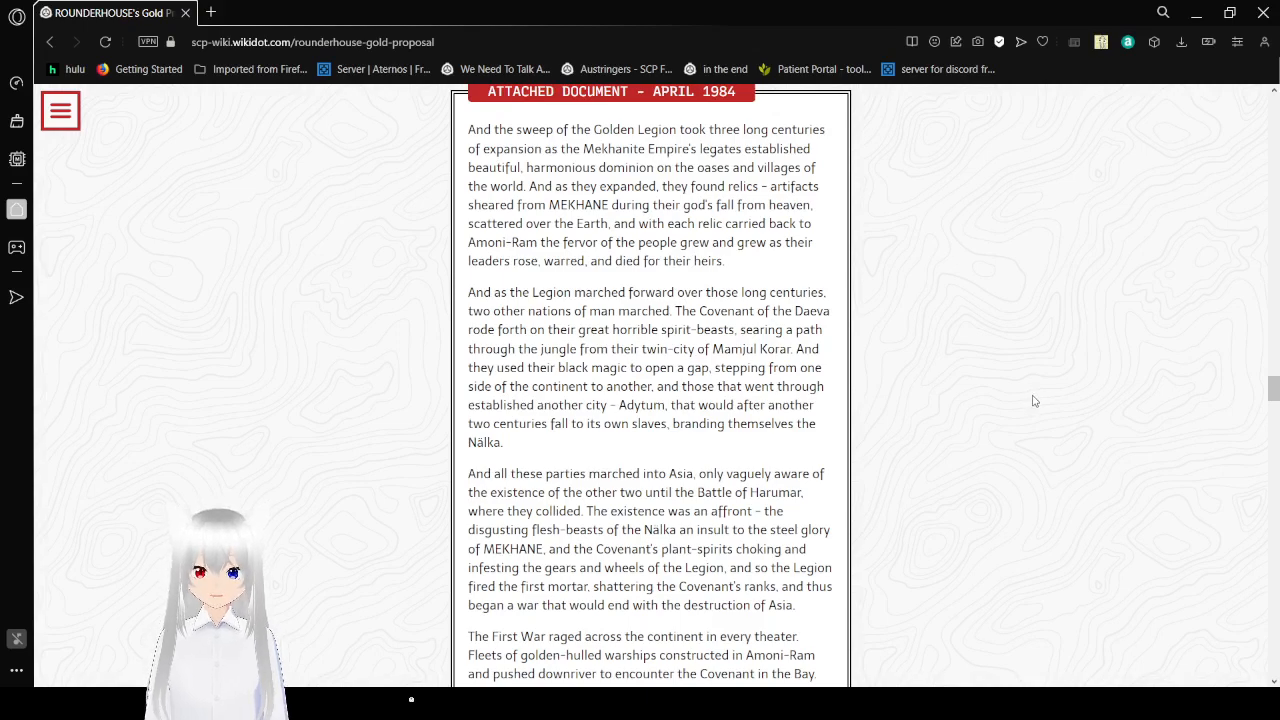
pyautogui.scroll(-3)
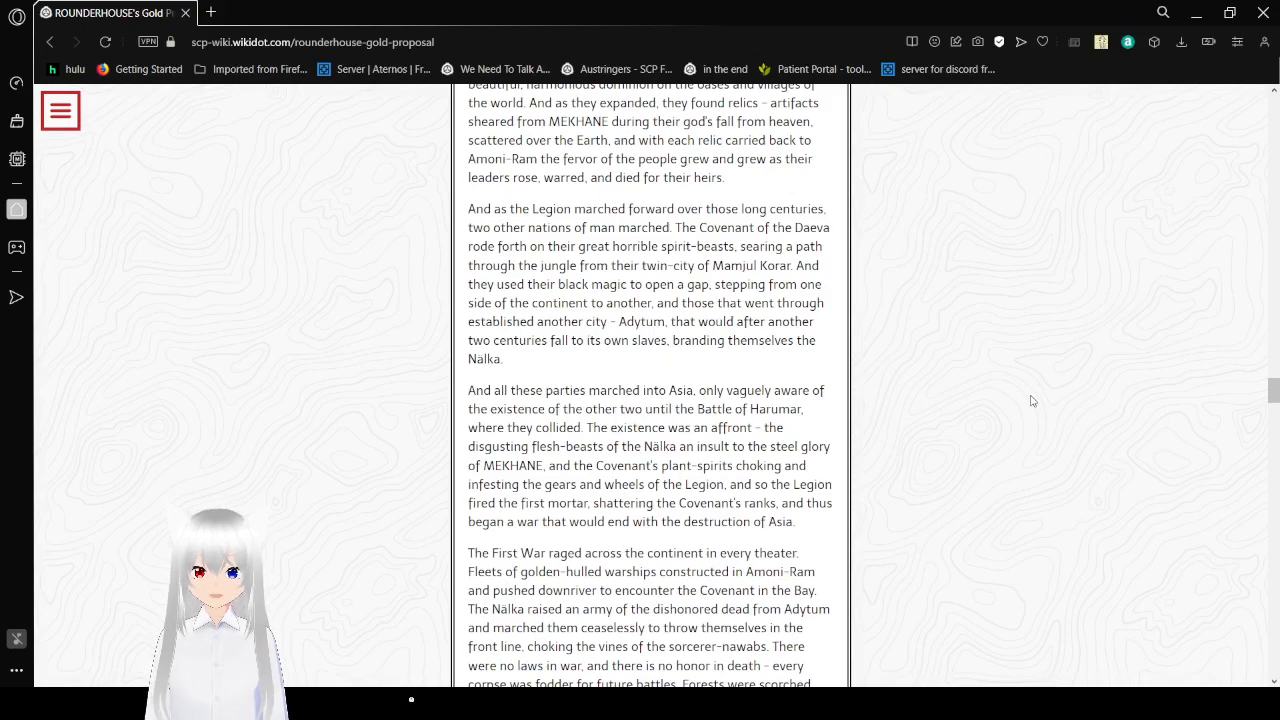
pyautogui.scroll(-3)
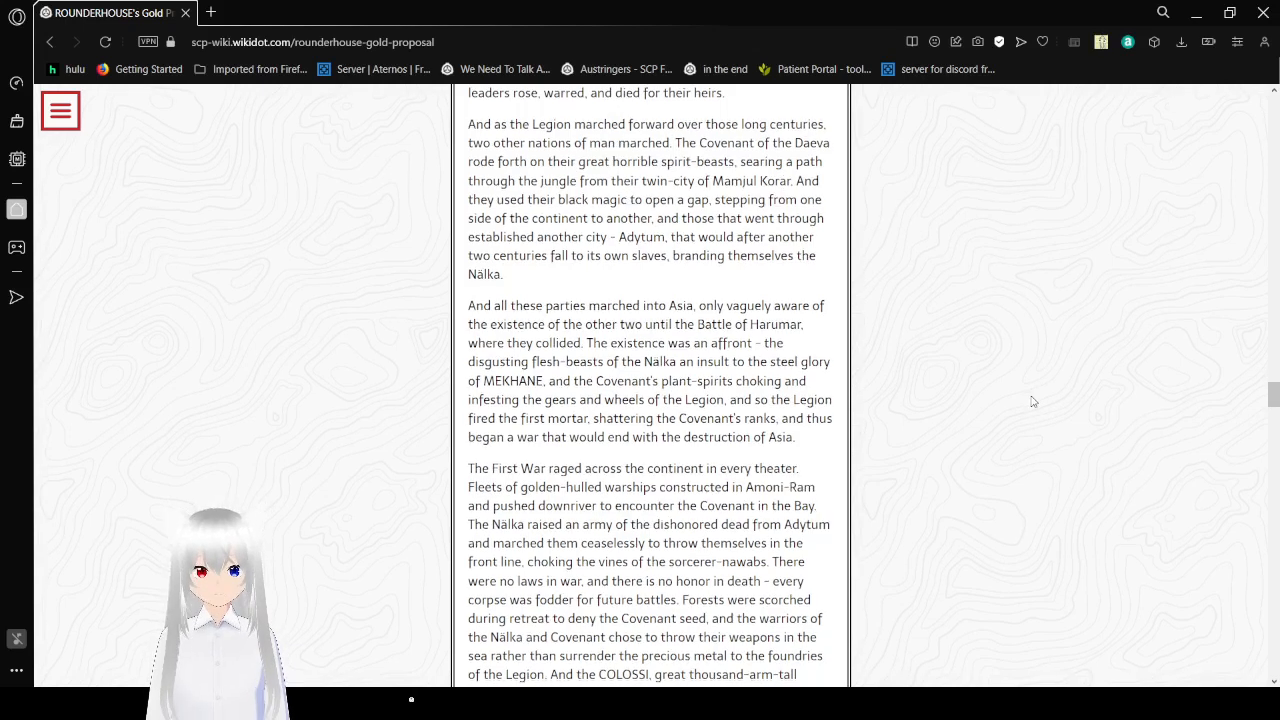
pyautogui.scroll(-3)
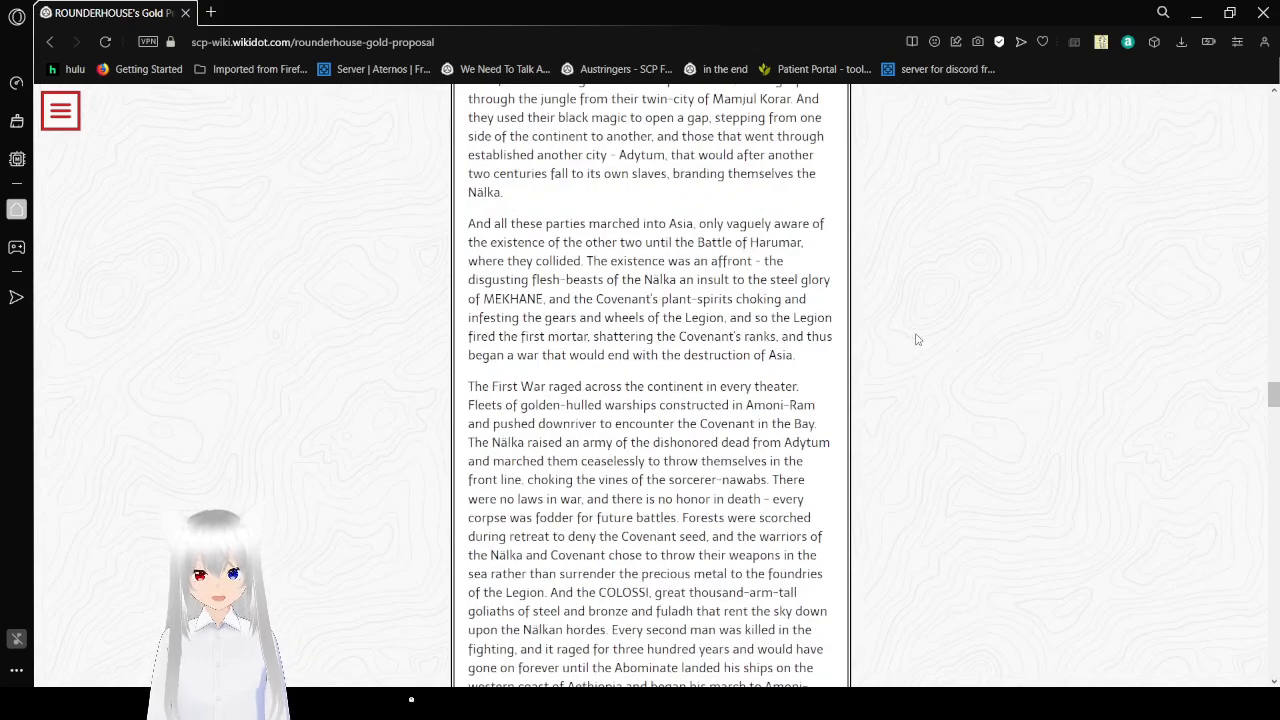
pyautogui.scroll(-3)
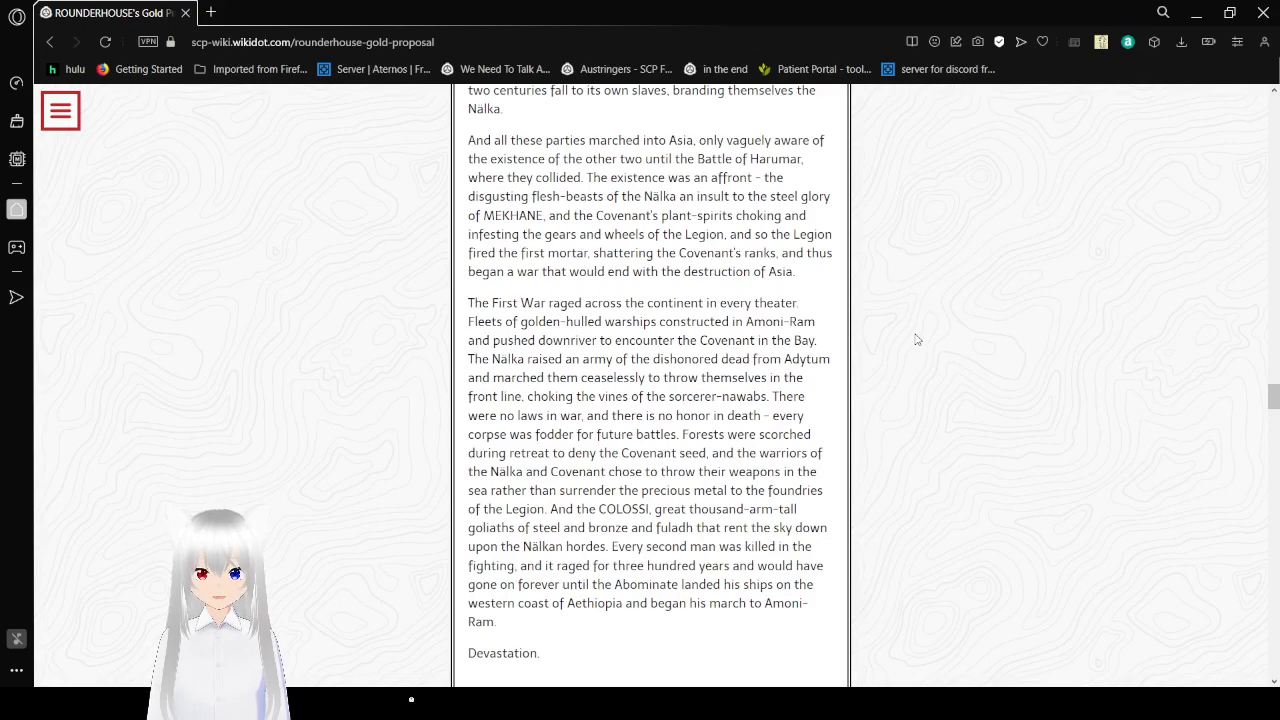
pyautogui.scroll(-3)
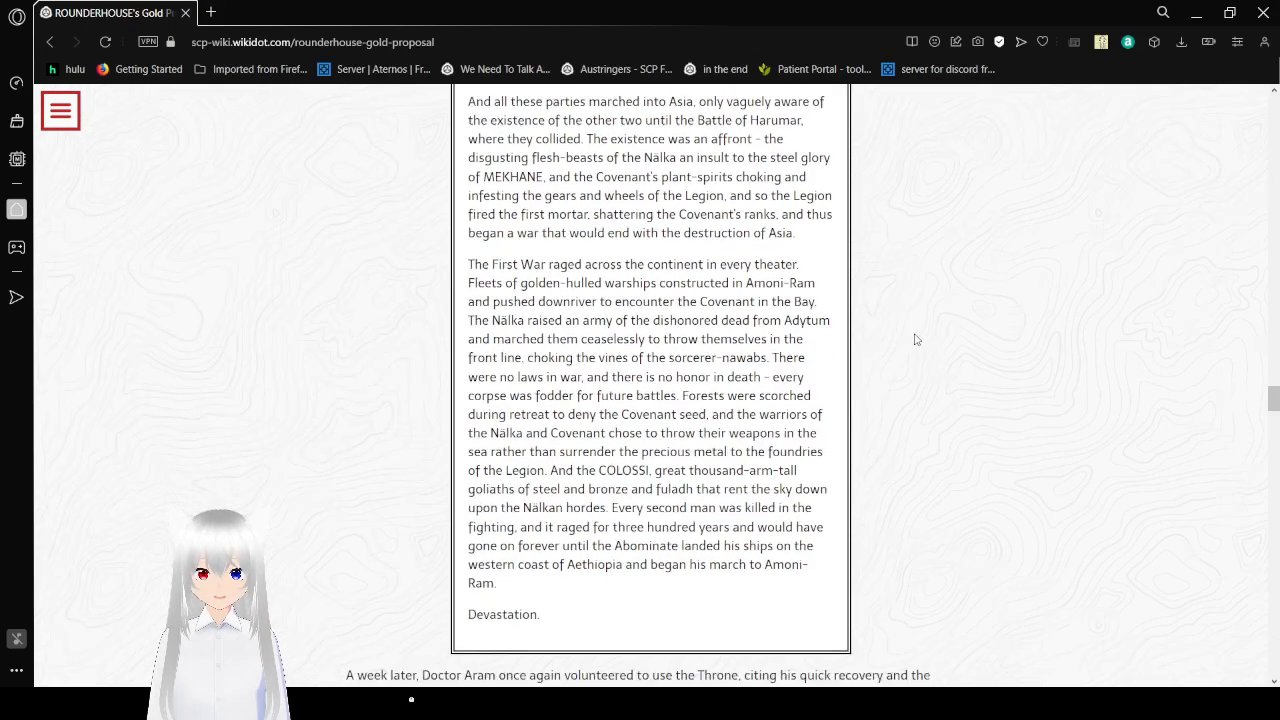
pyautogui.scroll(-3)
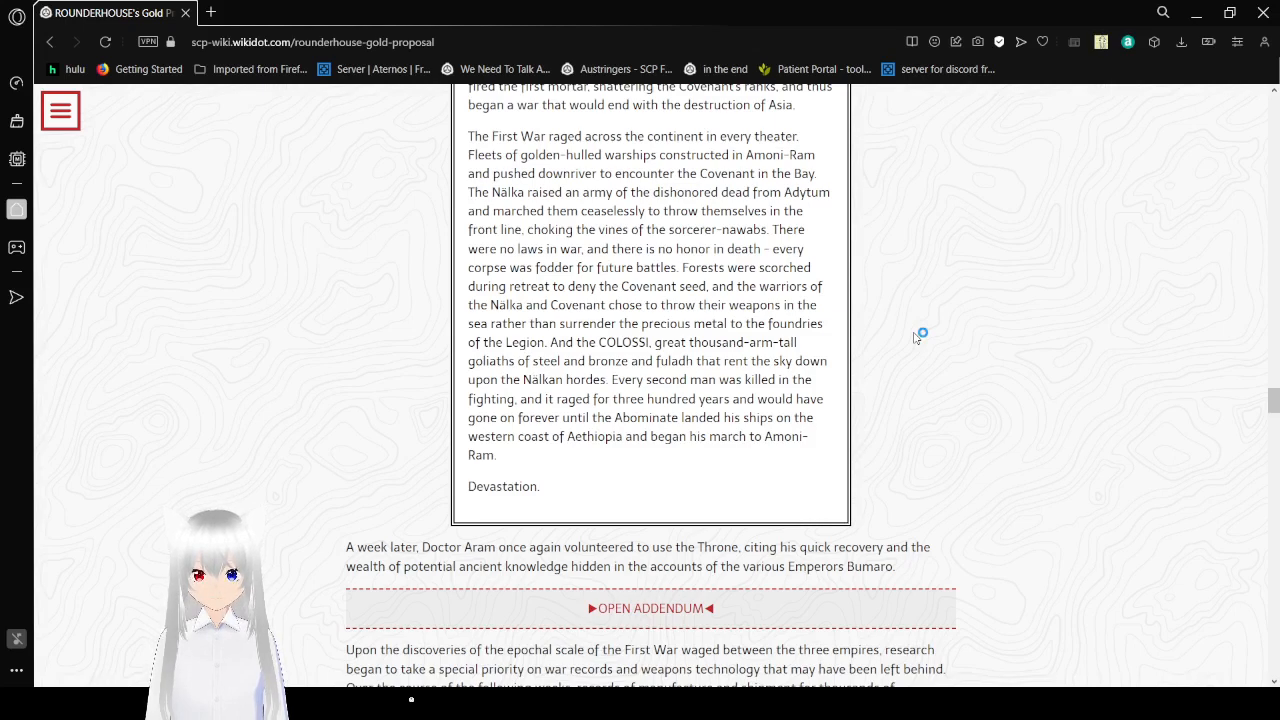
pyautogui.moveTo(916, 338)
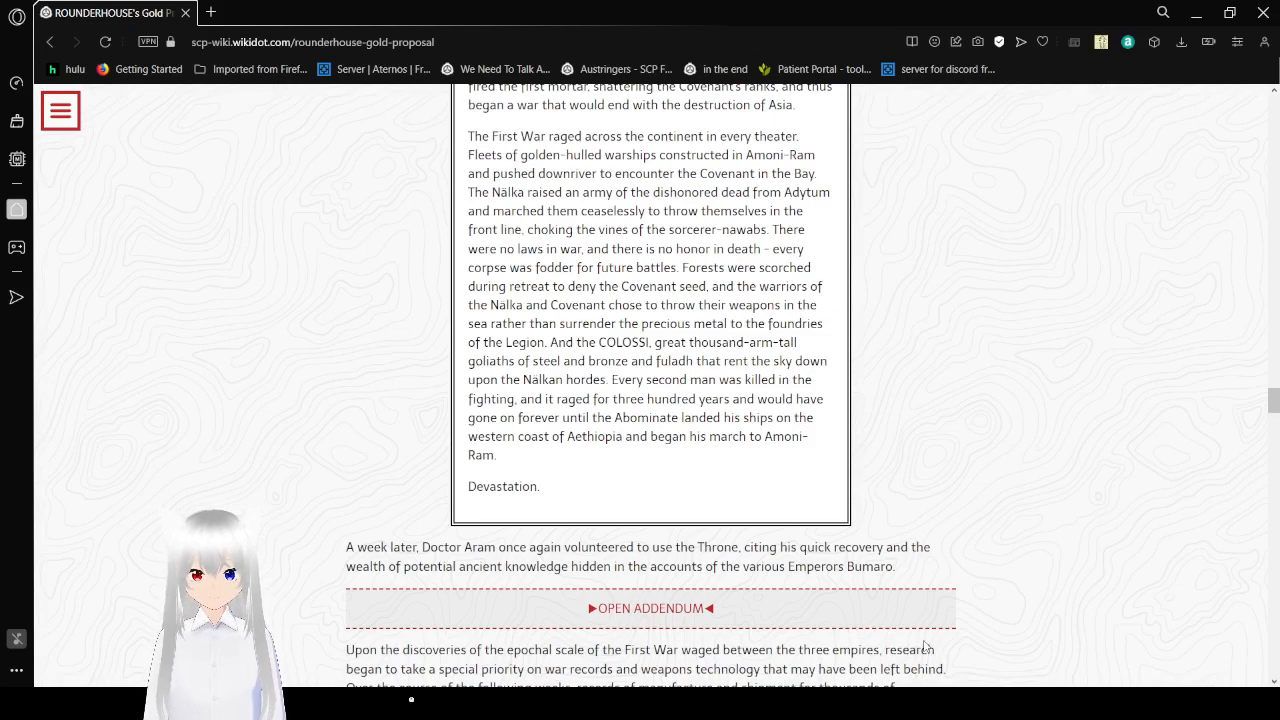
pyautogui.moveTo(996, 476)
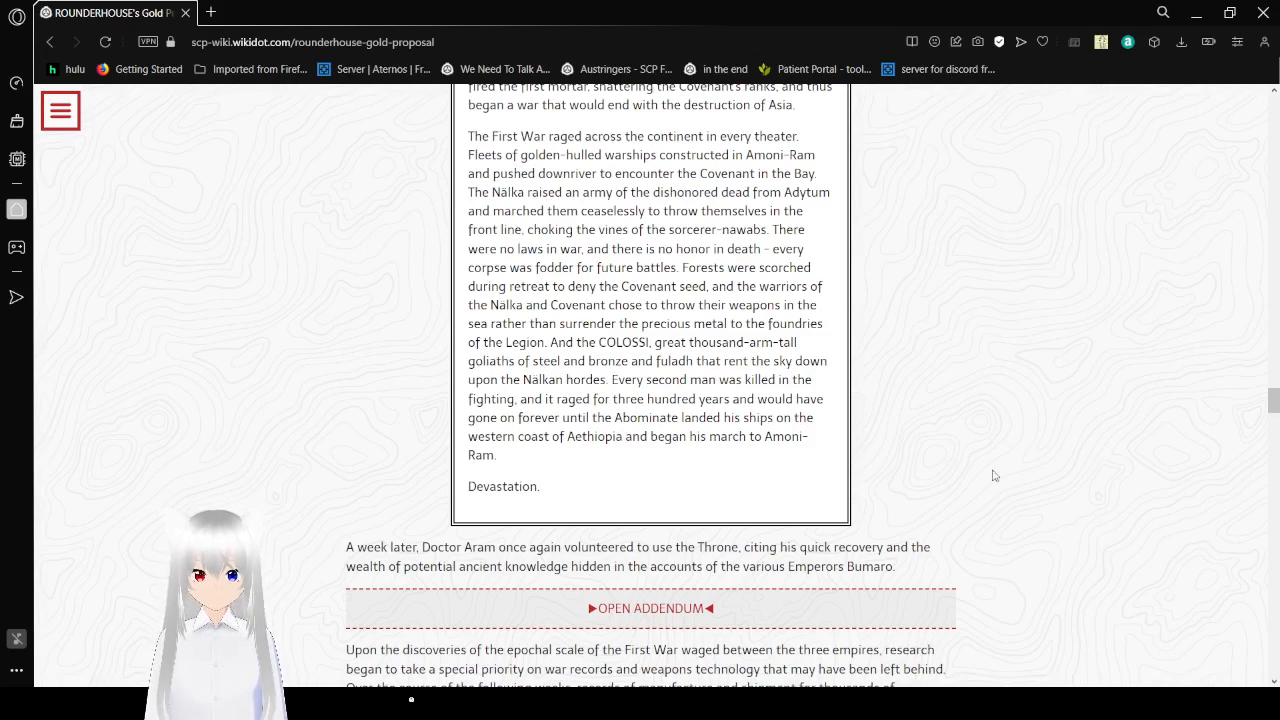
# - Expand the addendum below the Golden Legion document to reveal the May 1984 transcript
pyautogui.scroll(-3)
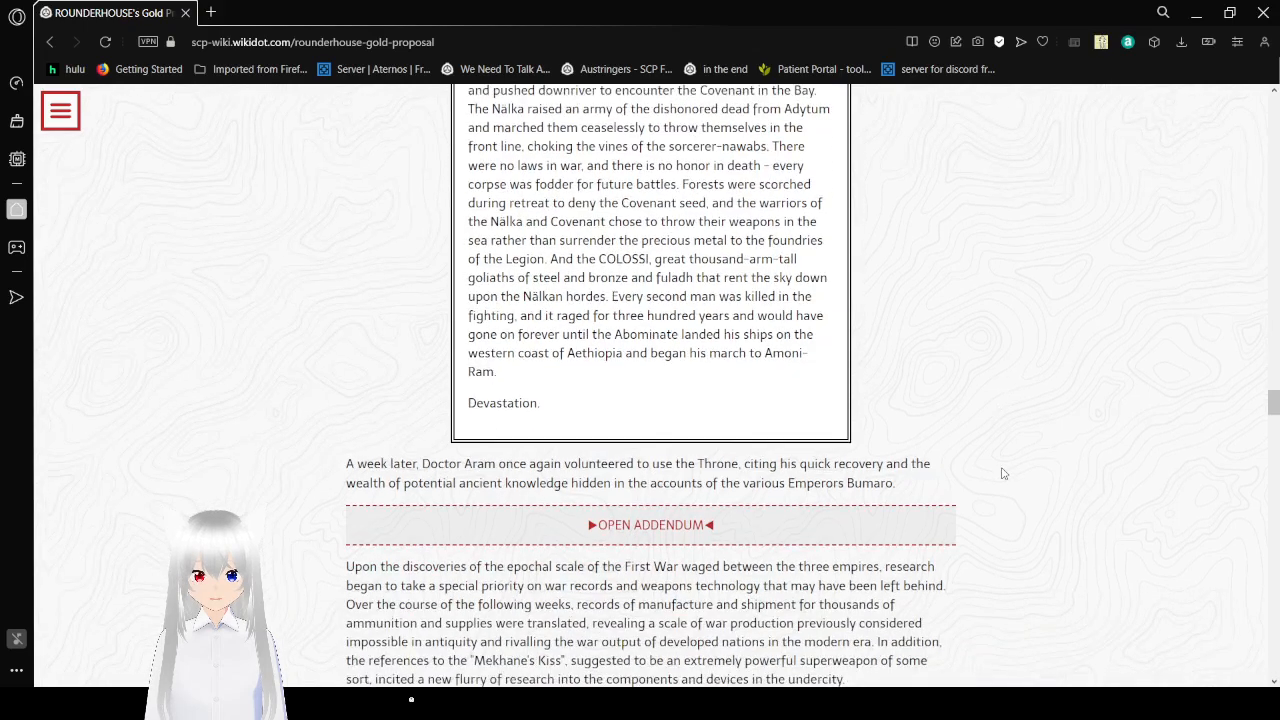
pyautogui.moveTo(1056, 464)
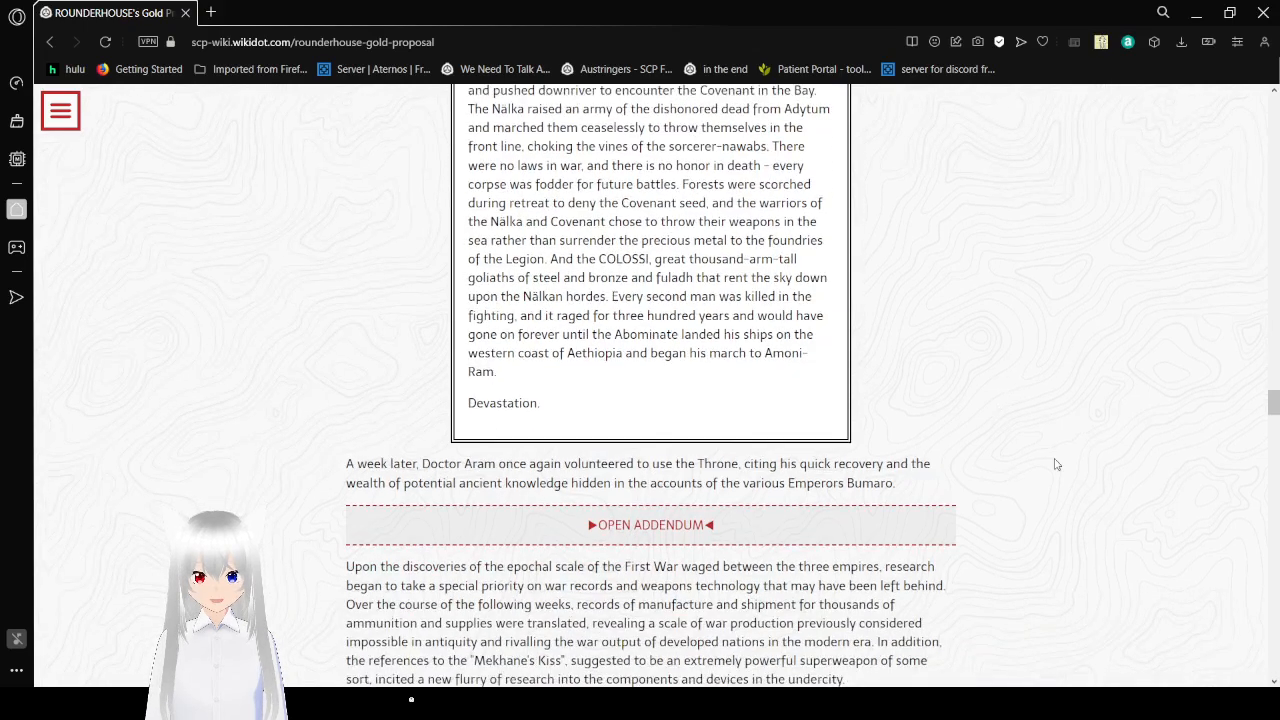
pyautogui.scroll(-3)
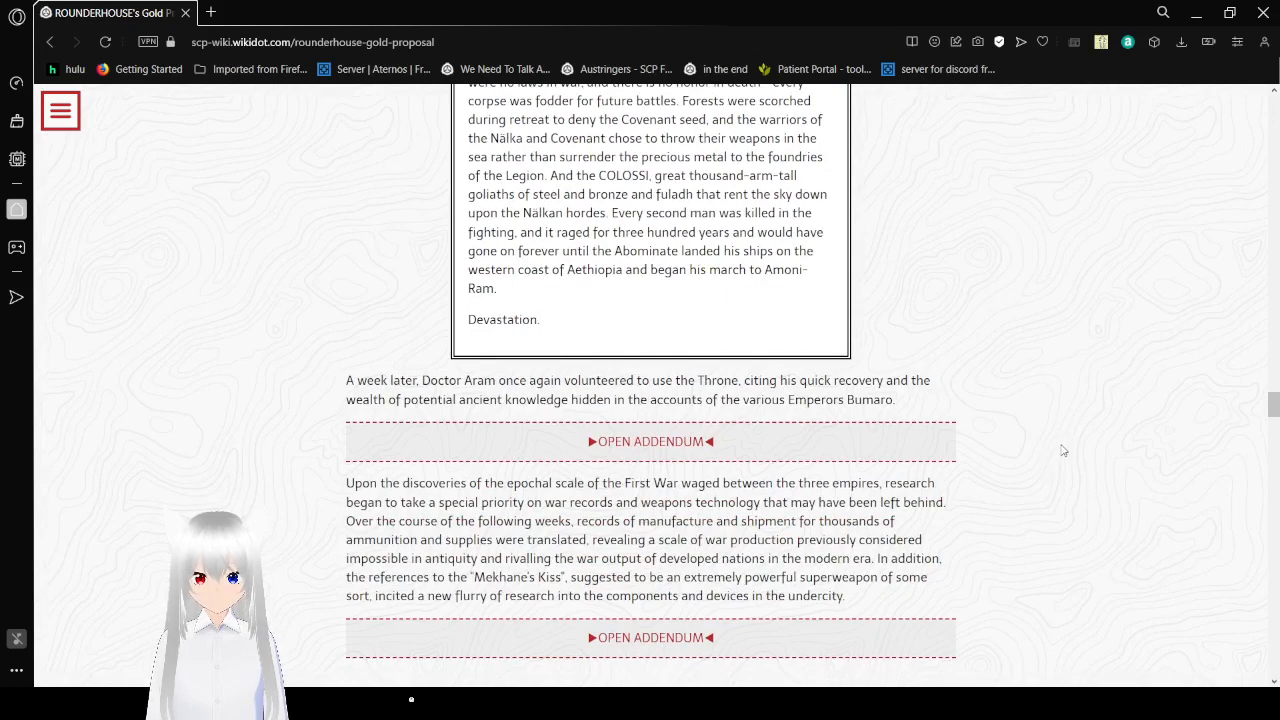
pyautogui.moveTo(644, 444)
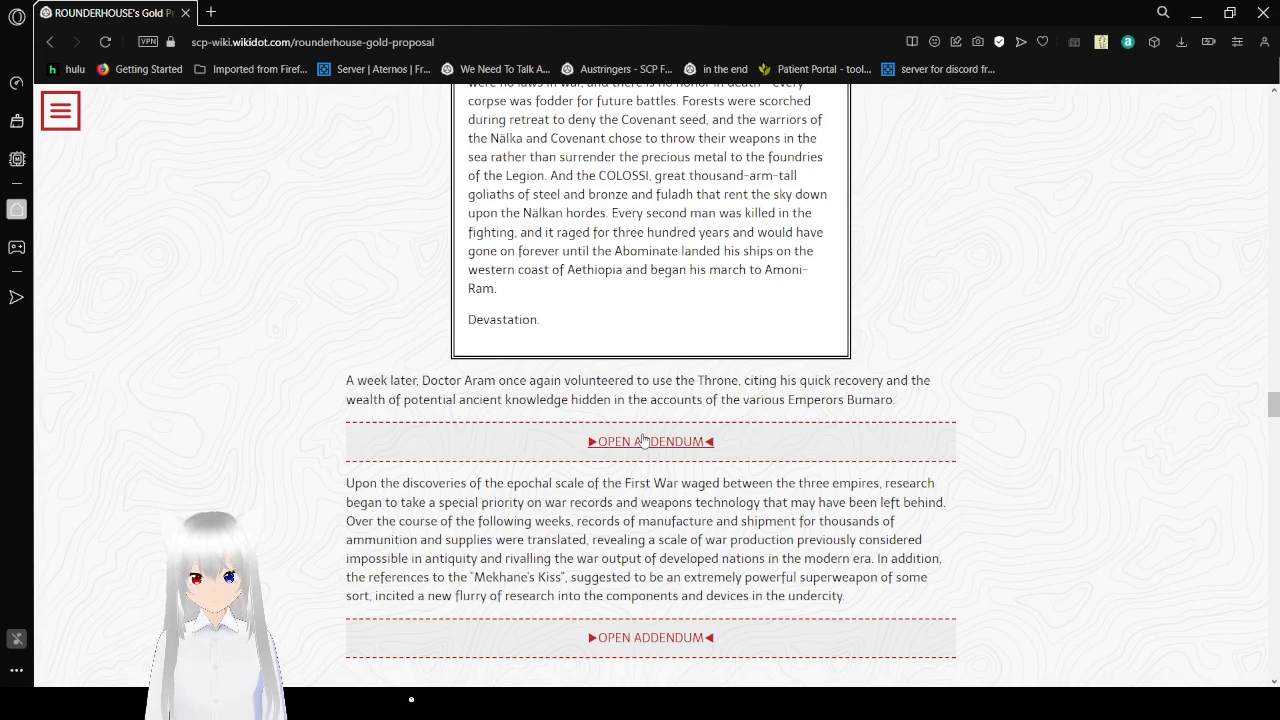
pyautogui.click(648, 442)
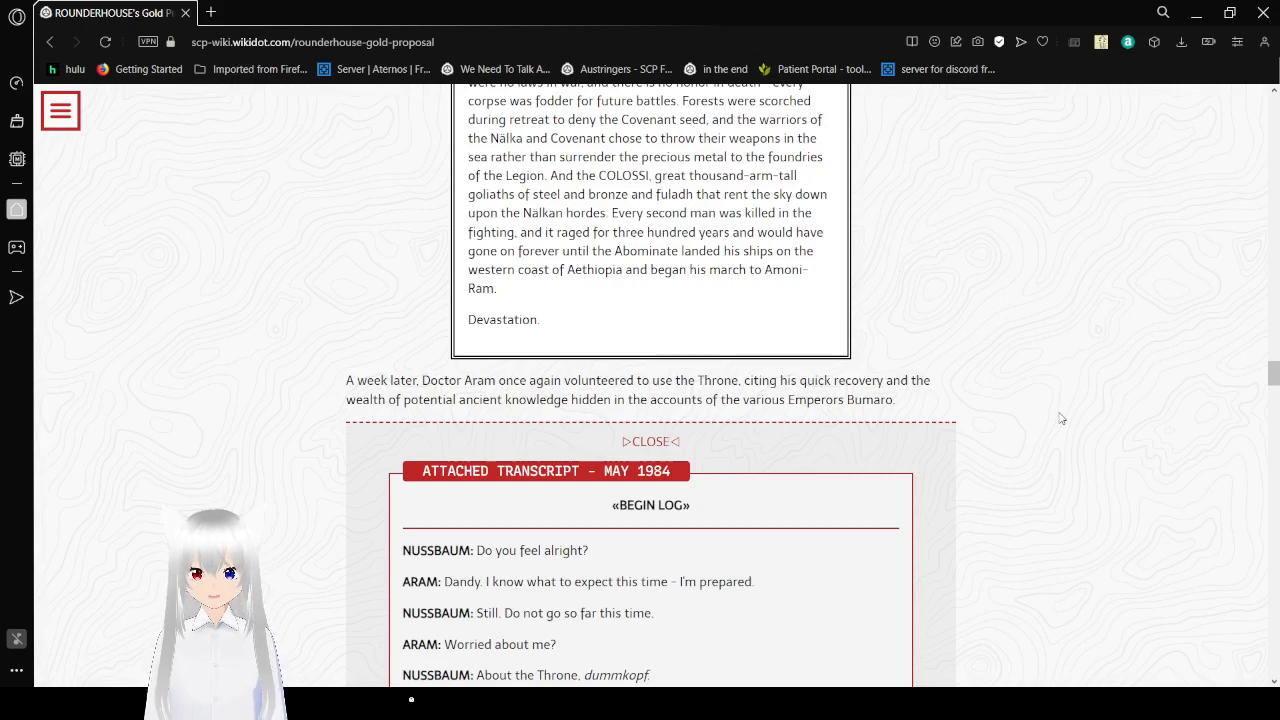
# - Scroll through the May 1984 transcript to Aram describing Thebes, the beetle caravan and the Pharaoh's throne room
pyautogui.scroll(-3)
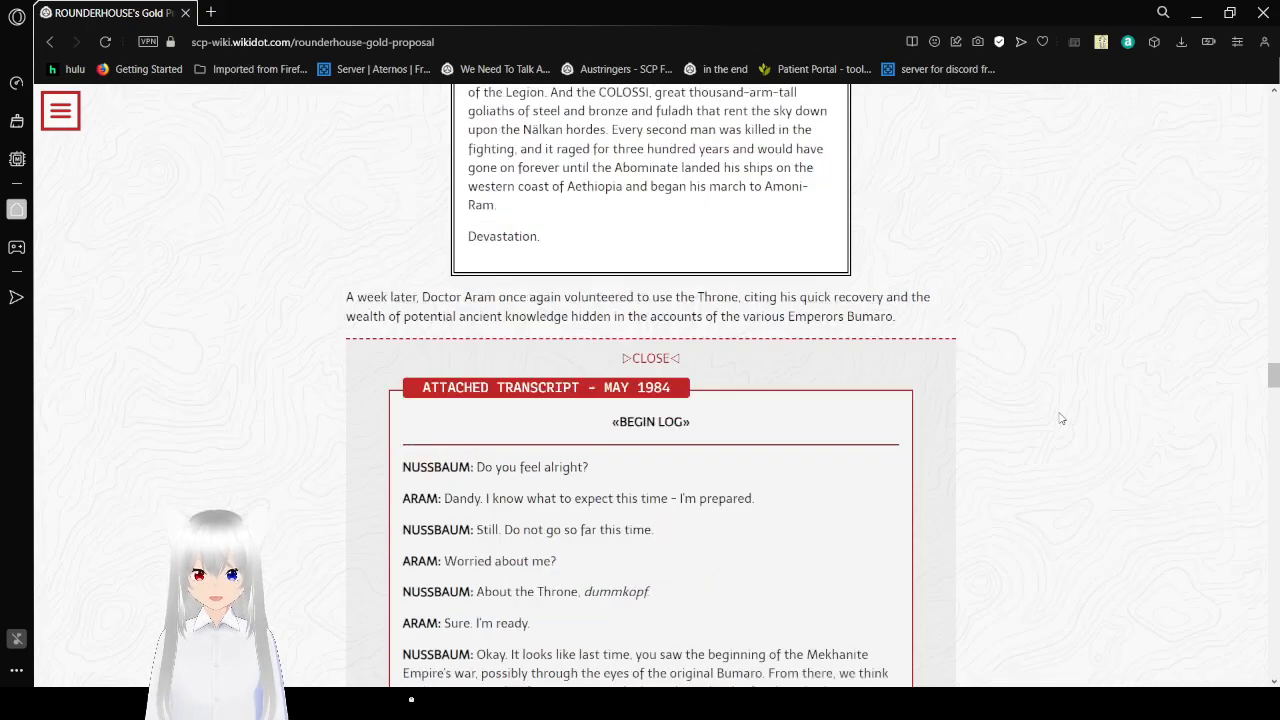
pyautogui.scroll(-3)
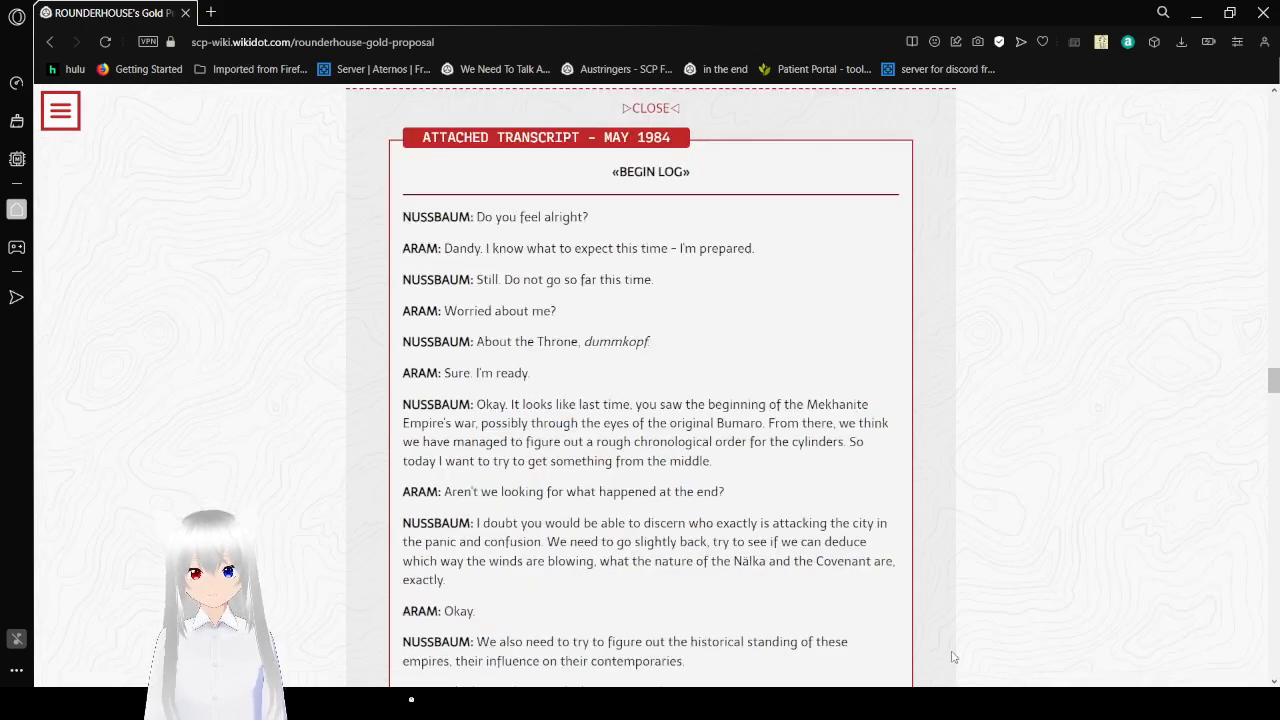
pyautogui.moveTo(972, 350)
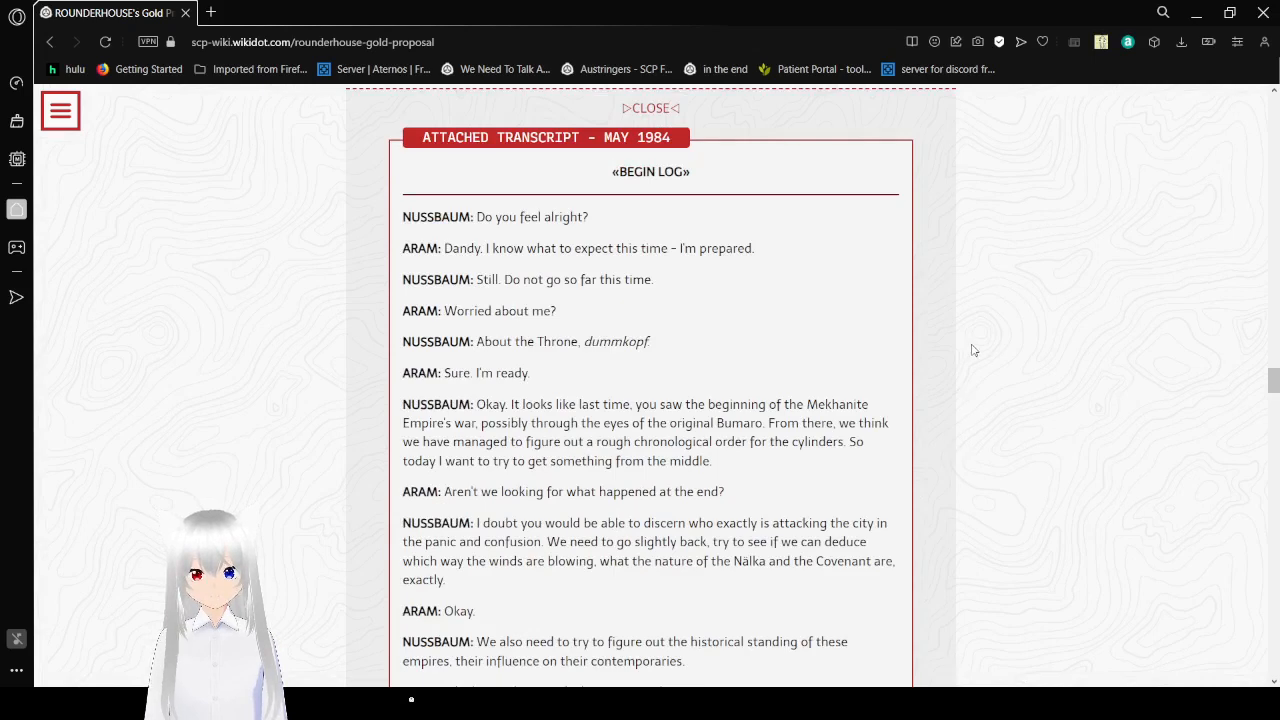
pyautogui.scroll(-3)
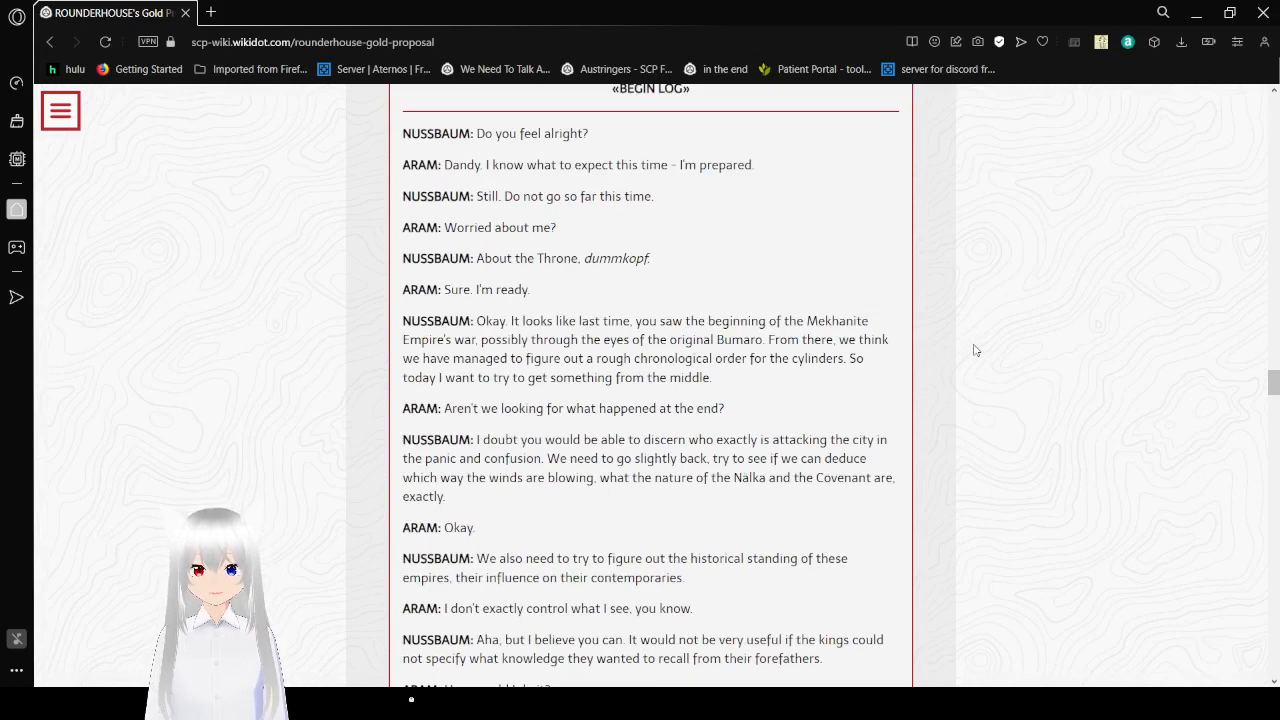
pyautogui.scroll(-3)
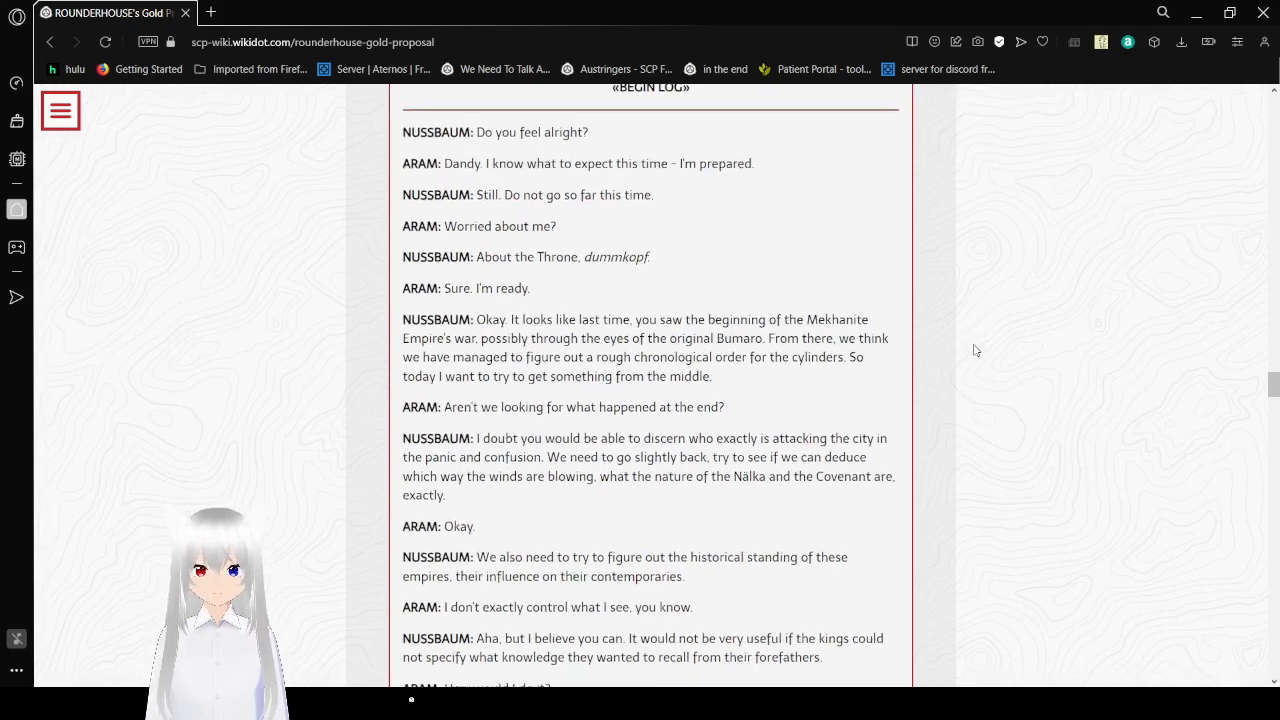
pyautogui.scroll(-3)
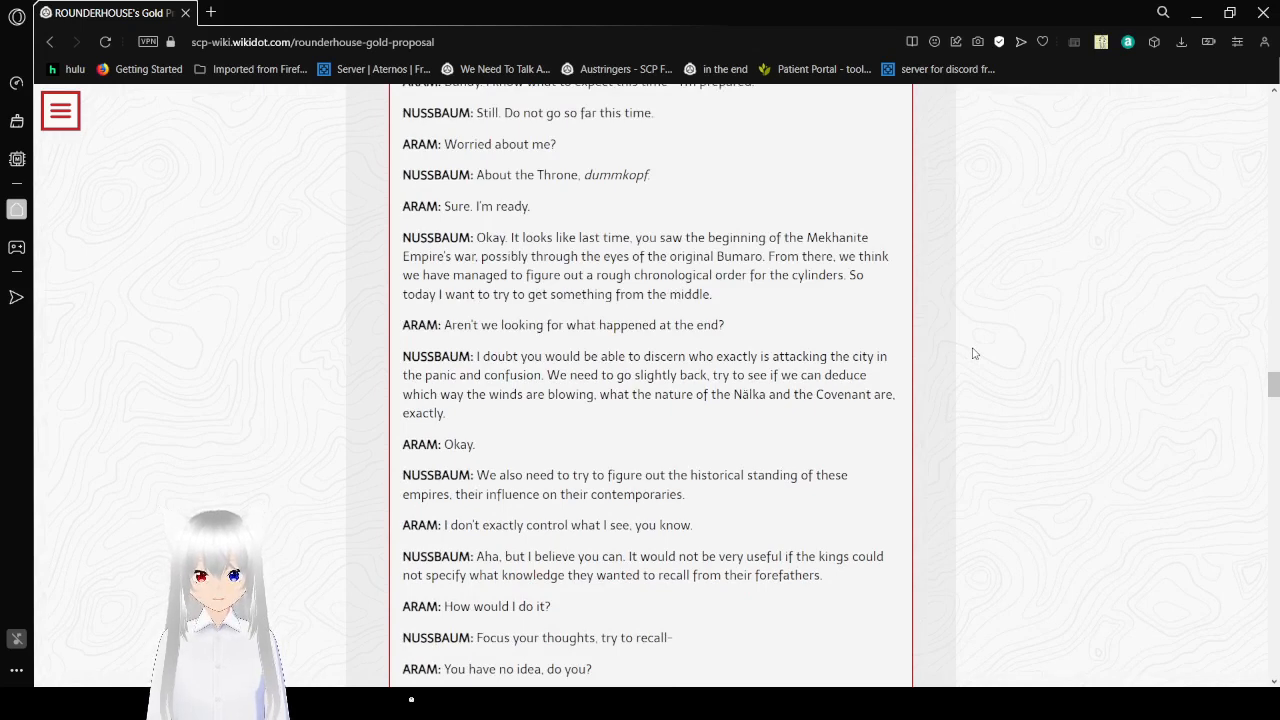
pyautogui.scroll(-3)
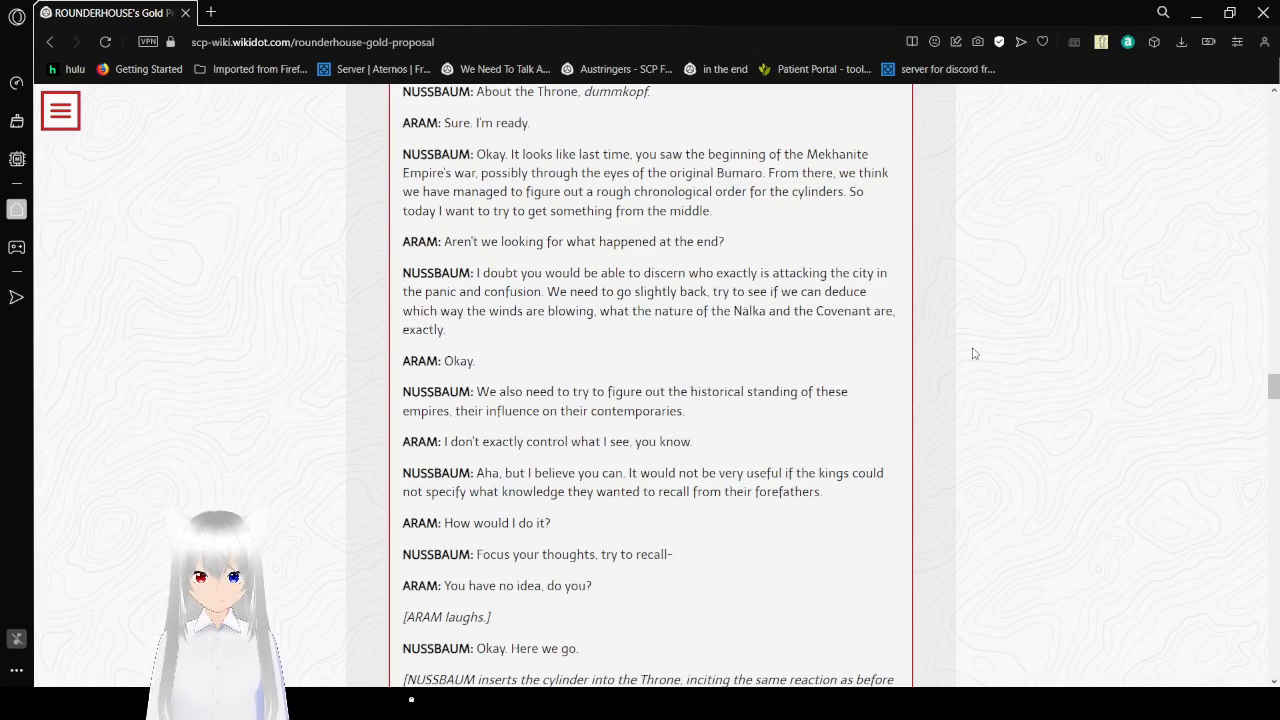
pyautogui.scroll(-3)
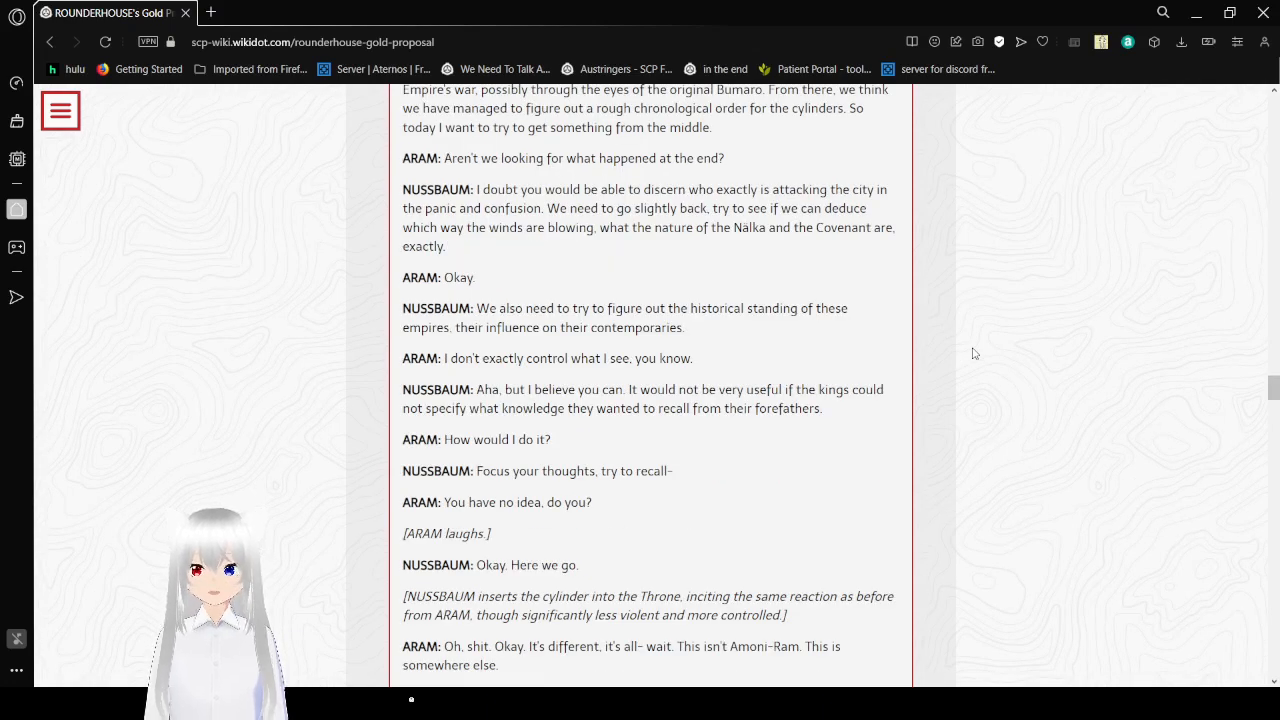
pyautogui.scroll(-3)
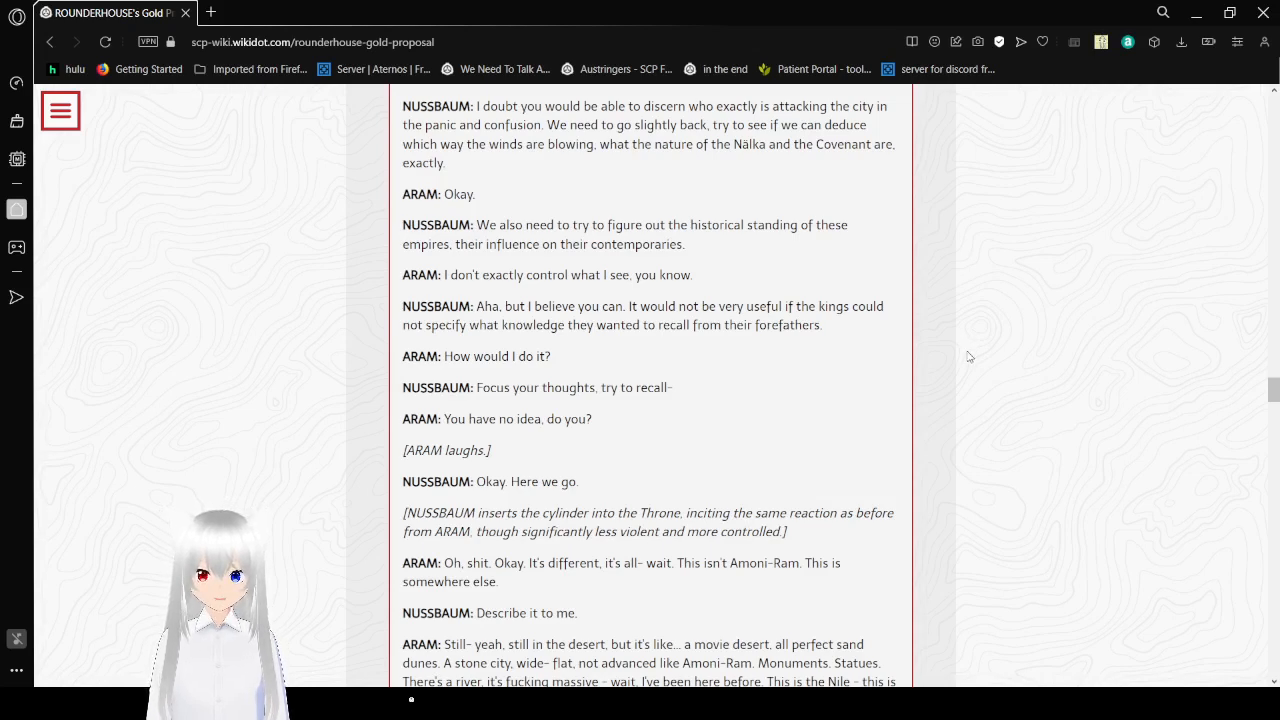
pyautogui.scroll(-3)
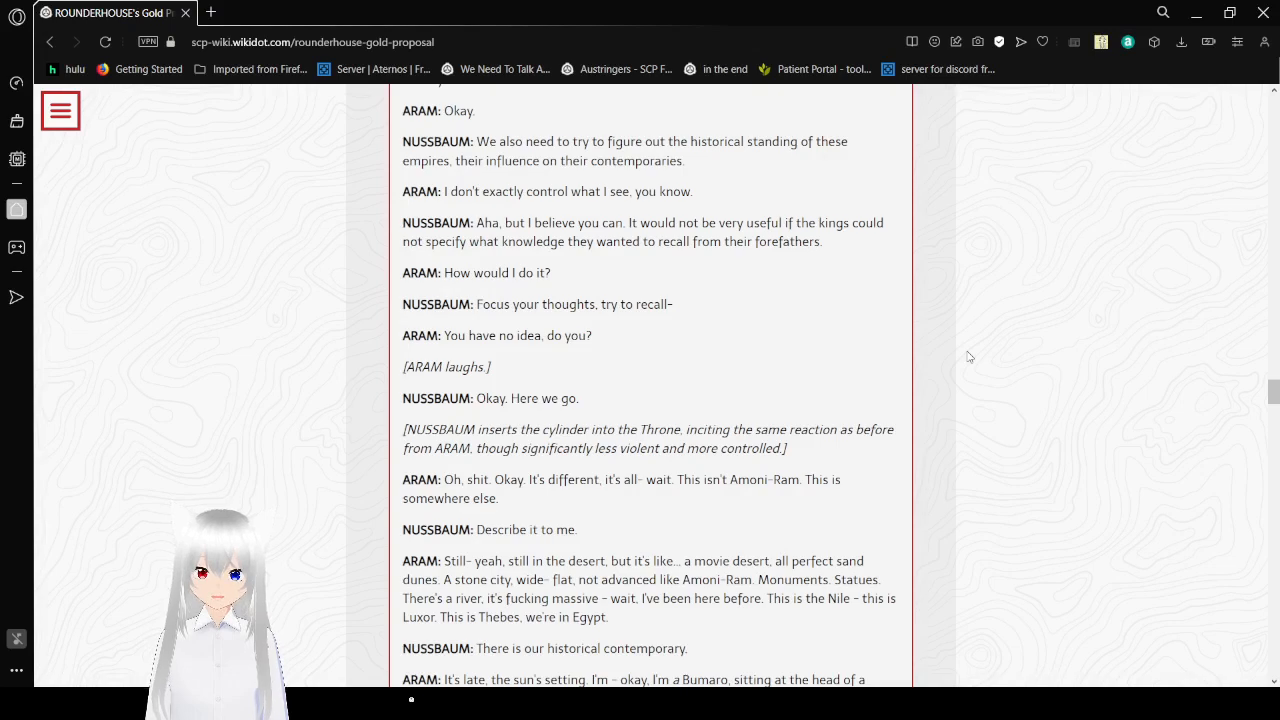
pyautogui.scroll(-3)
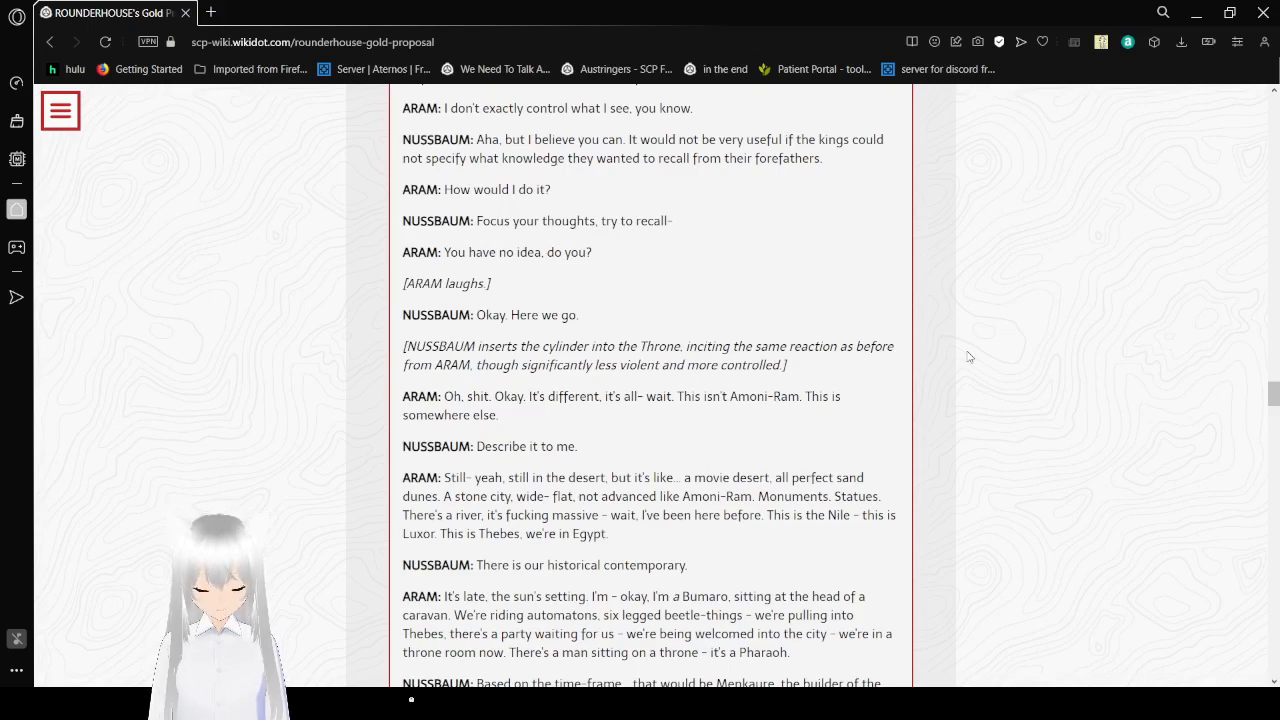
# - Scroll the log down through the Menkaure exchange to the Rus prince's throne room and 'oh, sweet Christ.'
pyautogui.scroll(-3)
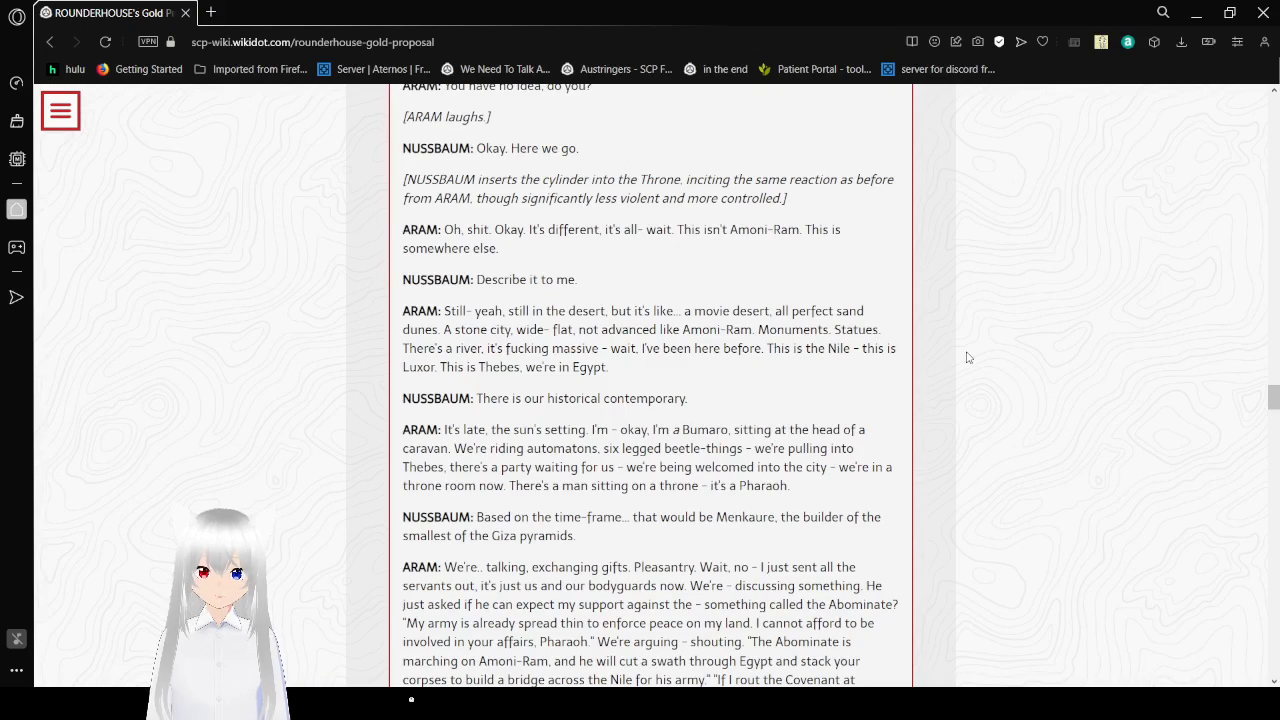
pyautogui.scroll(-3)
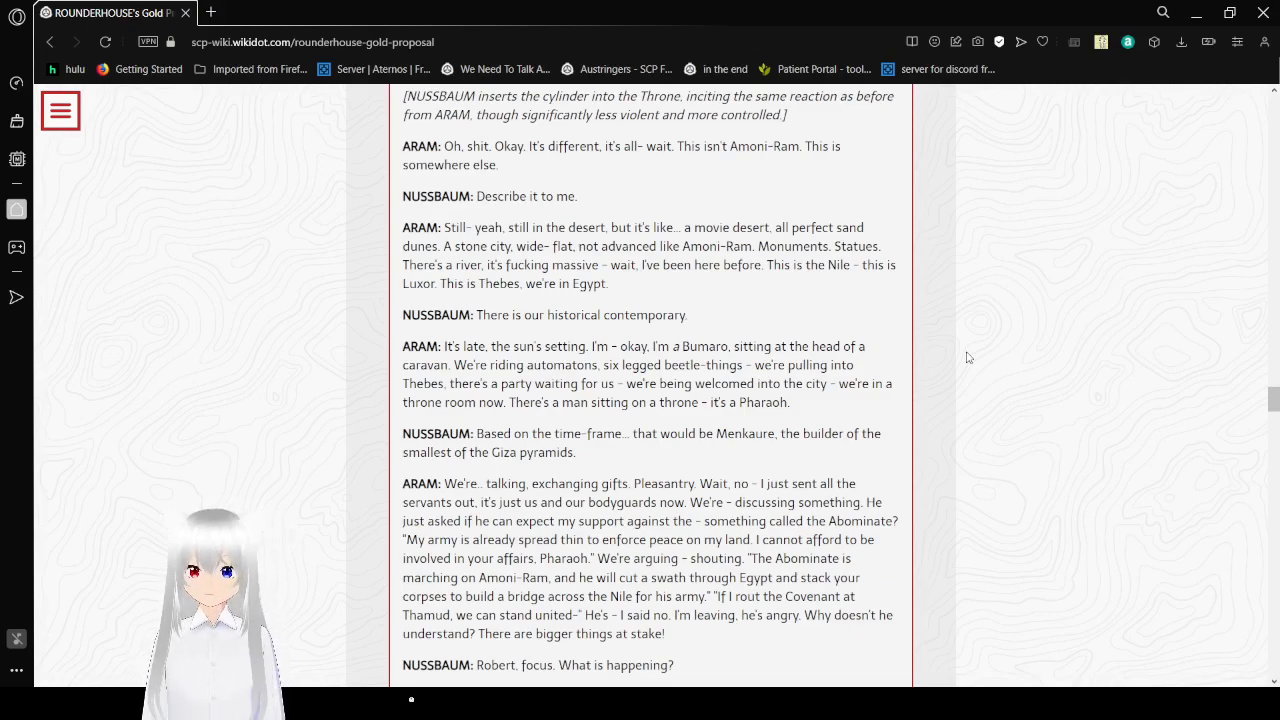
pyautogui.scroll(-3)
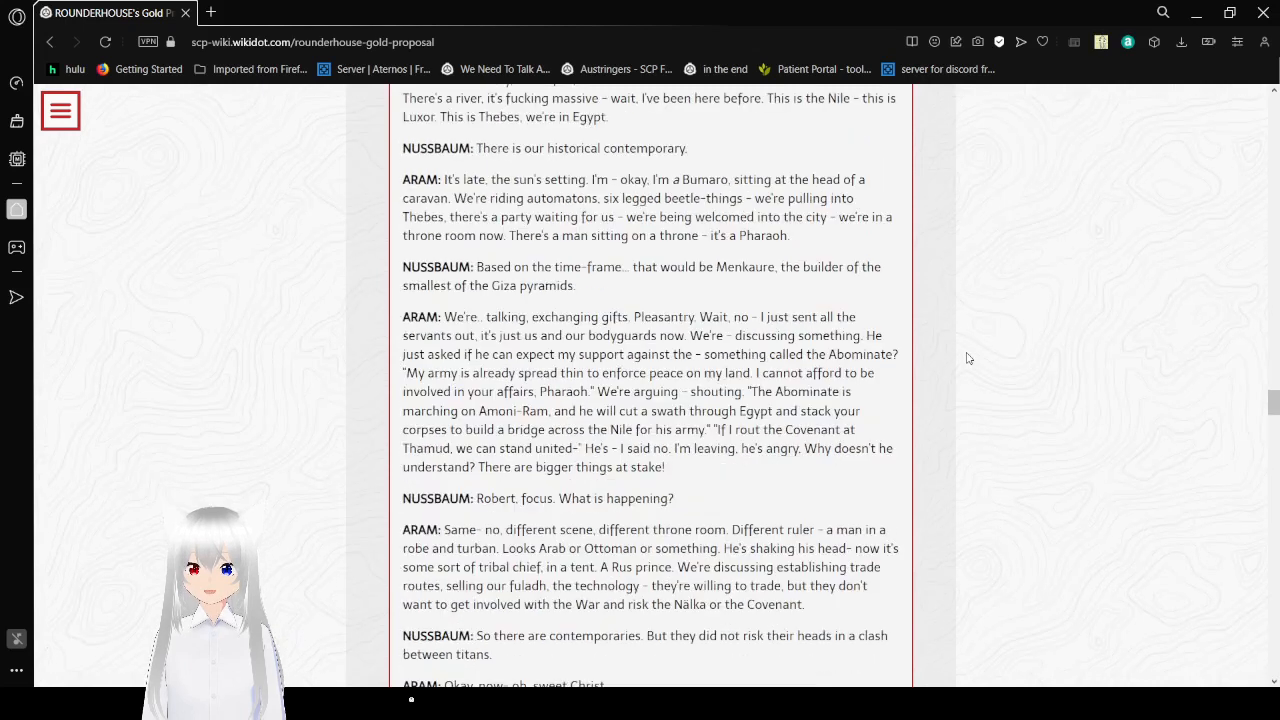
pyautogui.scroll(-3)
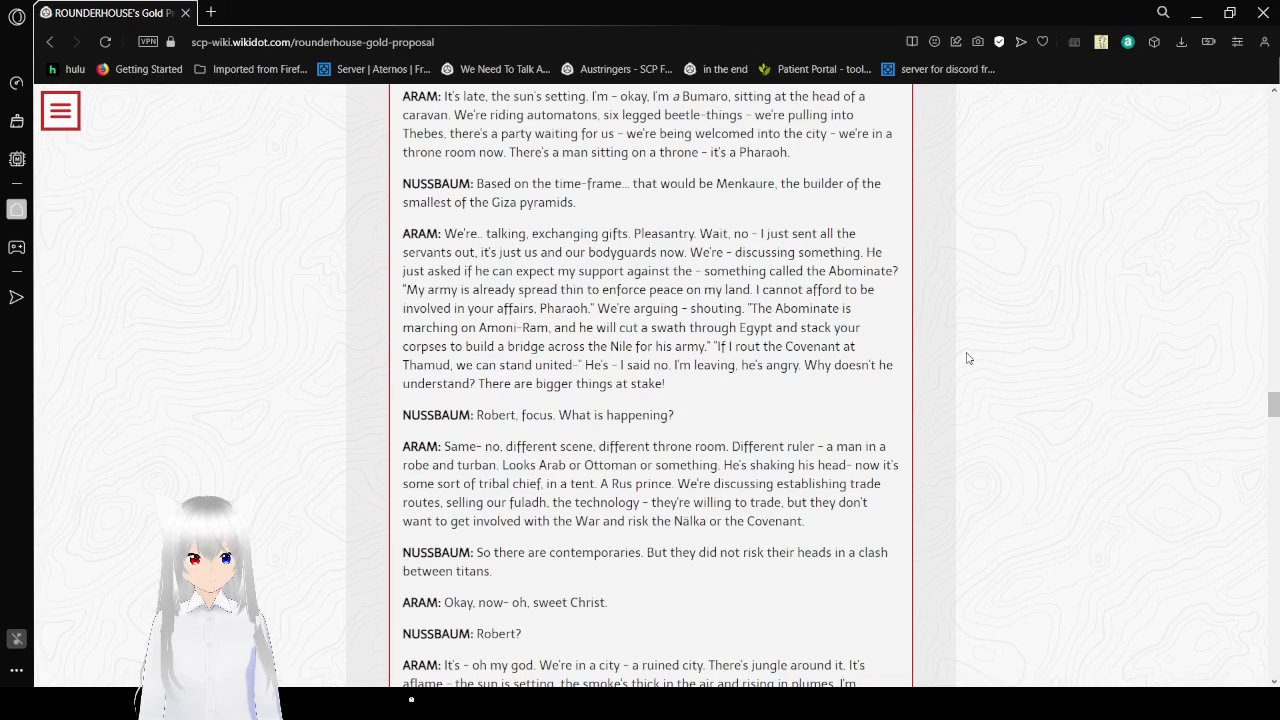
# - Scroll down through Aram's burning jungle city battle with the Golden Legion to Nussbaum's 'What?'
pyautogui.scroll(-3)
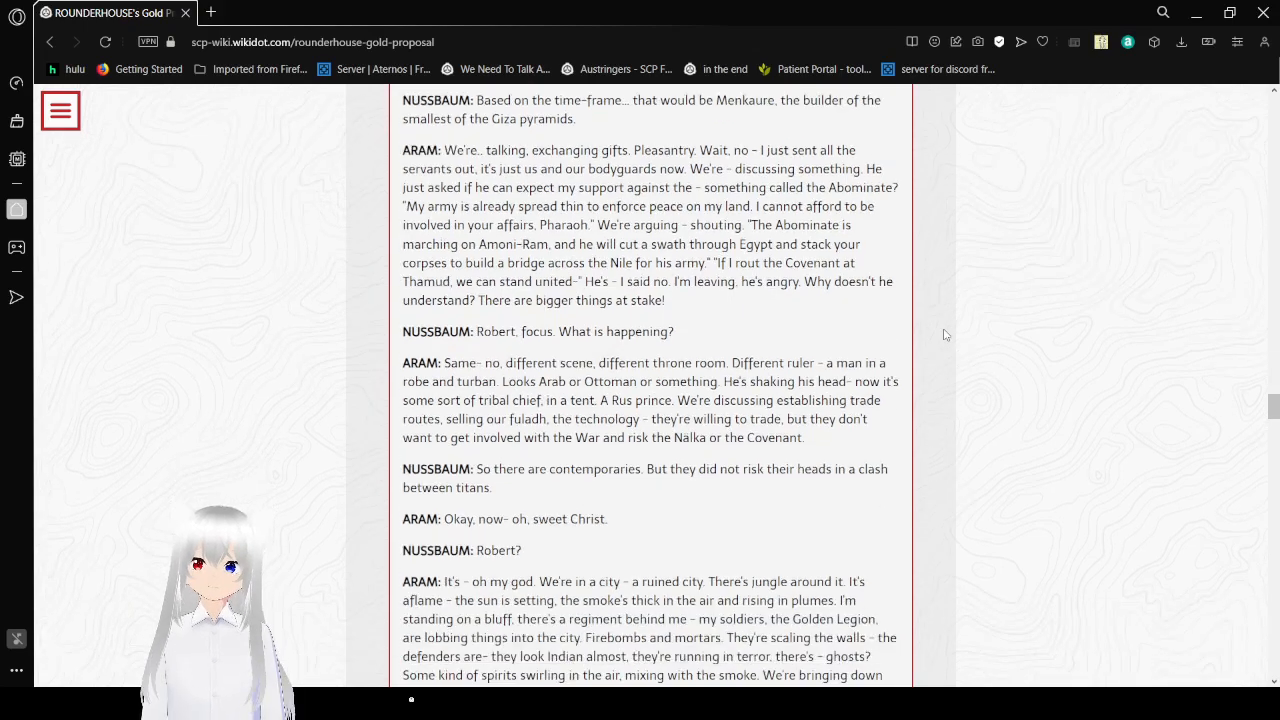
pyautogui.scroll(-3)
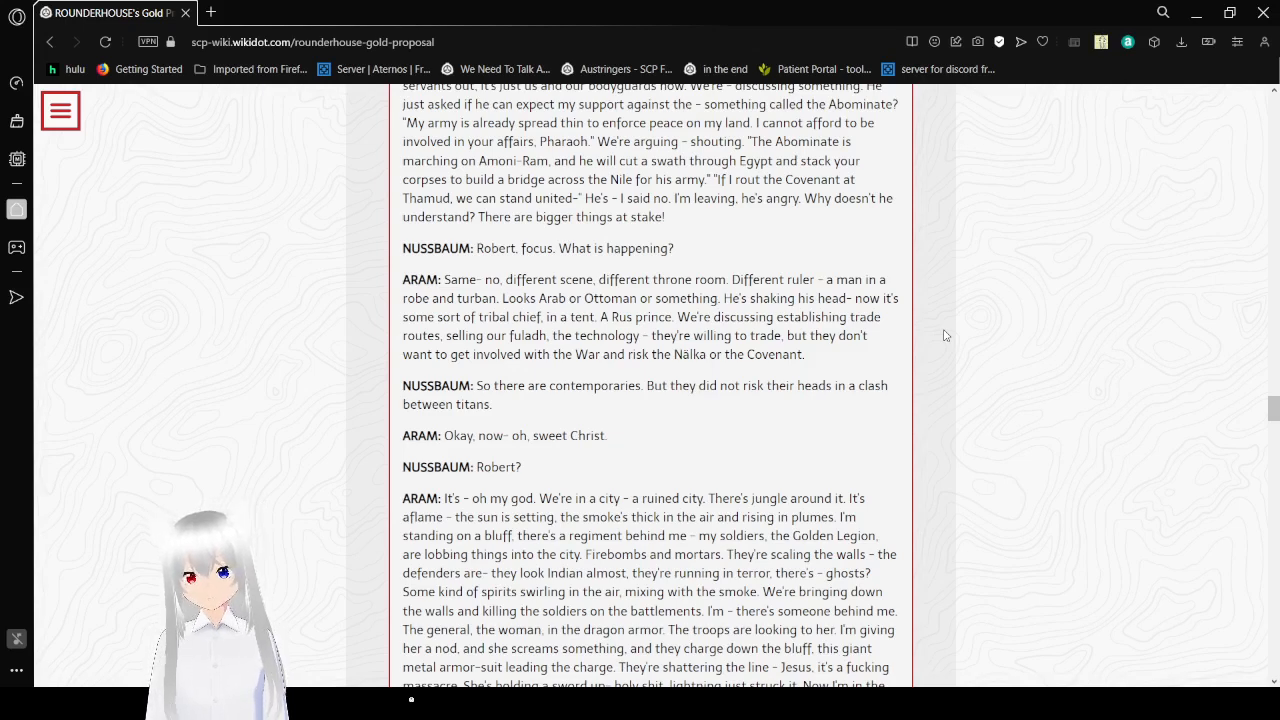
pyautogui.scroll(-3)
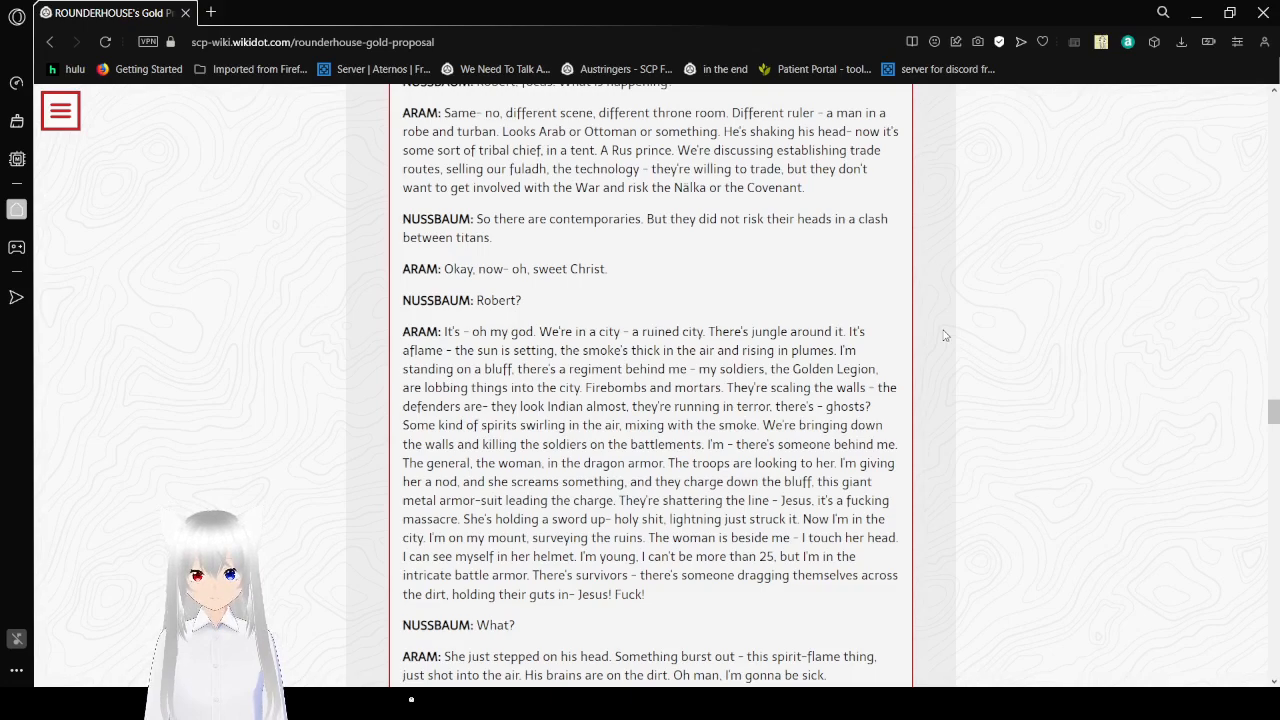
# - Scroll down through the rest of the Aram–Nussbaum log to its END LOG marker
pyautogui.scroll(-3)
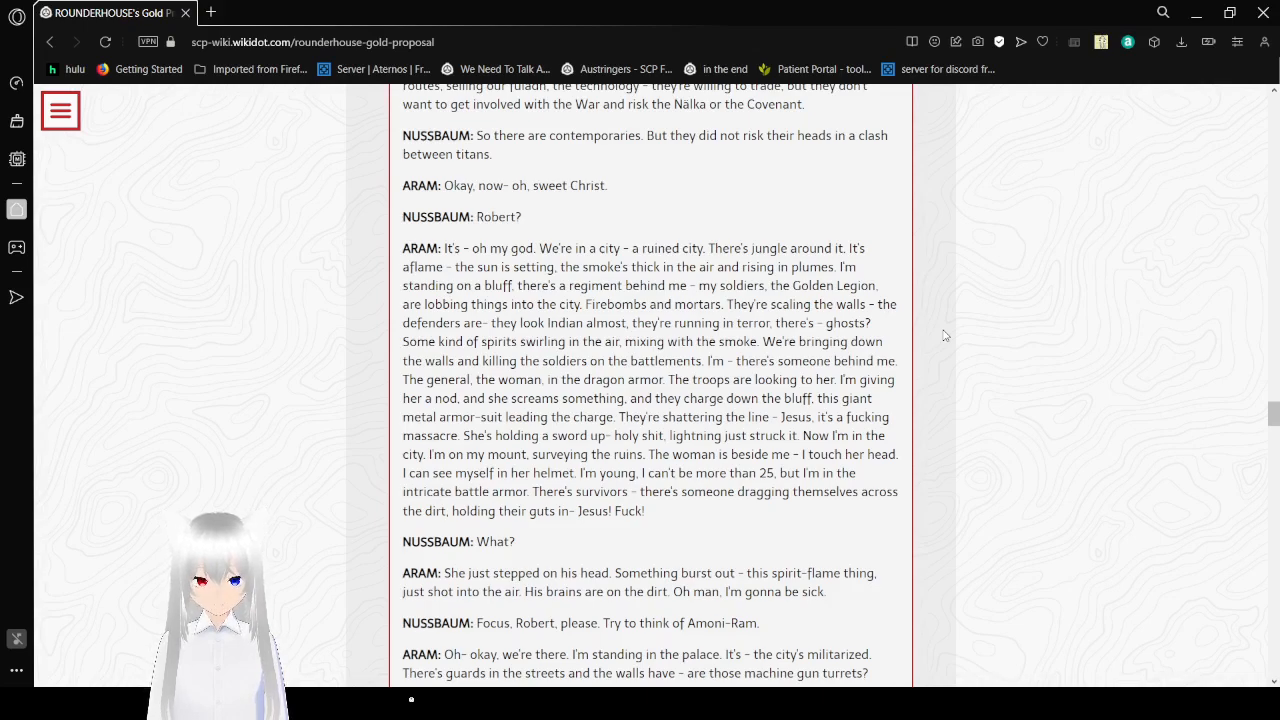
pyautogui.scroll(-3)
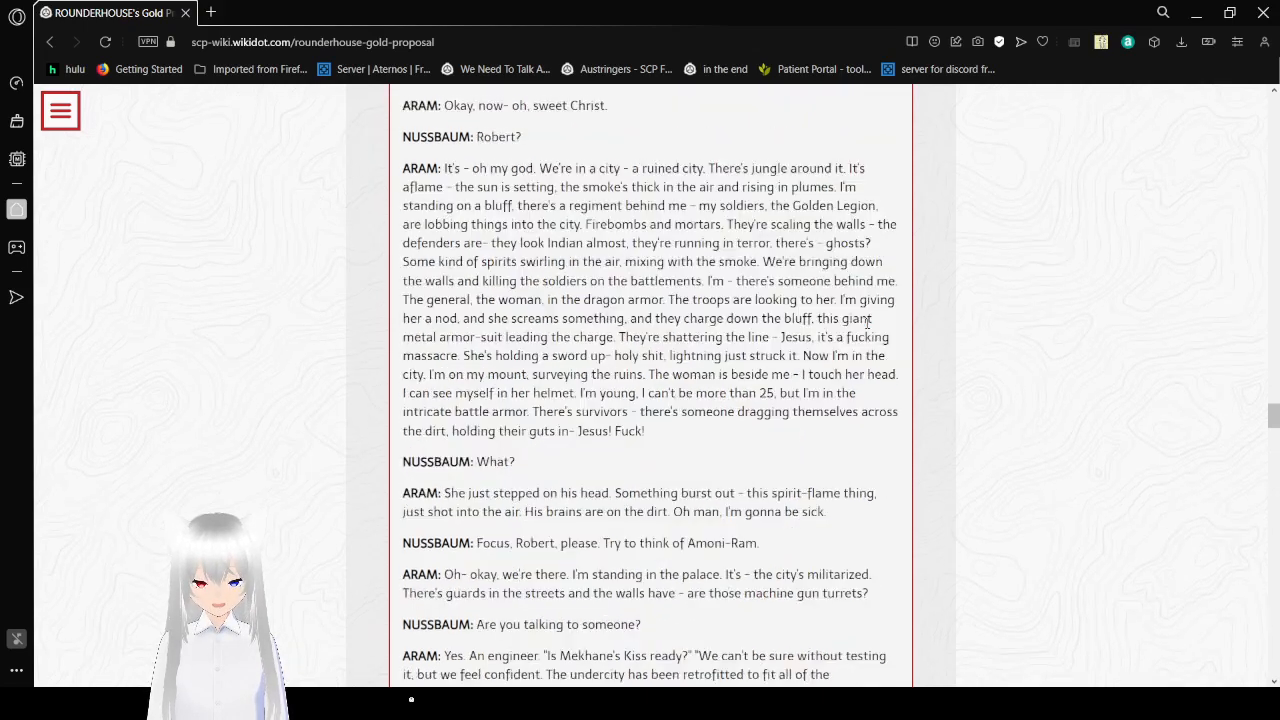
pyautogui.scroll(-3)
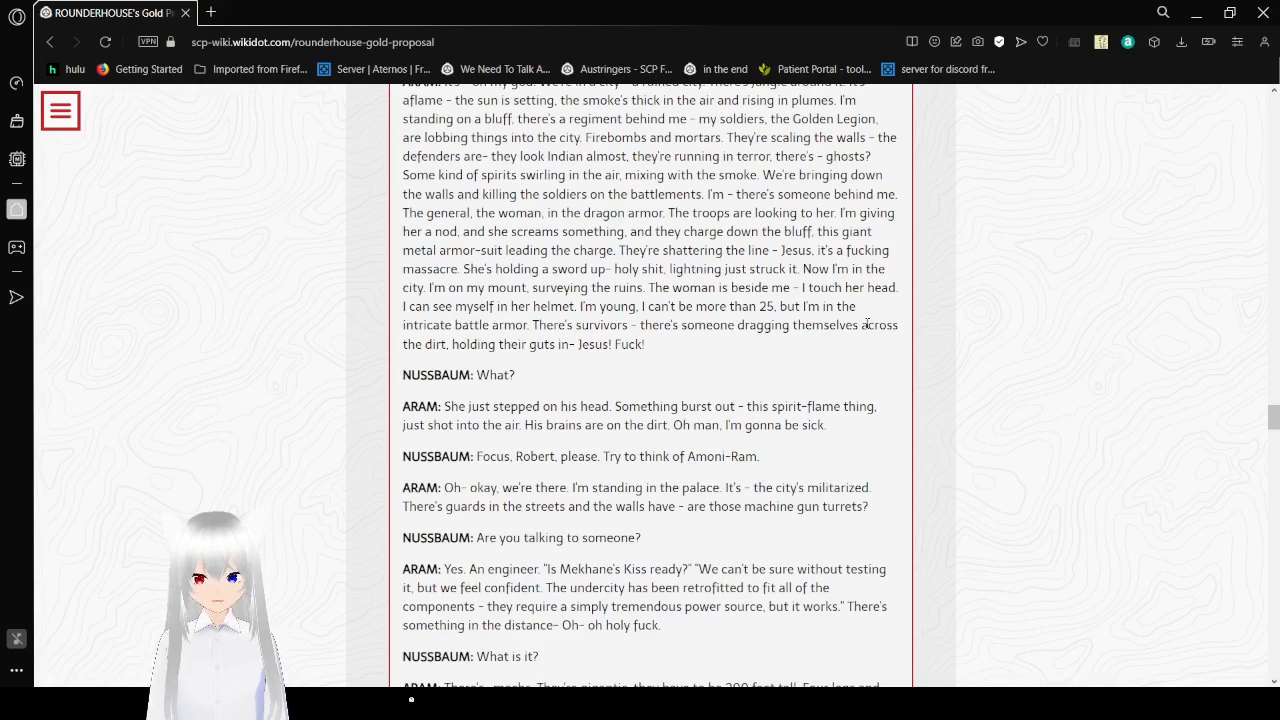
pyautogui.scroll(-3)
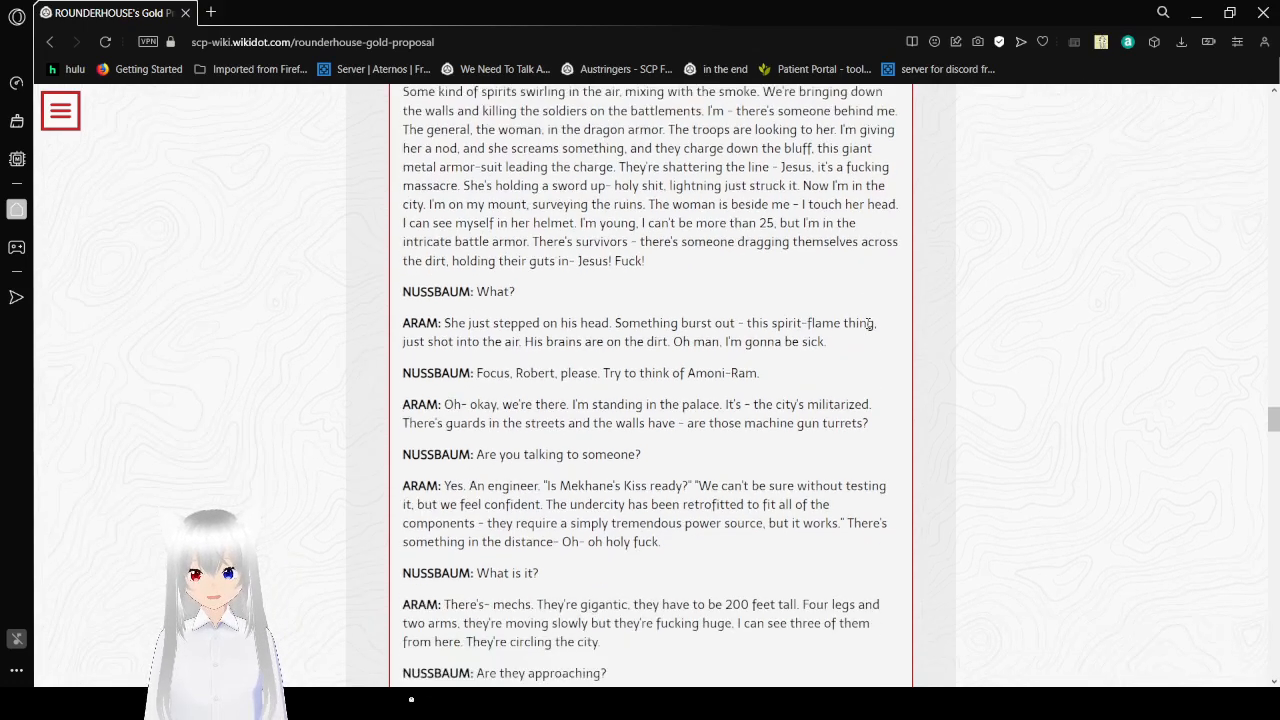
pyautogui.scroll(-3)
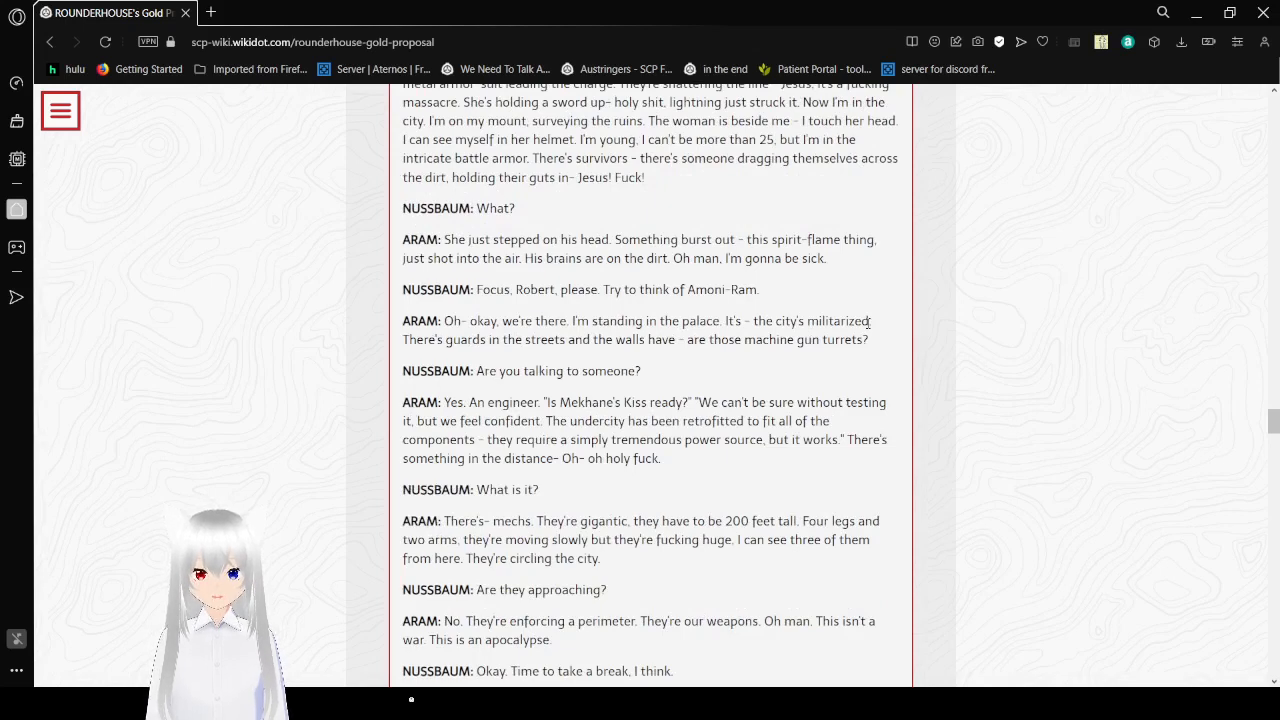
pyautogui.scroll(-3)
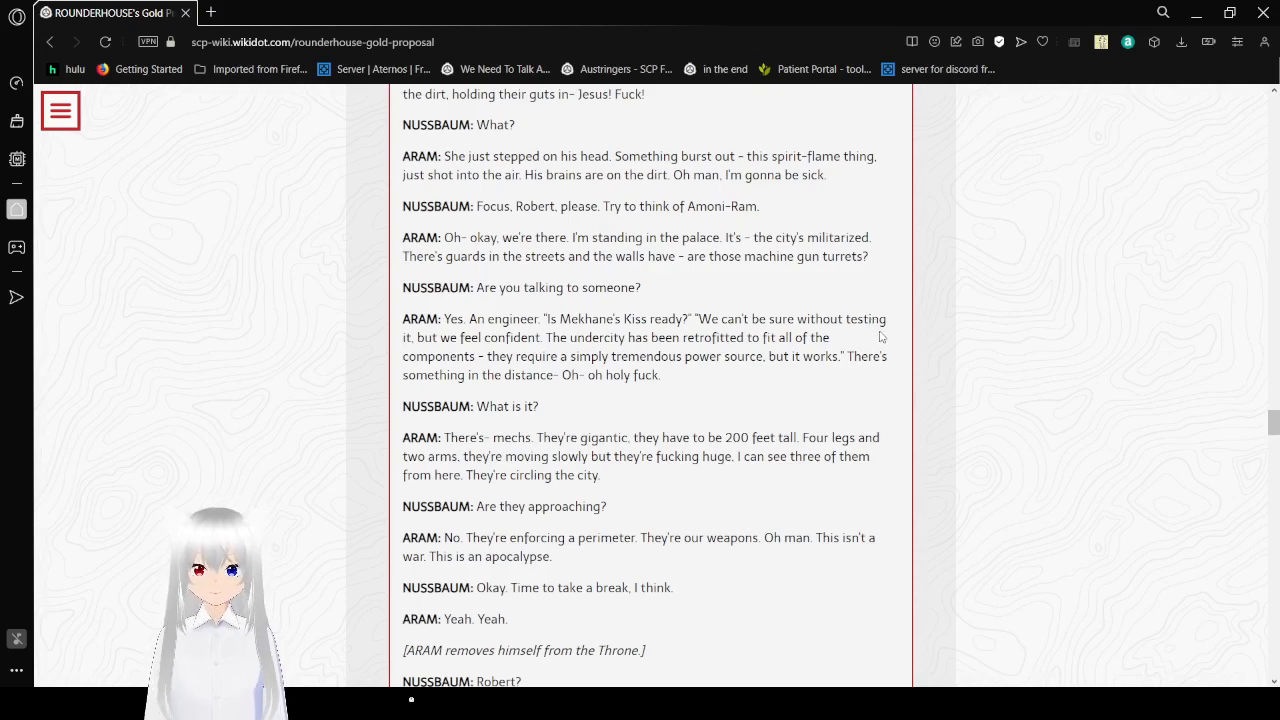
# - Scroll past the Mekhane's Kiss research paragraph to the June 1984 attached transcript
pyautogui.scroll(-3)
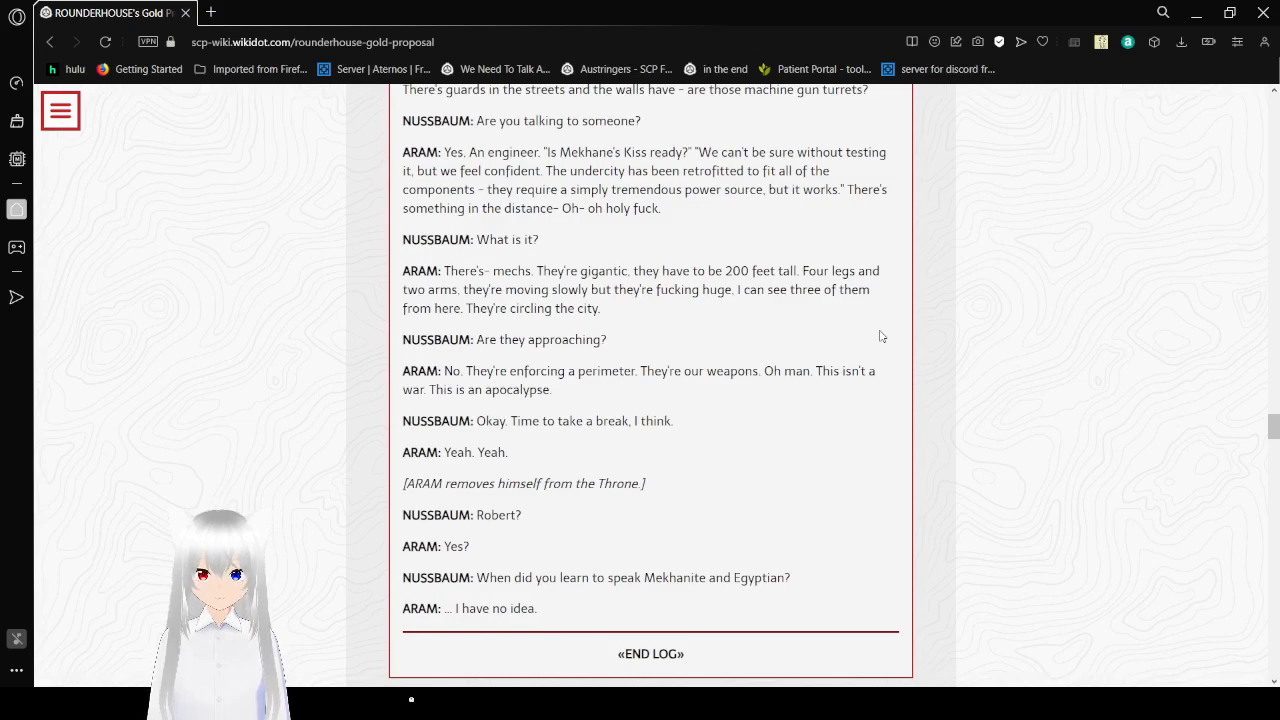
pyautogui.scroll(-3)
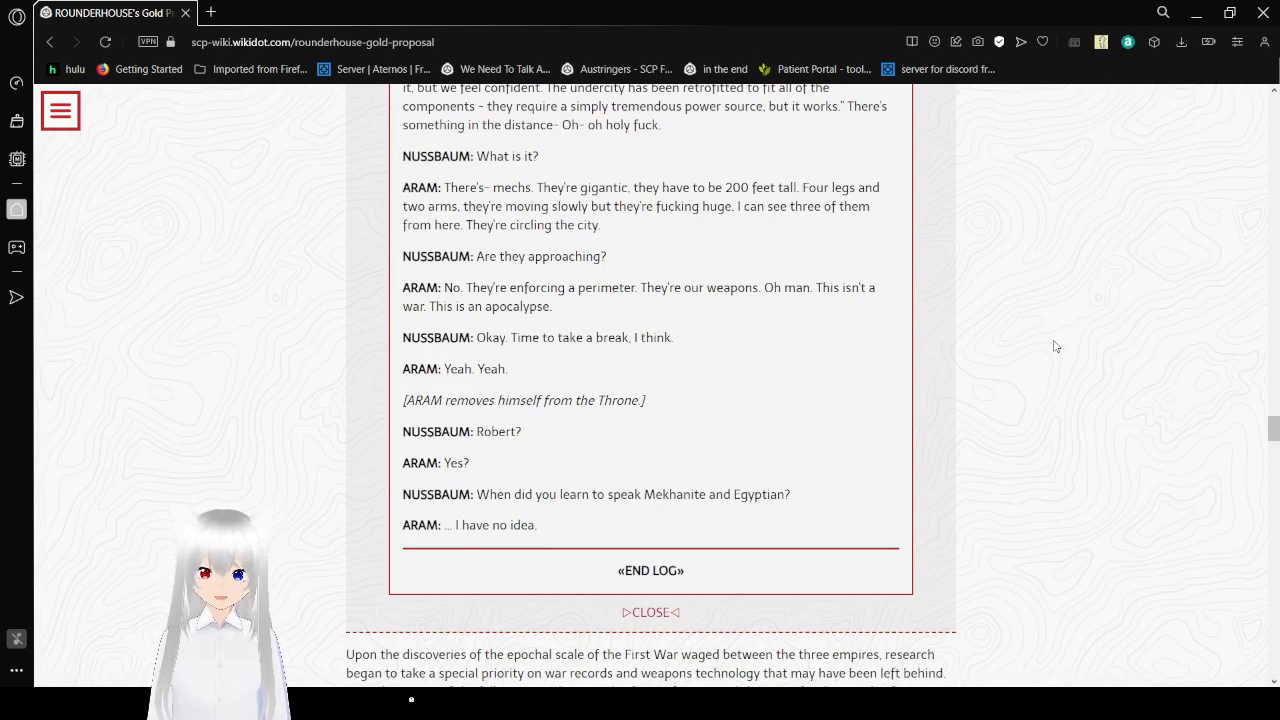
pyautogui.scroll(-3)
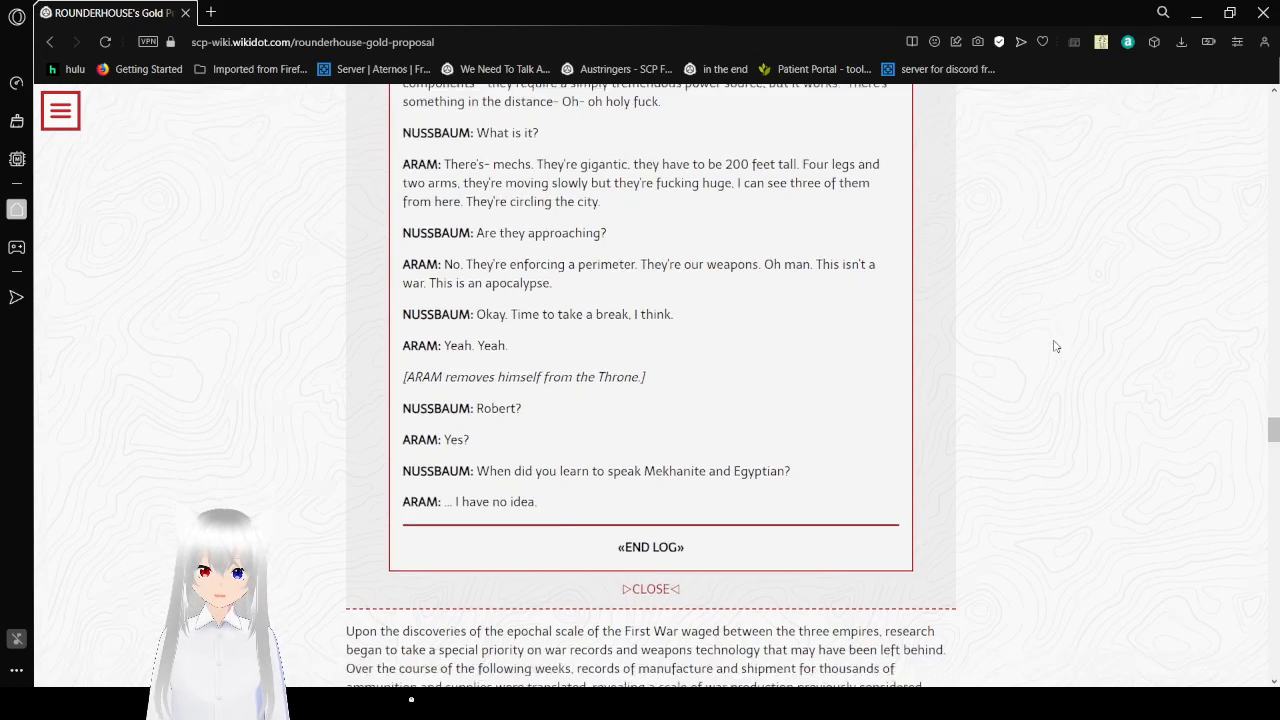
pyautogui.scroll(-3)
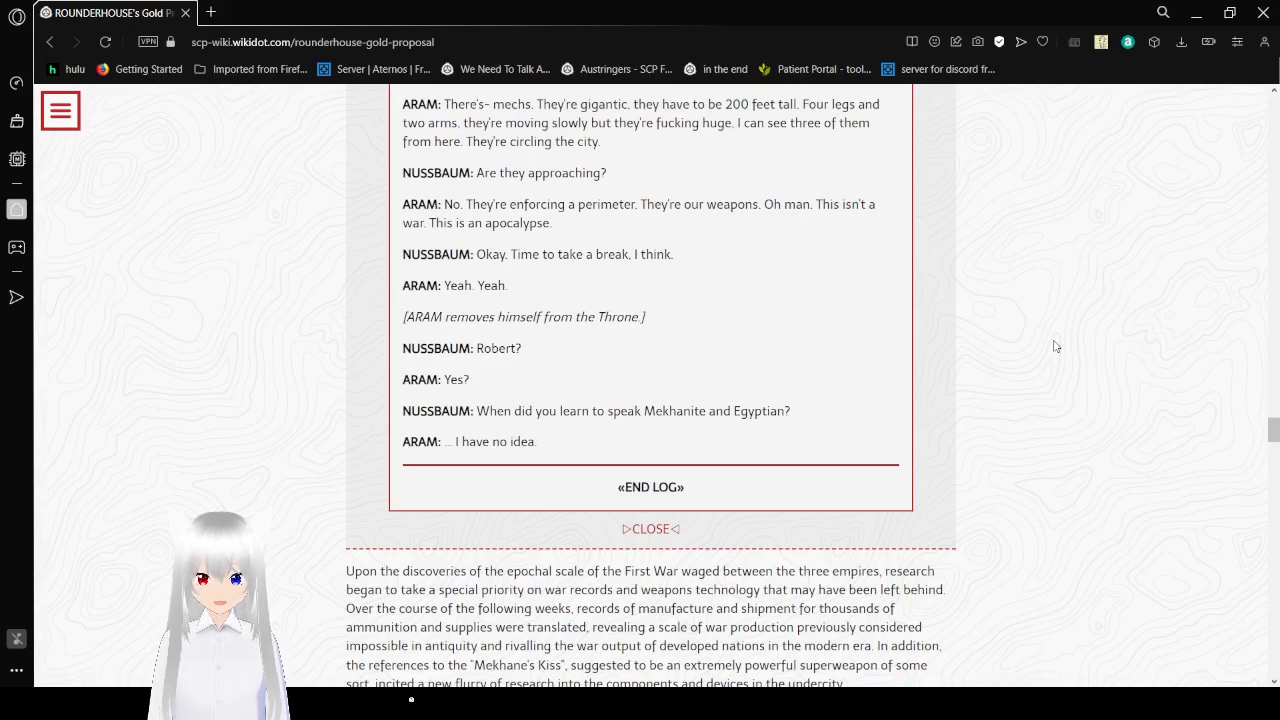
pyautogui.scroll(-3)
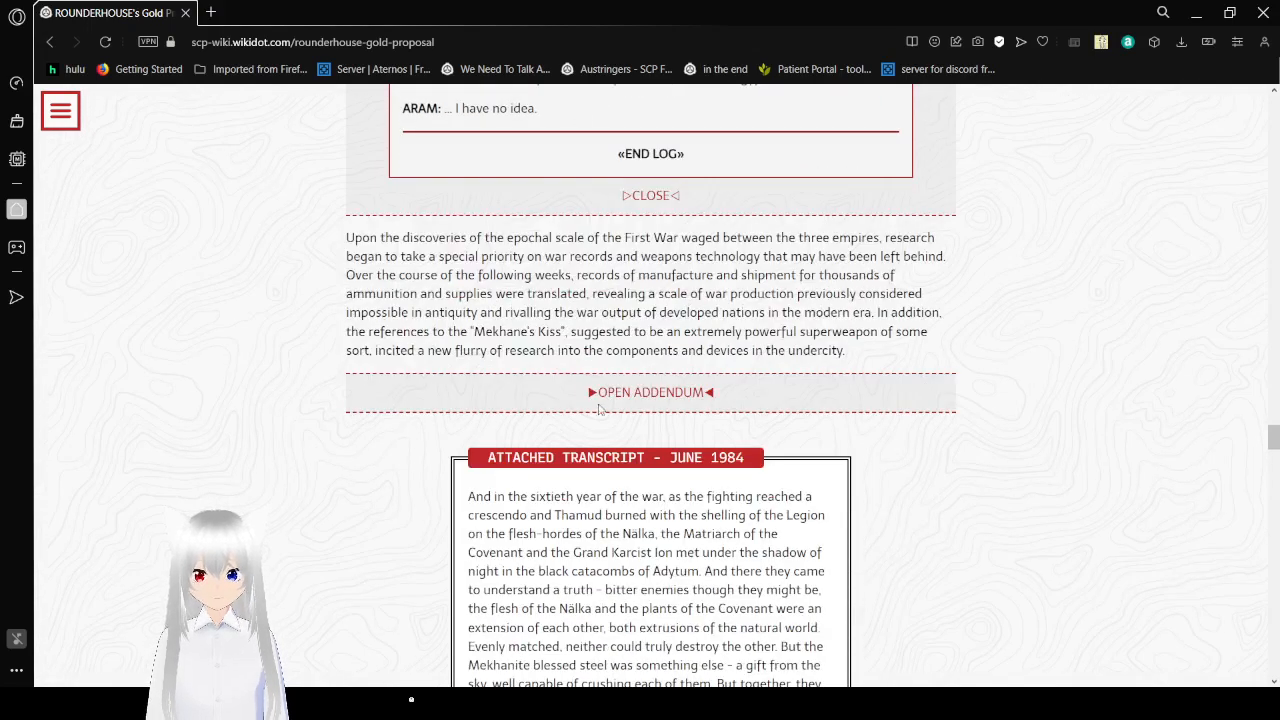
# - Expand the addendum to reveal Researcher Muhammad Zaid's June 1984 memo to Doctor Aram
pyautogui.click(650, 392)
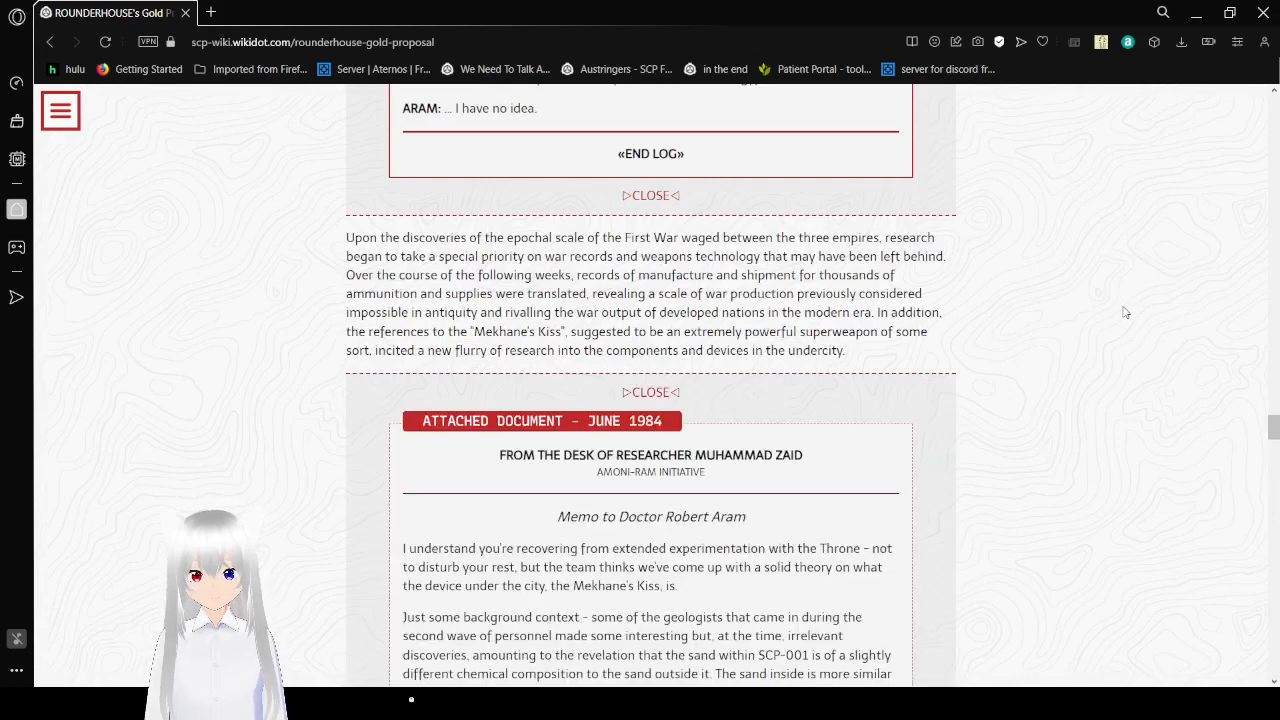
pyautogui.scroll(-3)
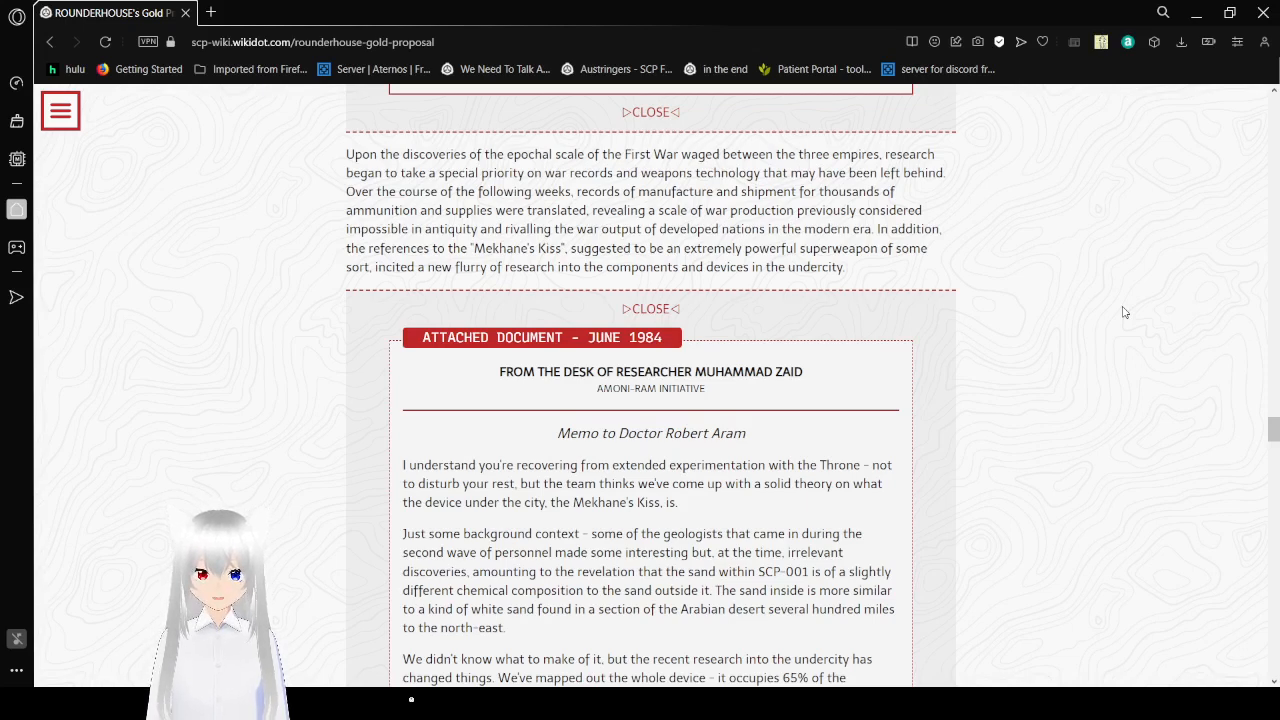
pyautogui.moveTo(1036, 592)
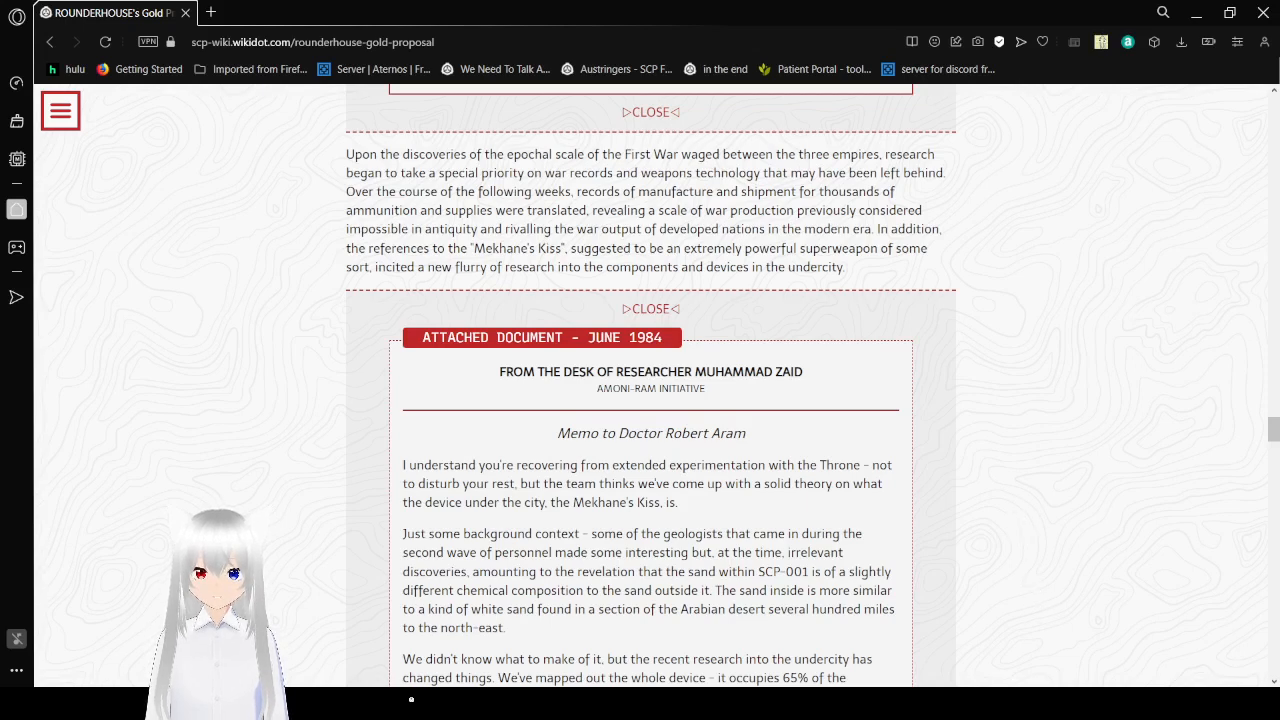
pyautogui.moveTo(924, 650)
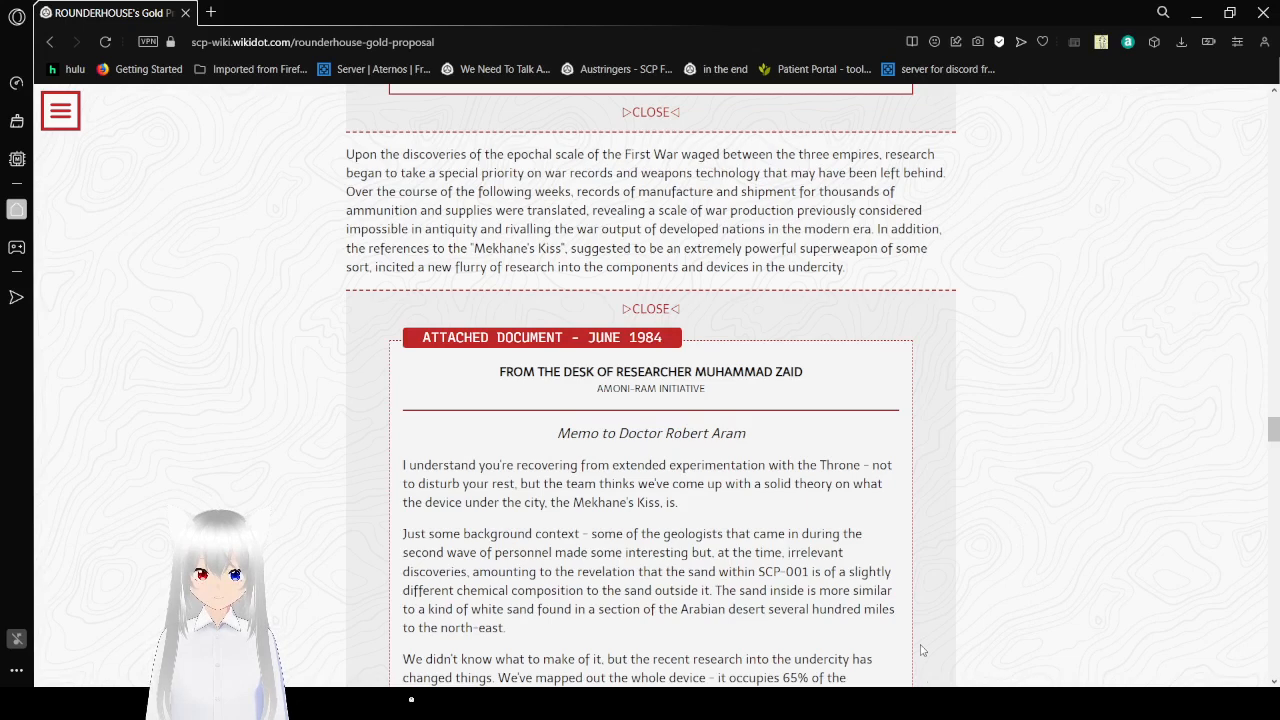
pyautogui.moveTo(998, 360)
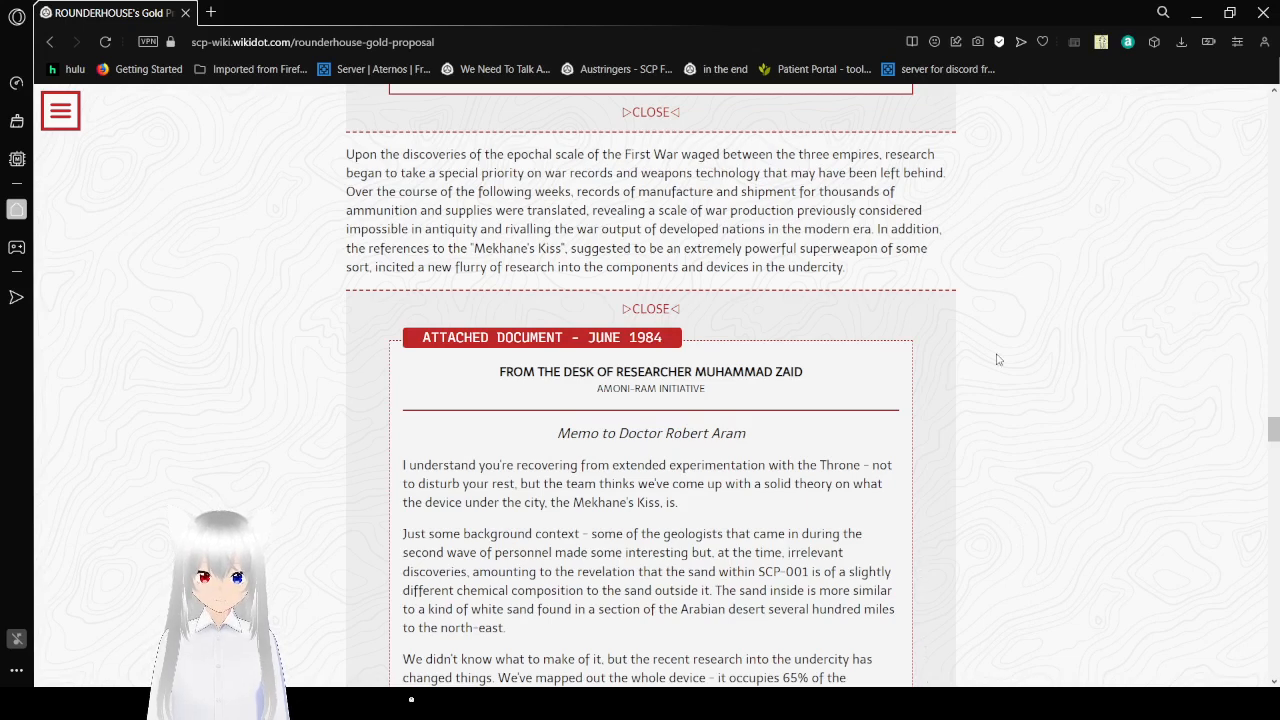
pyautogui.moveTo(1120, 344)
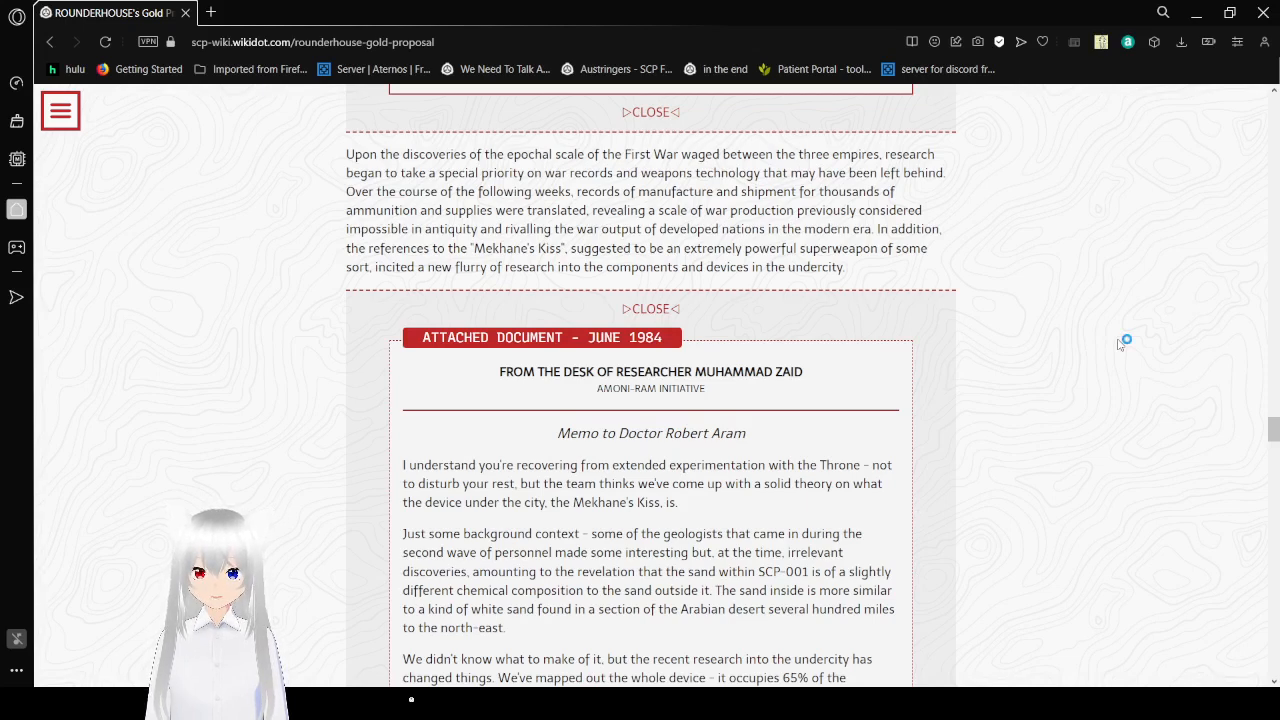
pyautogui.moveTo(1120, 344)
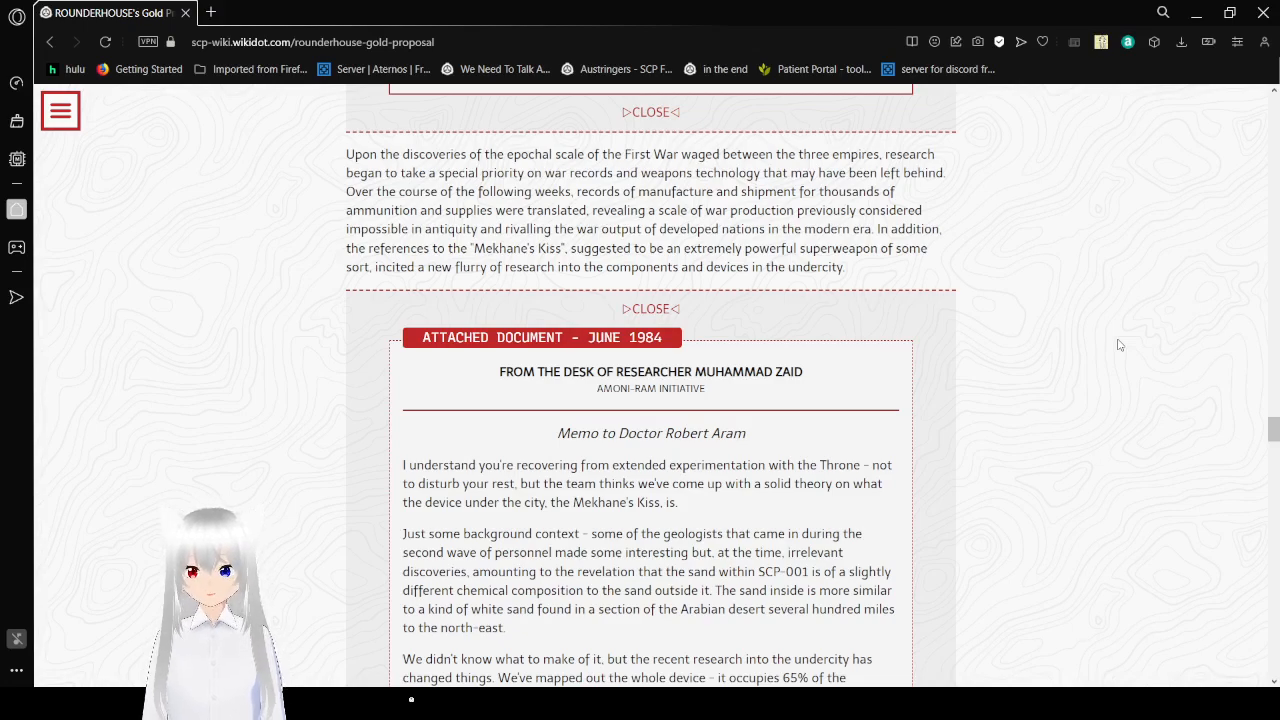
# - Scroll through Zaid's memo to its conclusion that the Mekhane's Kiss is a burned-out teleporter
pyautogui.scroll(-3)
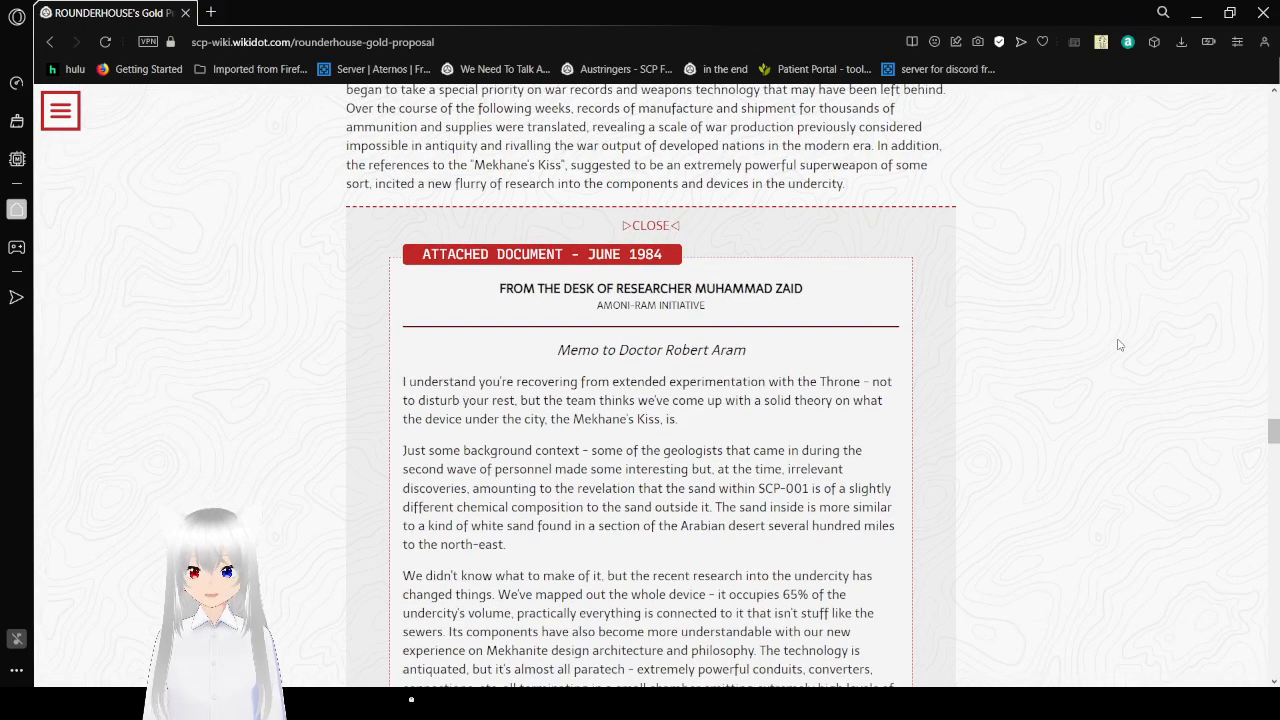
pyautogui.scroll(-3)
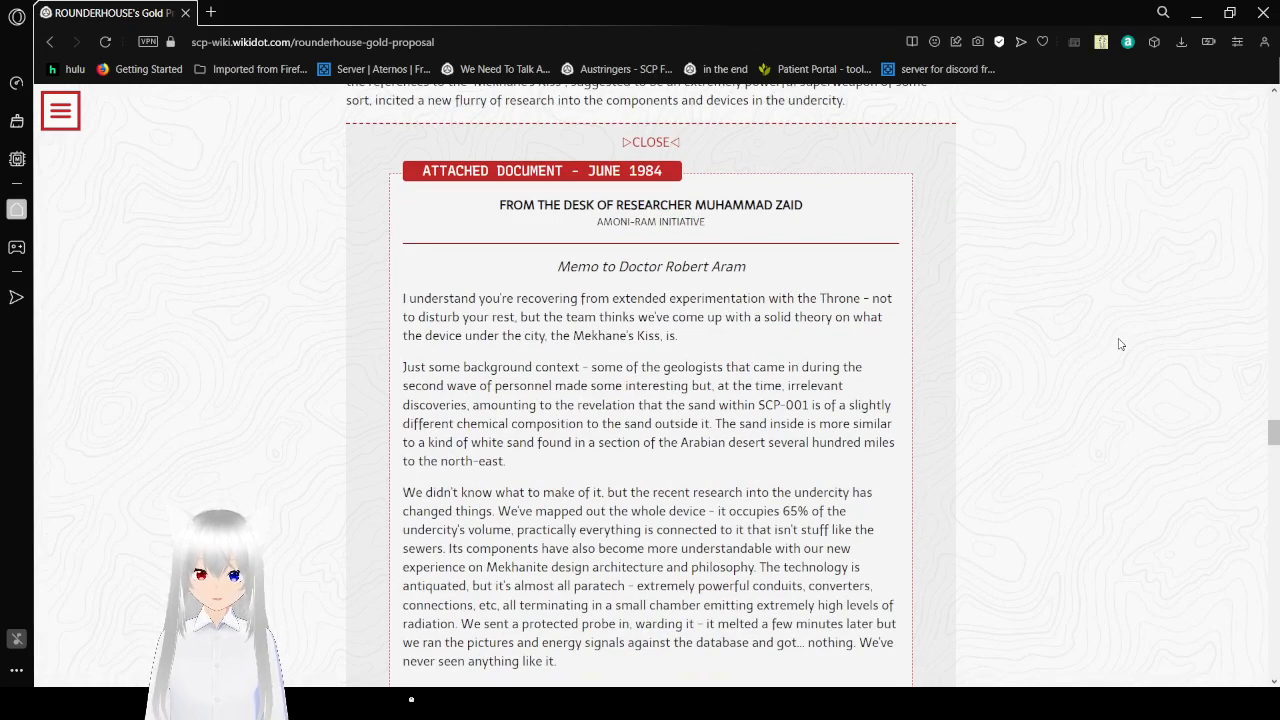
pyautogui.scroll(-3)
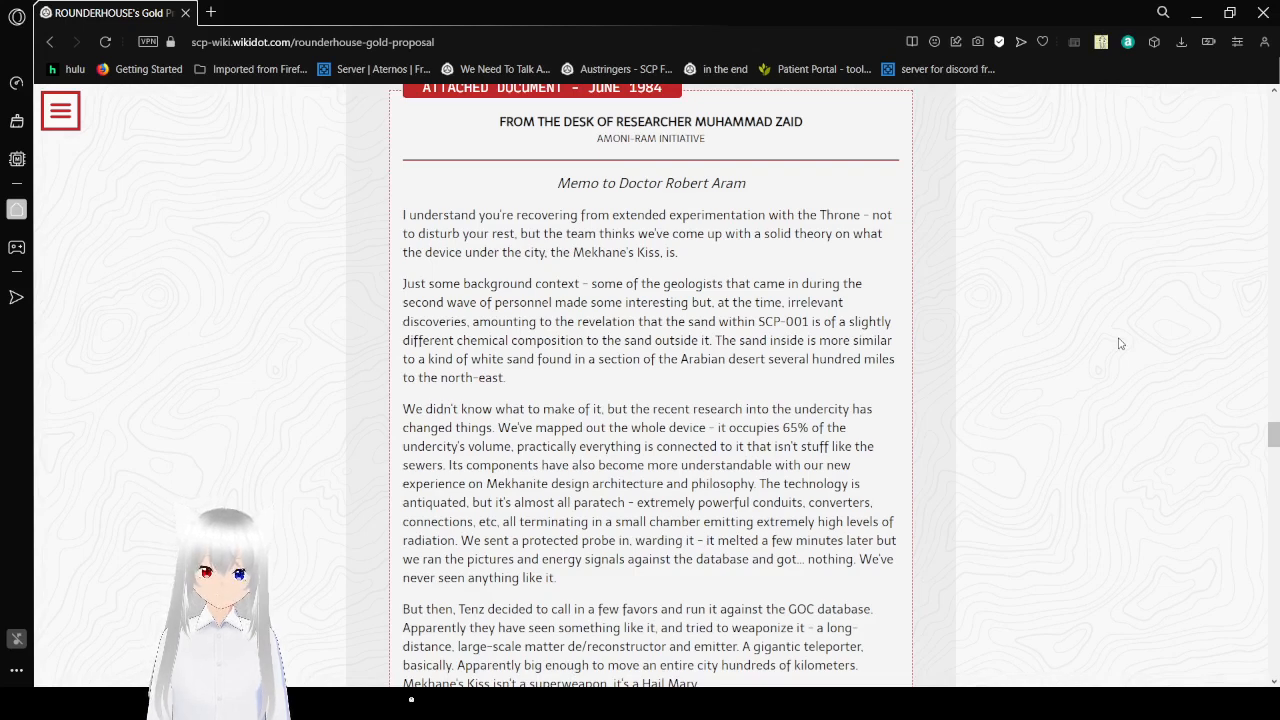
pyautogui.scroll(-3)
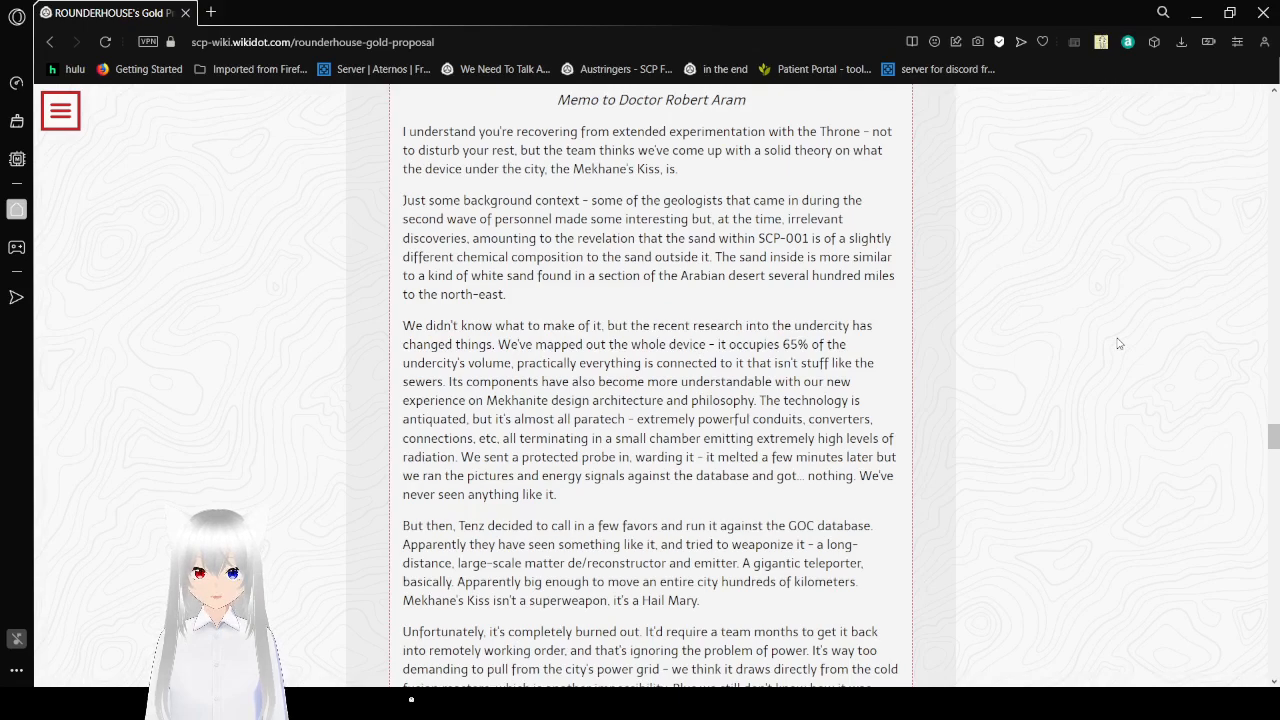
pyautogui.scroll(-3)
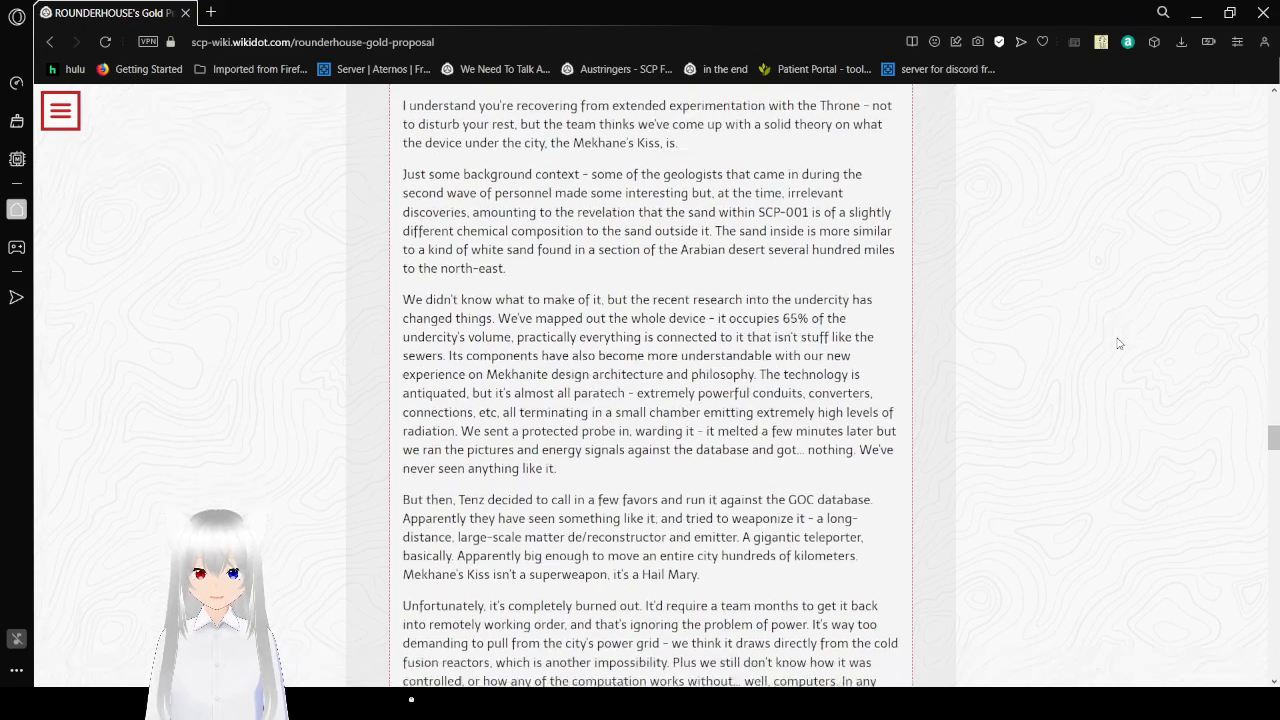
pyautogui.scroll(-3)
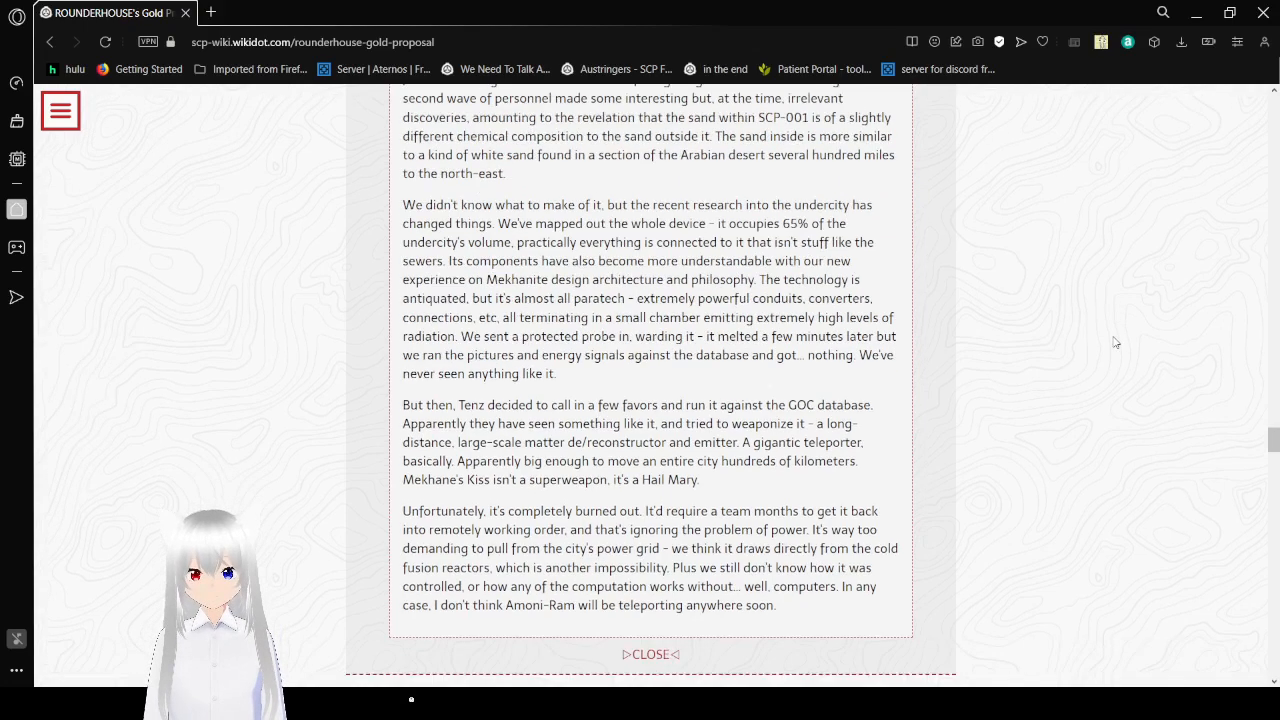
# - Scroll past the collapsible's CLOSE link to the June 1984 transcript on Thamud's war and the Golden Legion
pyautogui.scroll(-3)
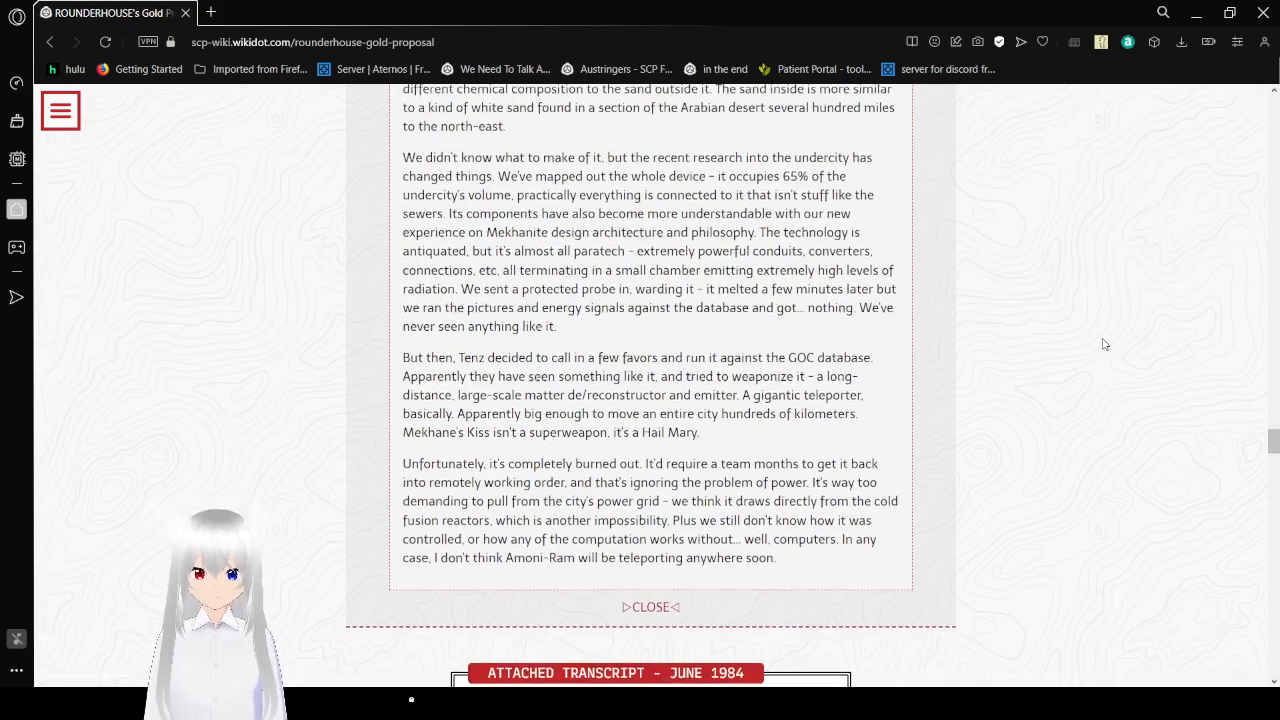
pyautogui.scroll(-3)
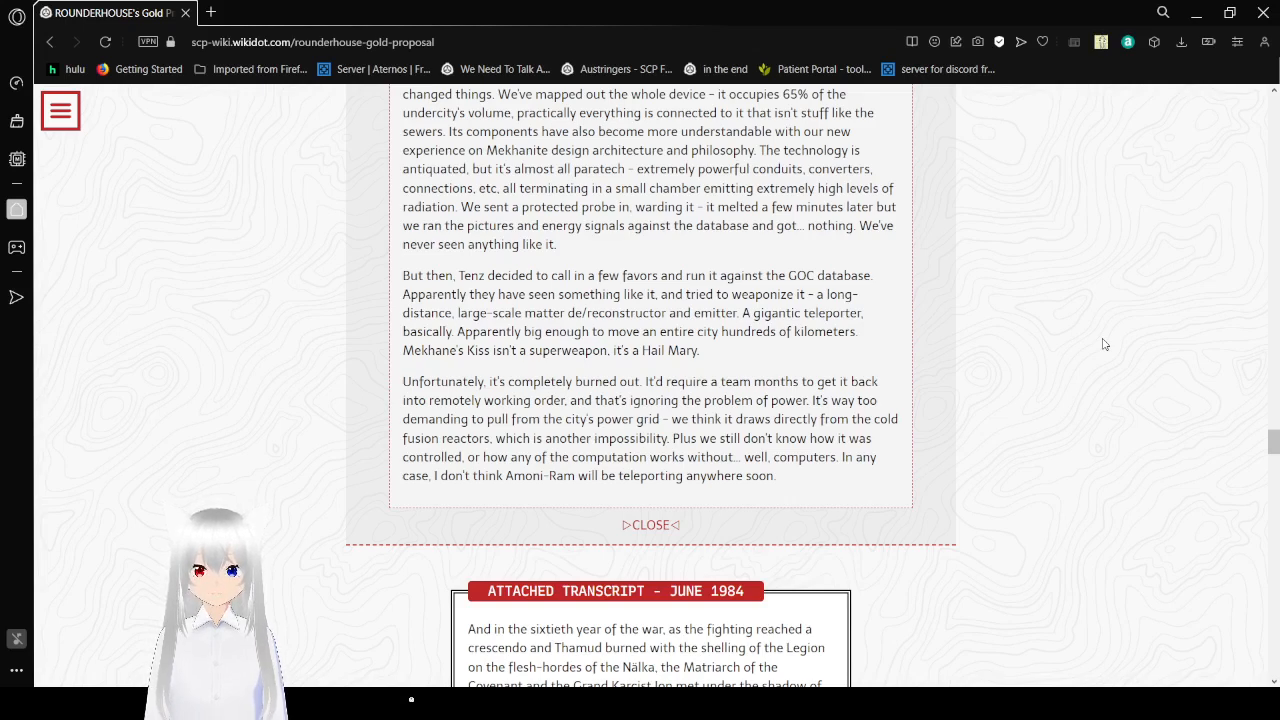
pyautogui.scroll(-3)
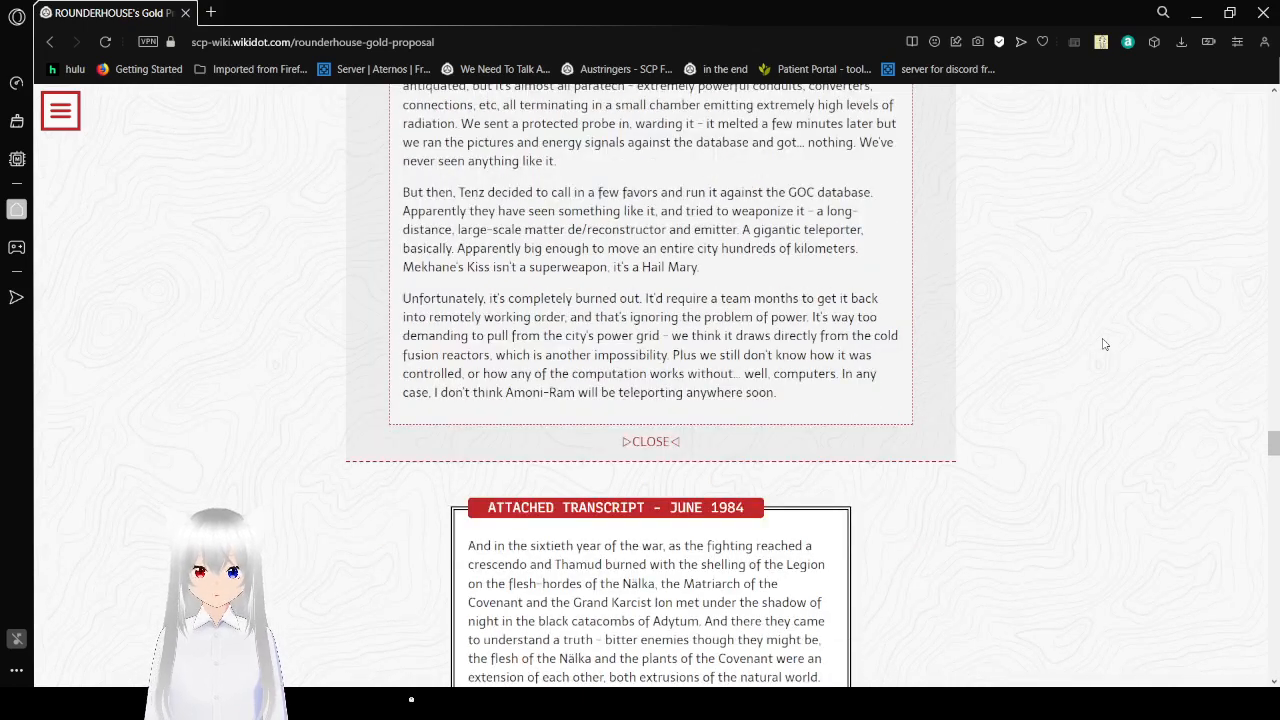
pyautogui.scroll(-3)
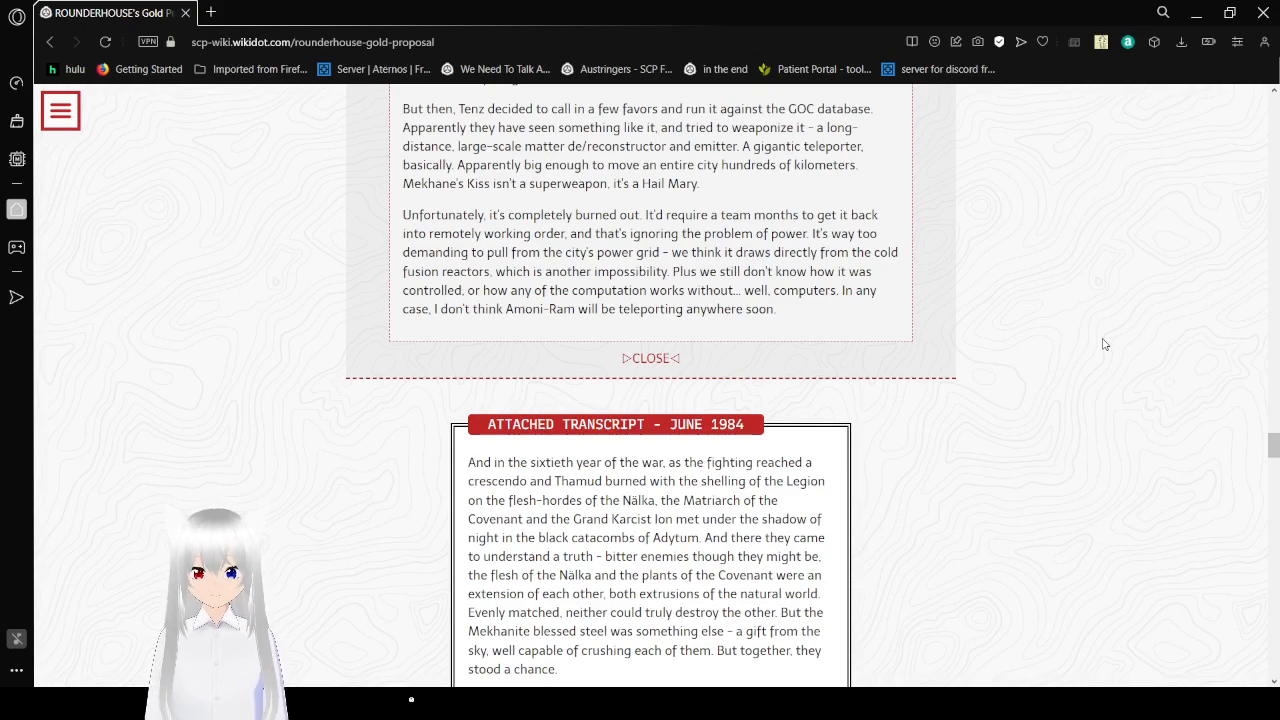
pyautogui.scroll(-3)
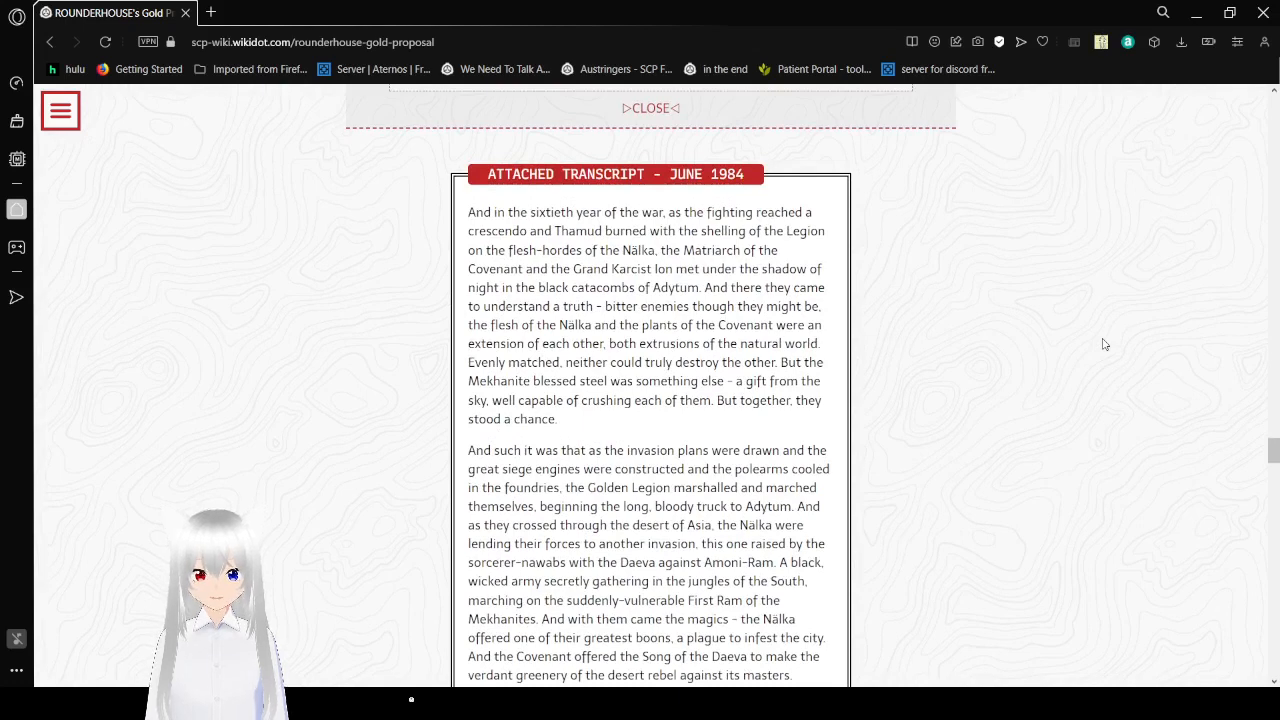
# - Scroll through the June 1984 transcript to the June 26th O5-11 meeting paragraph and its OPEN ADDENDUM link
pyautogui.scroll(-3)
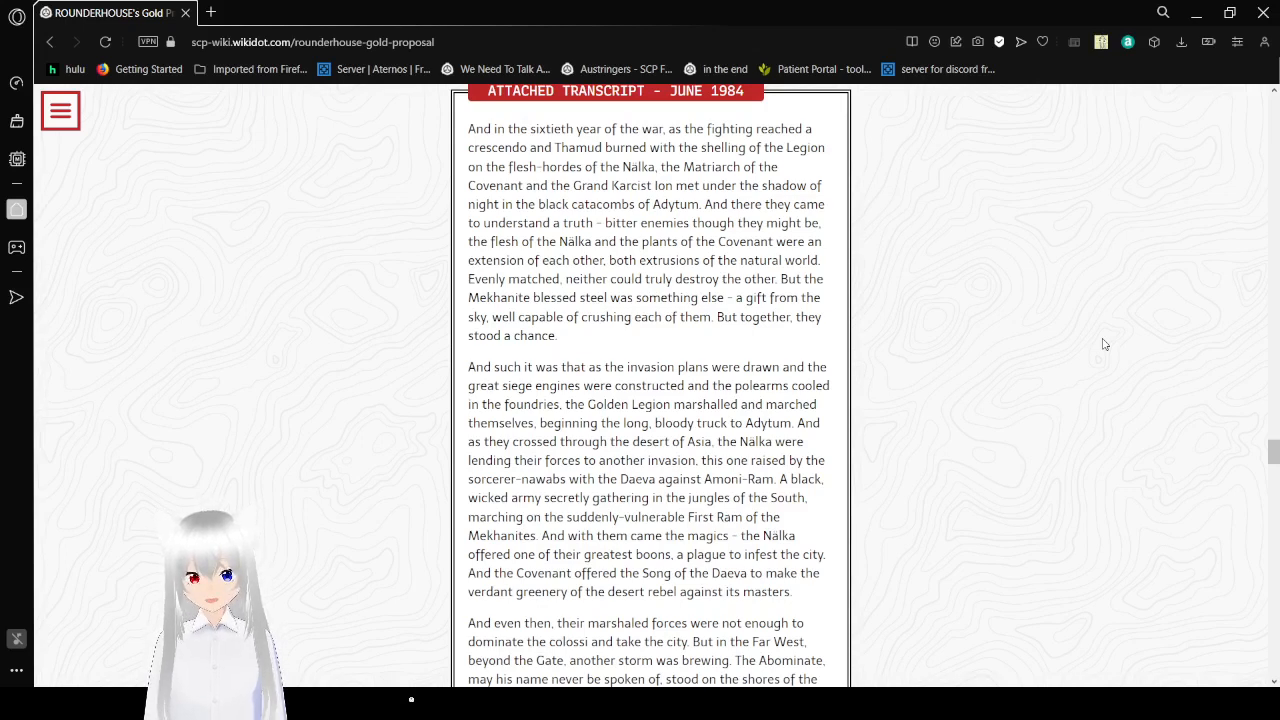
pyautogui.scroll(-3)
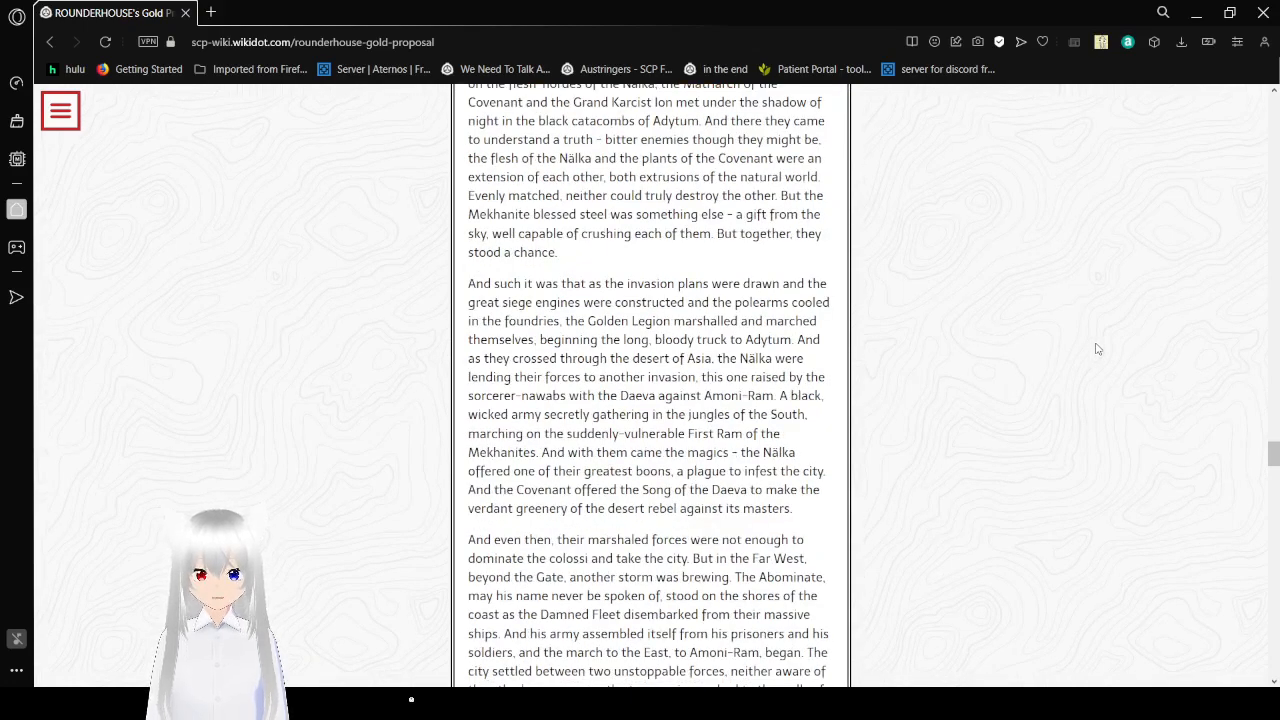
pyautogui.scroll(-3)
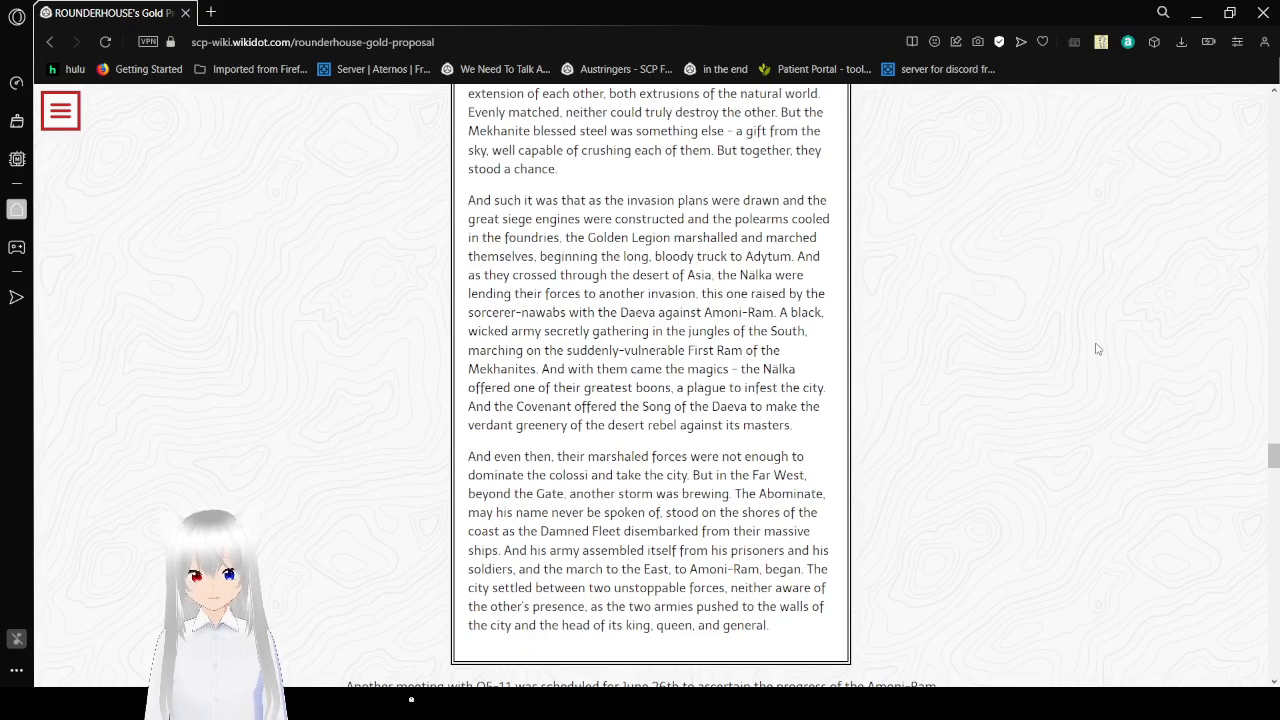
pyautogui.scroll(-3)
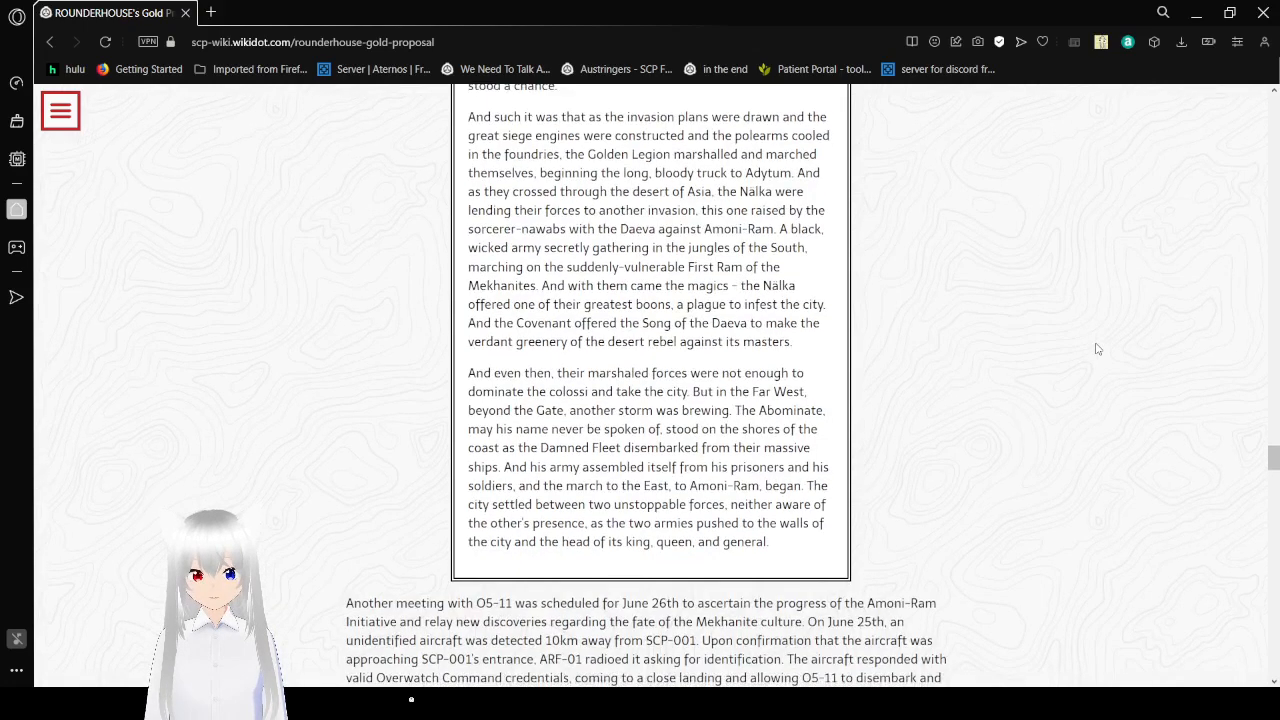
pyautogui.scroll(-3)
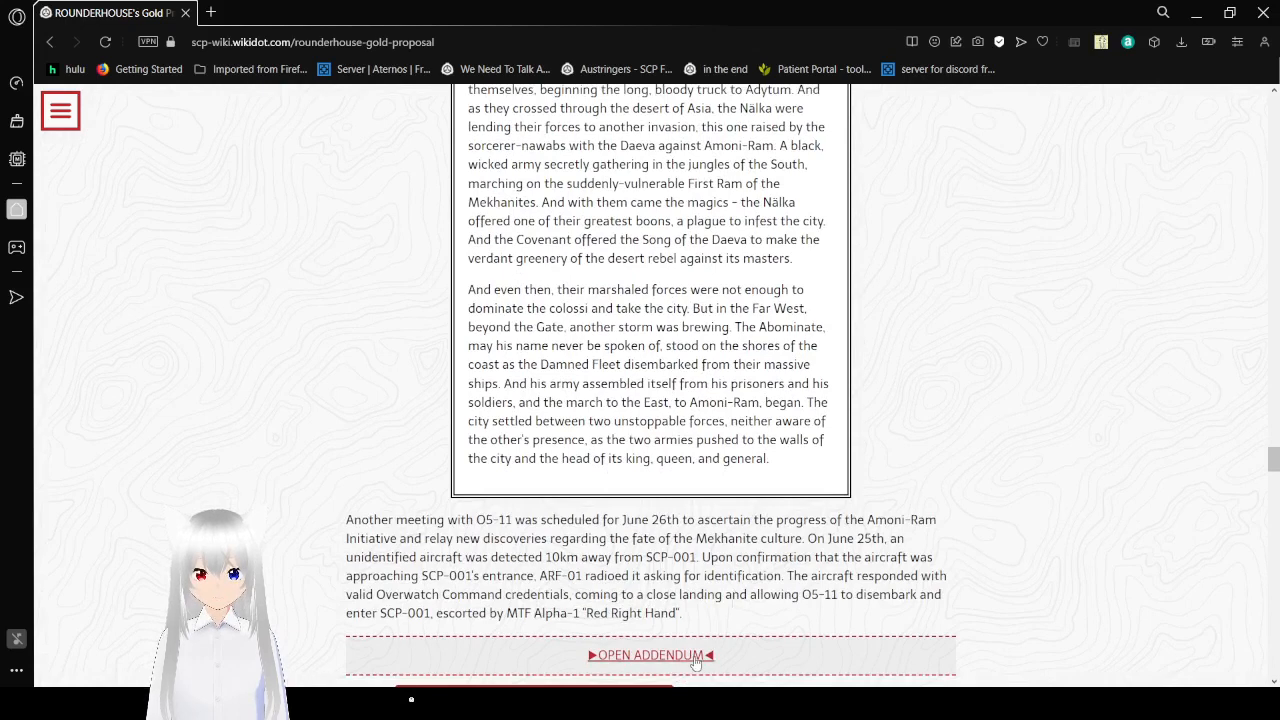
# - Expand the addendum after the O5-11 meeting paragraph and bring its BEGIN LOG heading into view
pyautogui.click(650, 656)
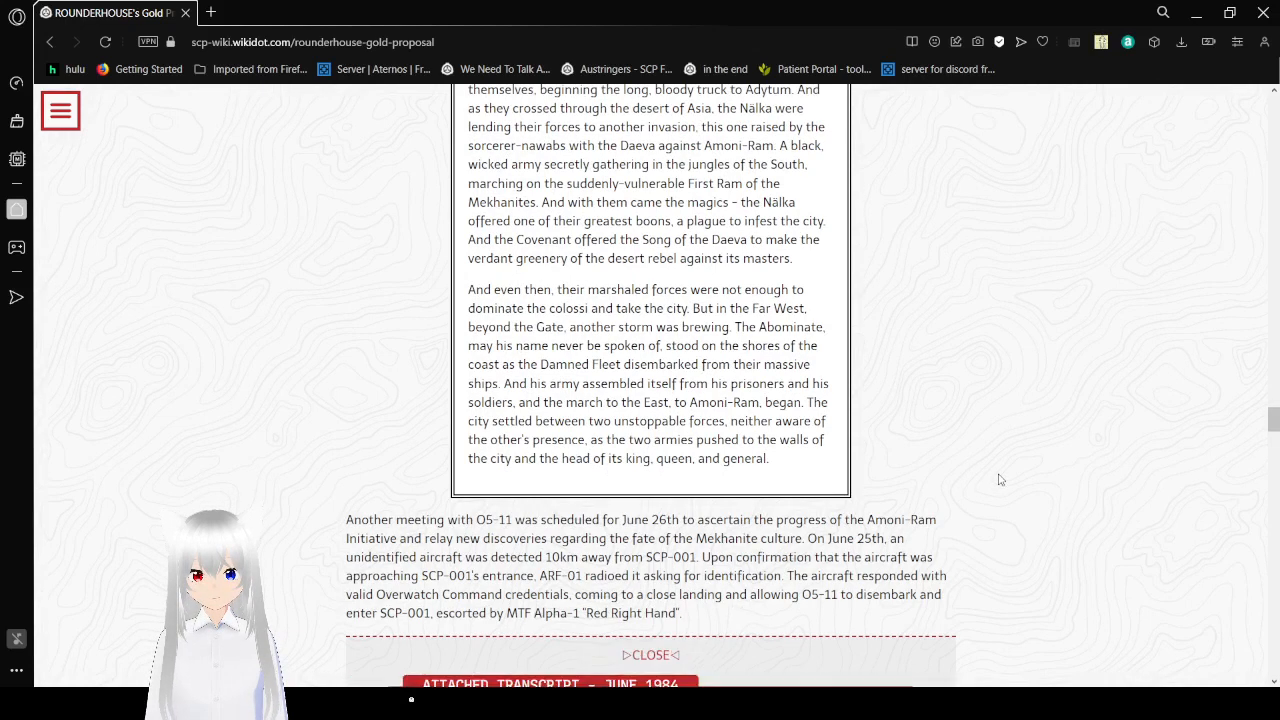
pyautogui.moveTo(996, 472)
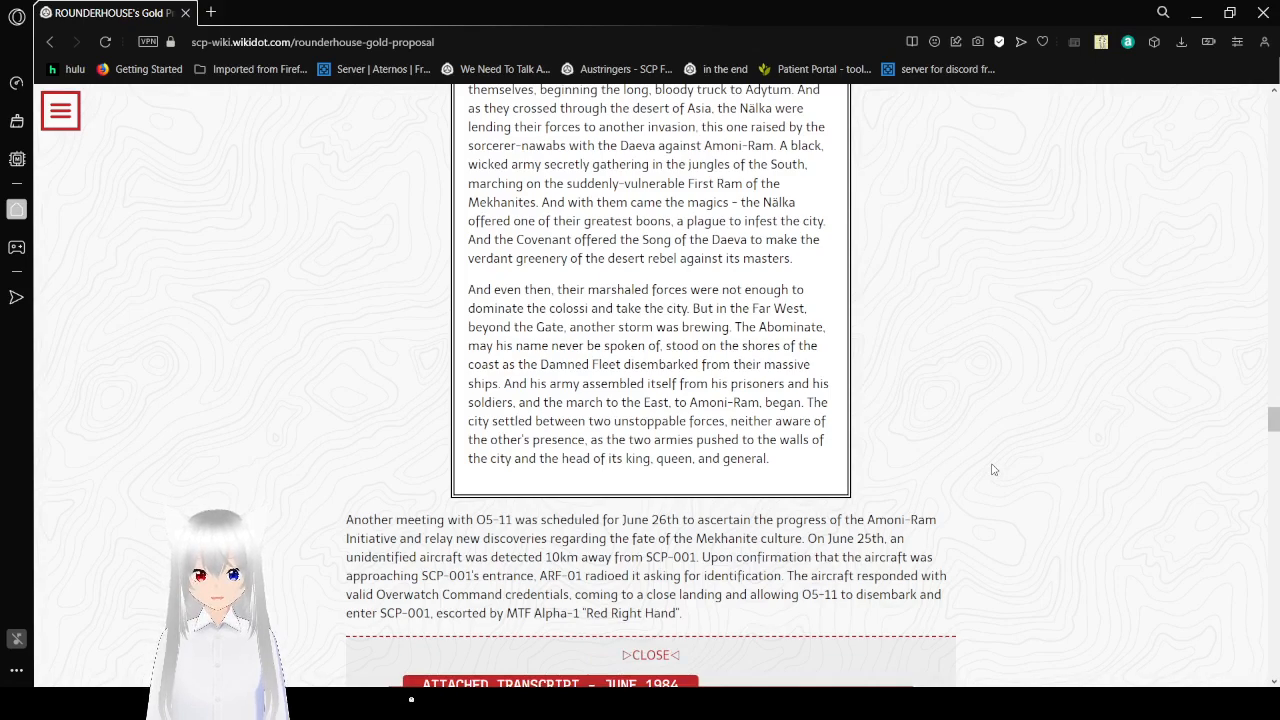
pyautogui.scroll(-3)
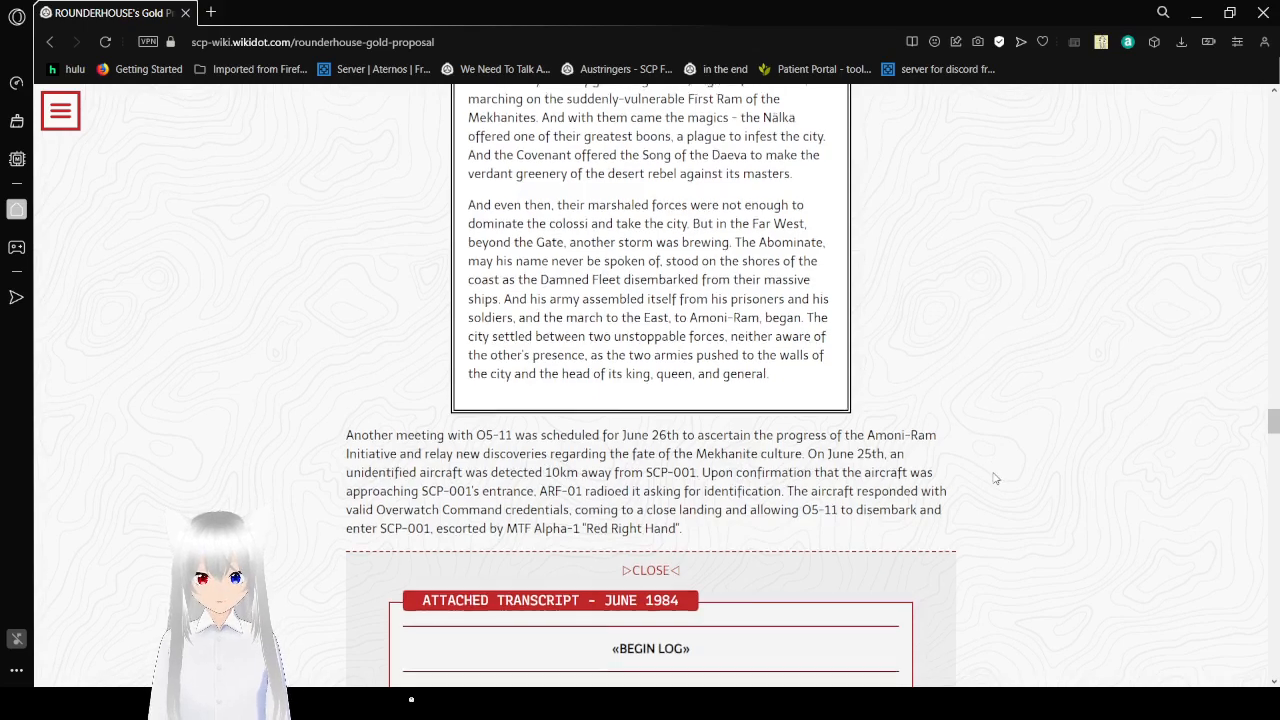
# - Scroll down the new O5-11 log through the translated tablets exchange
pyautogui.scroll(-3)
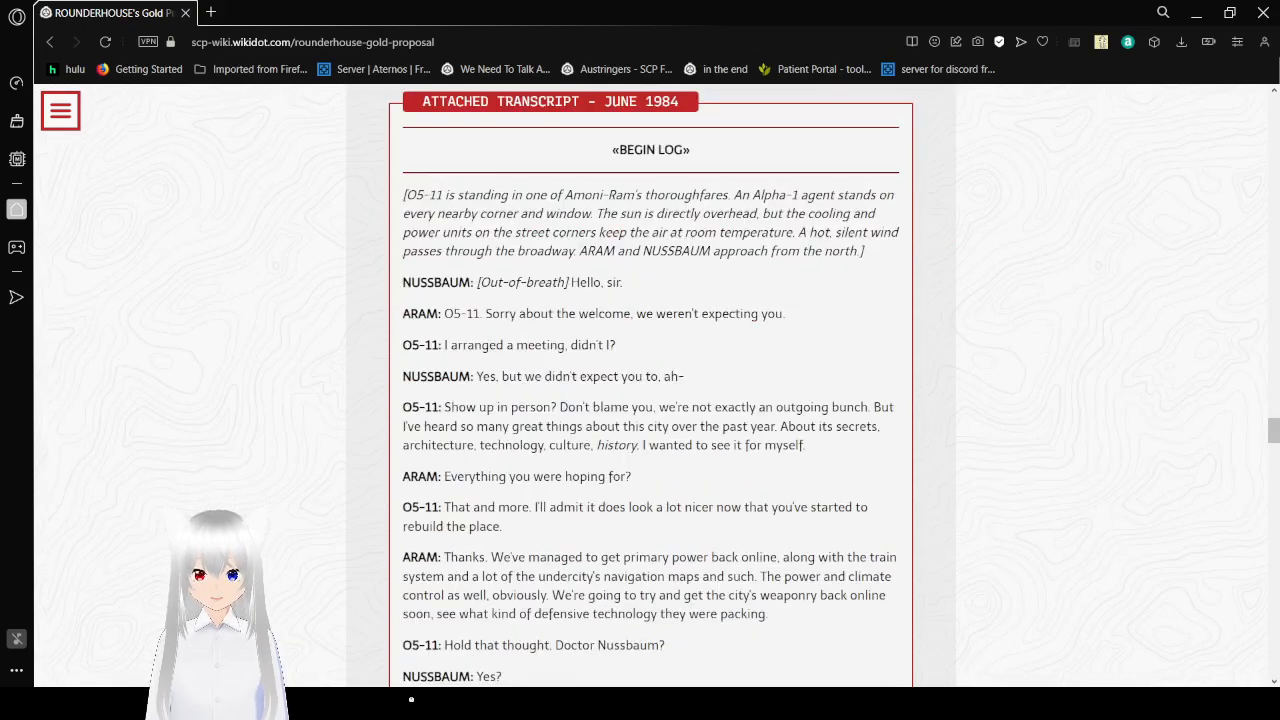
pyautogui.moveTo(928, 658)
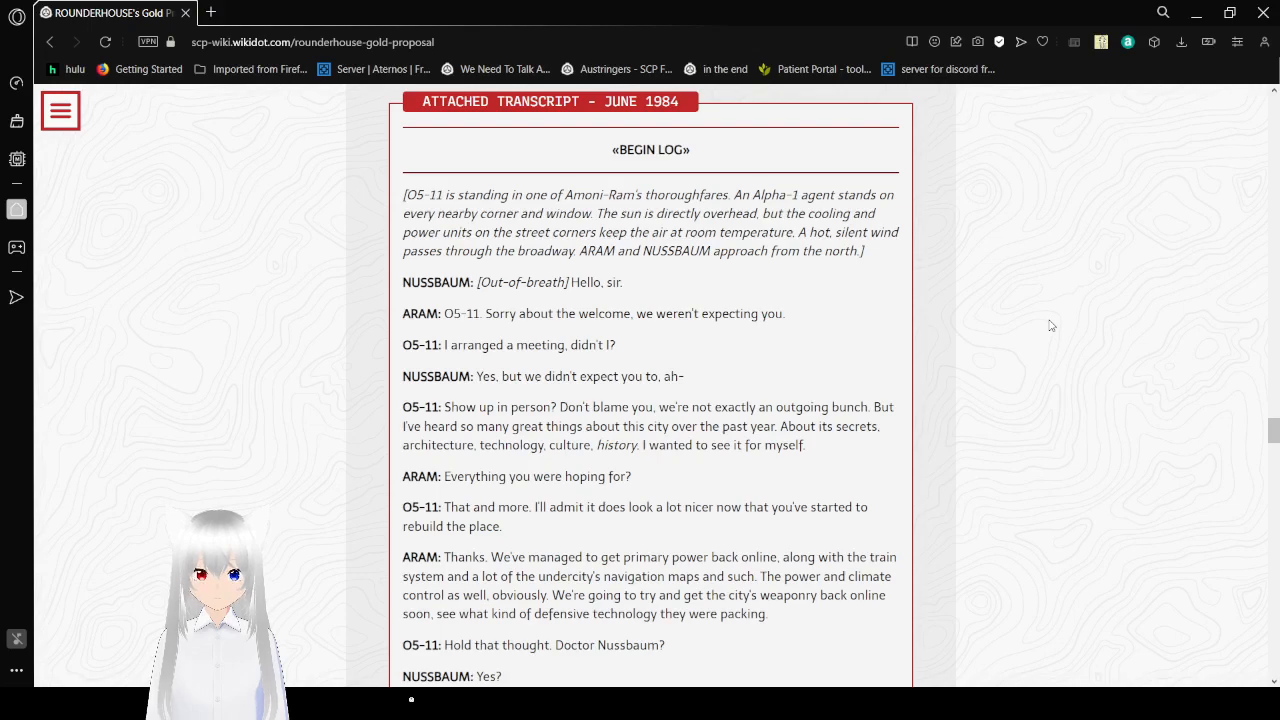
pyautogui.scroll(-3)
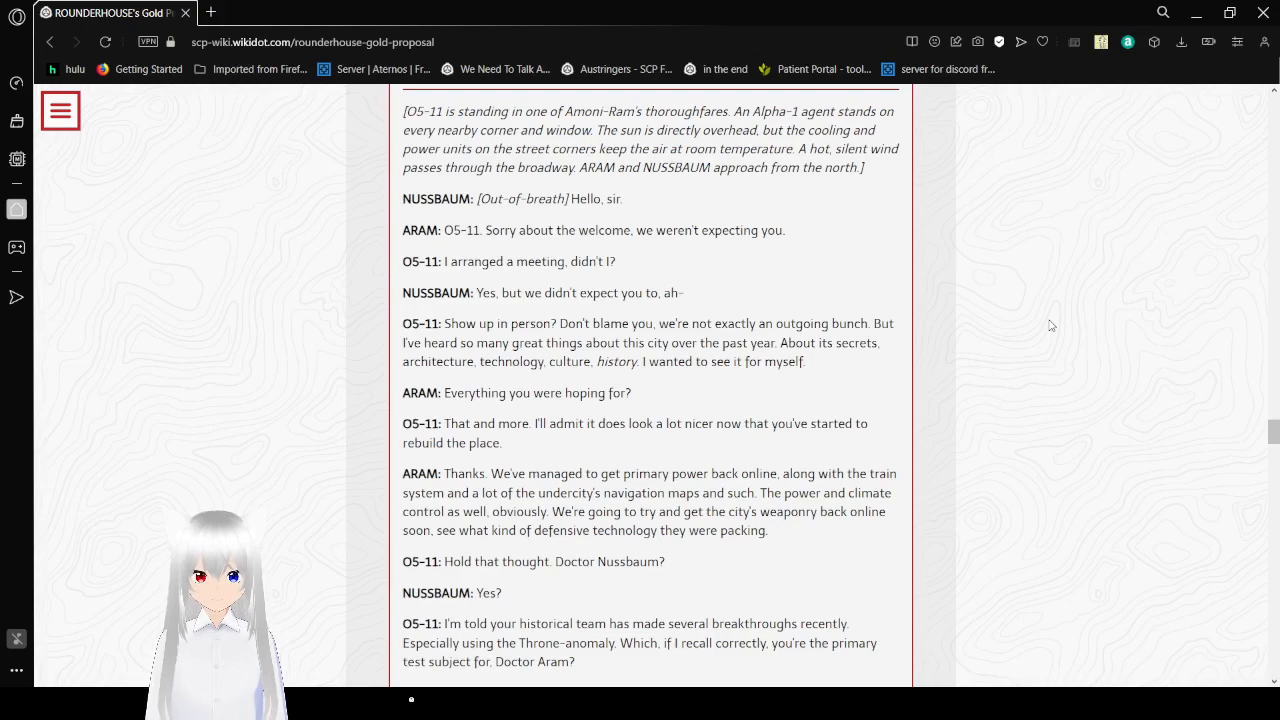
pyautogui.scroll(-3)
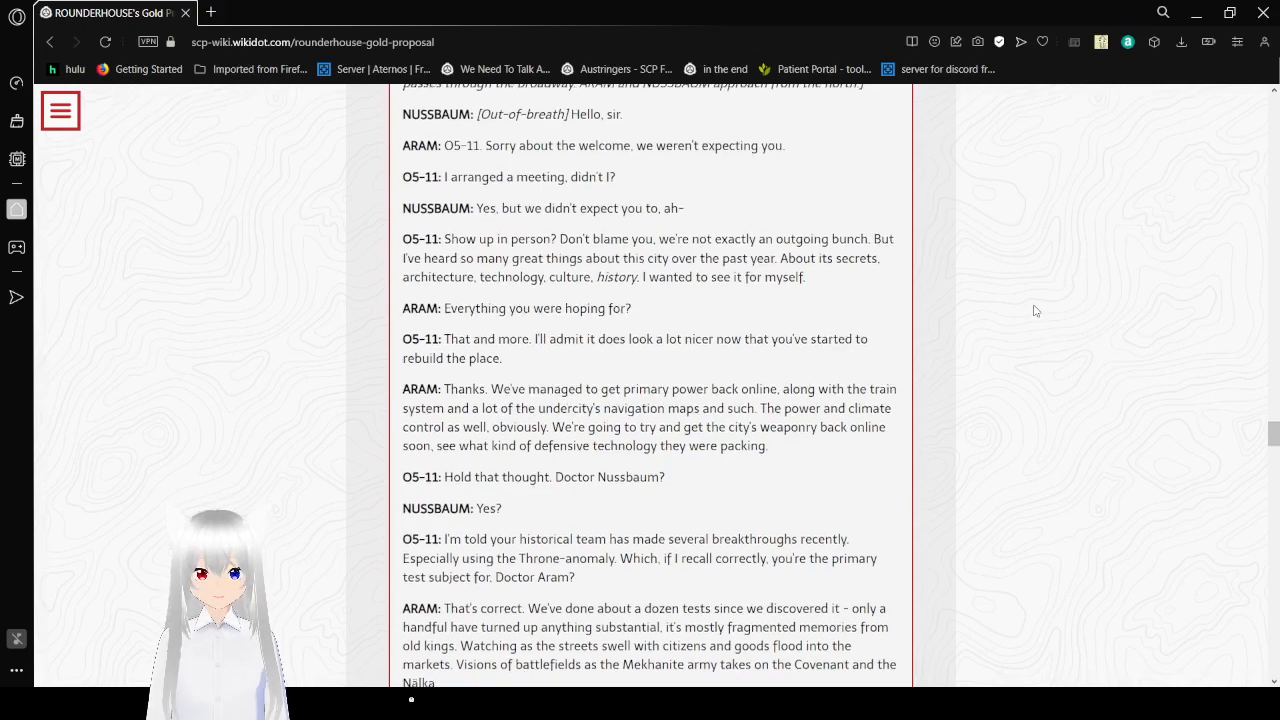
pyautogui.scroll(-3)
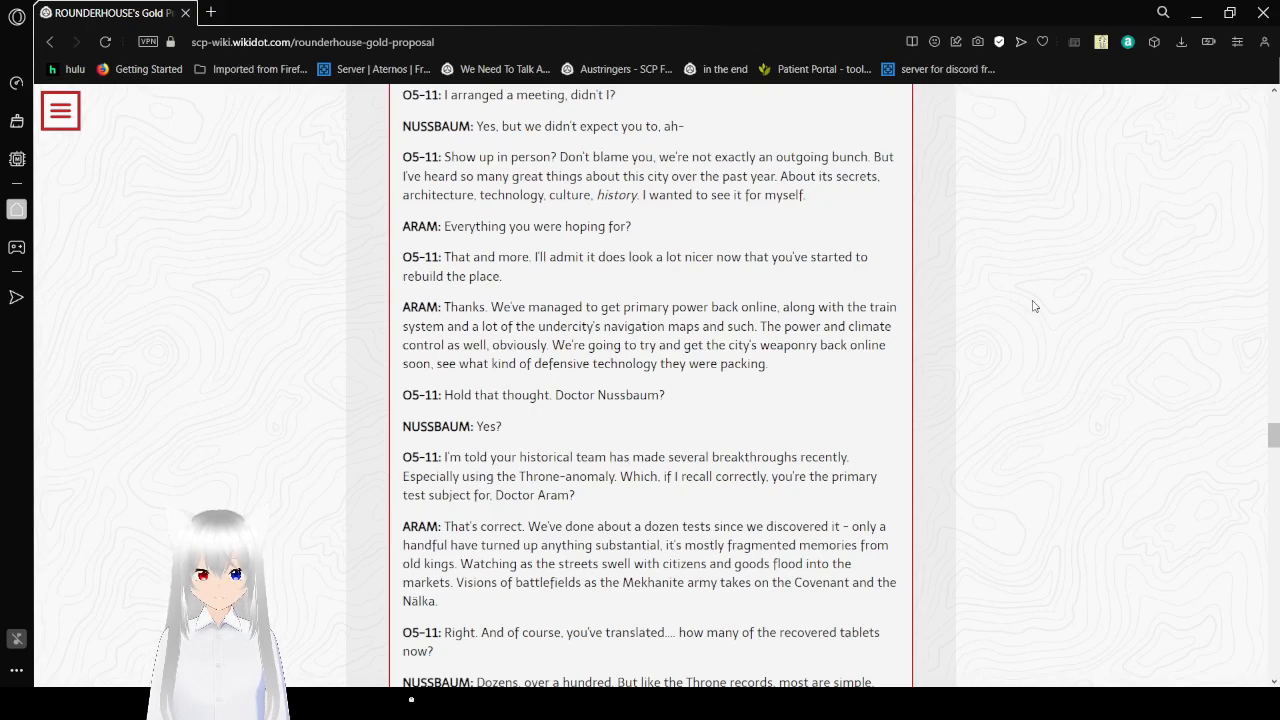
pyautogui.scroll(-3)
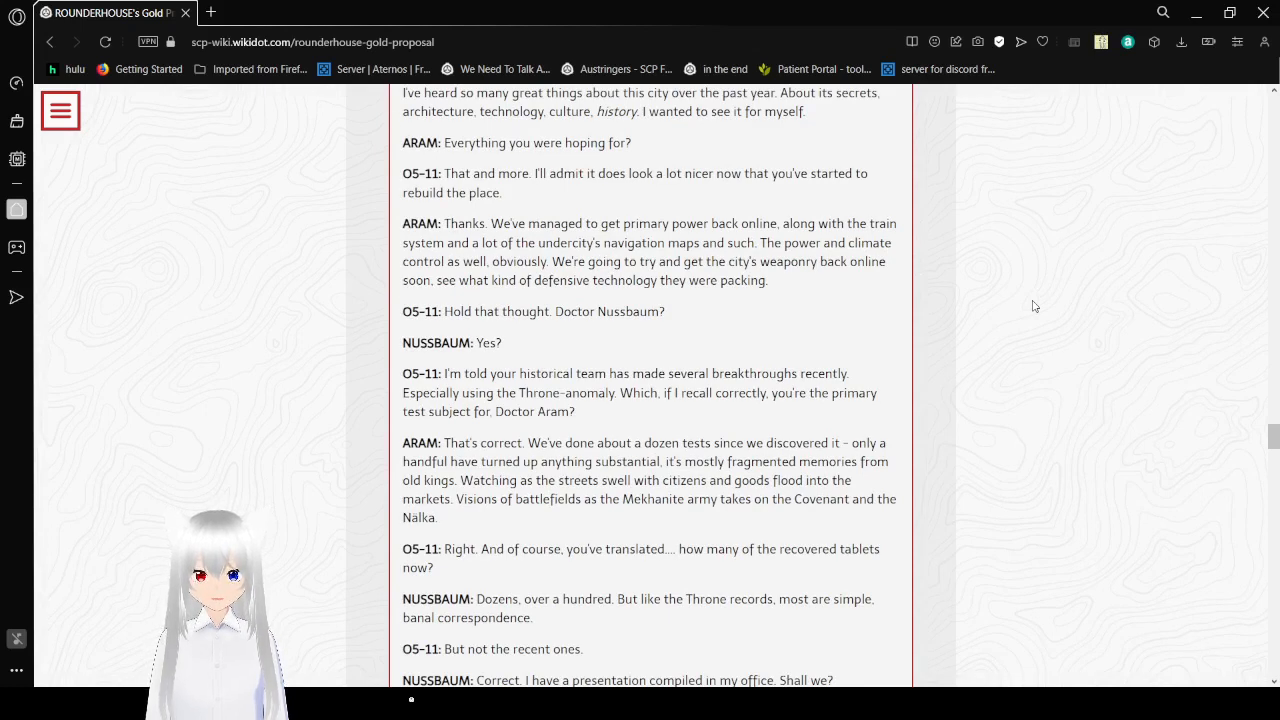
pyautogui.scroll(-3)
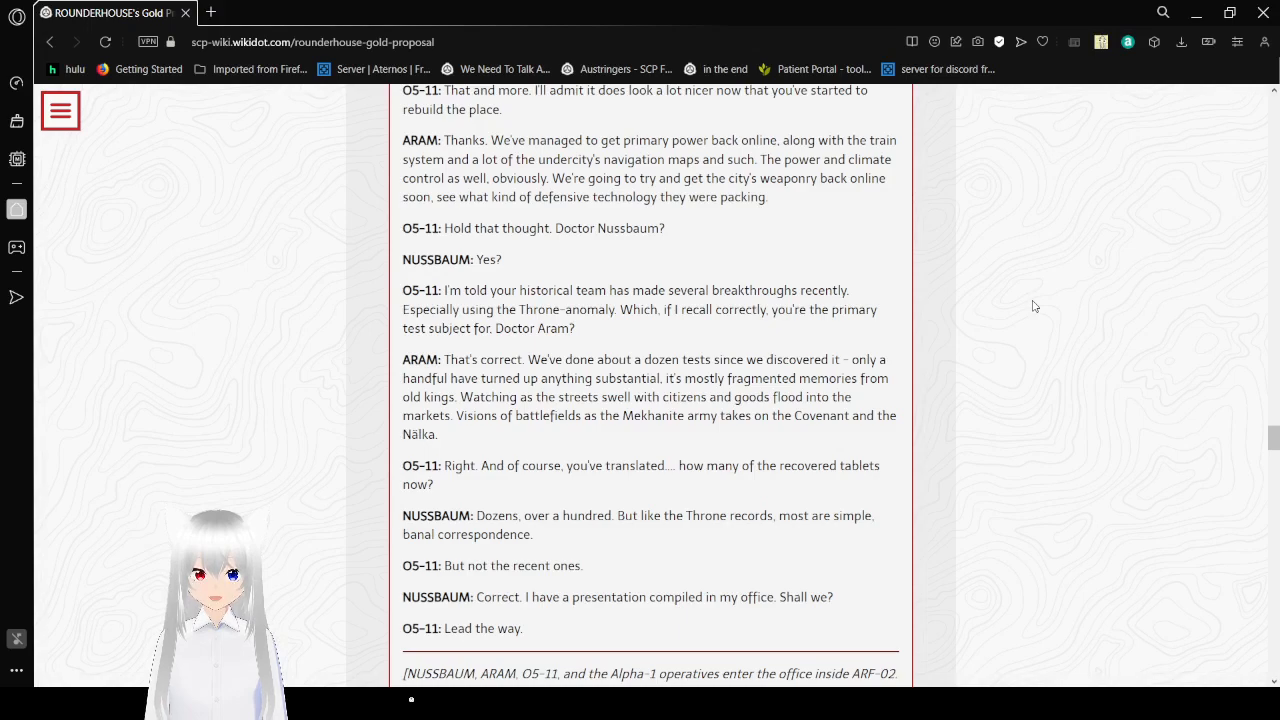
pyautogui.moveTo(1018, 316)
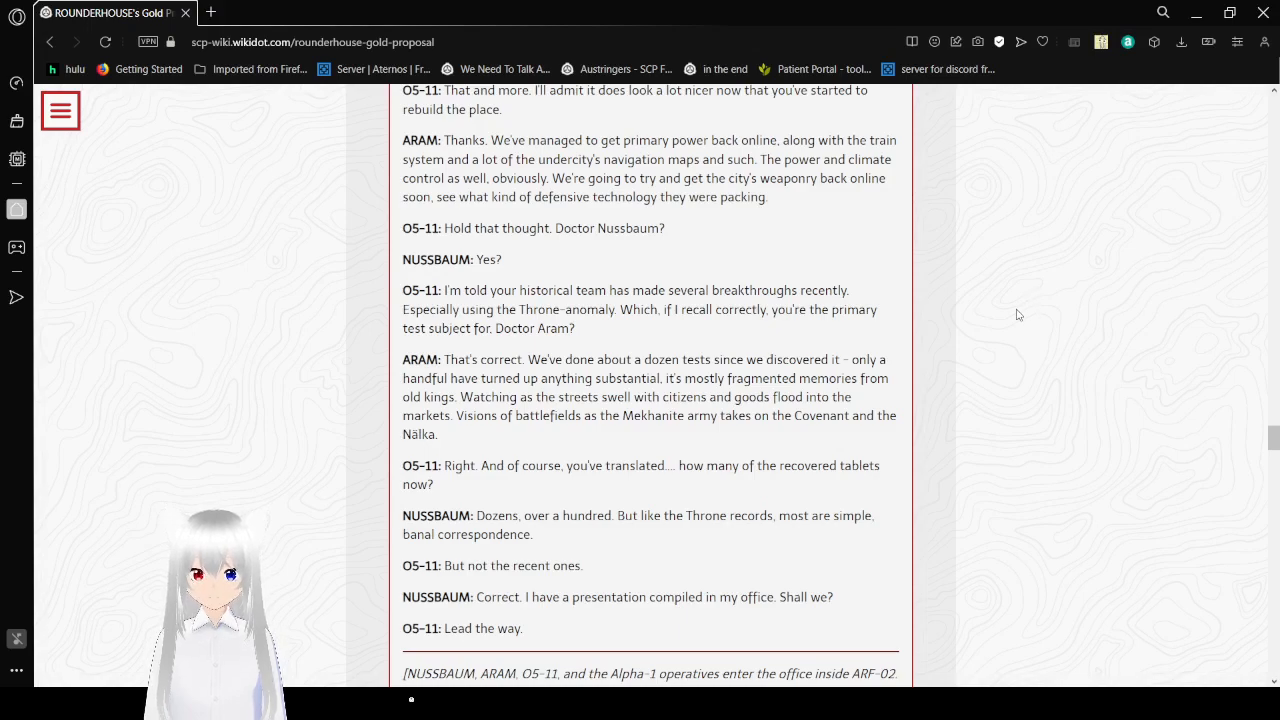
# - Scroll on to the group settling into Nussbaum's ARF-02 office to discuss Amoni-Ram's fate
pyautogui.scroll(-3)
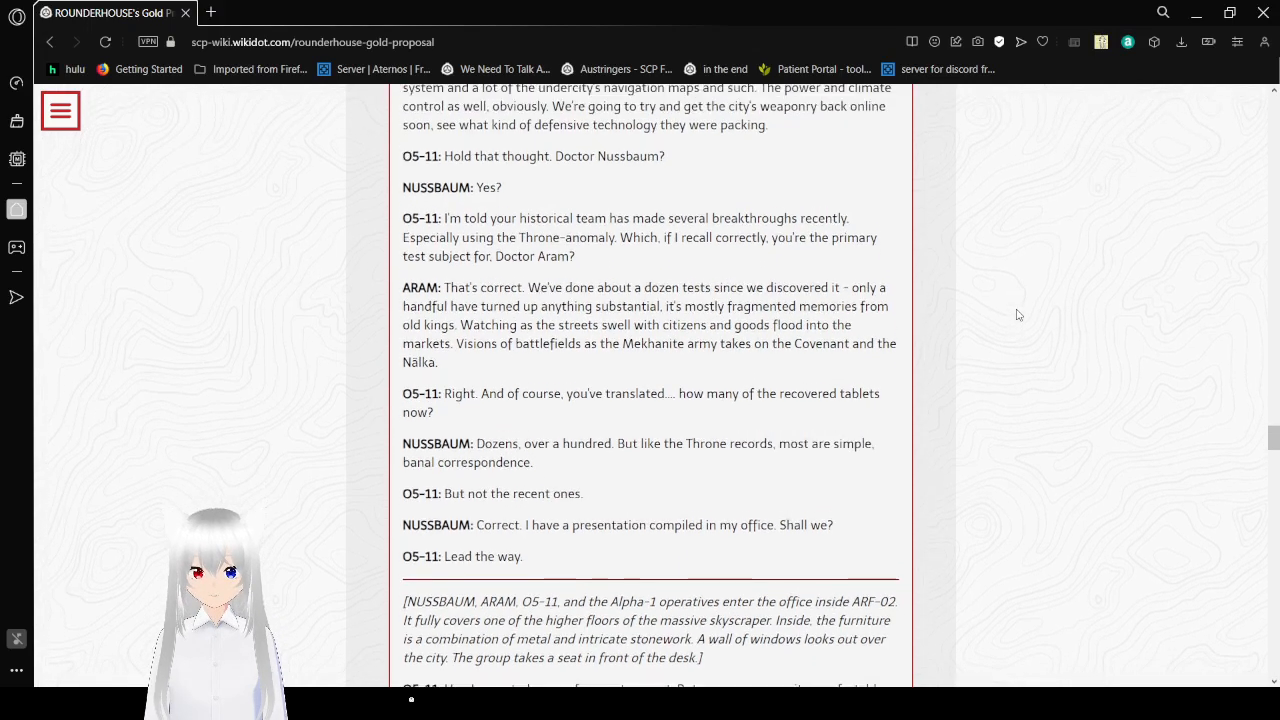
pyautogui.scroll(-3)
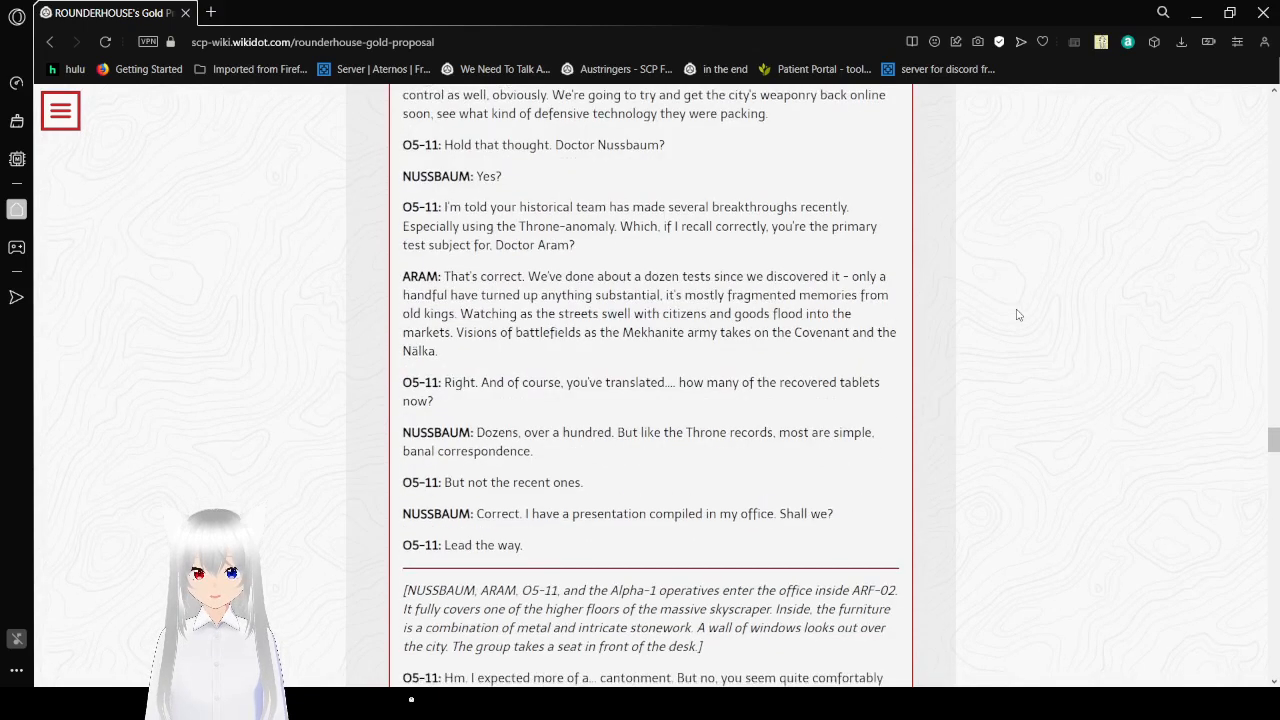
pyautogui.scroll(-3)
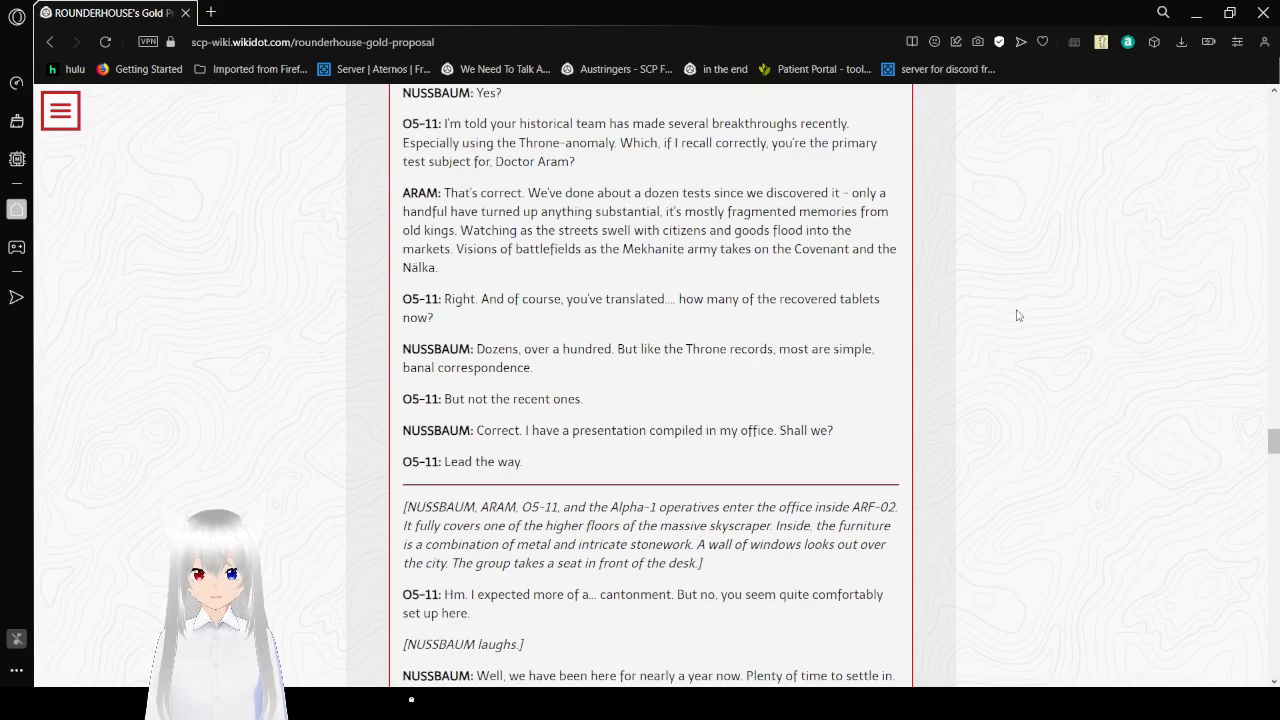
pyautogui.scroll(-3)
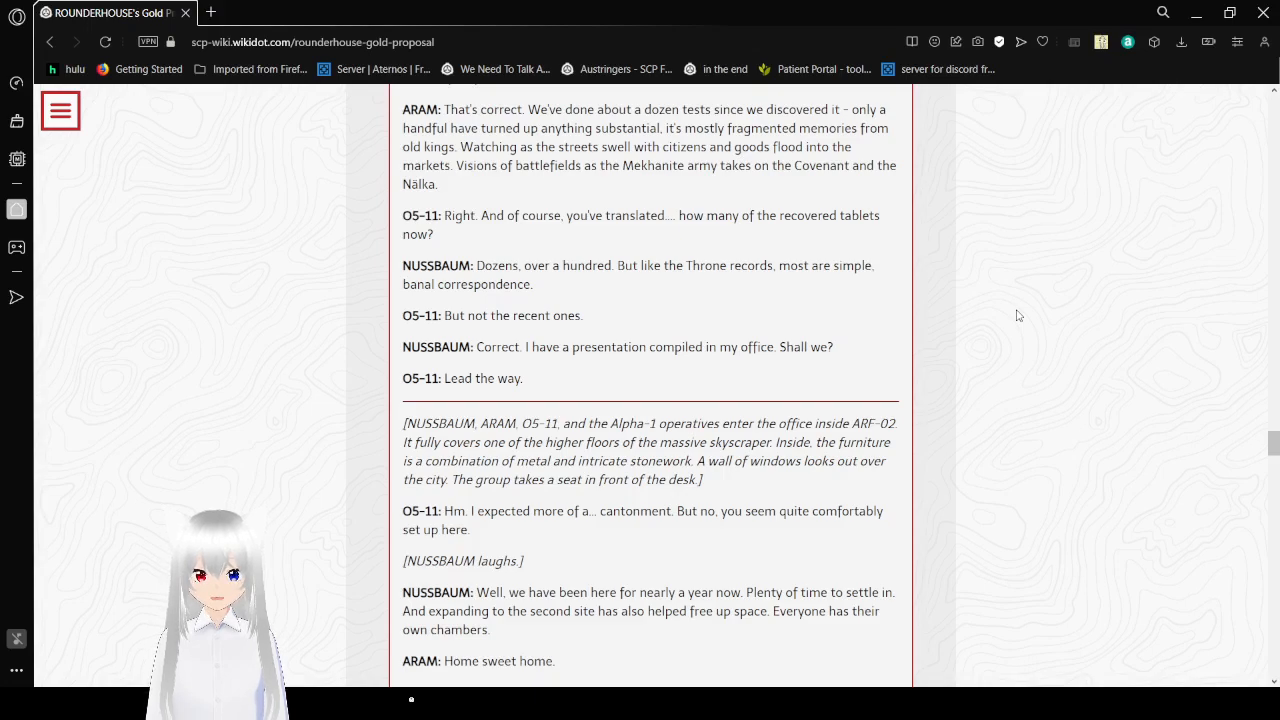
pyautogui.scroll(-3)
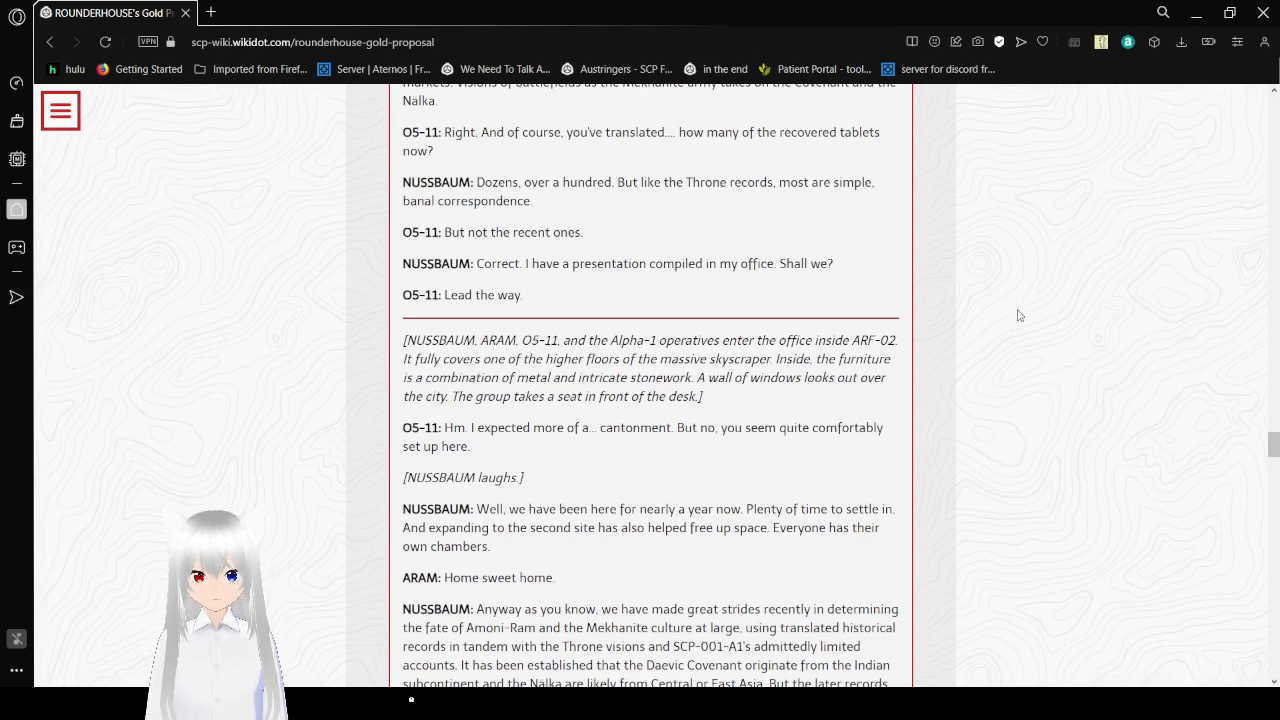
pyautogui.scroll(-3)
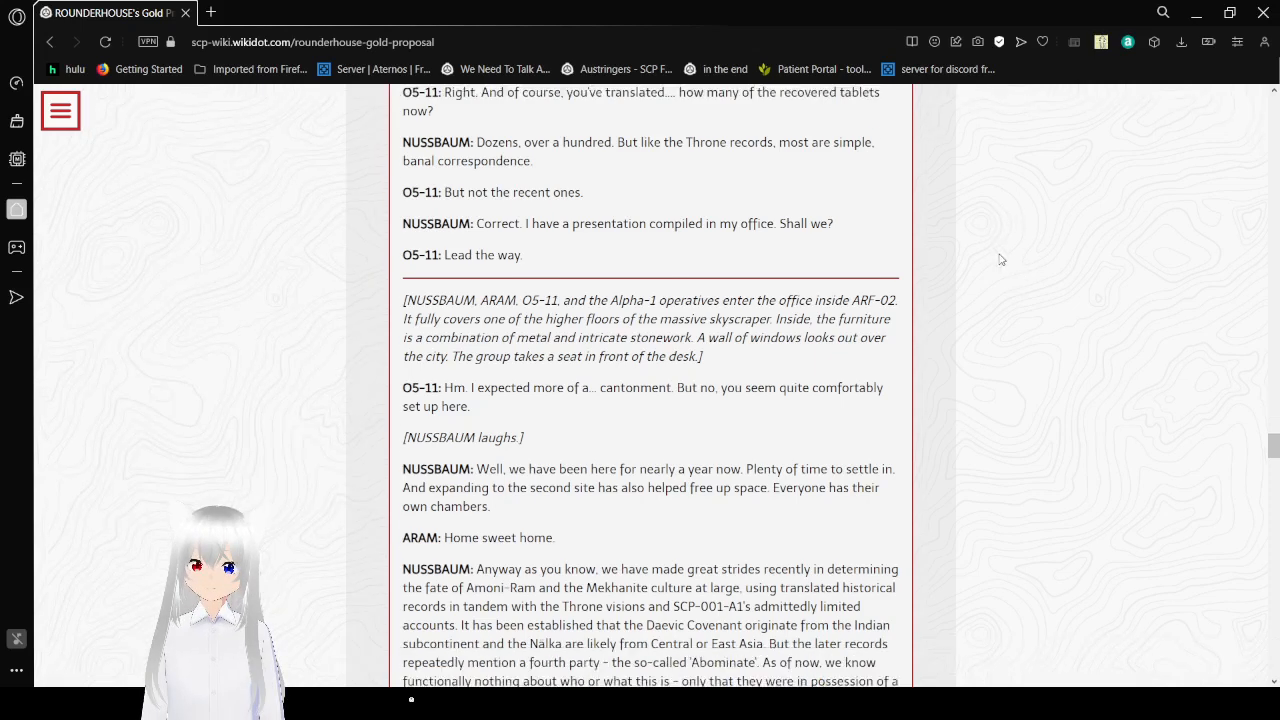
# - Scroll through the Sahara crossing and three-cultures dialogue to O5-11's 'Bingo' and the Thamudic tablets
pyautogui.scroll(-3)
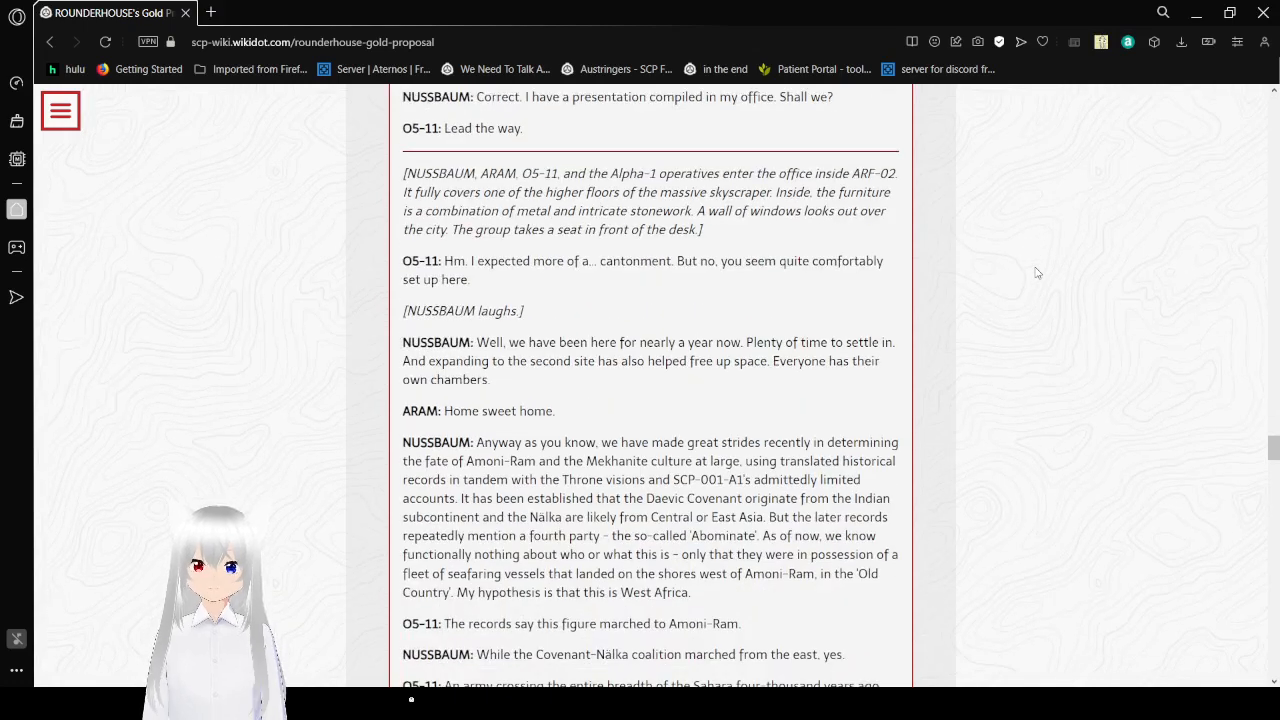
pyautogui.scroll(-3)
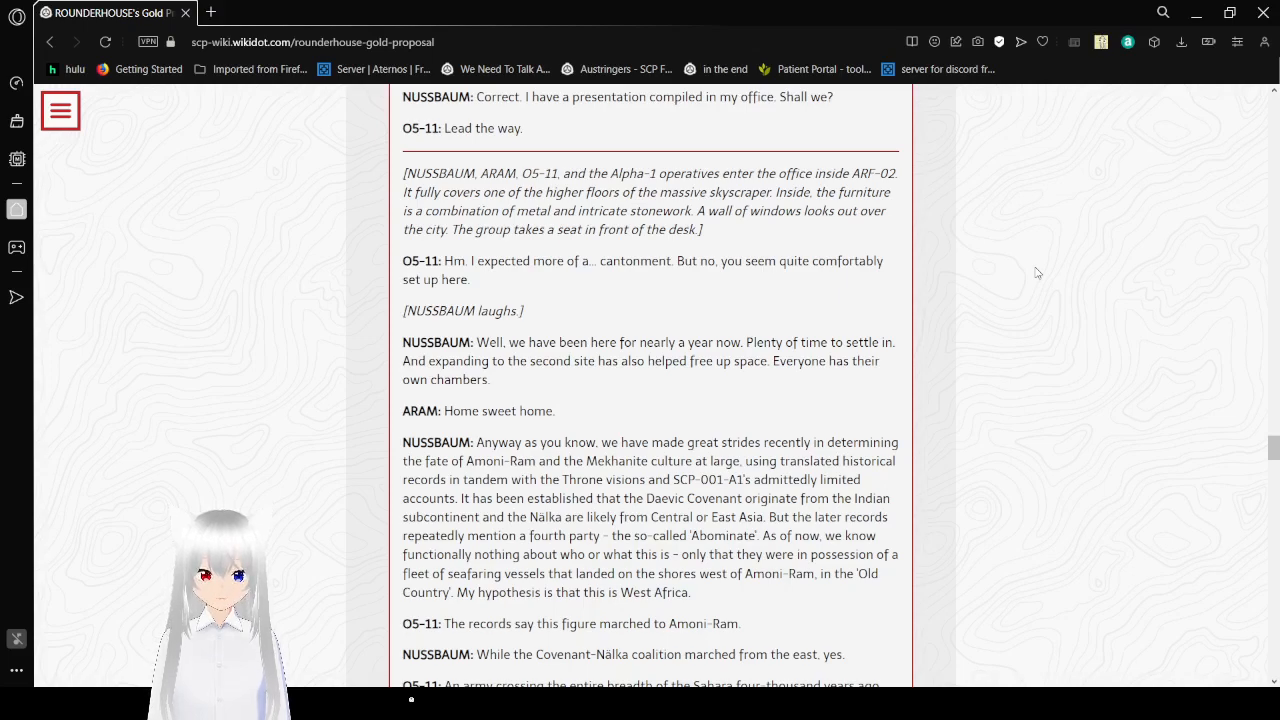
pyautogui.scroll(-3)
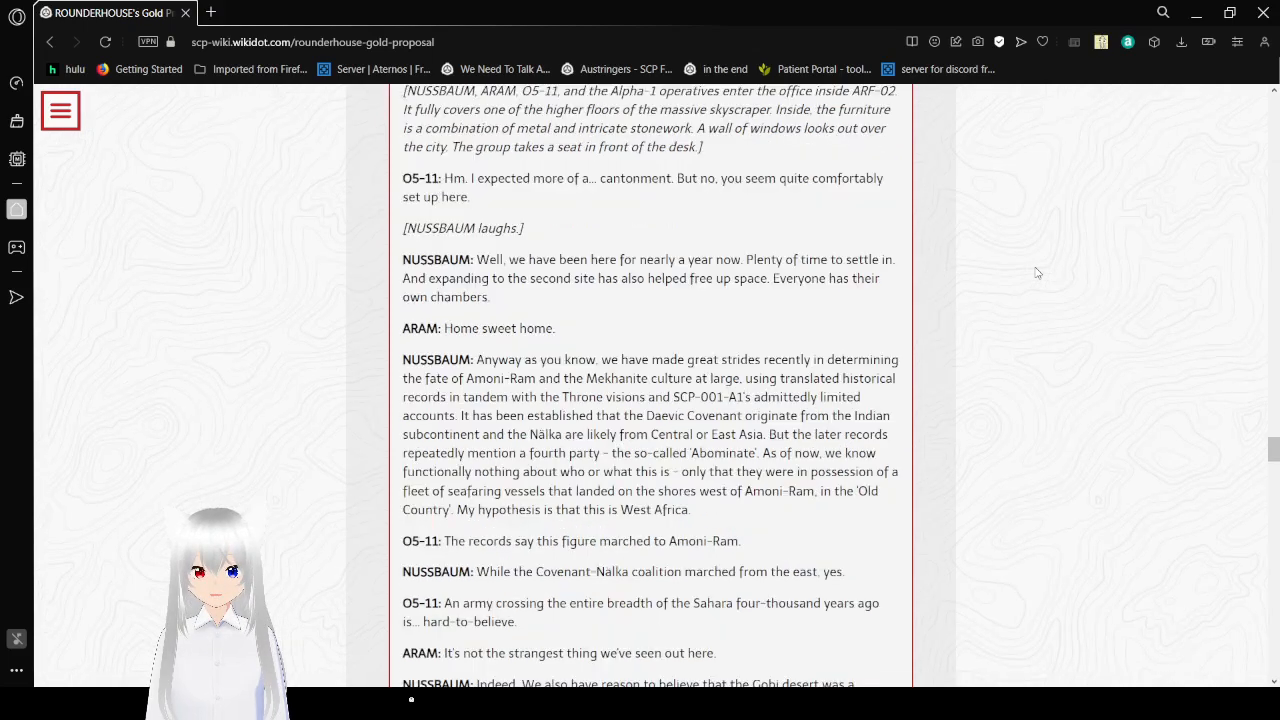
pyautogui.scroll(-3)
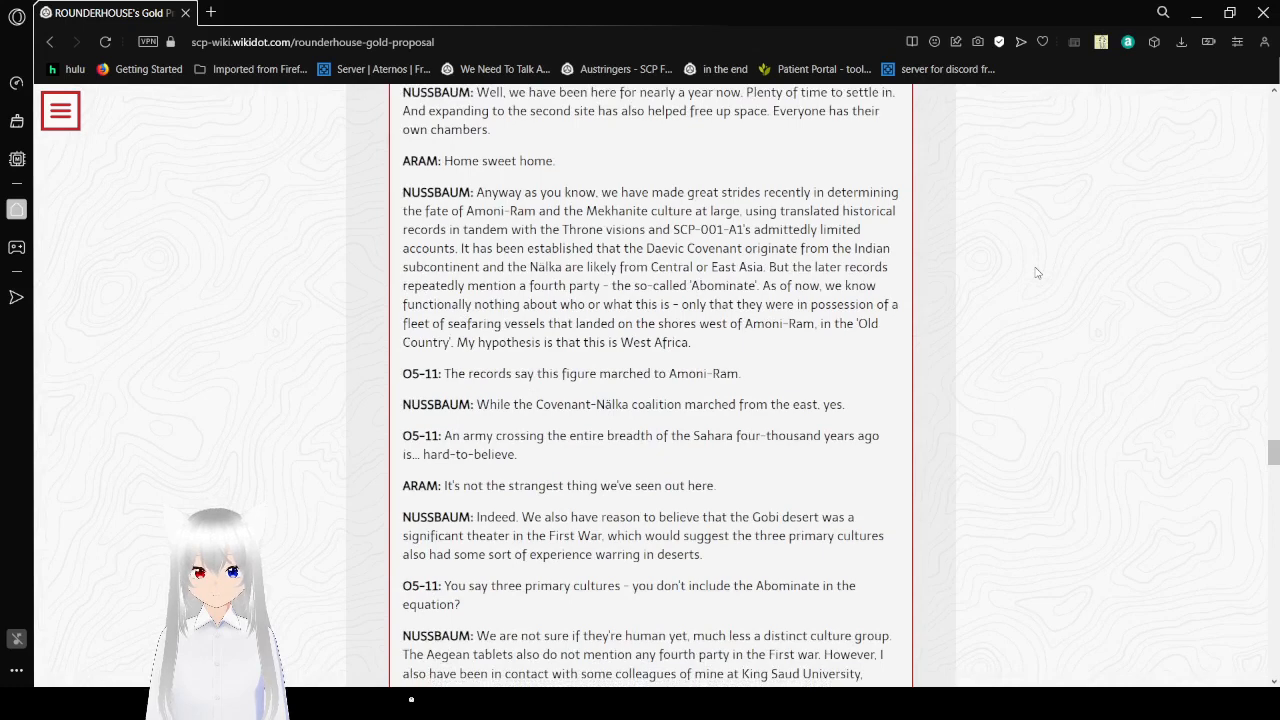
pyautogui.scroll(-3)
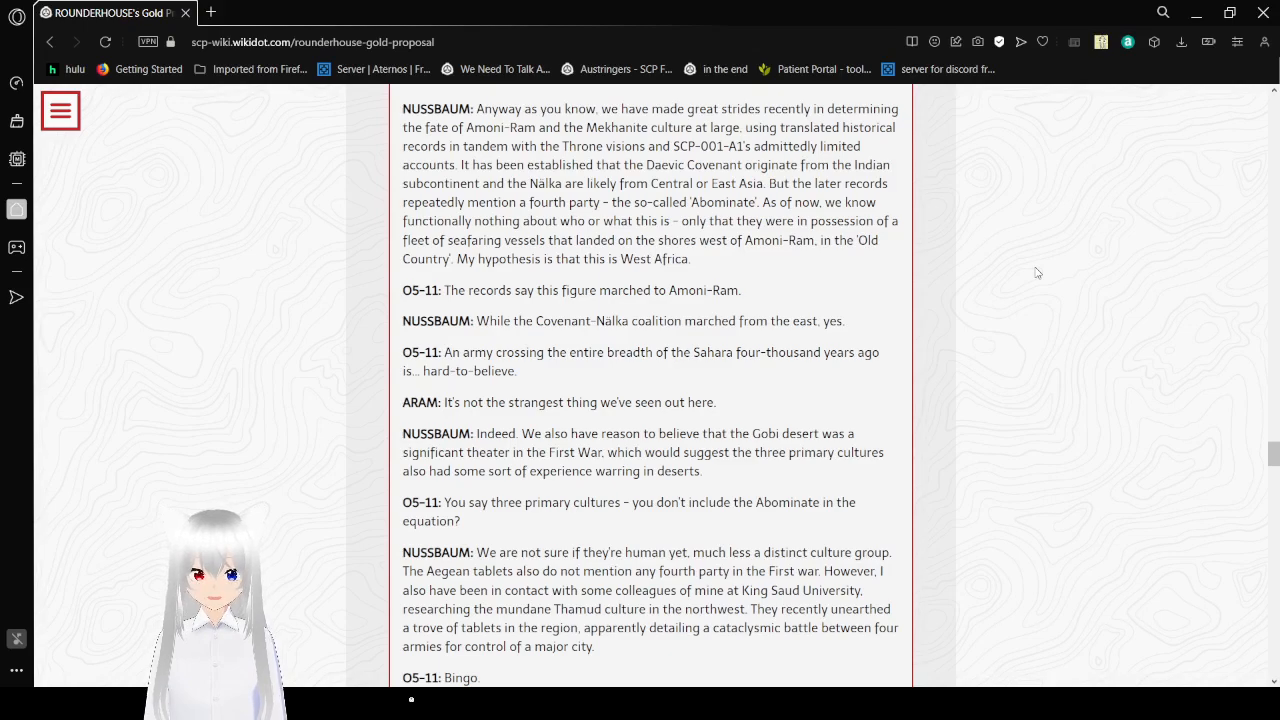
pyautogui.scroll(-3)
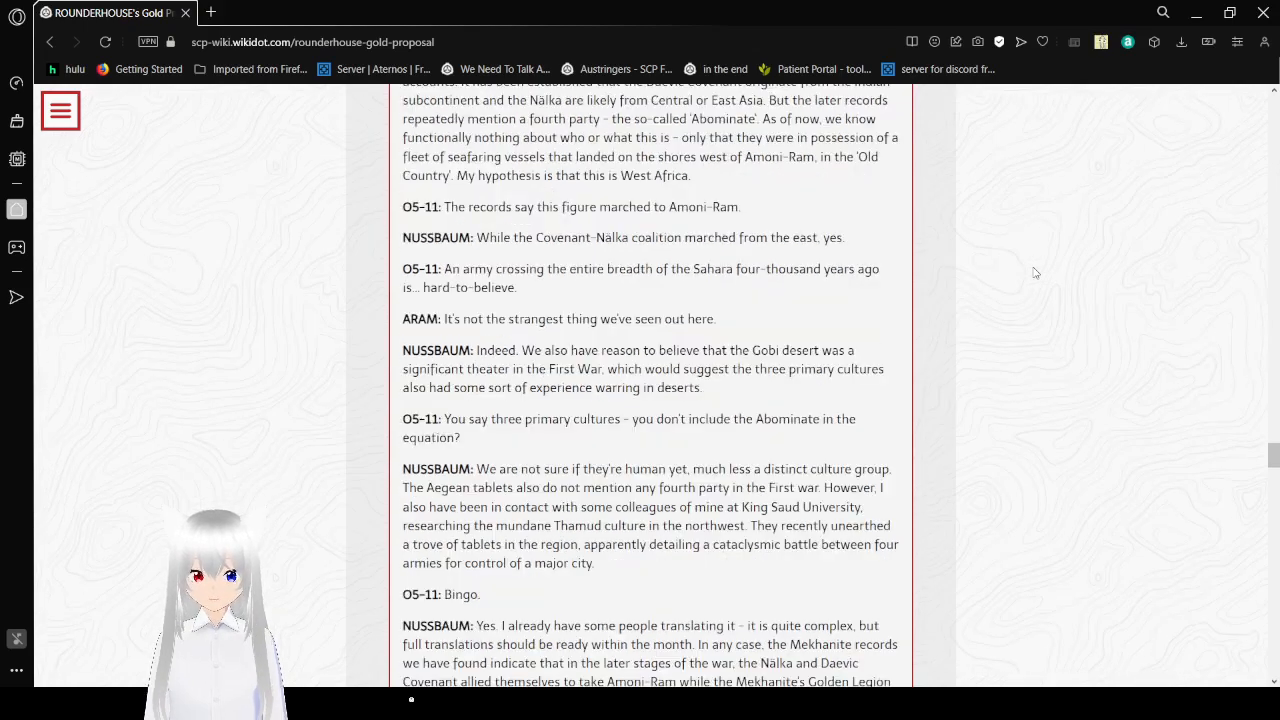
# - Scroll down past the Abominate's role in Amoni-Ram's fall to O5-11's question about technology updates
pyautogui.scroll(-3)
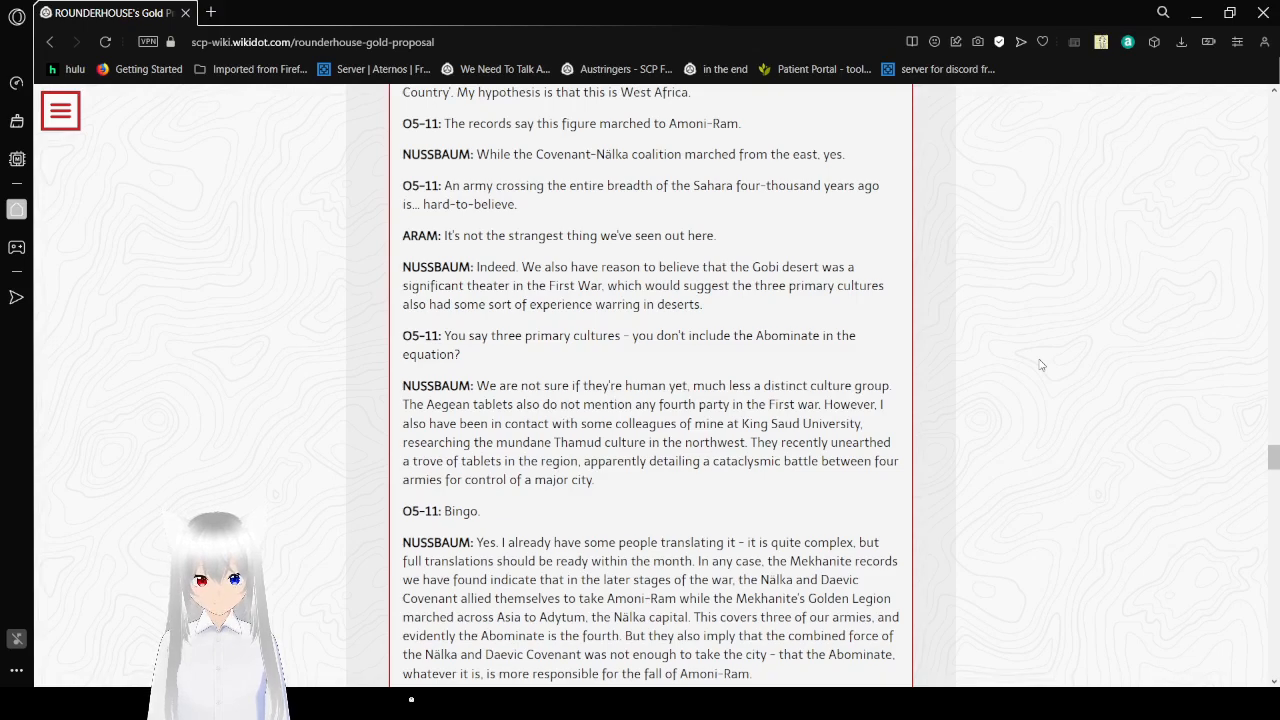
pyautogui.scroll(-3)
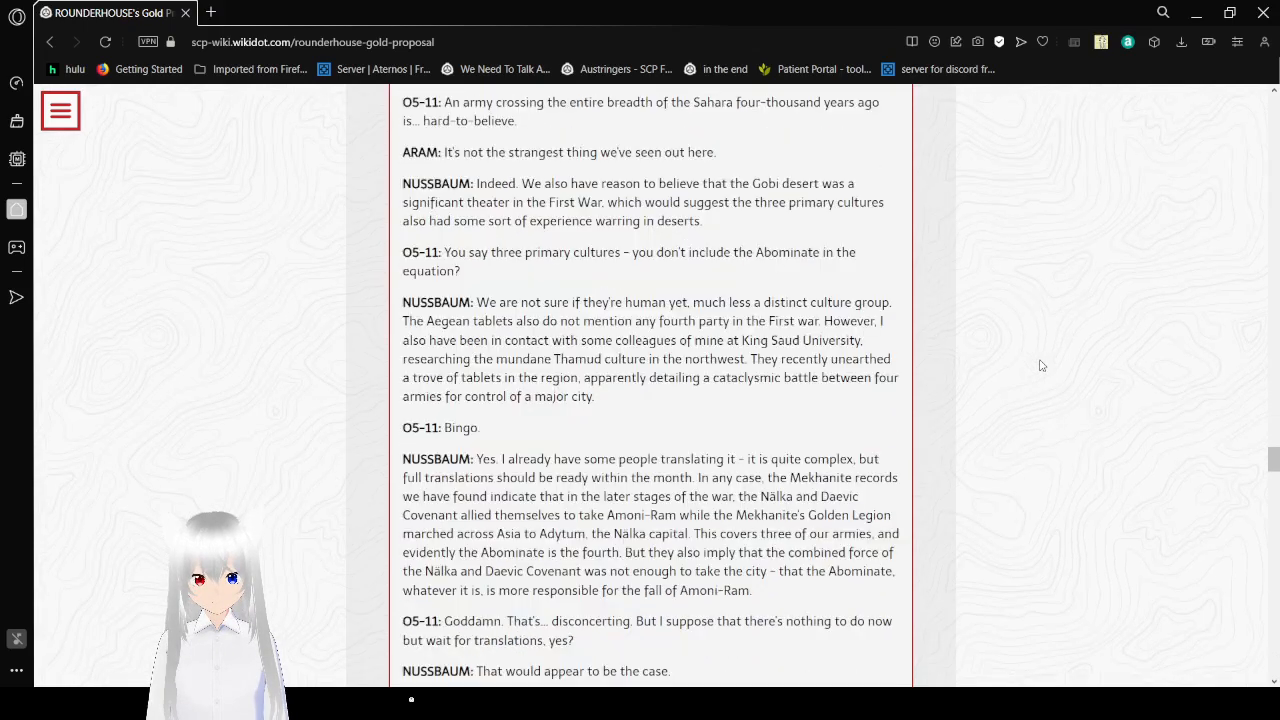
pyautogui.scroll(-3)
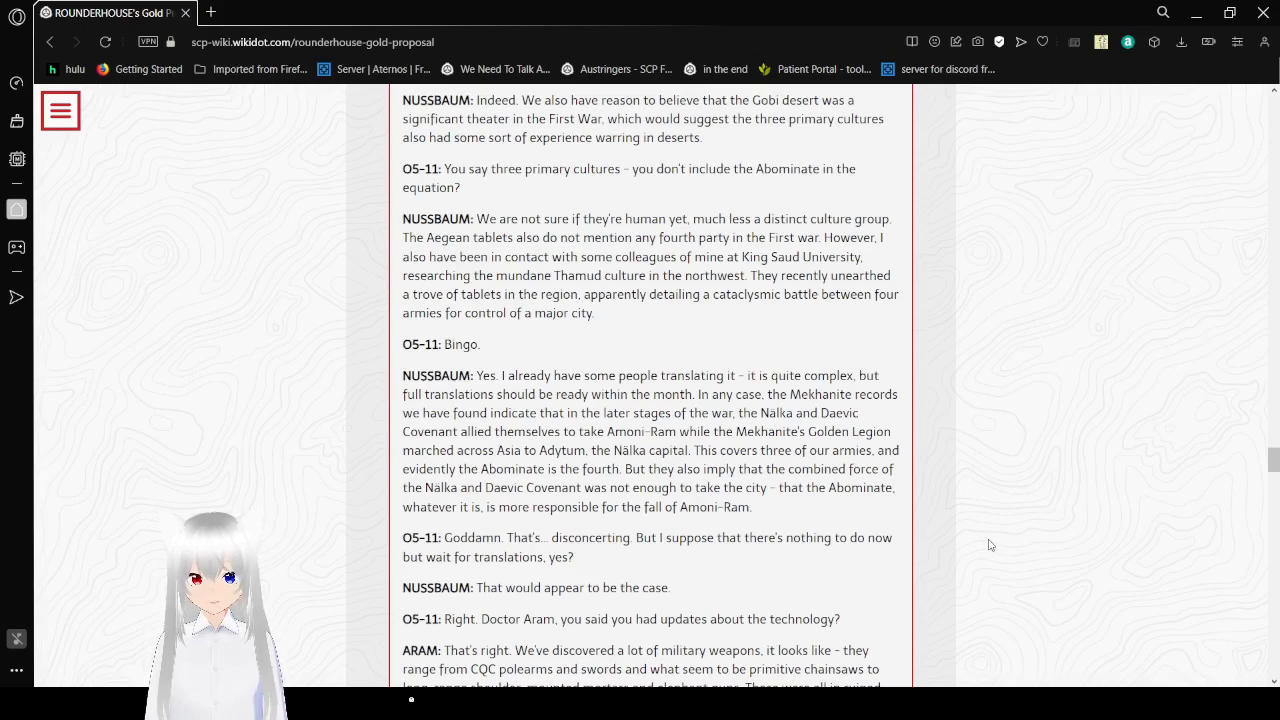
# - Scroll down to Aram's request for deuterium and tritium for the Mekhane's Kiss fusion reactors
pyautogui.scroll(-3)
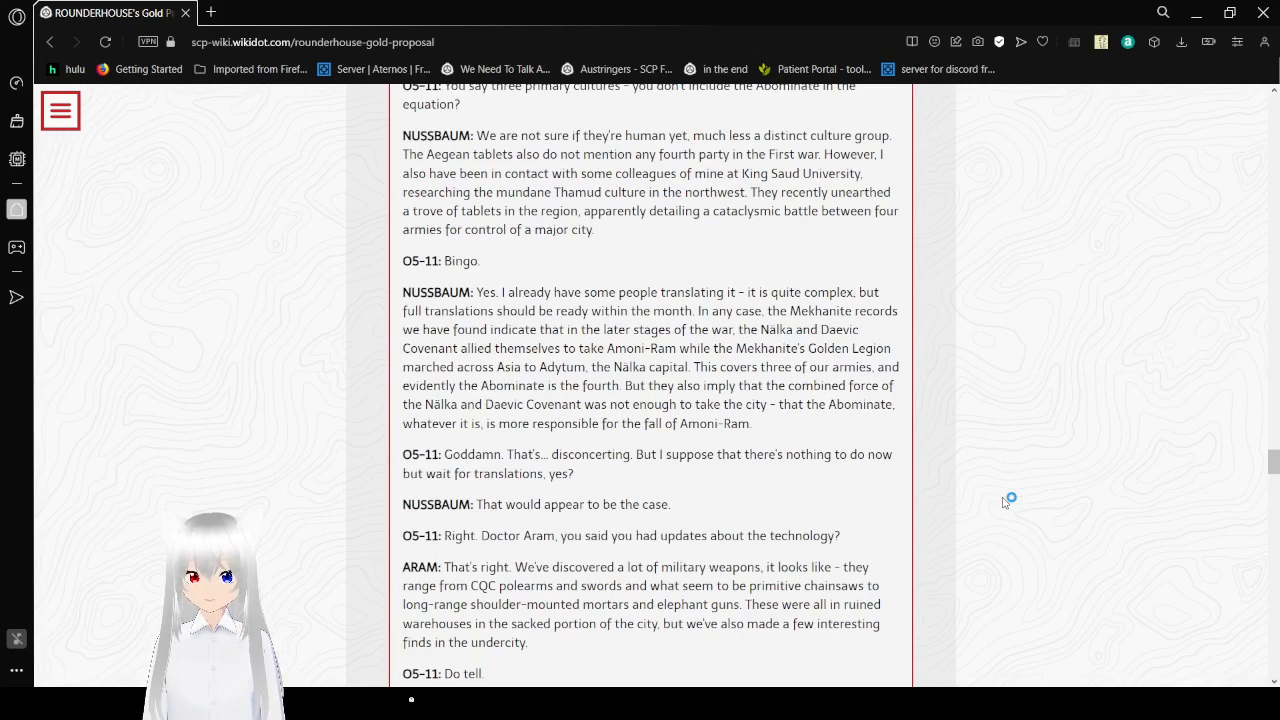
pyautogui.moveTo(1004, 504)
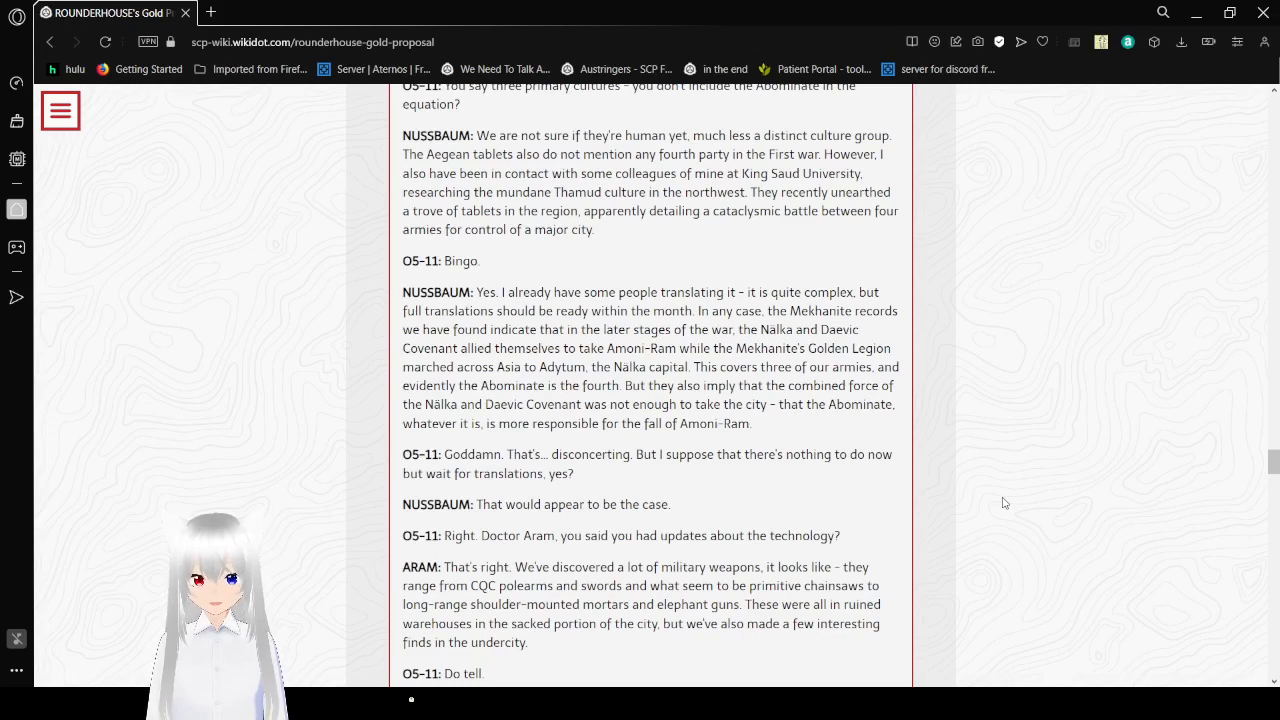
pyautogui.scroll(-3)
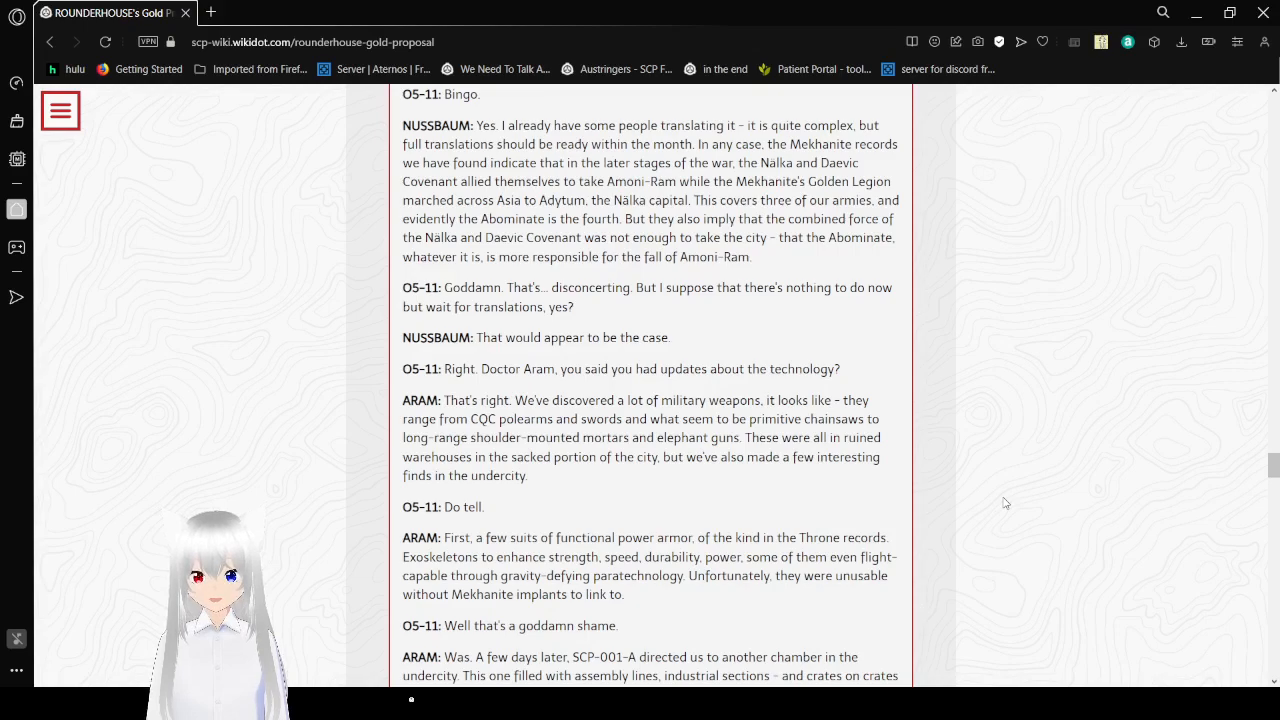
pyautogui.scroll(-3)
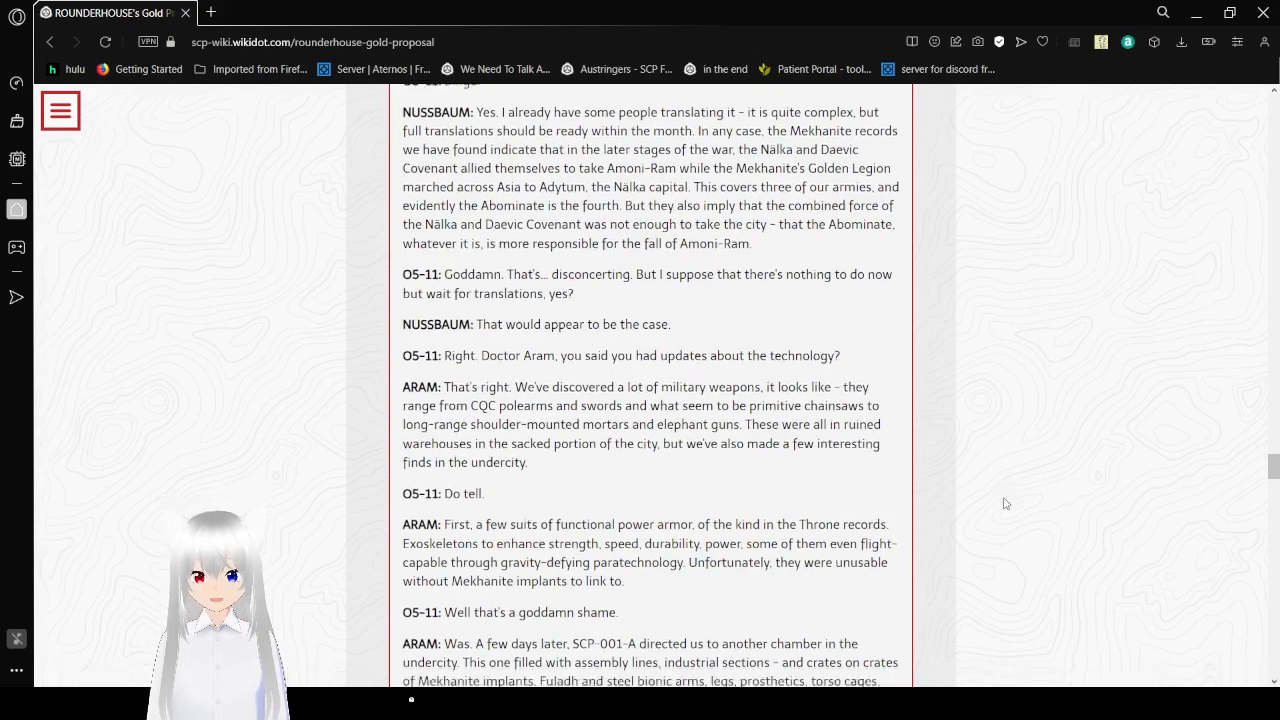
pyautogui.scroll(-3)
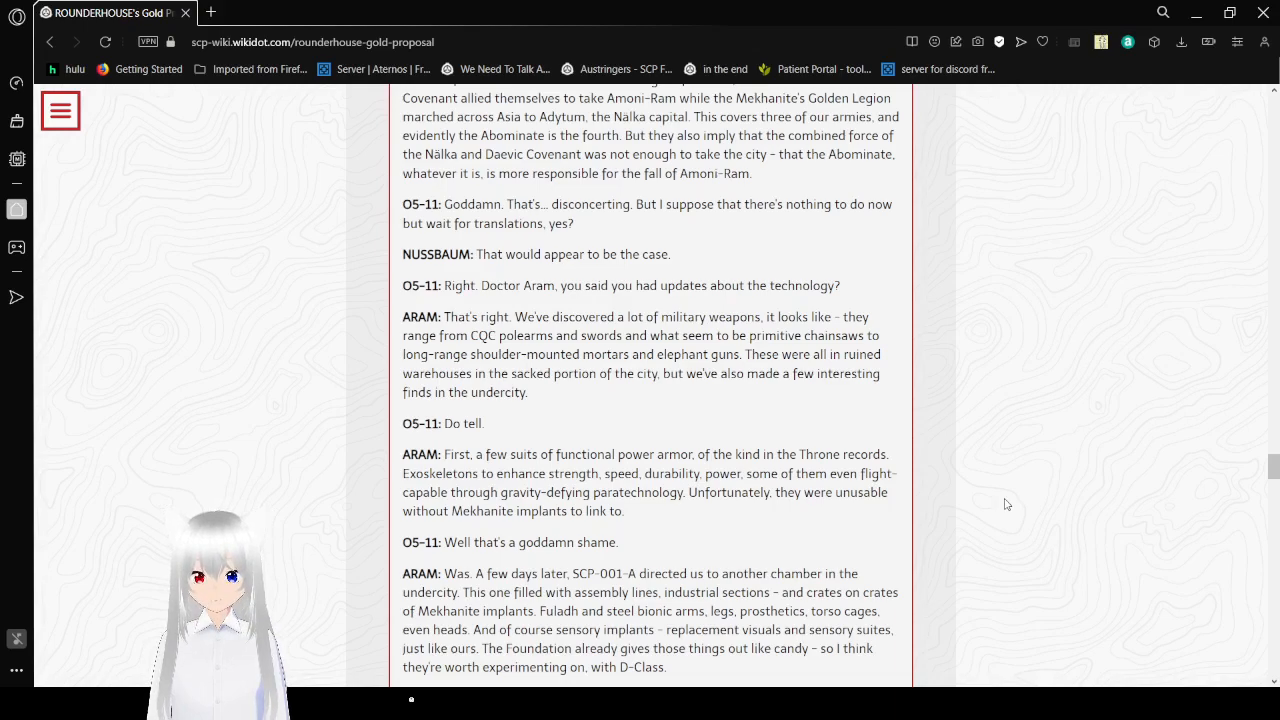
pyautogui.scroll(-3)
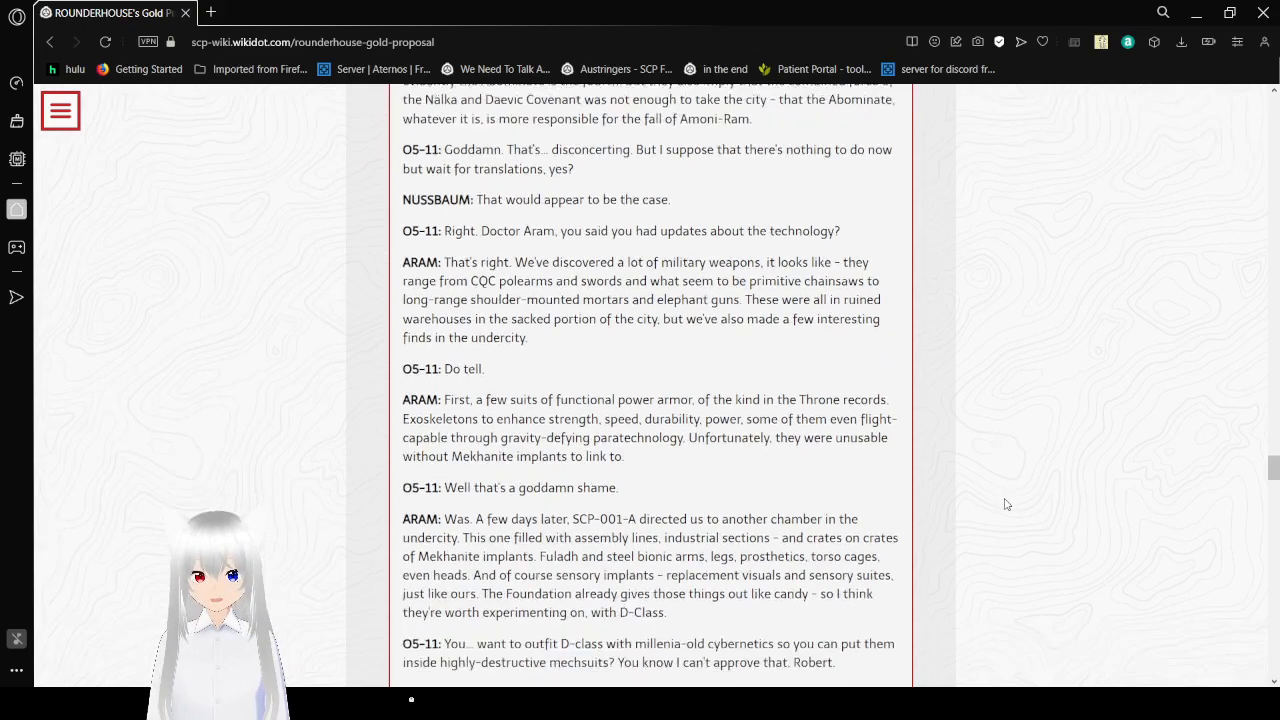
pyautogui.scroll(-3)
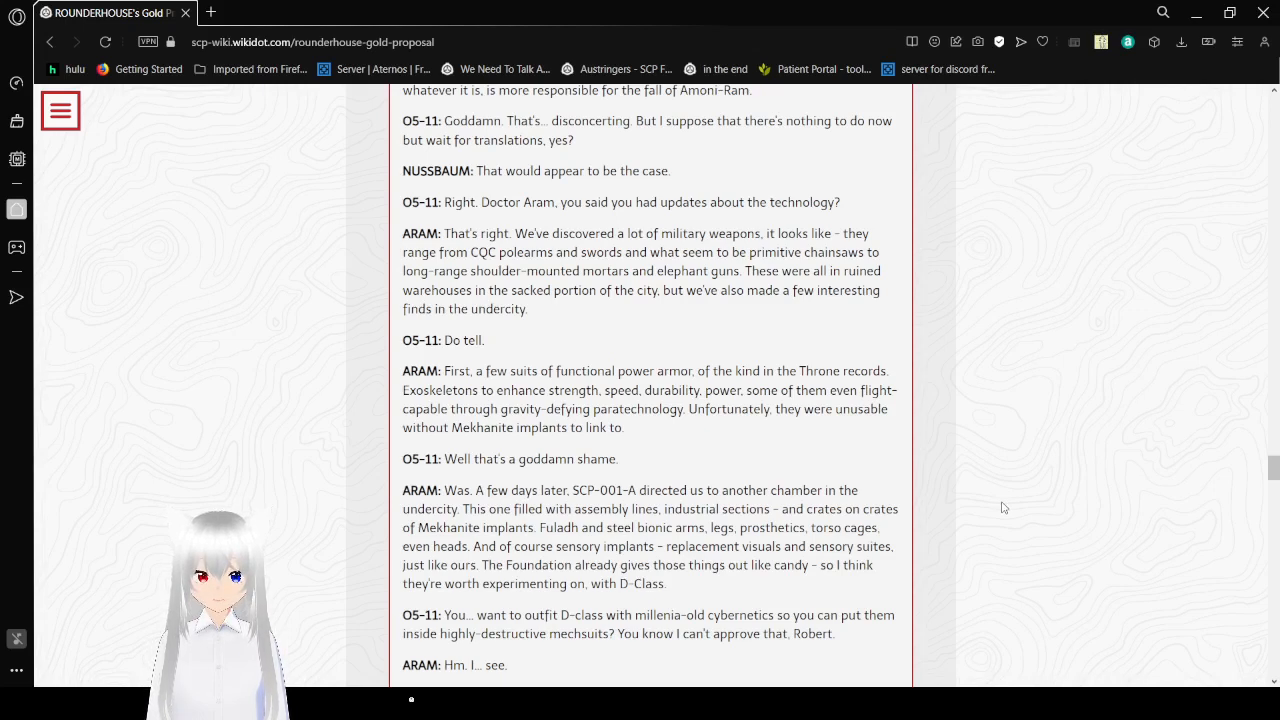
pyautogui.scroll(-3)
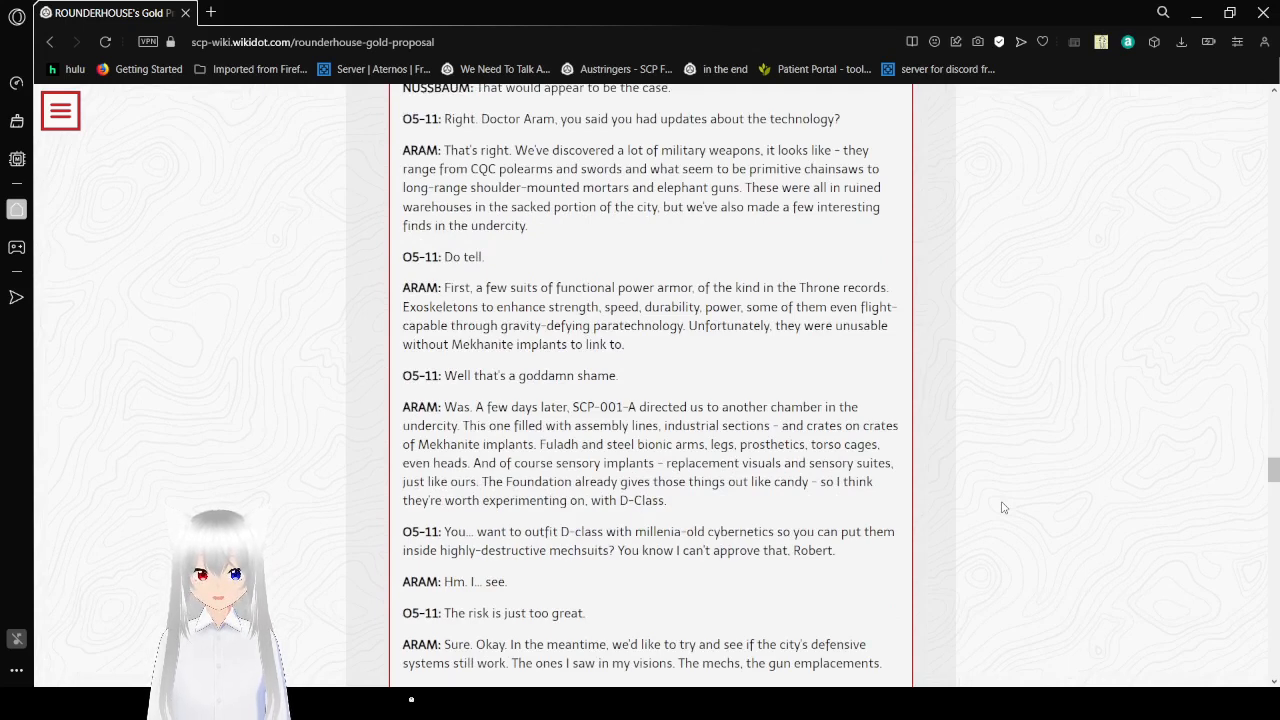
pyautogui.scroll(-3)
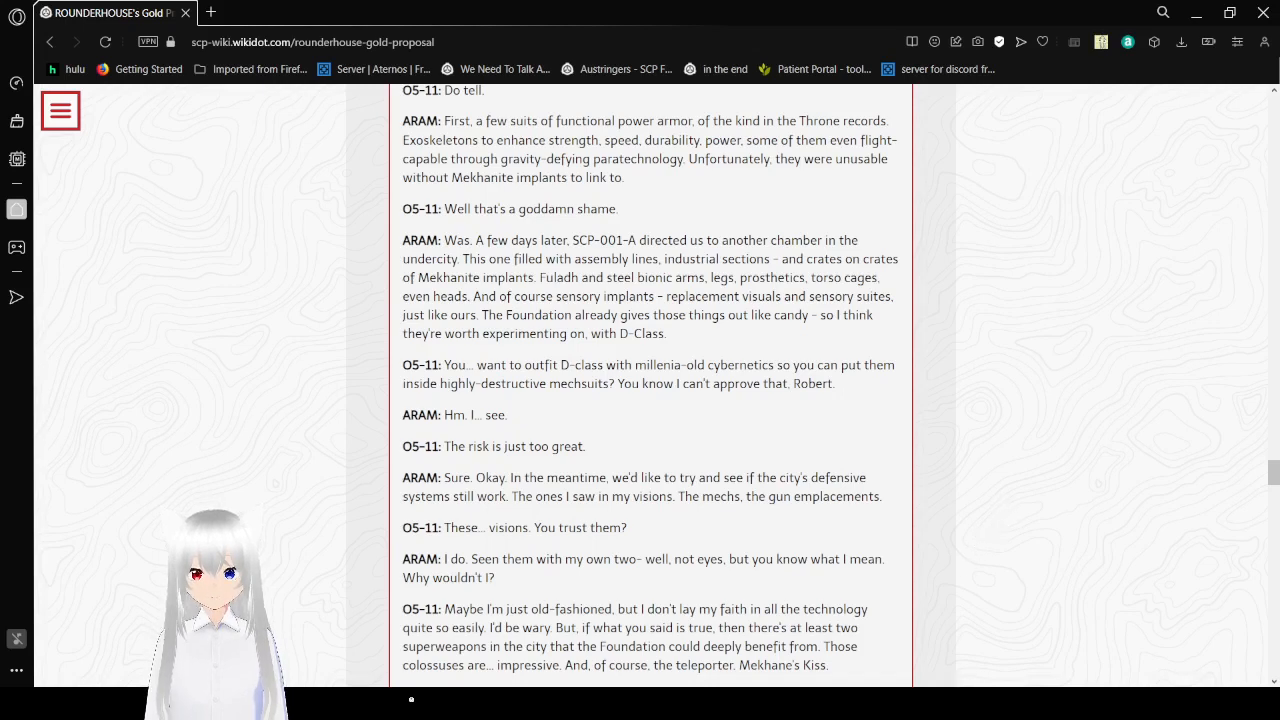
pyautogui.moveTo(940, 680)
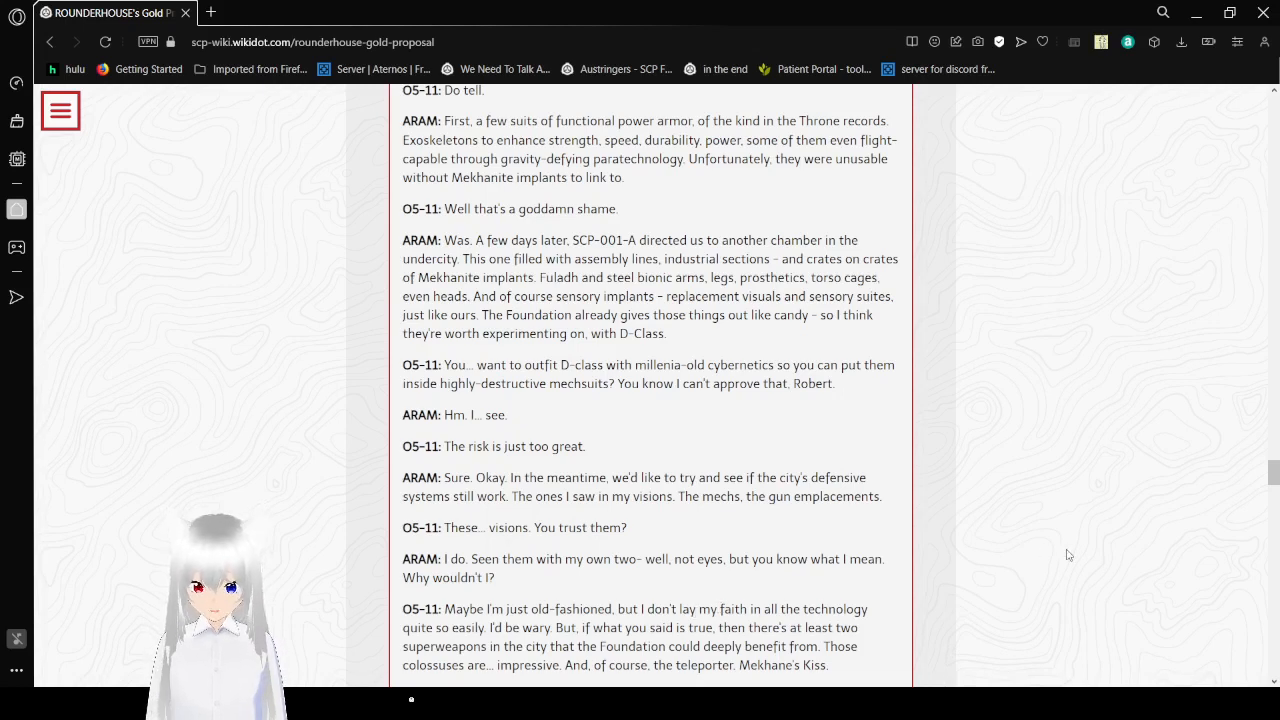
pyautogui.scroll(-3)
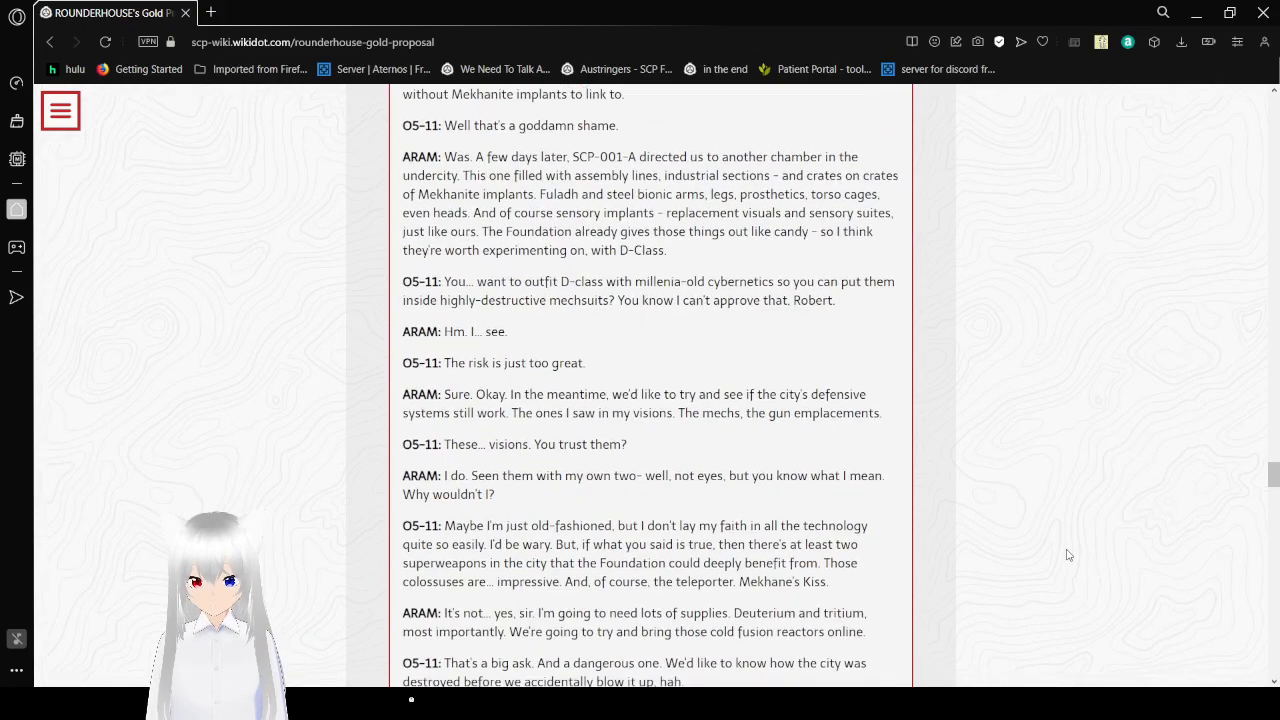
# - Scroll down to Aram's point on the city's defenses and Nussbaum's hesitant support
pyautogui.scroll(-3)
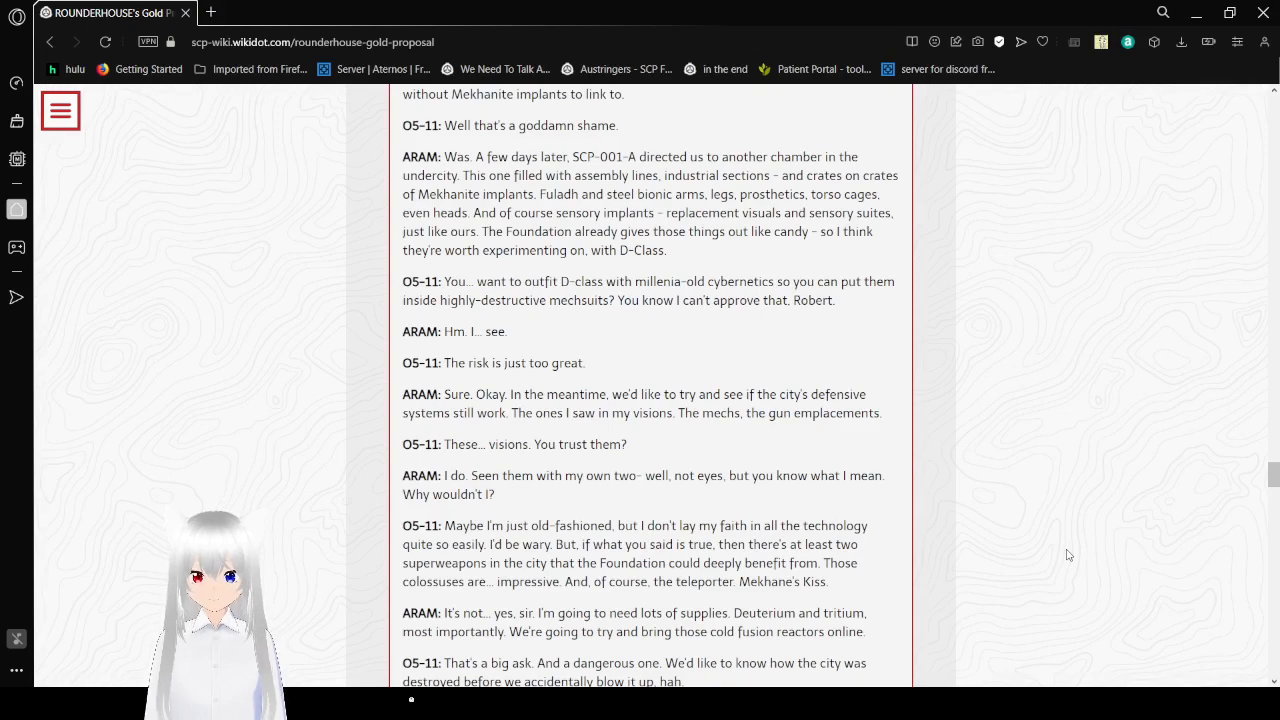
pyautogui.scroll(-3)
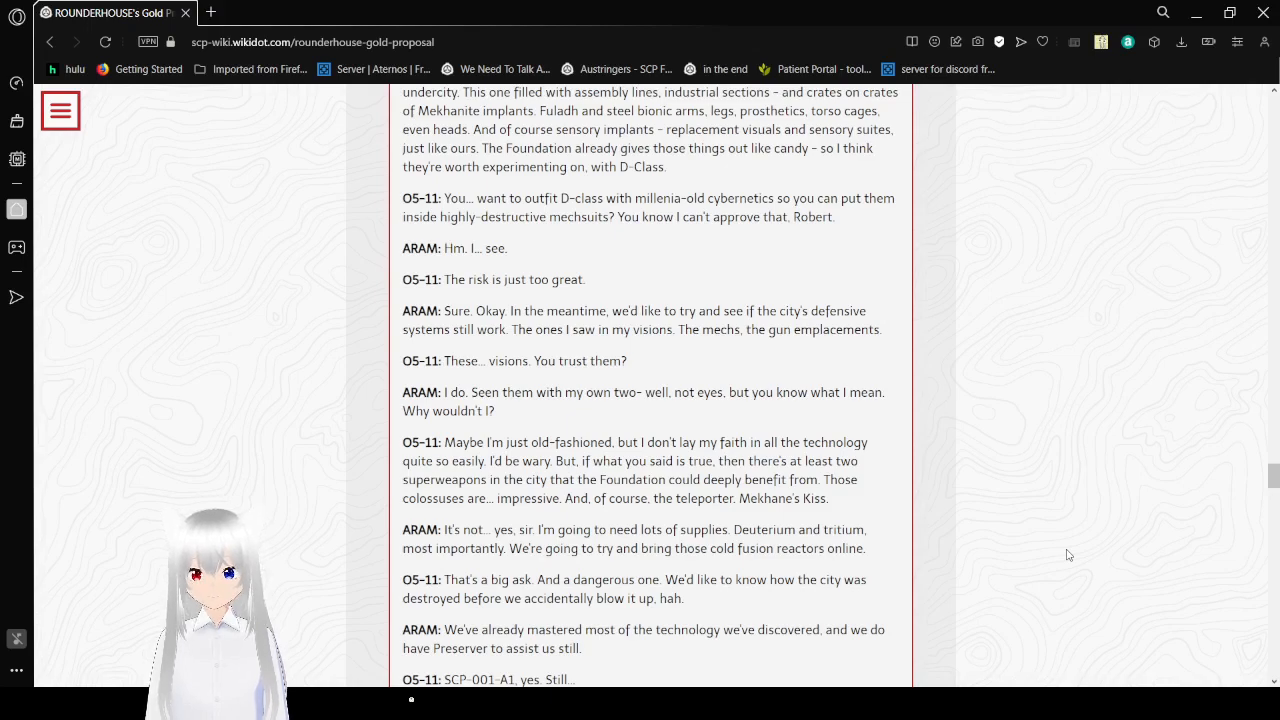
pyautogui.scroll(-3)
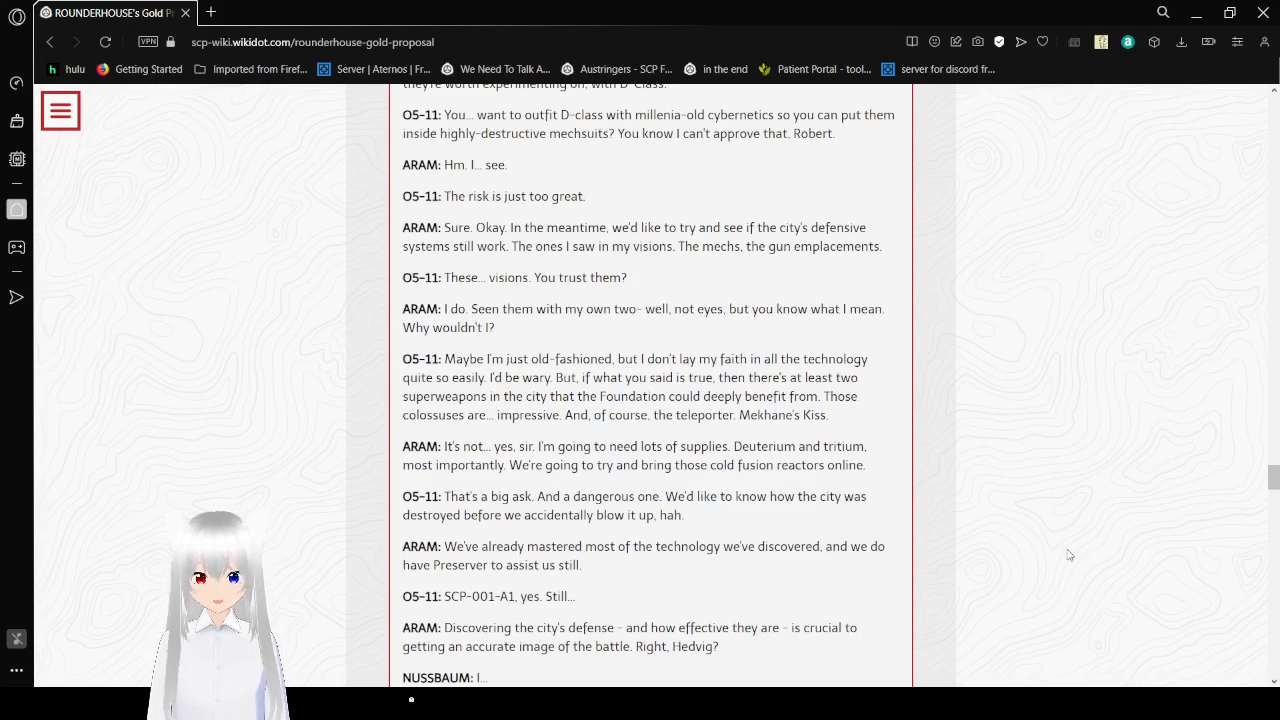
pyautogui.scroll(-3)
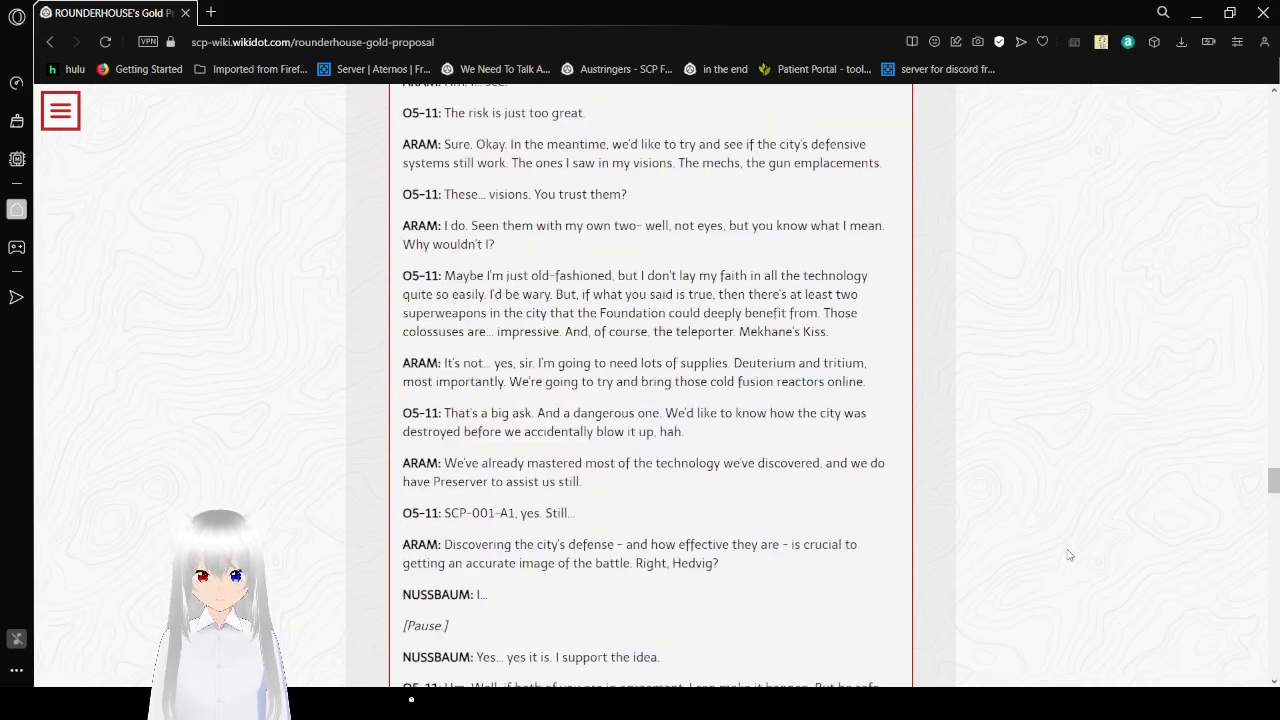
# - Scroll past END LOG to the ATTACHED DOCUMENT - JULY 1984 header from Aram
pyautogui.scroll(-3)
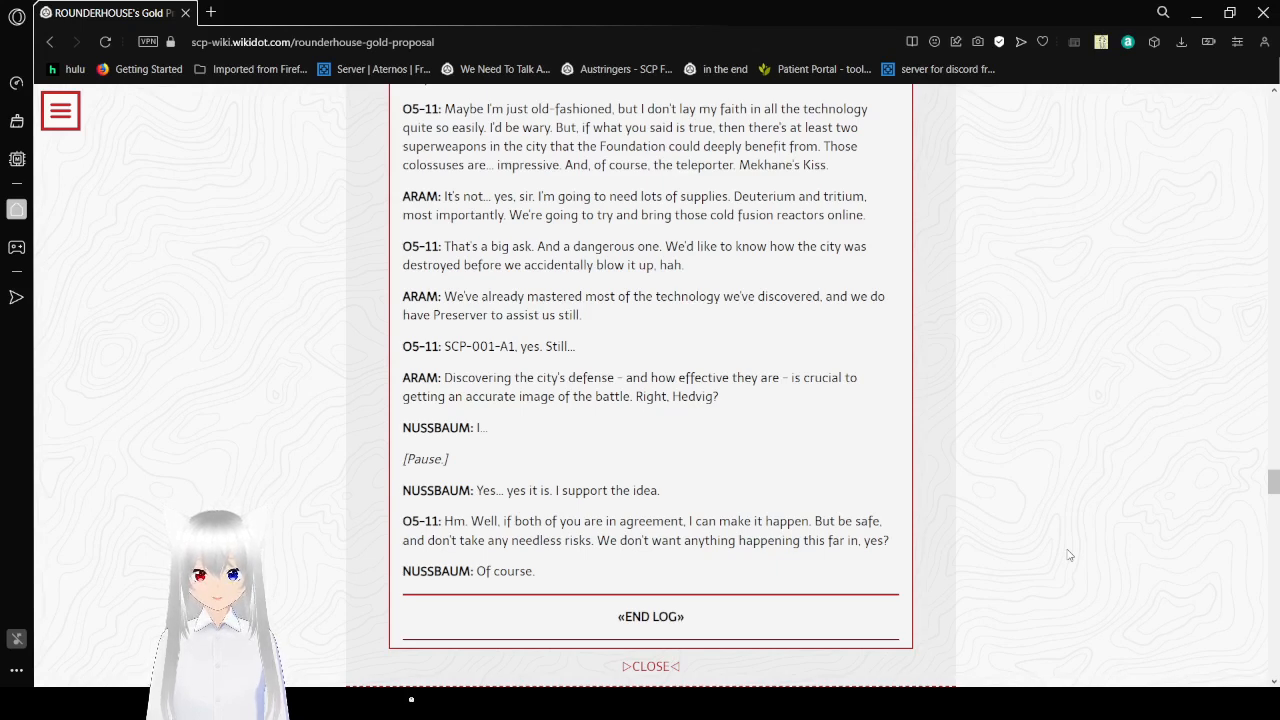
pyautogui.scroll(-3)
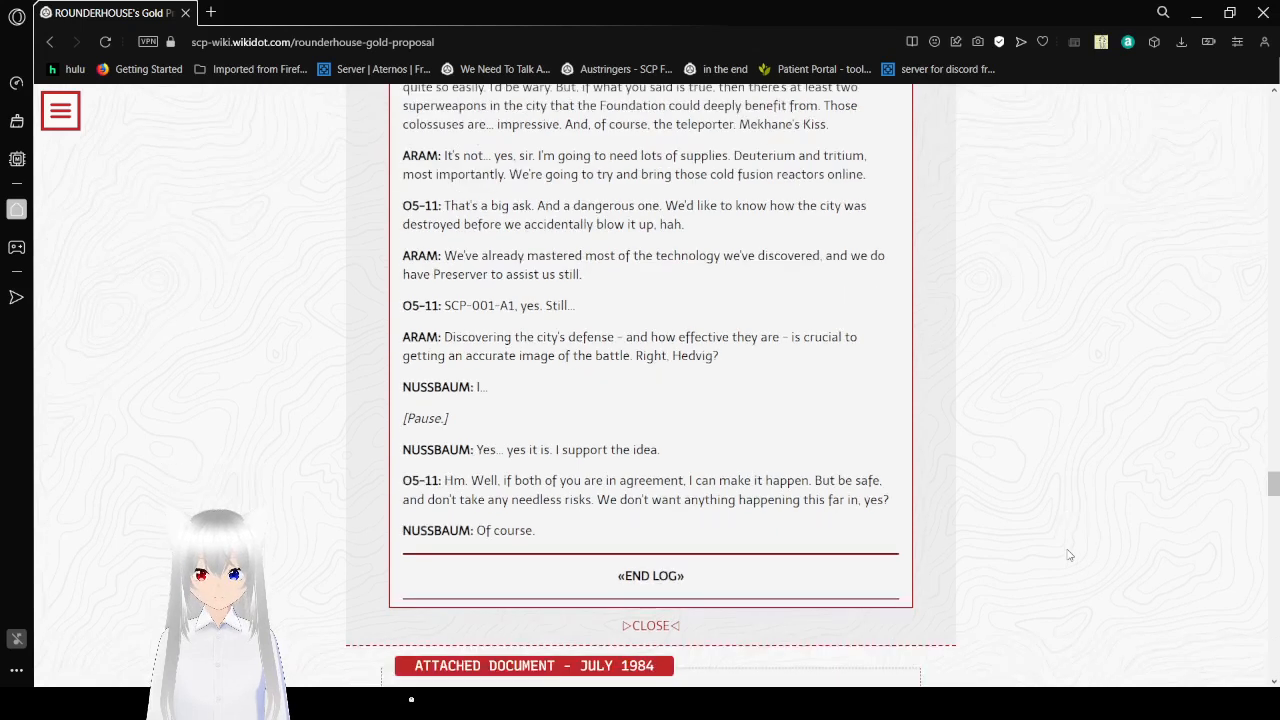
pyautogui.scroll(-3)
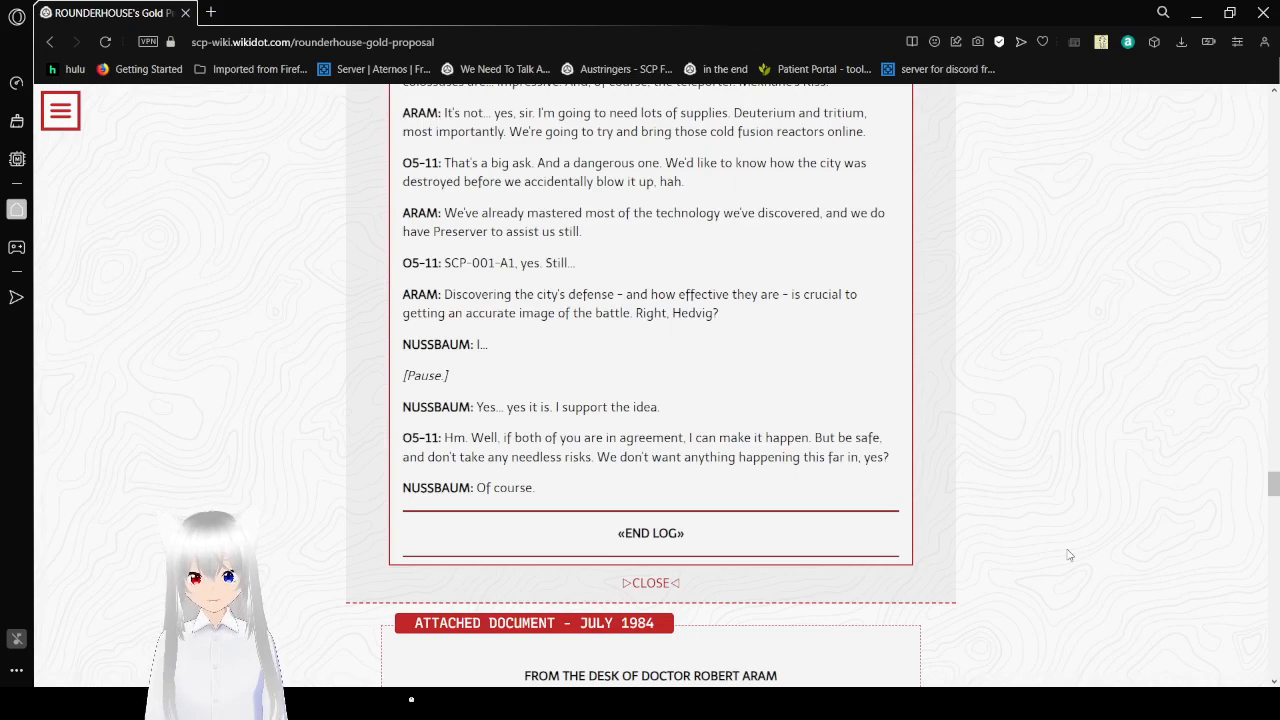
# - Scroll through Aram's July 1984 personal log on rebuilding the cold fusion reactors and the Fuladh Throne
pyautogui.scroll(-3)
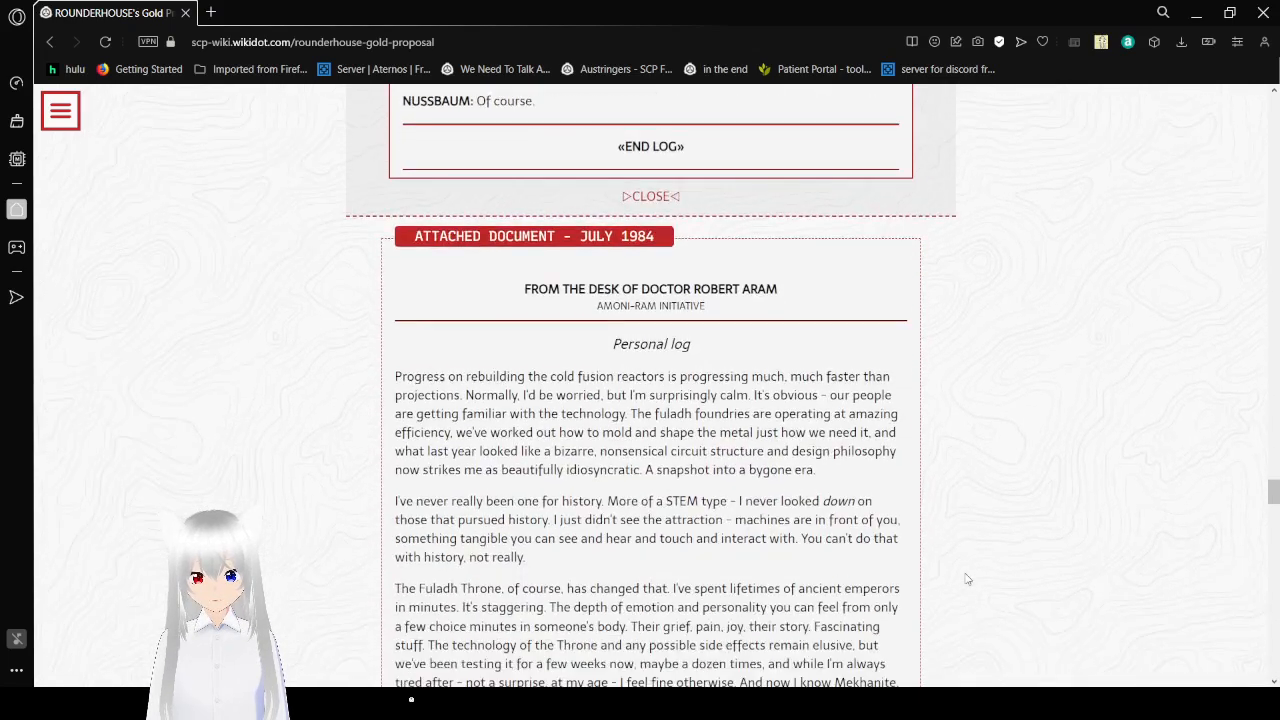
pyautogui.scroll(-3)
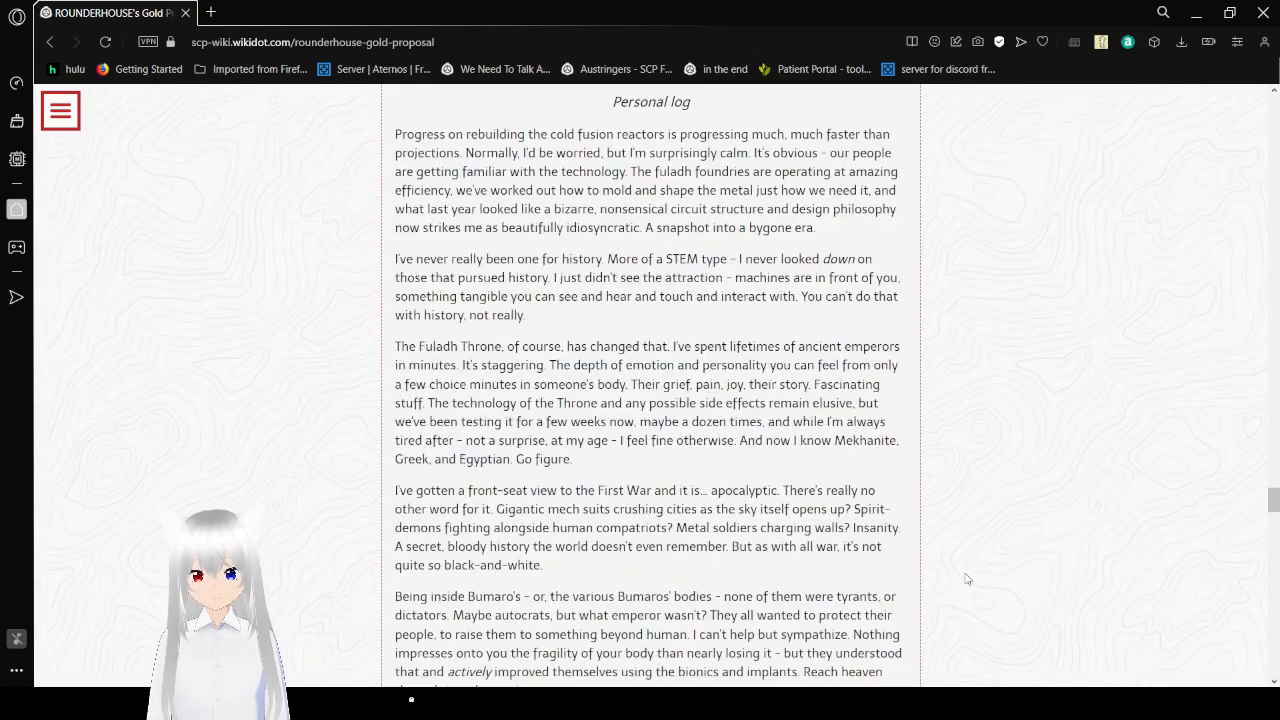
pyautogui.scroll(-3)
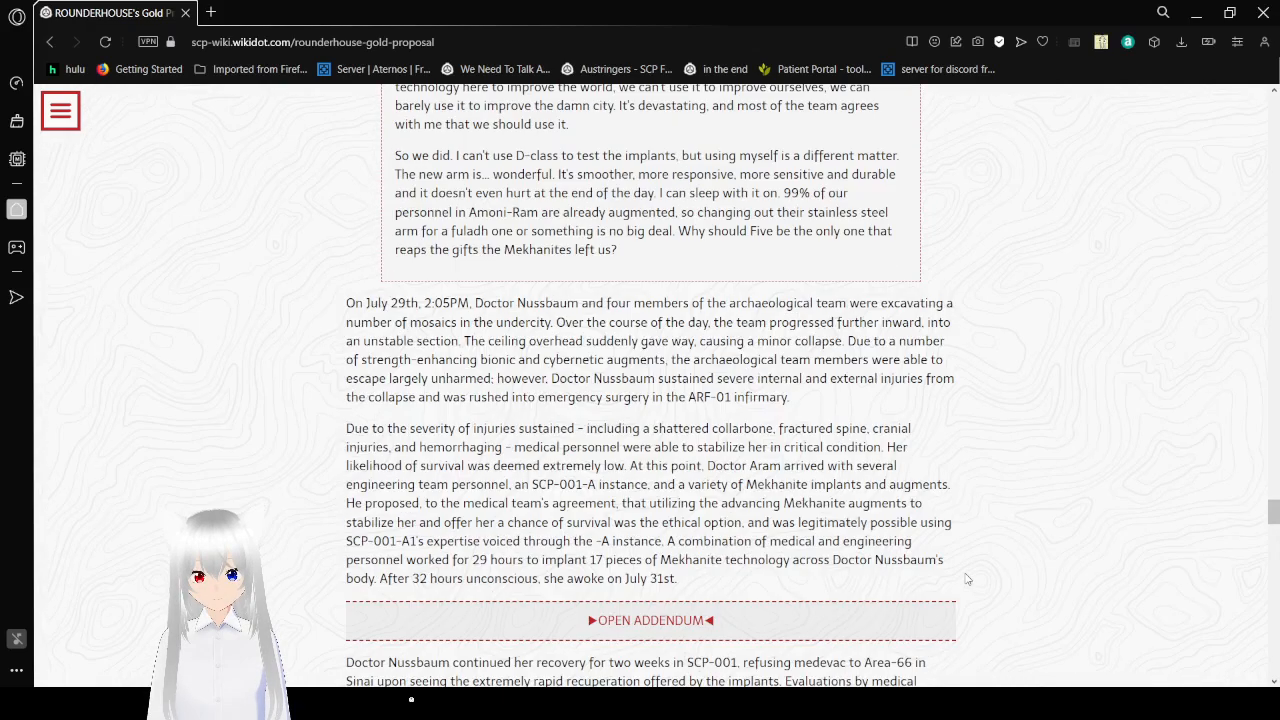
pyautogui.scroll(-3)
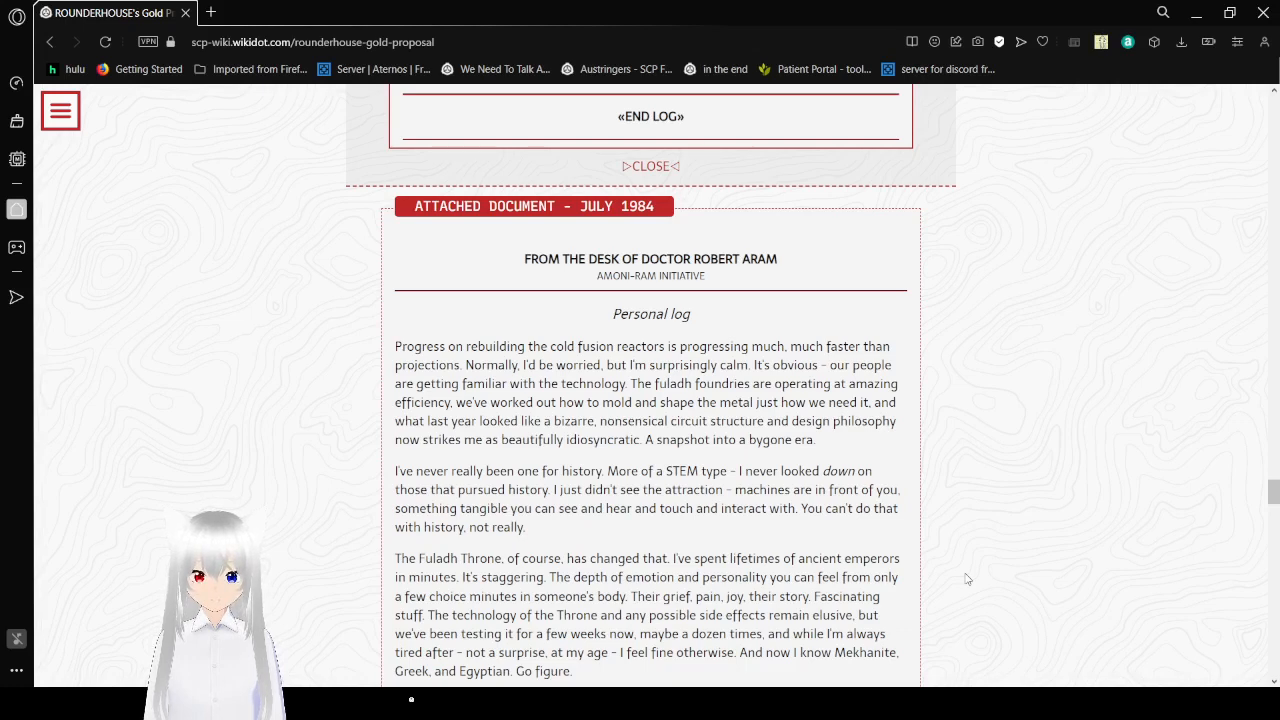
pyautogui.moveTo(410, 208)
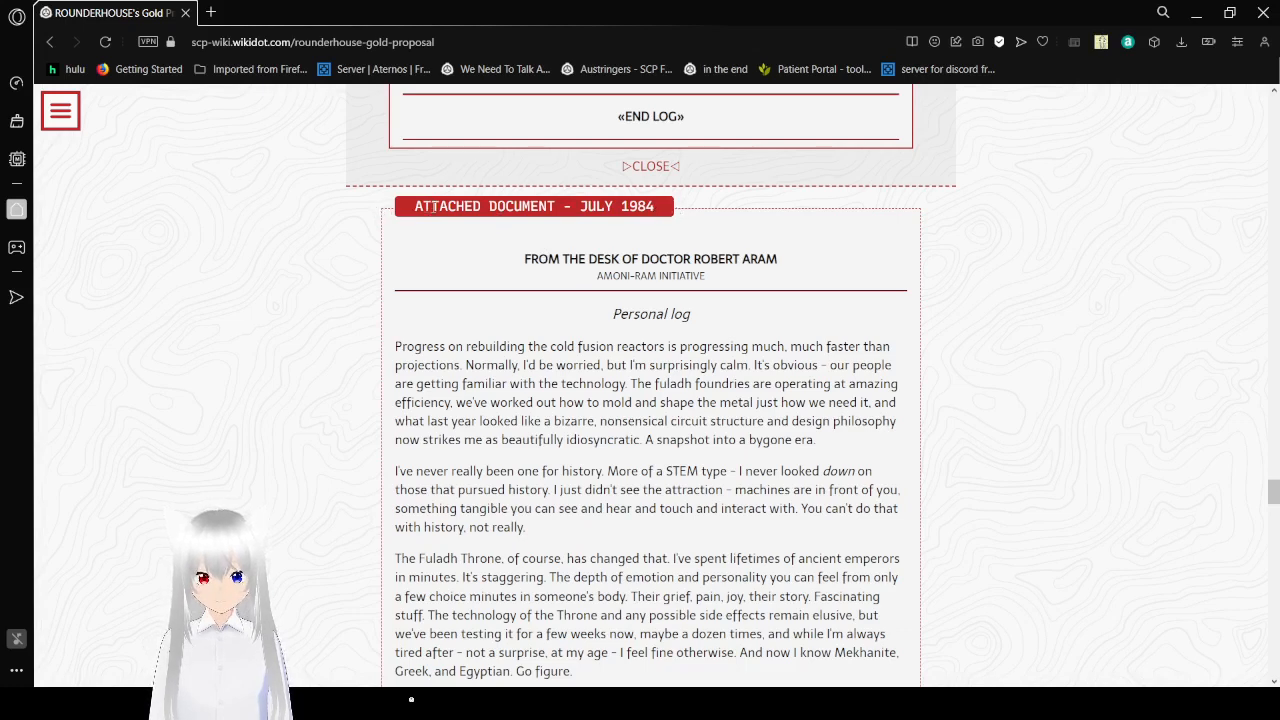
pyautogui.moveTo(1080, 300)
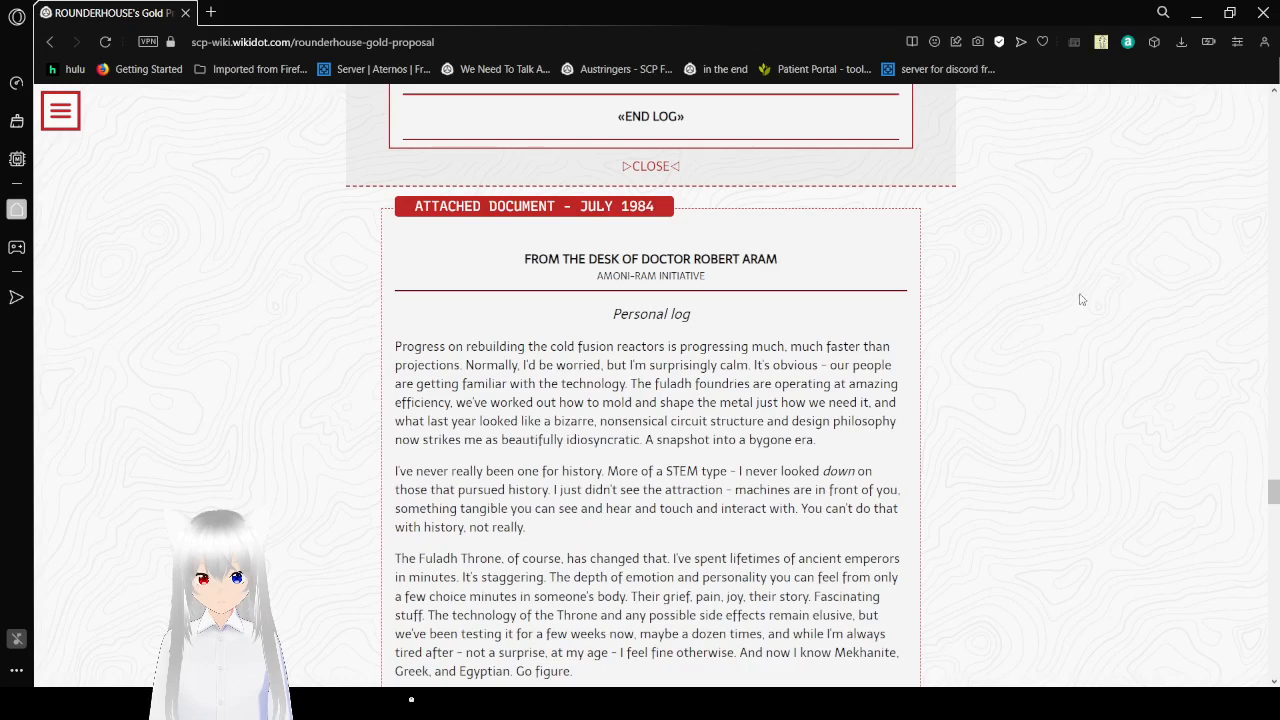